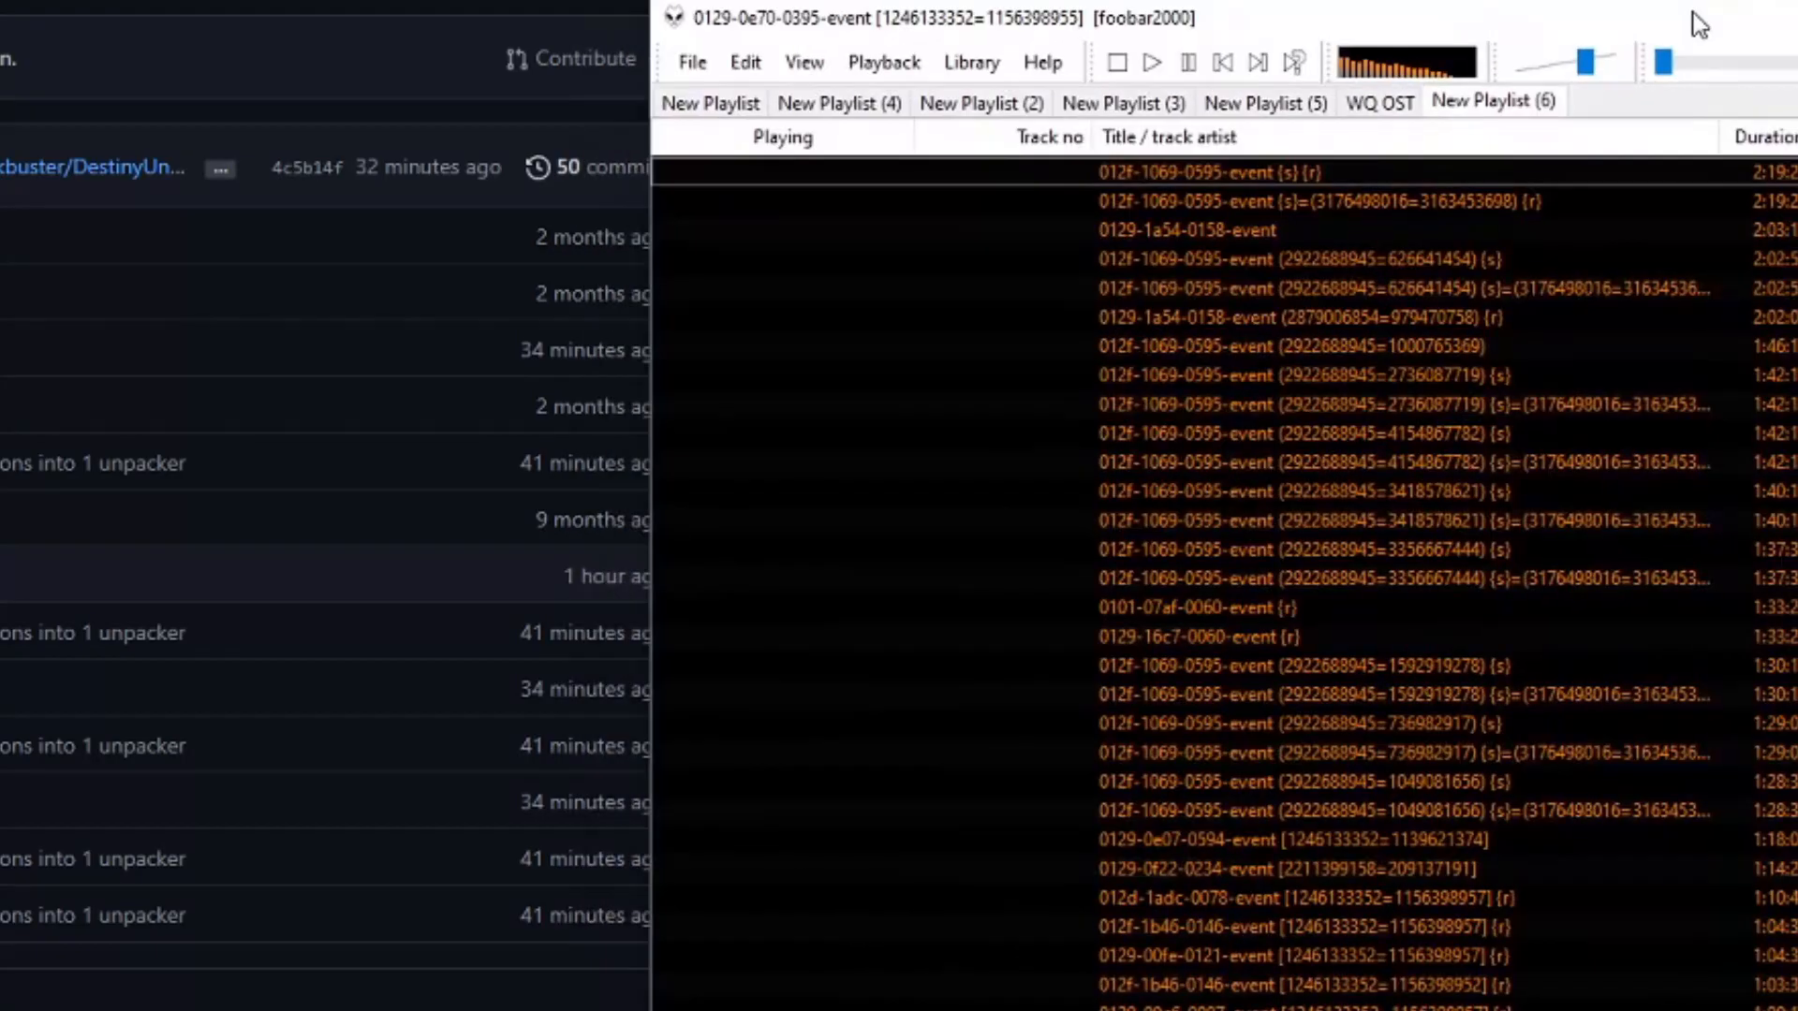
mouse_move(1191, 30)
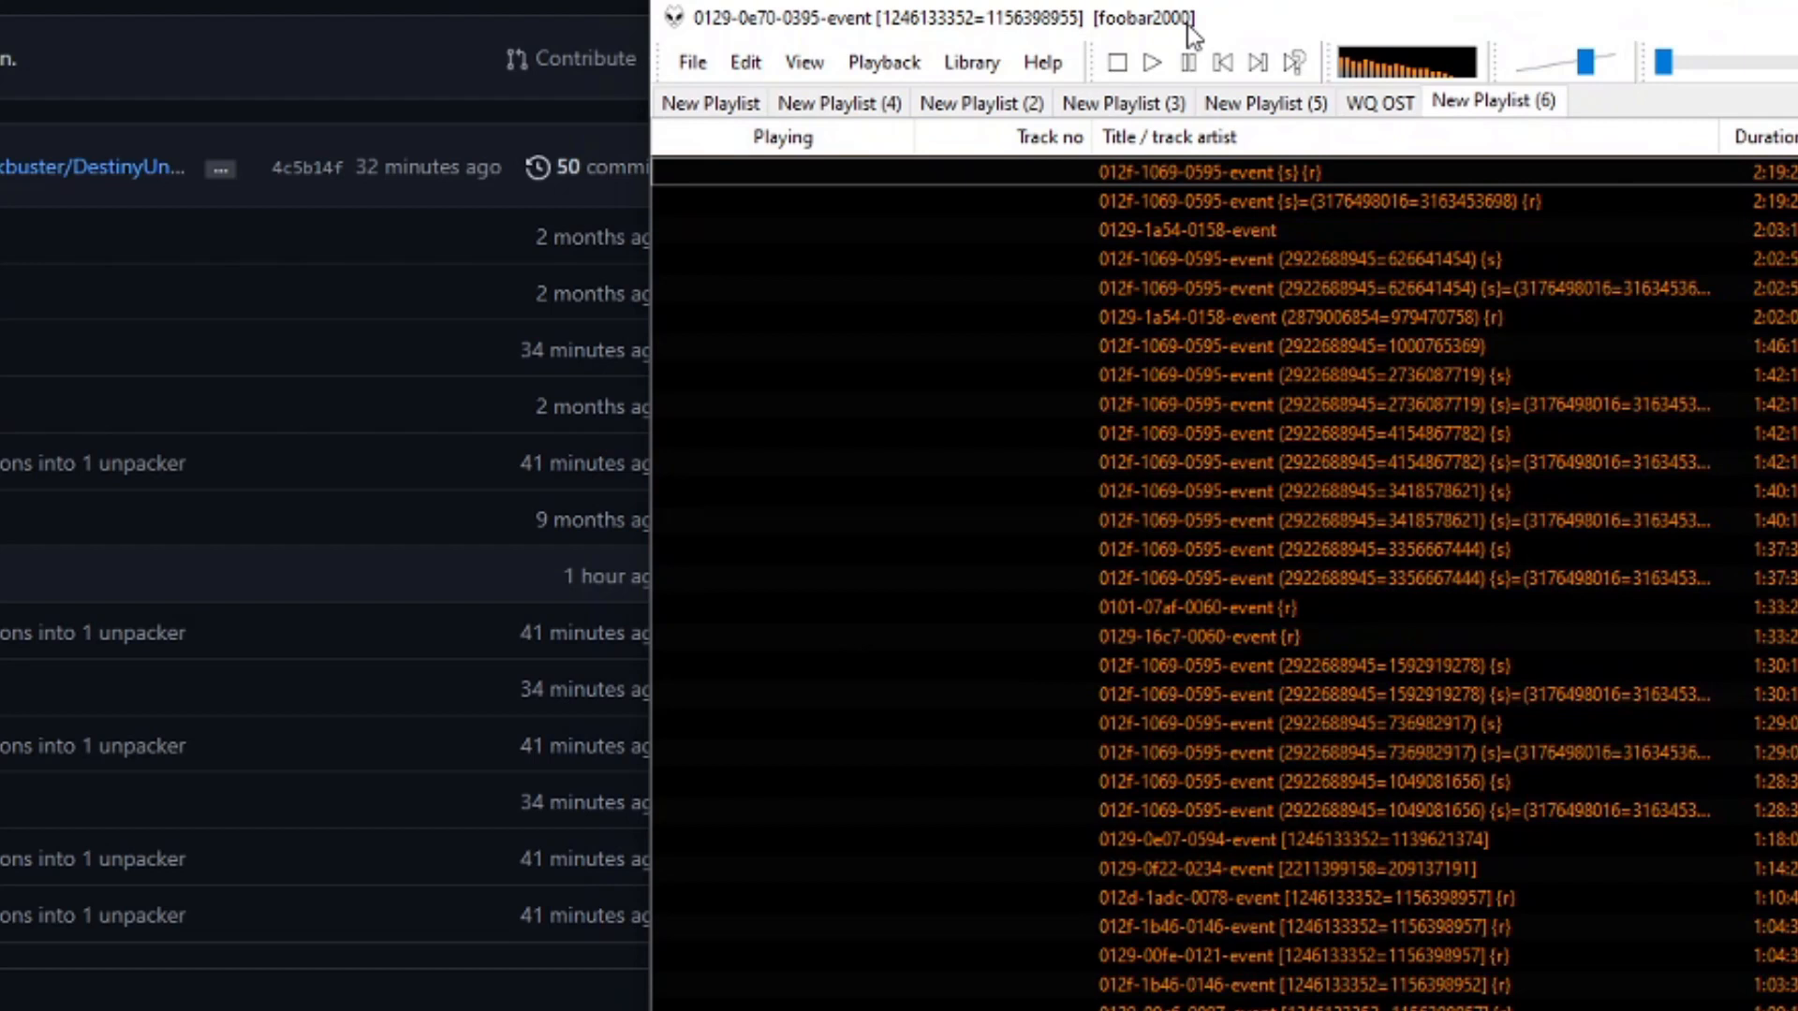
Step: In Preferences > Components, locate the vgmstream plugin among the installed components
left_click(693, 62)
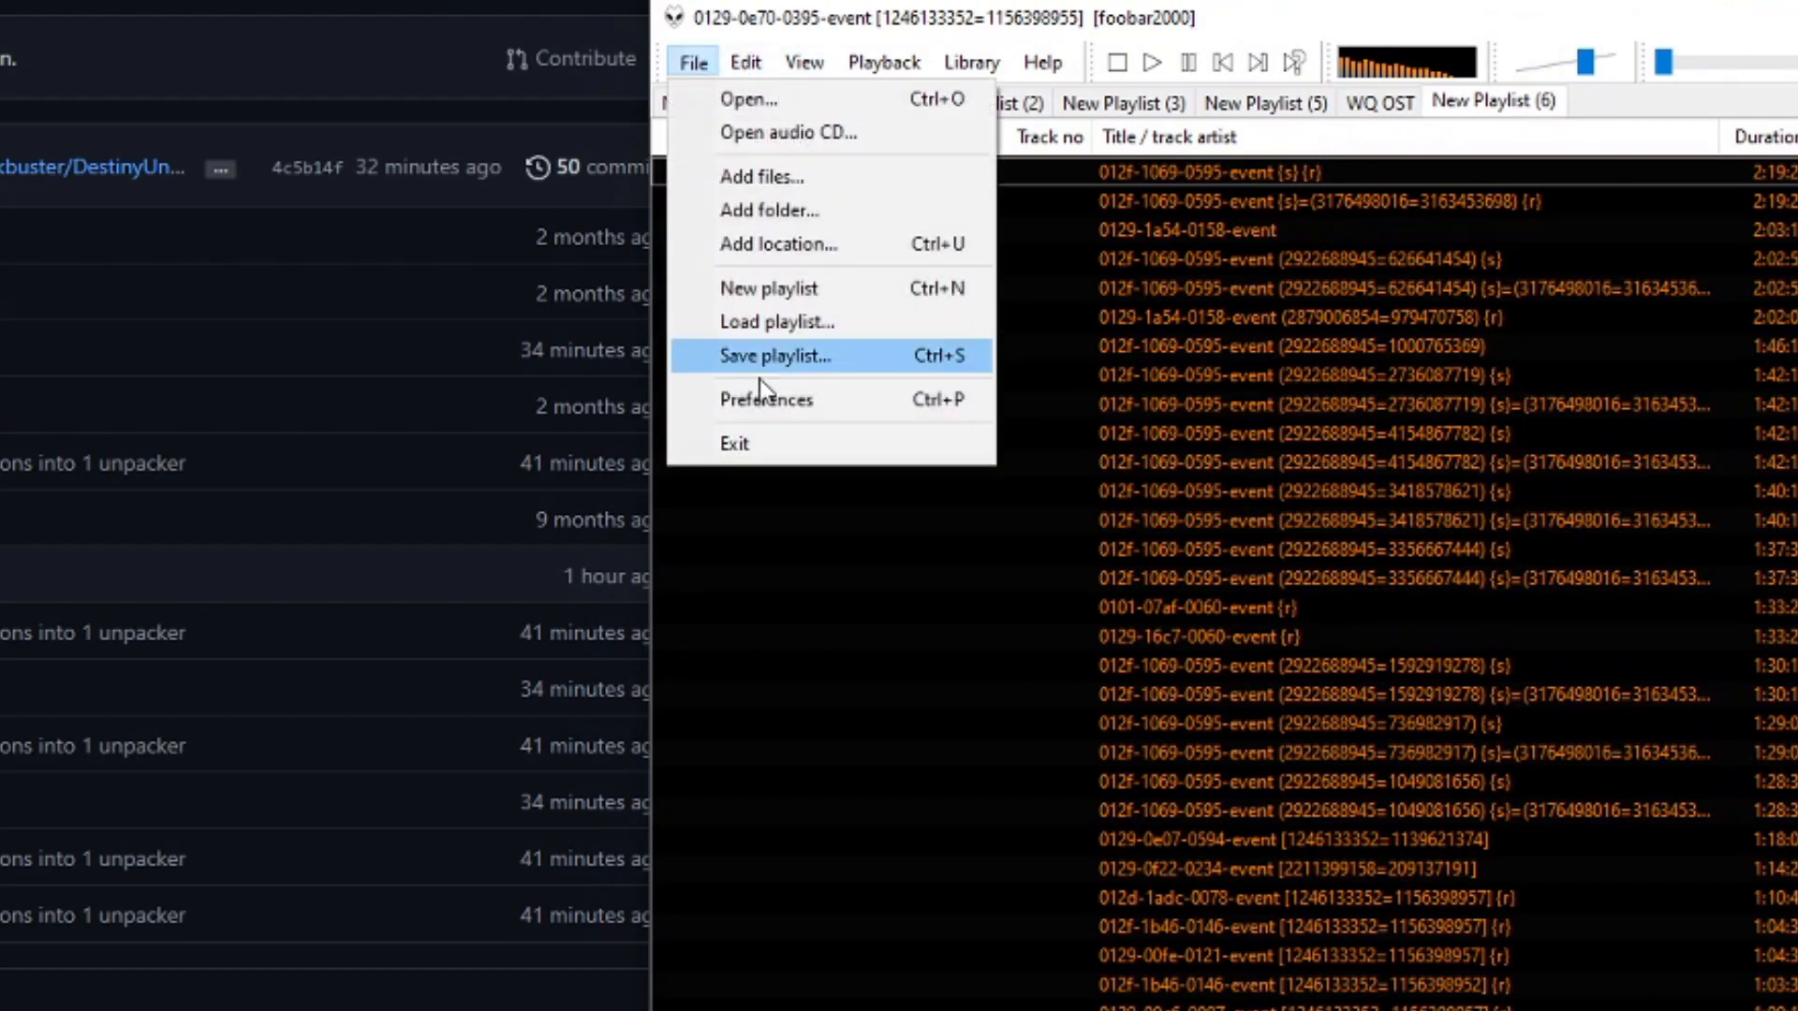
left_click(764, 399)
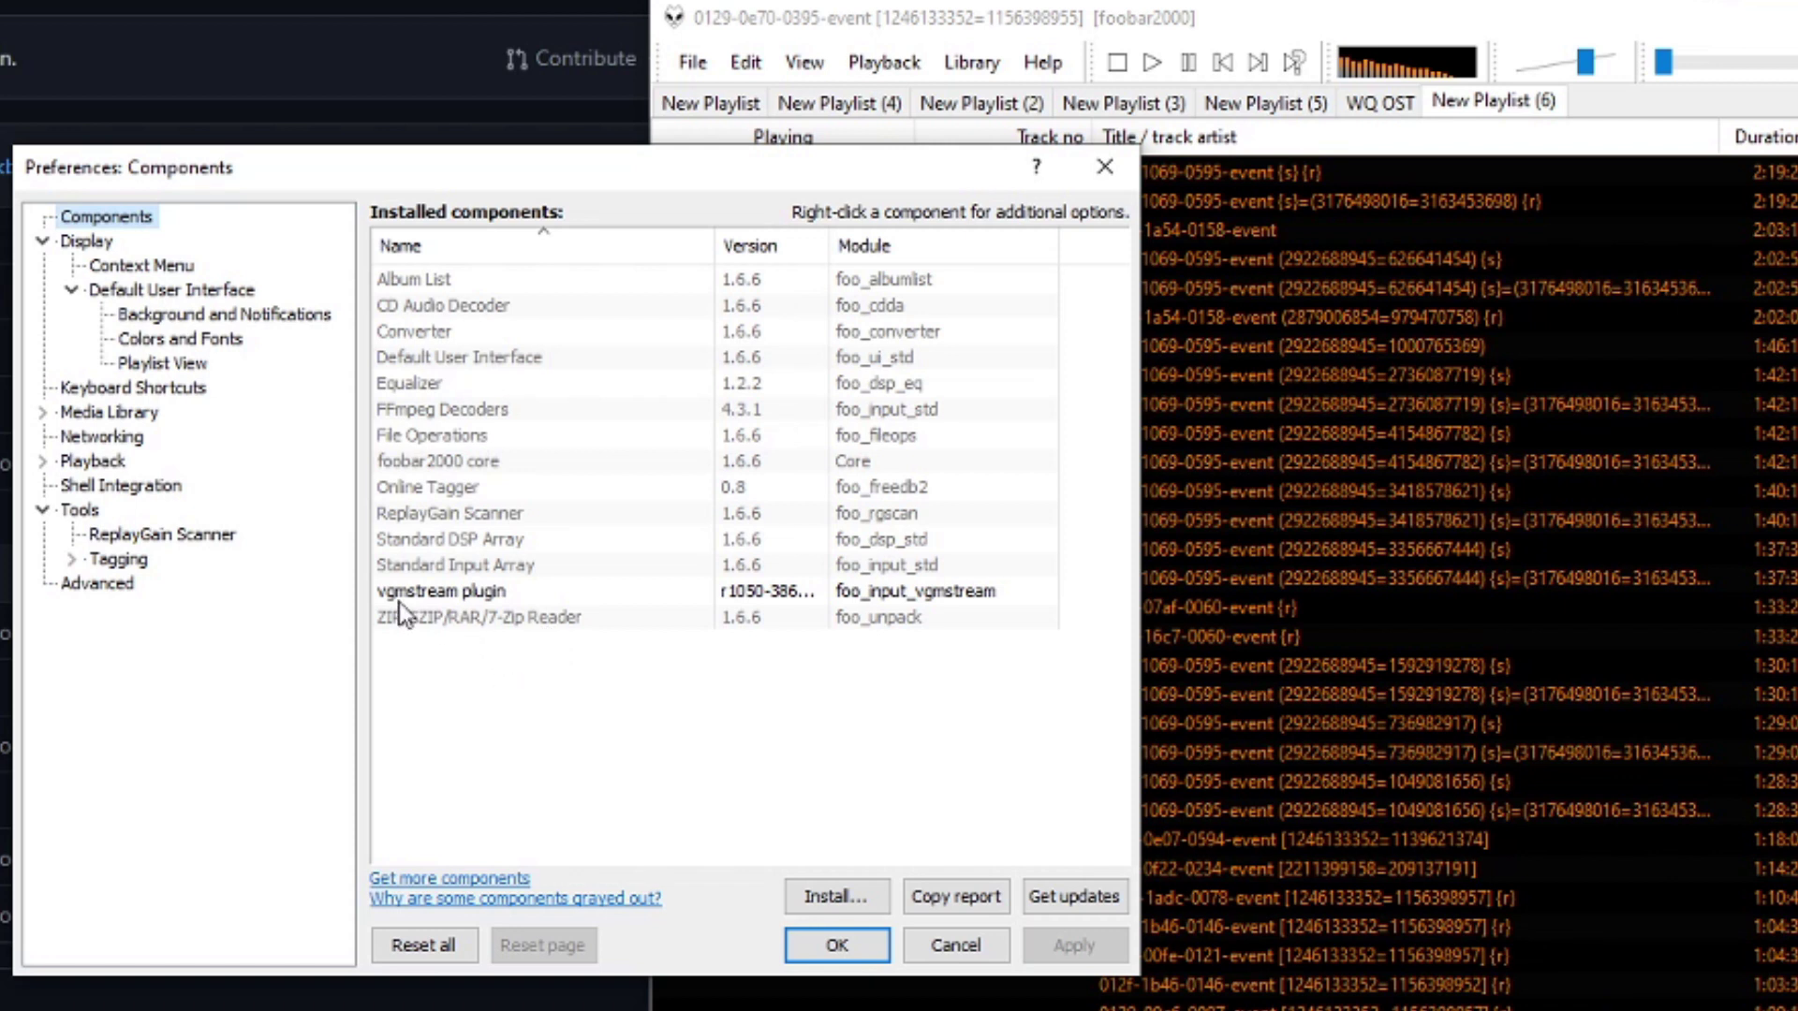
left_click(446, 590)
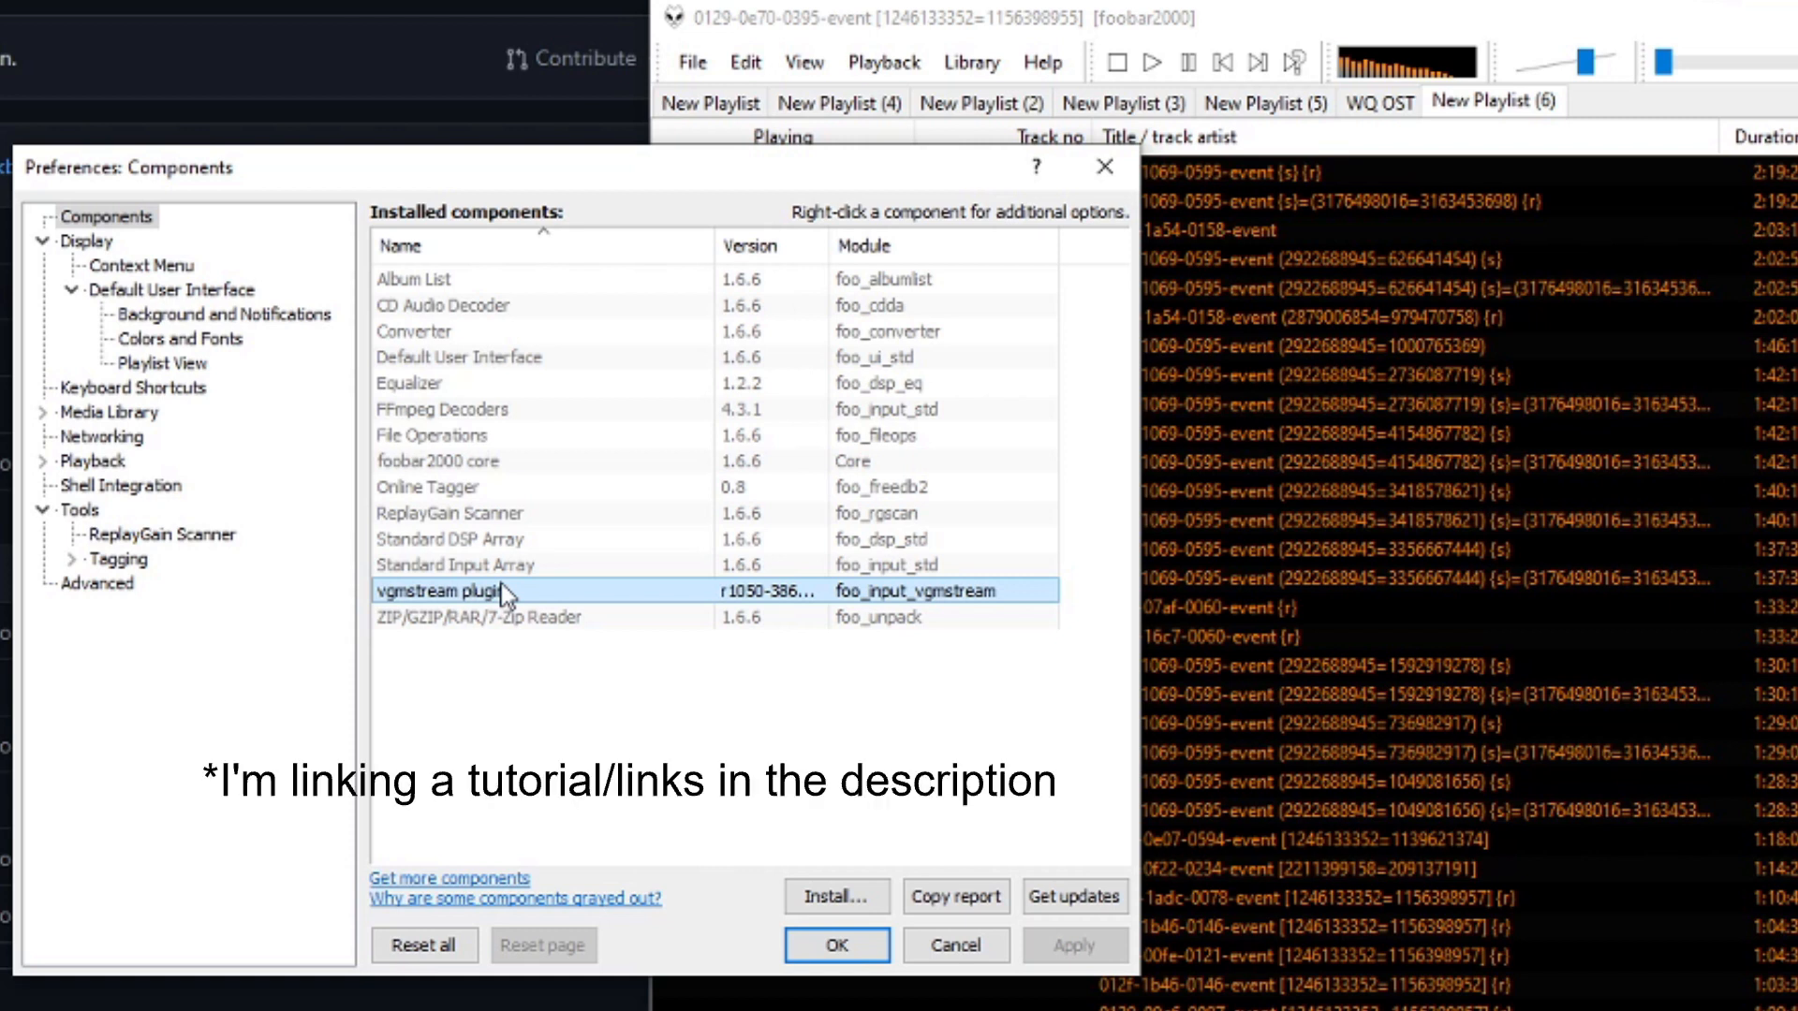
mouse_move(1240, 986)
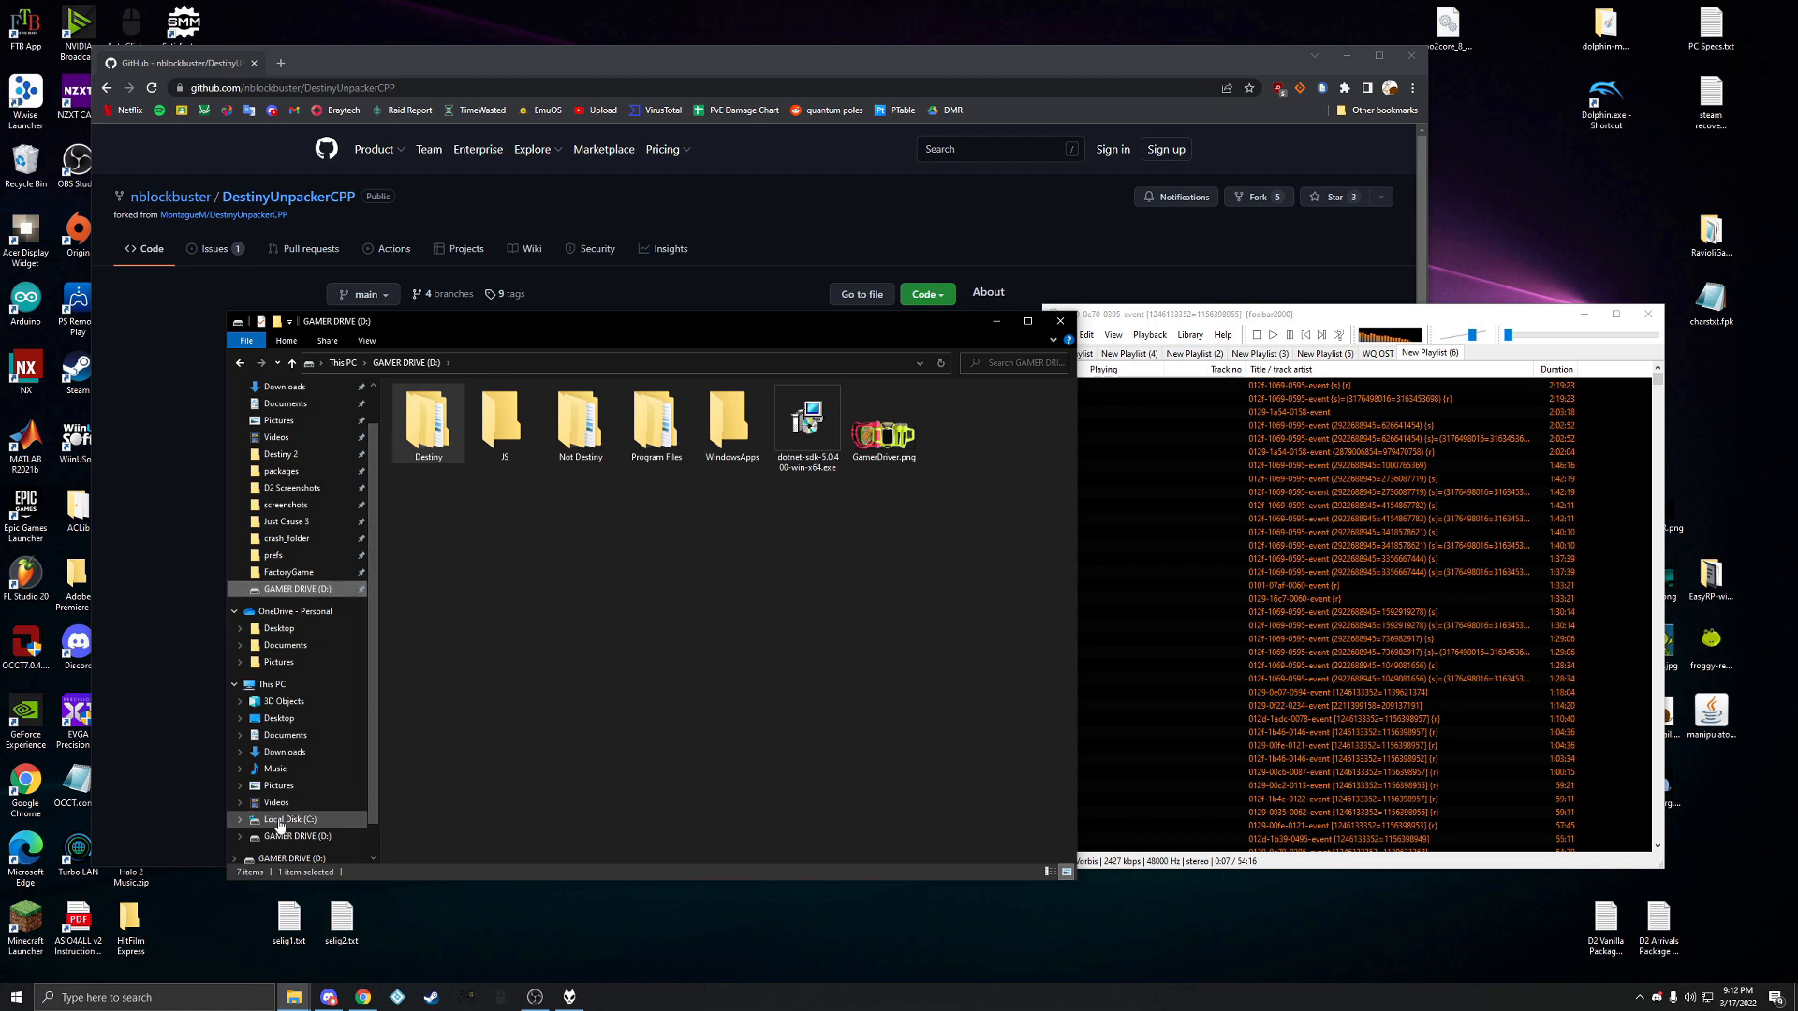
left_click(289, 801)
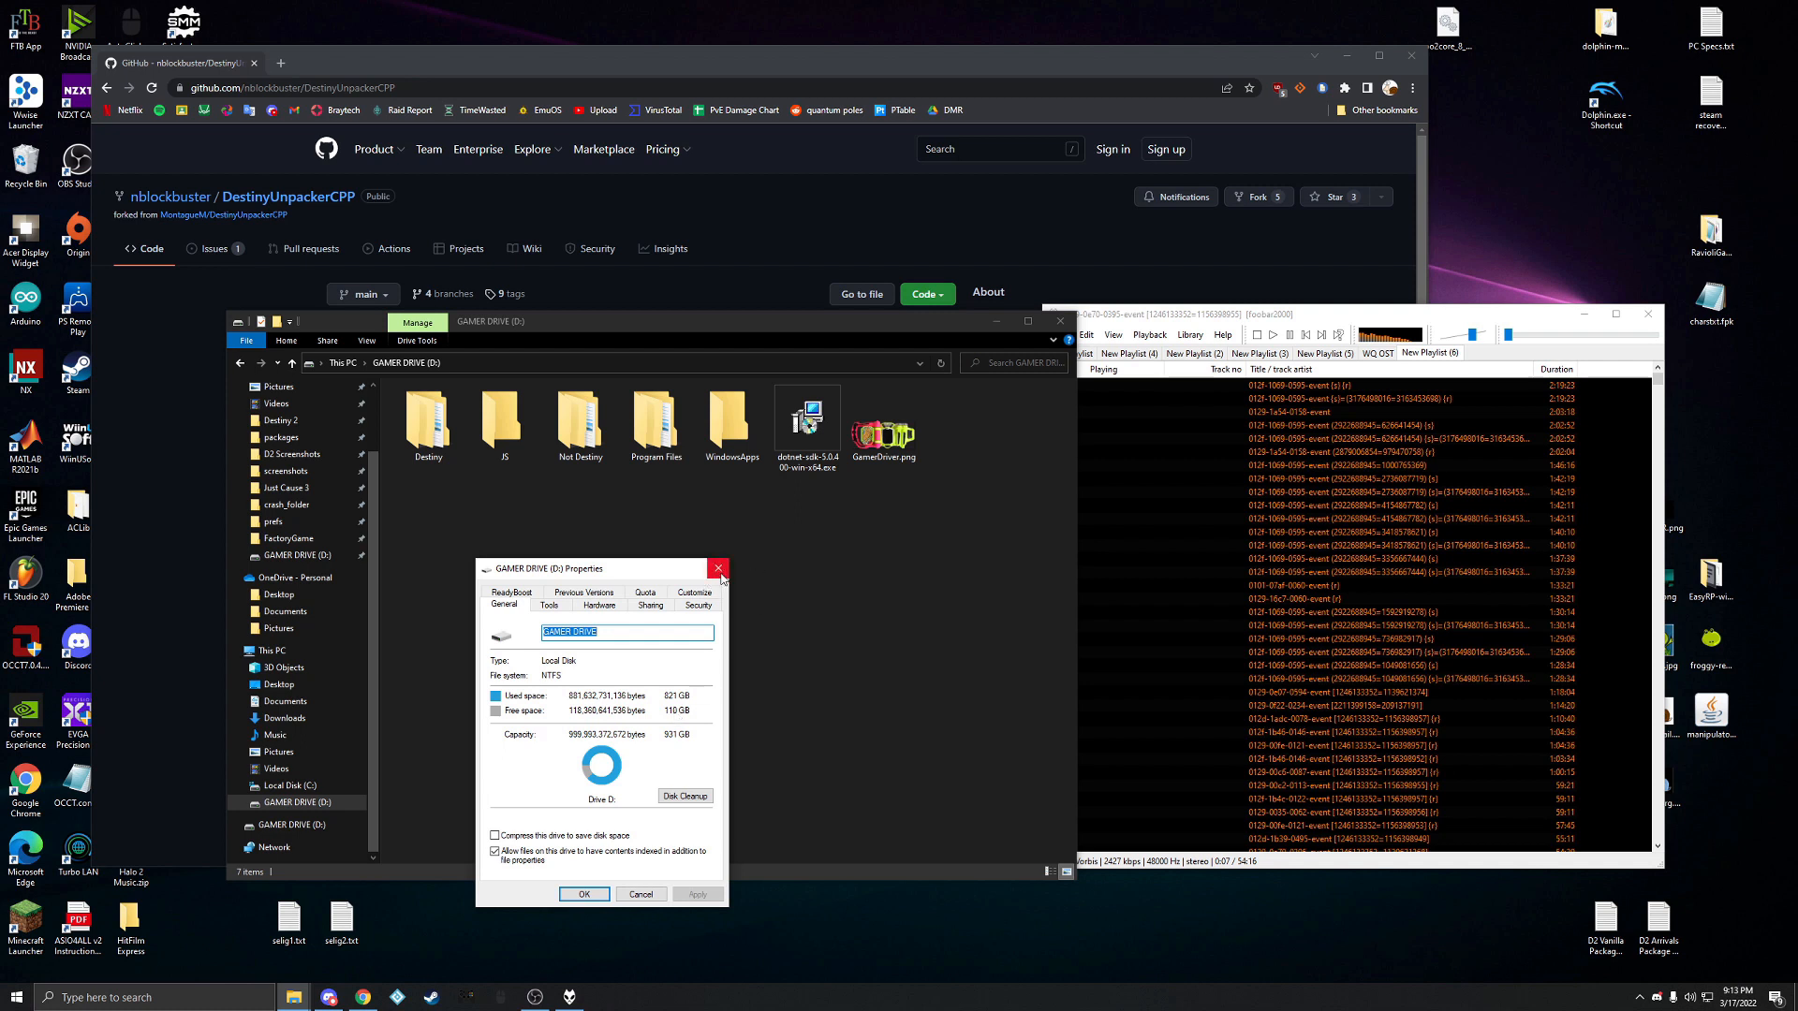
mouse_move(719, 570)
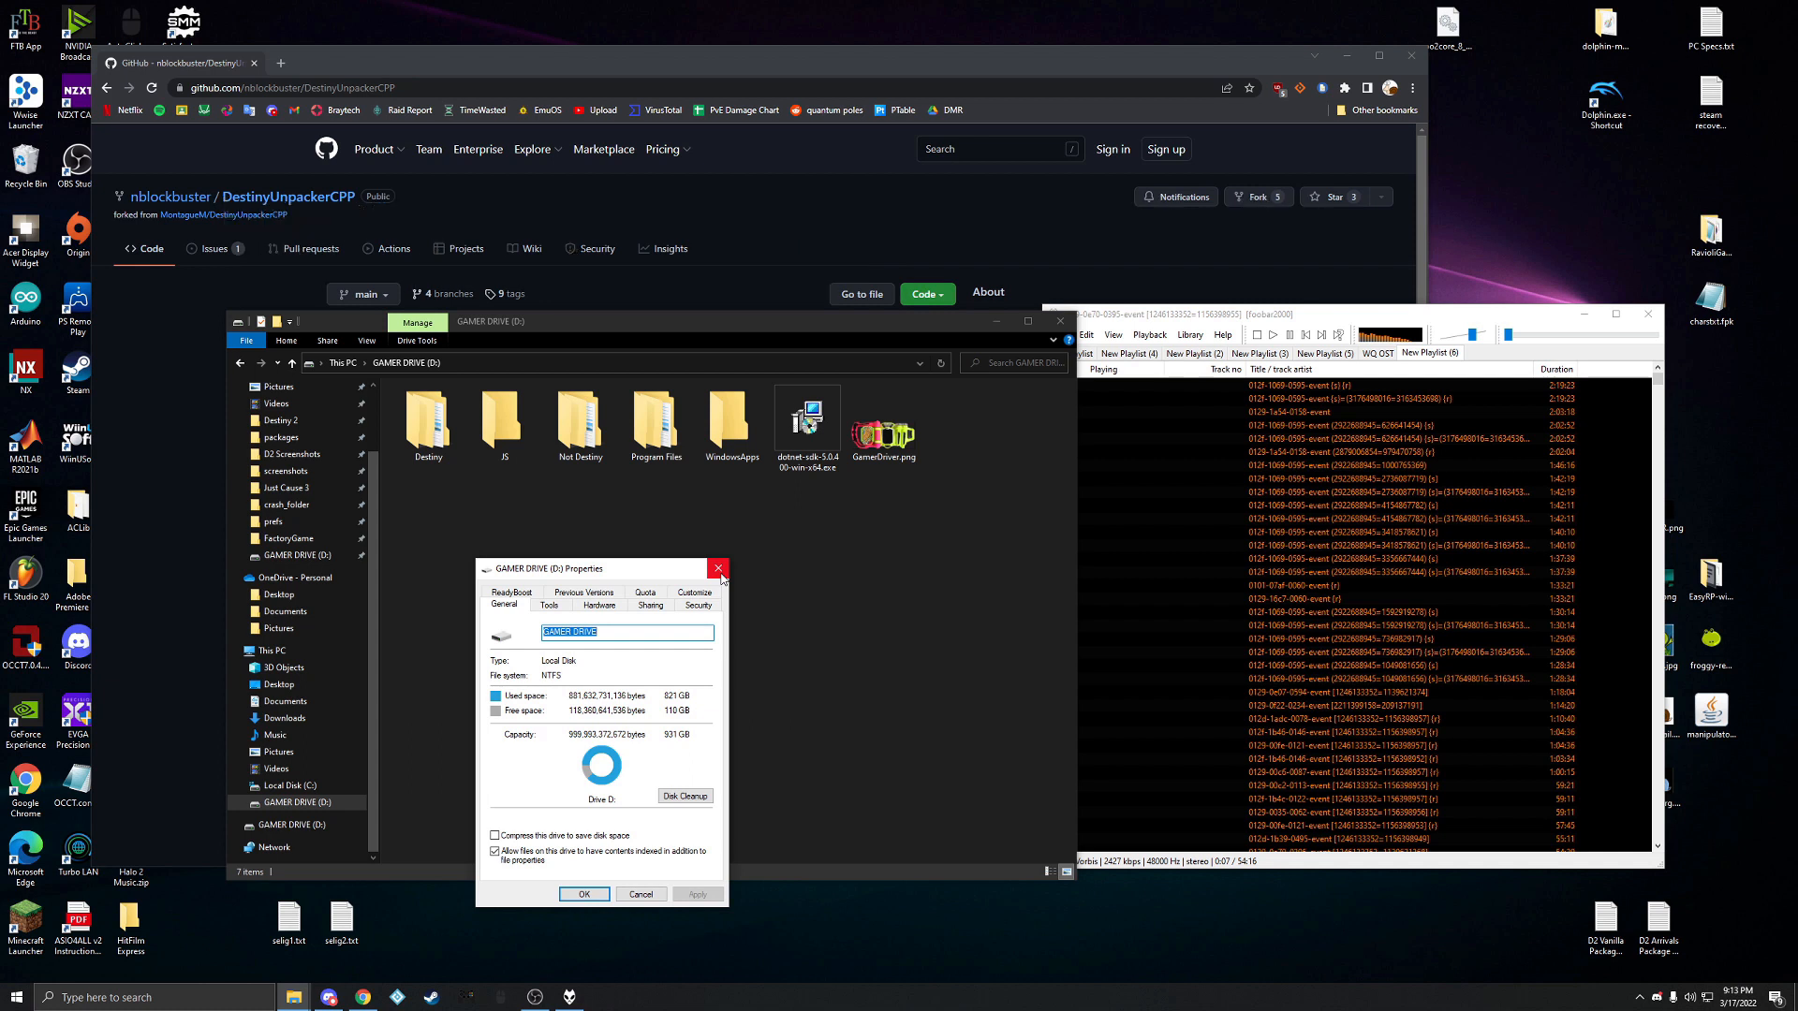
left_click(718, 570)
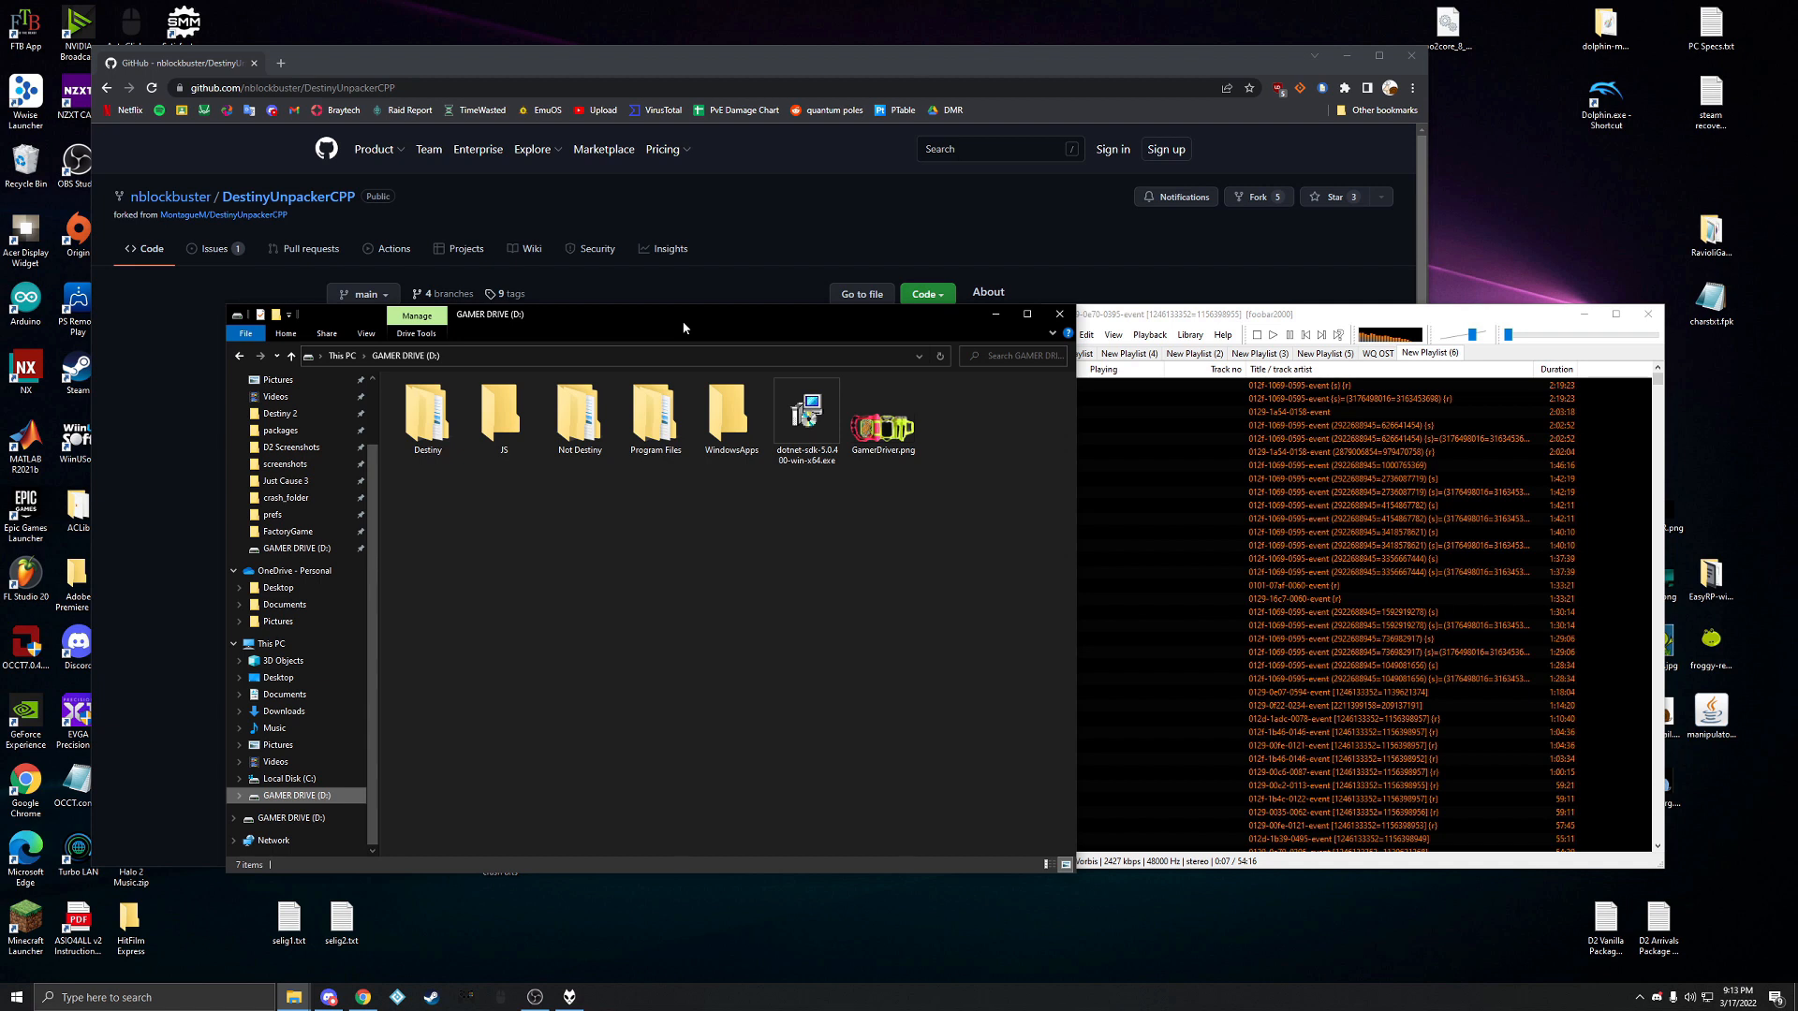
left_click(427, 412)
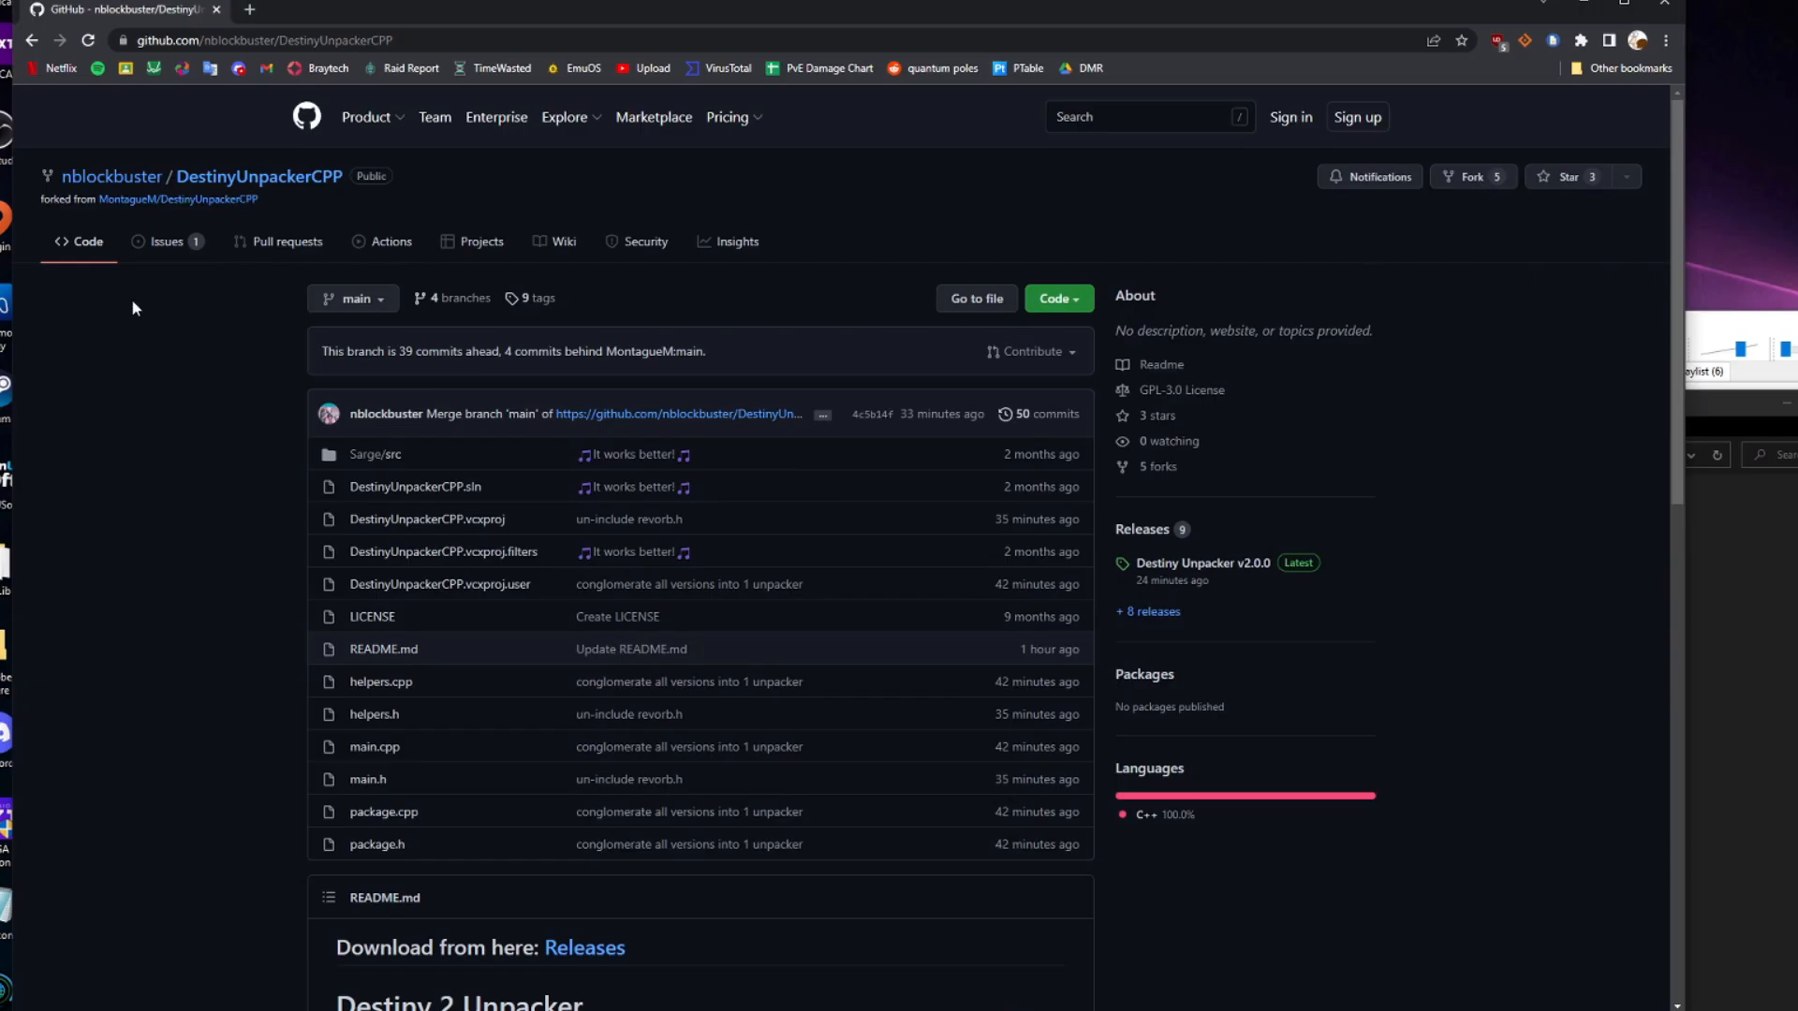
mouse_move(108, 573)
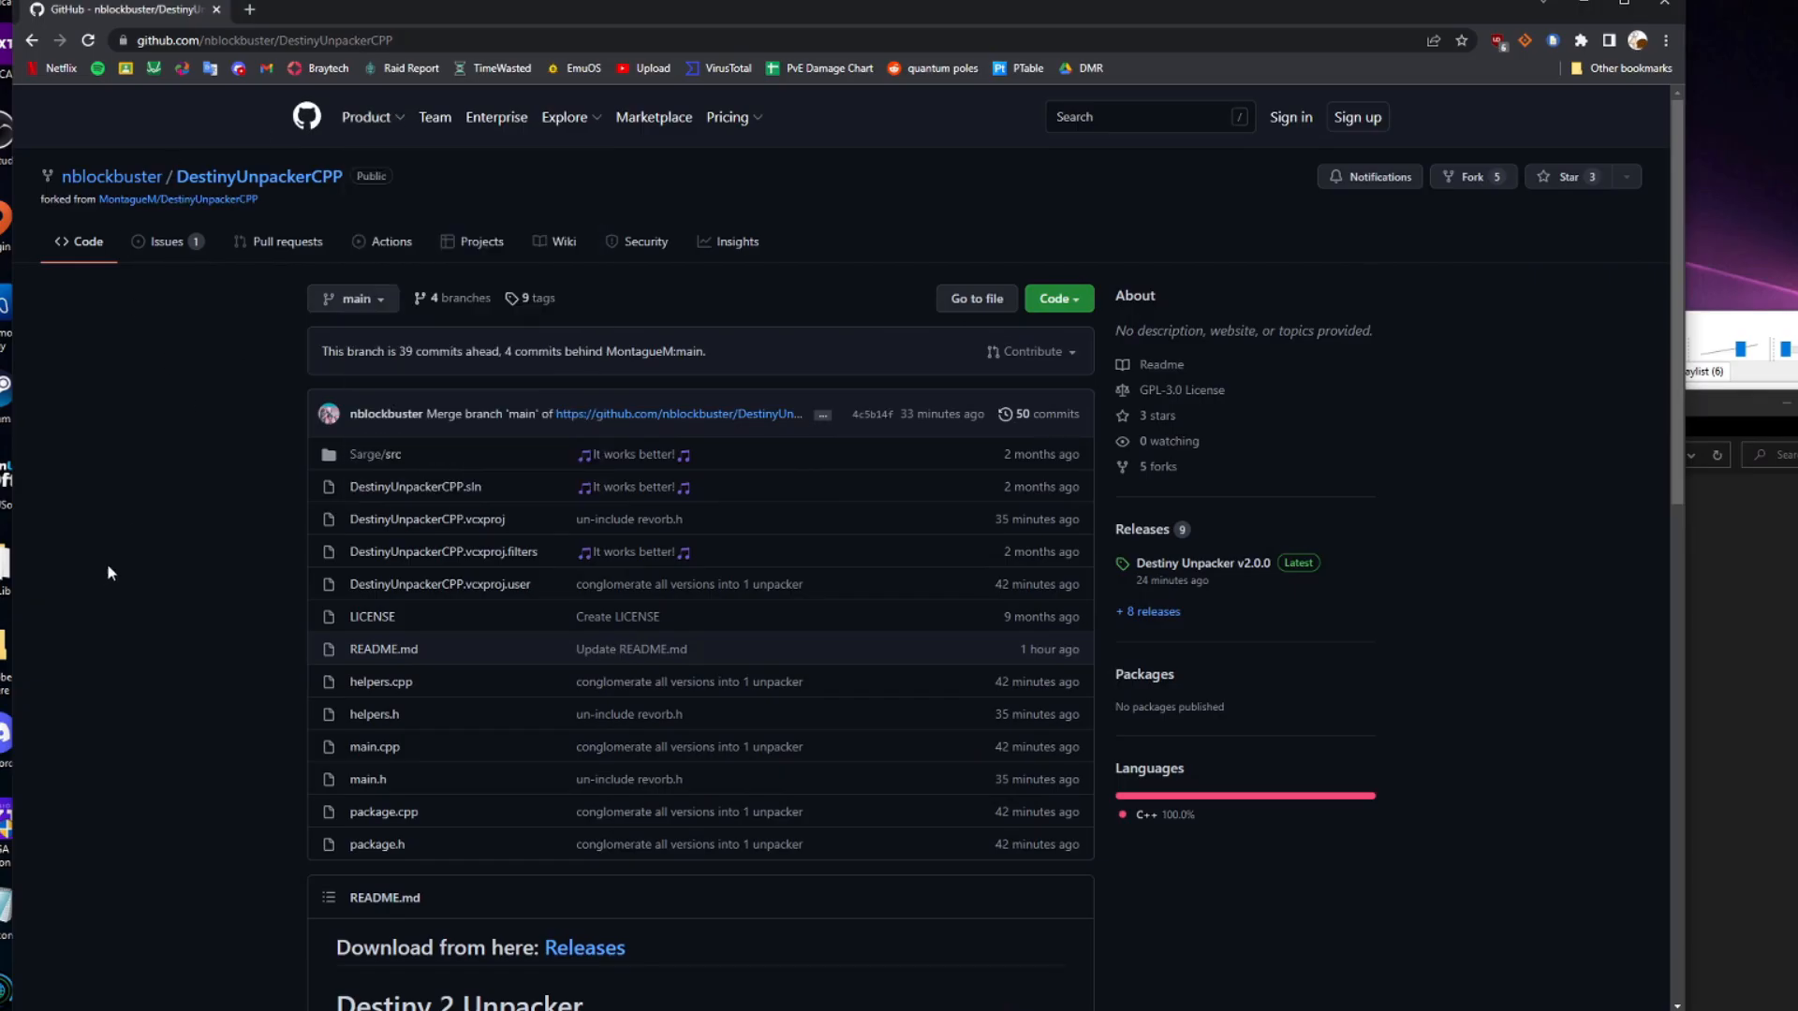
Step: Scroll the DestinyUnpackerCPP README down to its Releases link and Tutorial section
scroll("down", 3)
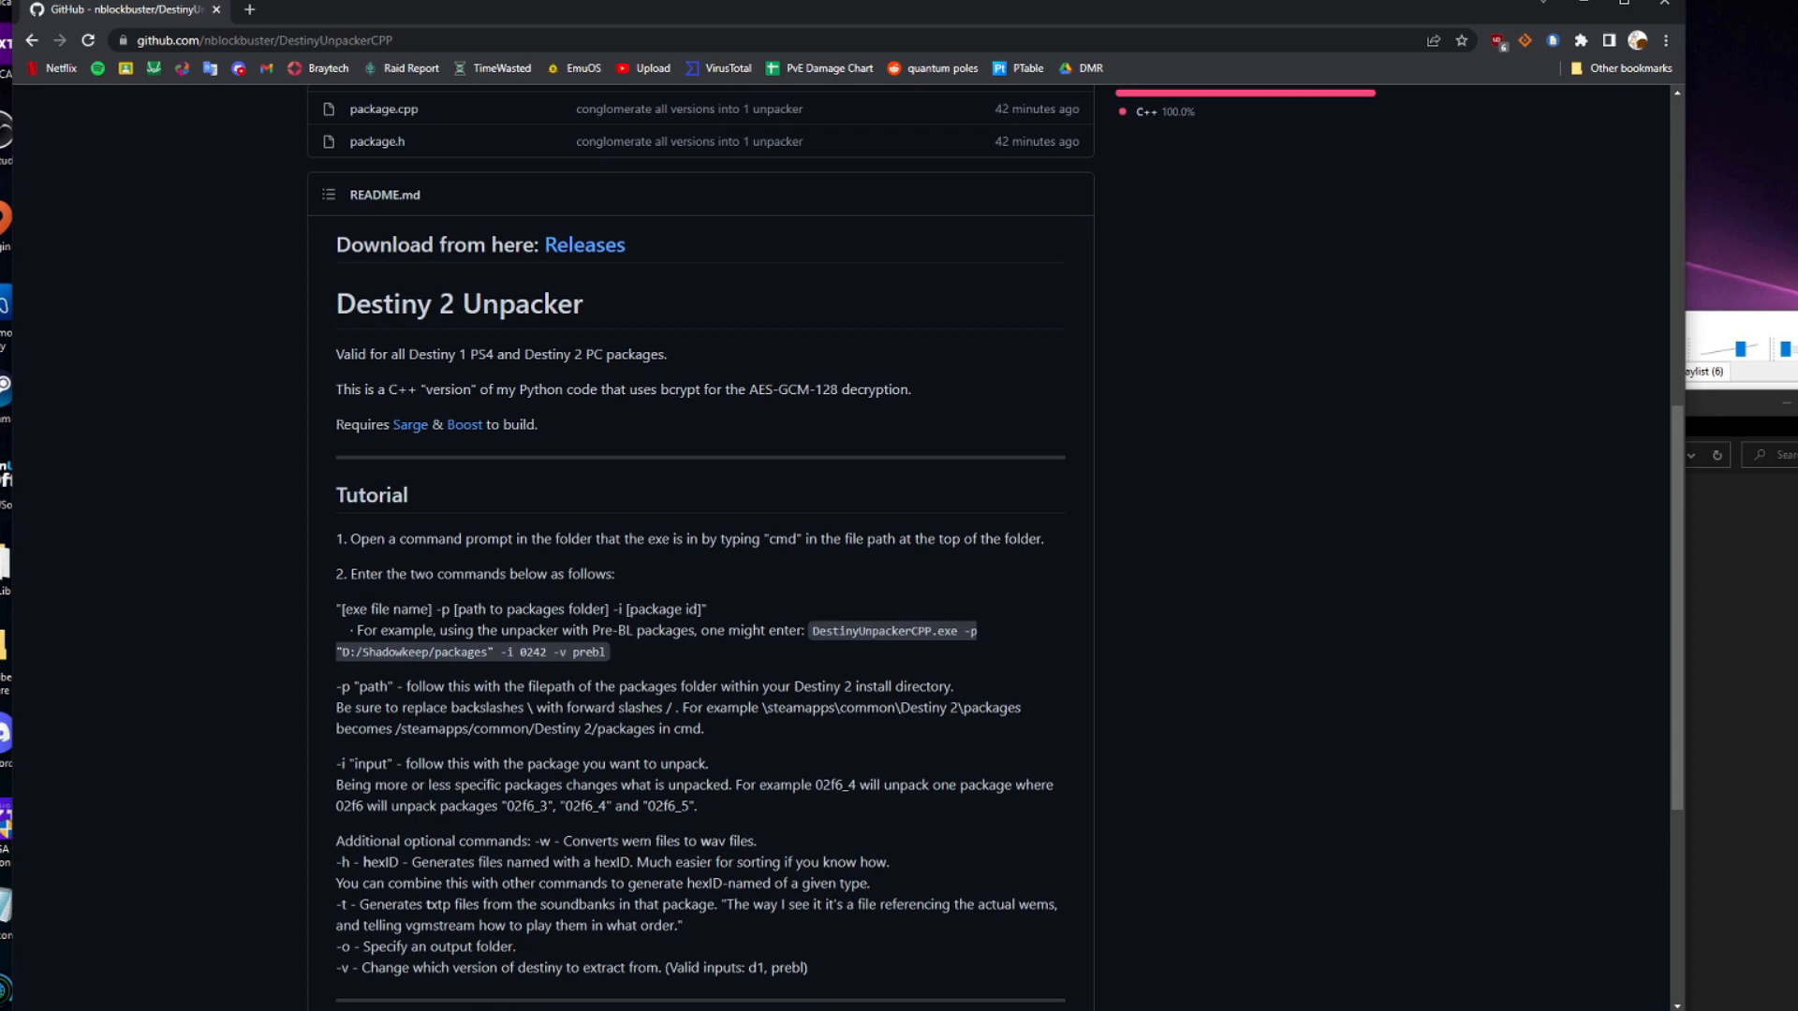
mouse_move(1116, 764)
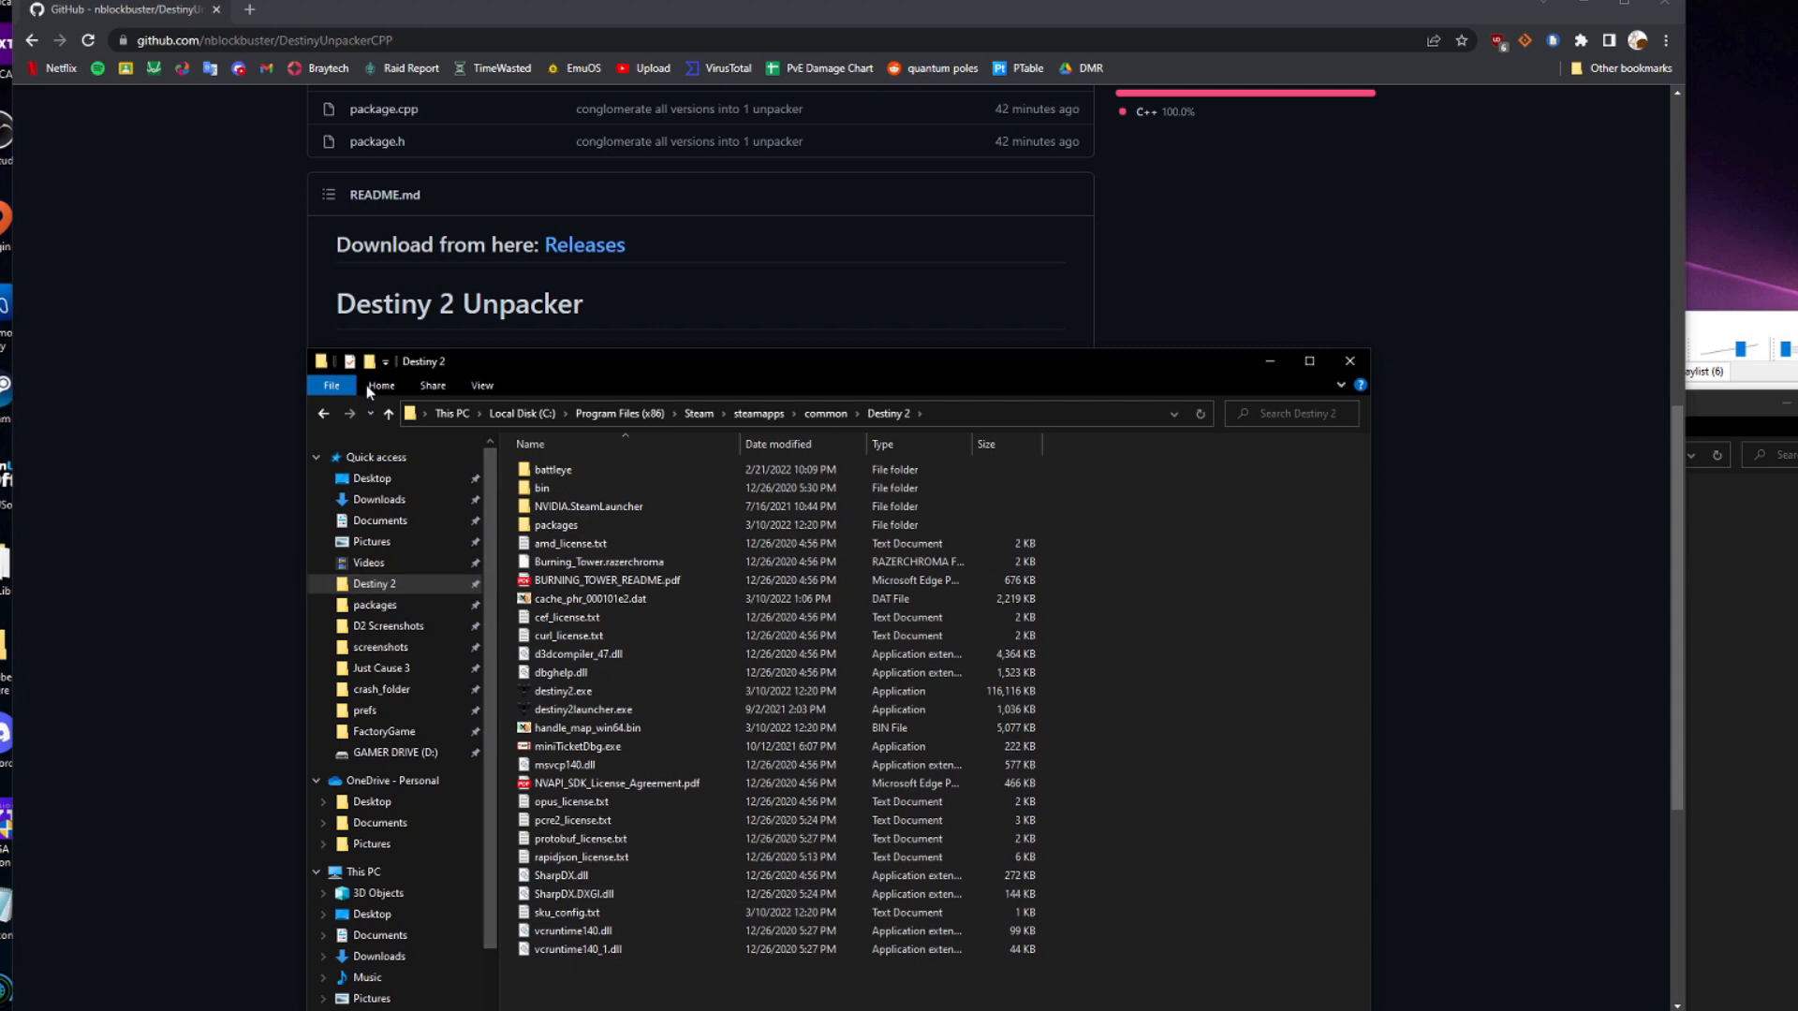
mouse_move(569, 543)
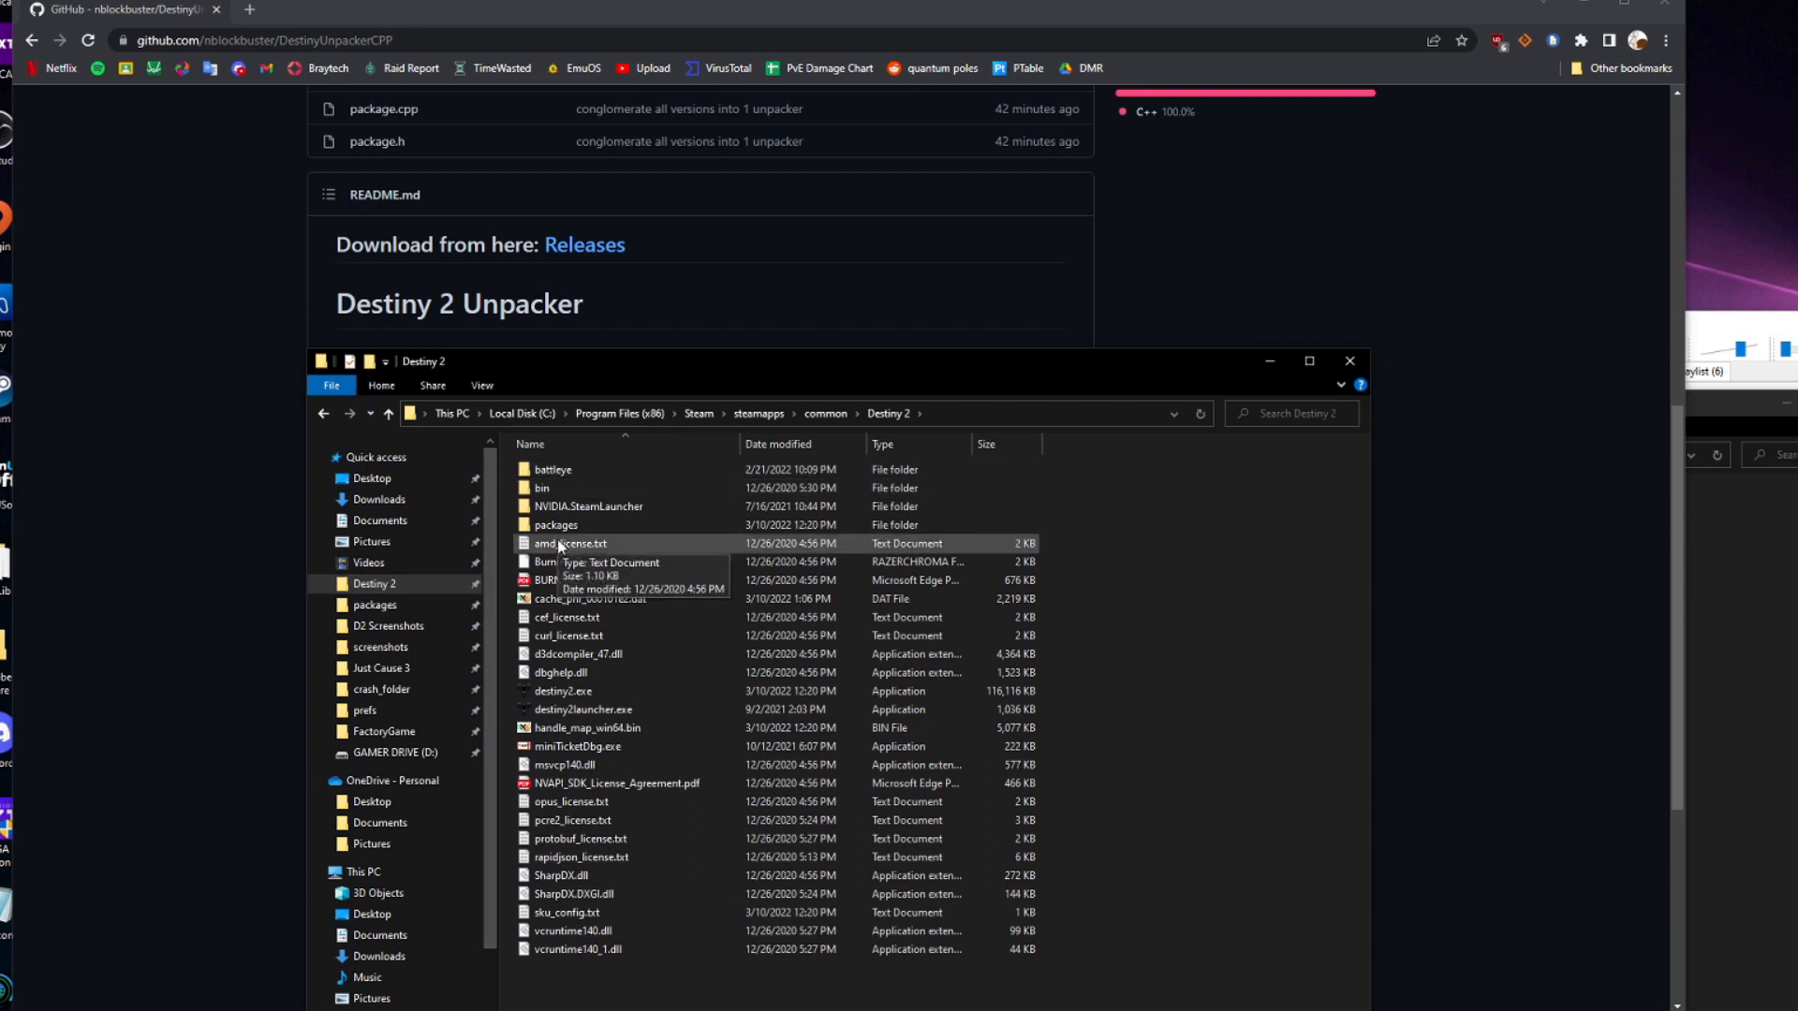
mouse_move(581, 524)
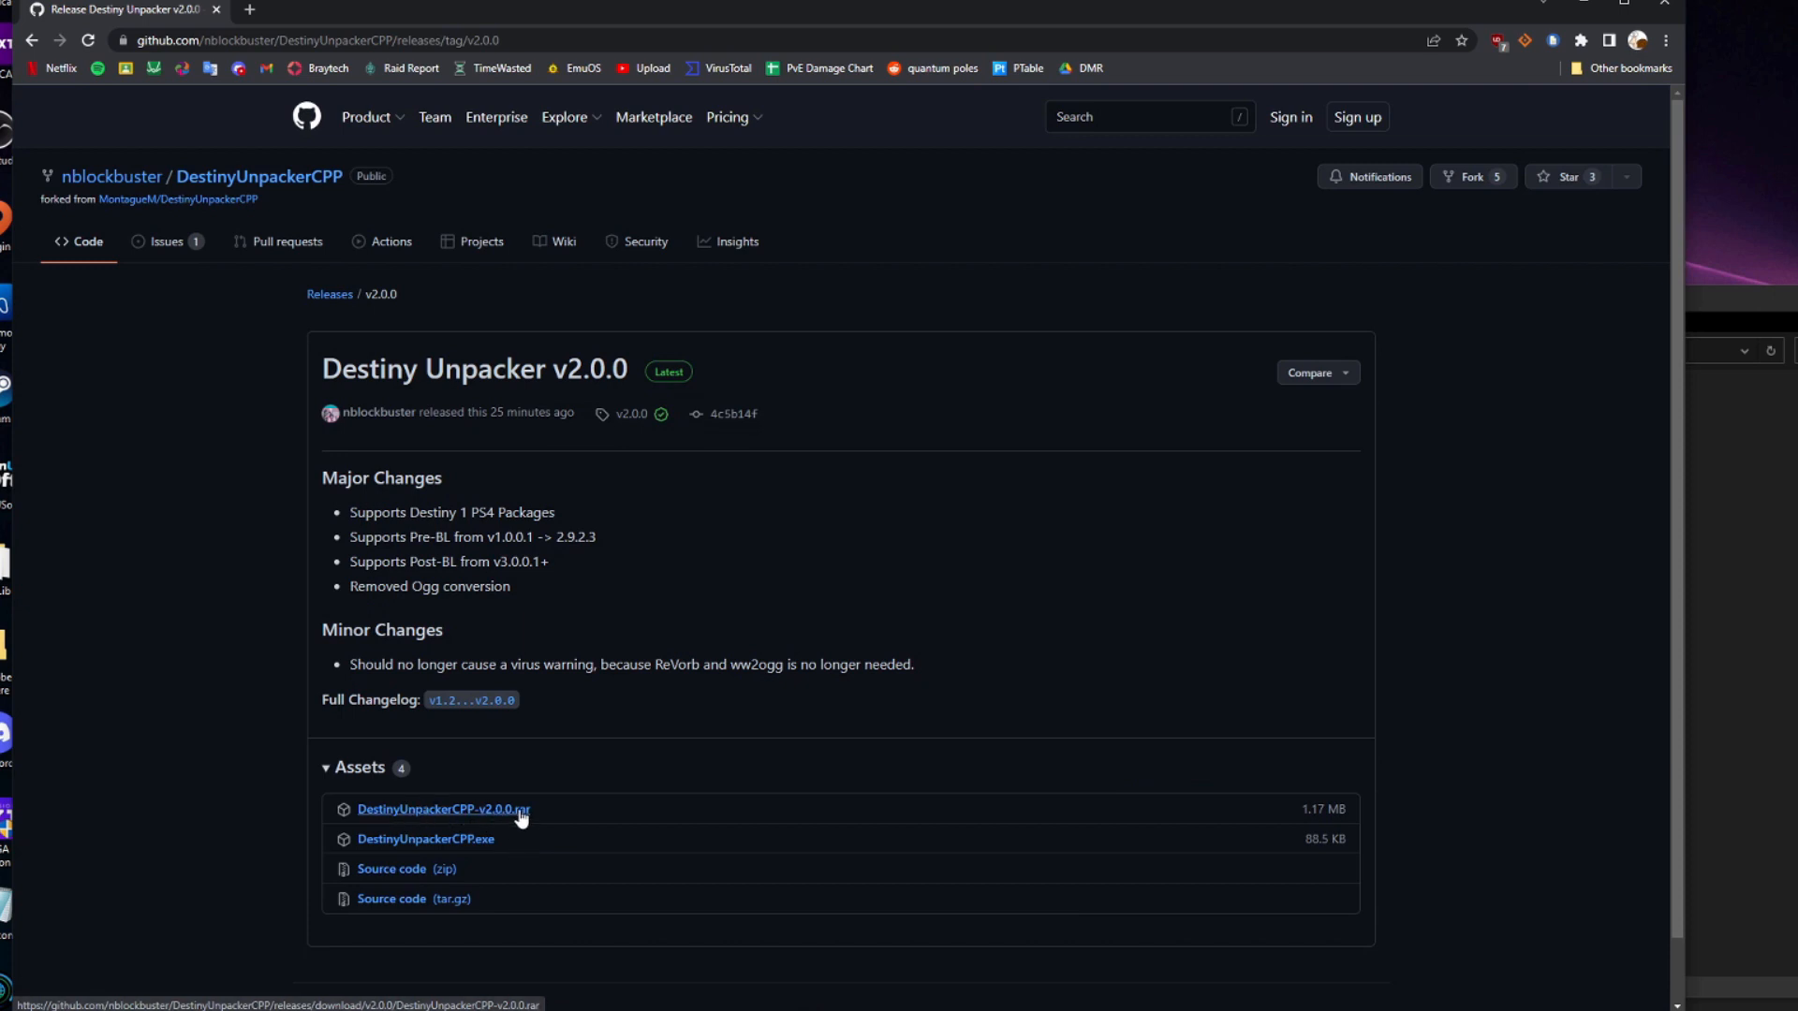
mouse_move(521, 749)
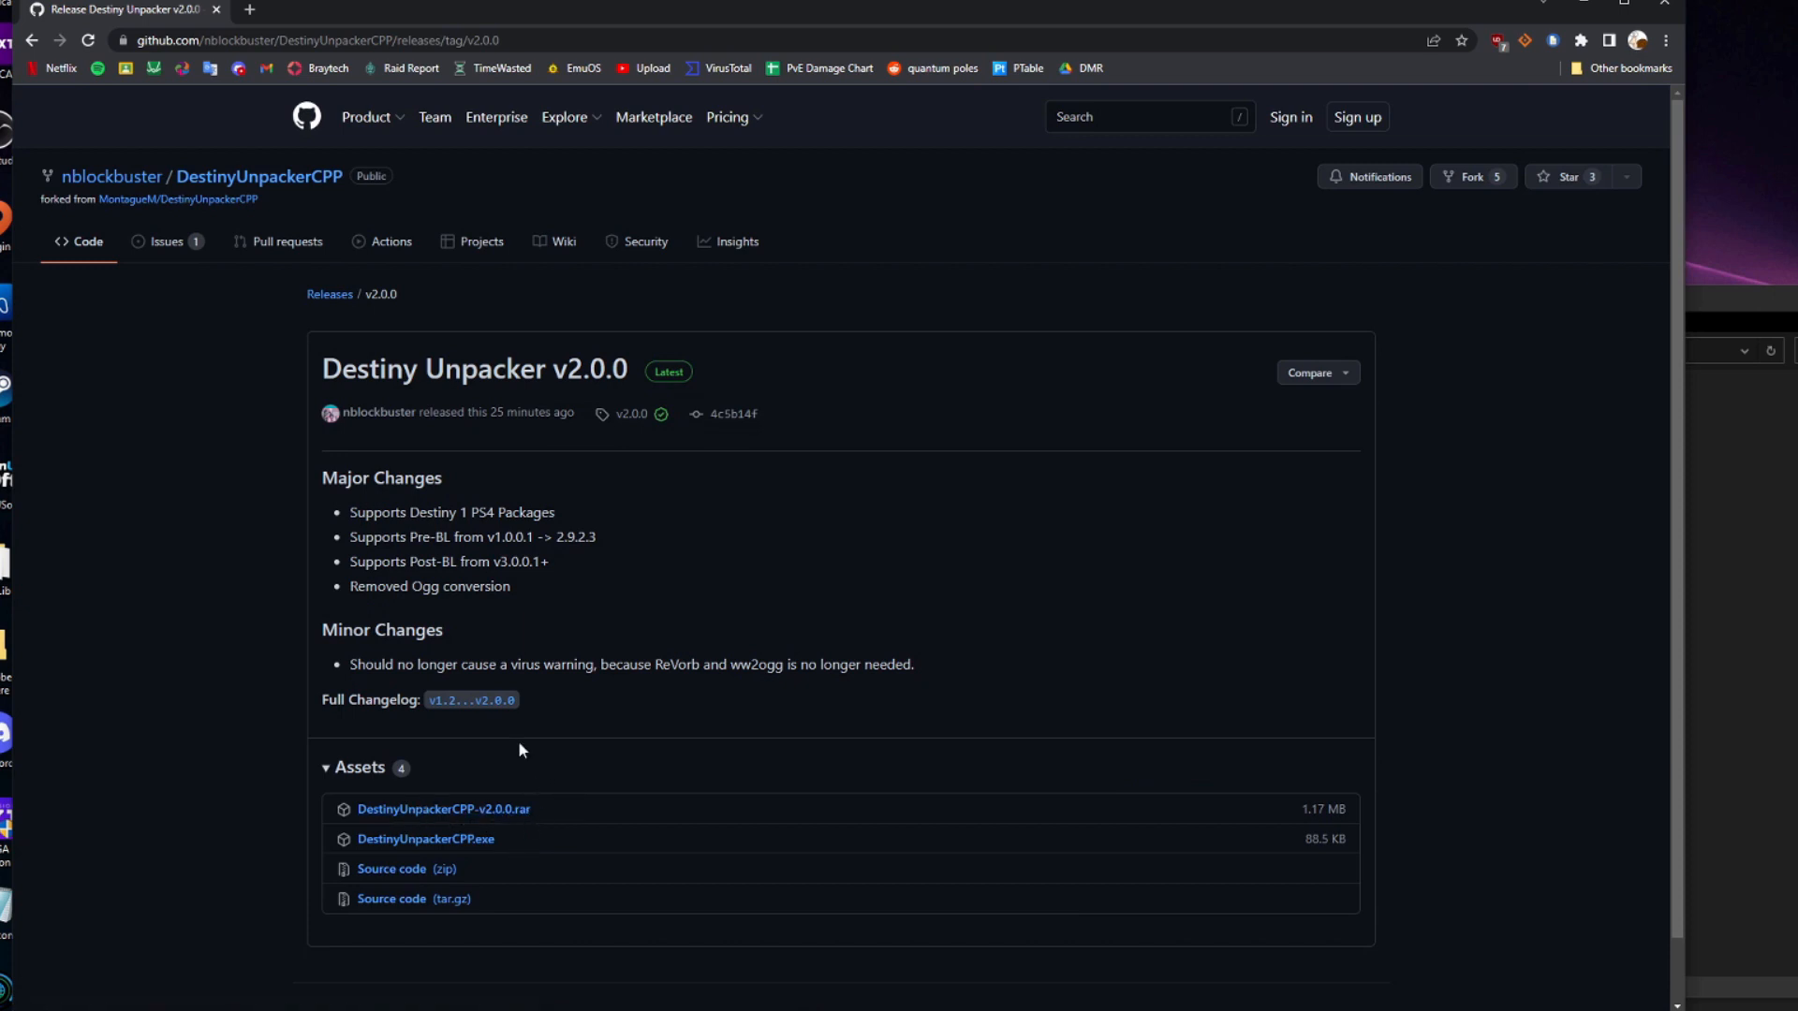
mouse_move(645, 438)
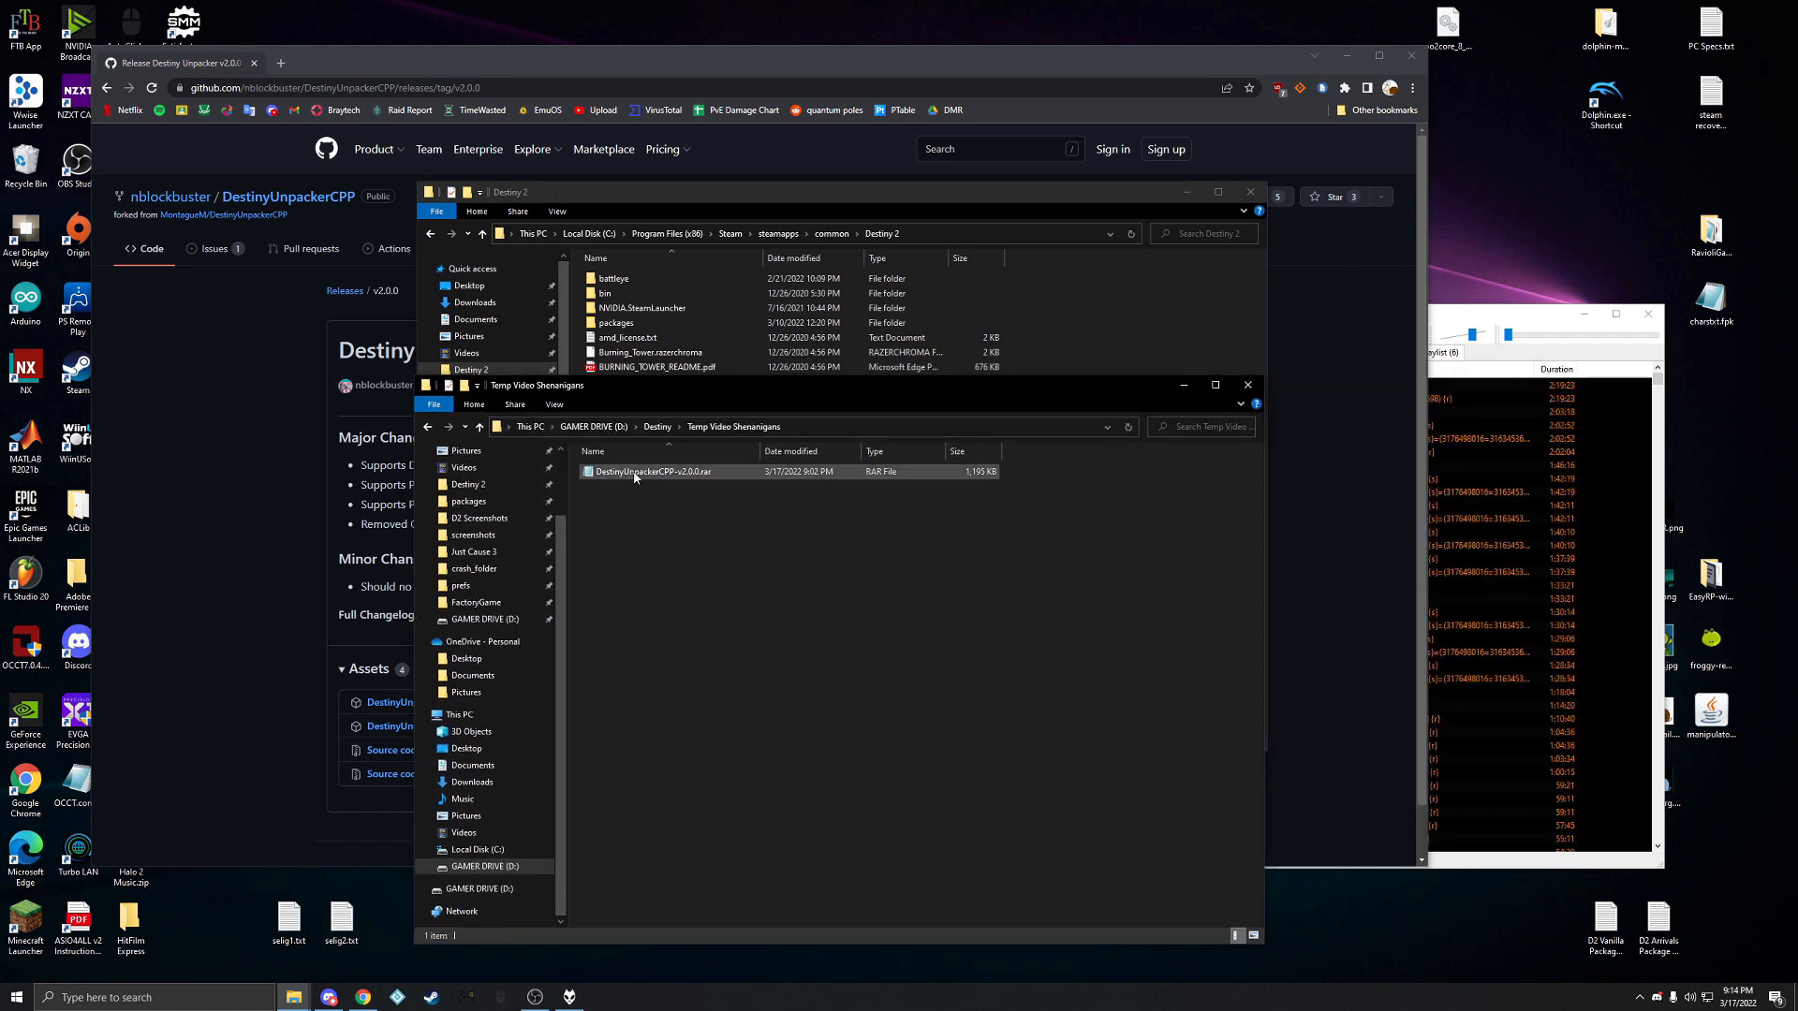
Step: Extract the .rar with 7-Zip into "DestinyUnpackerCPP-v2.0.0\" and enter that folder
right_click(650, 472)
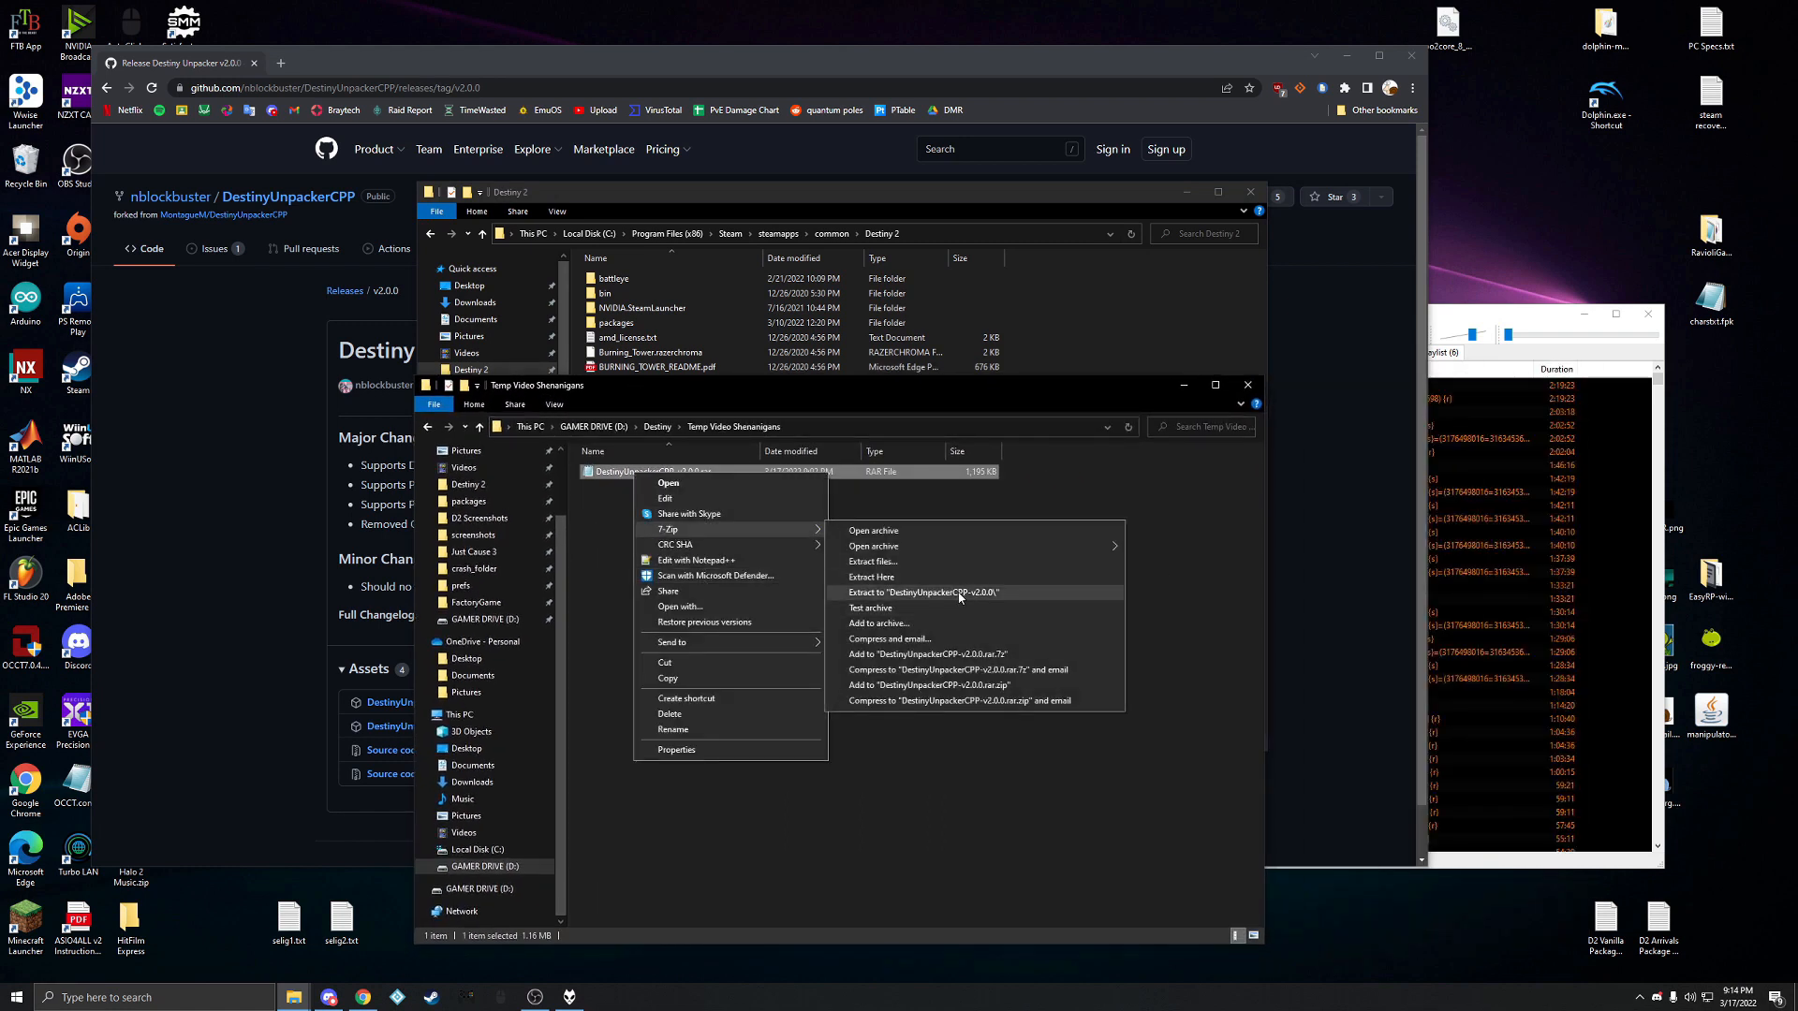
left_click(921, 592)
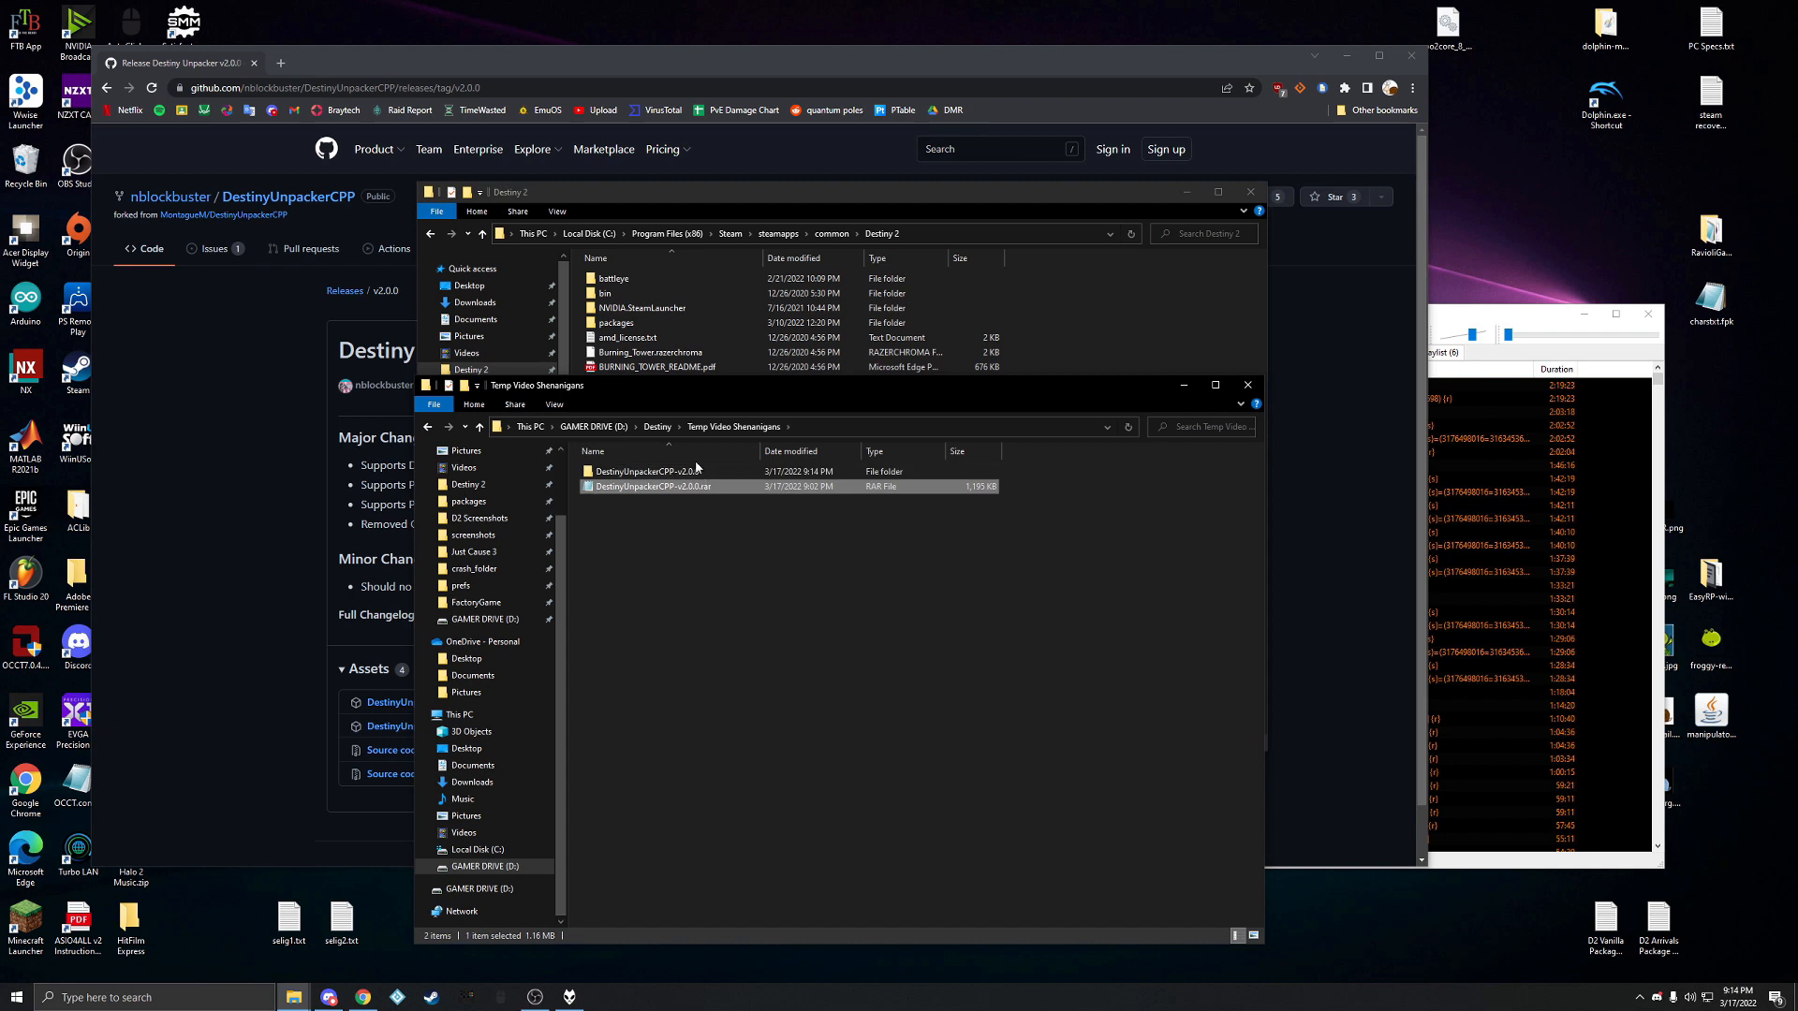
double_click(650, 472)
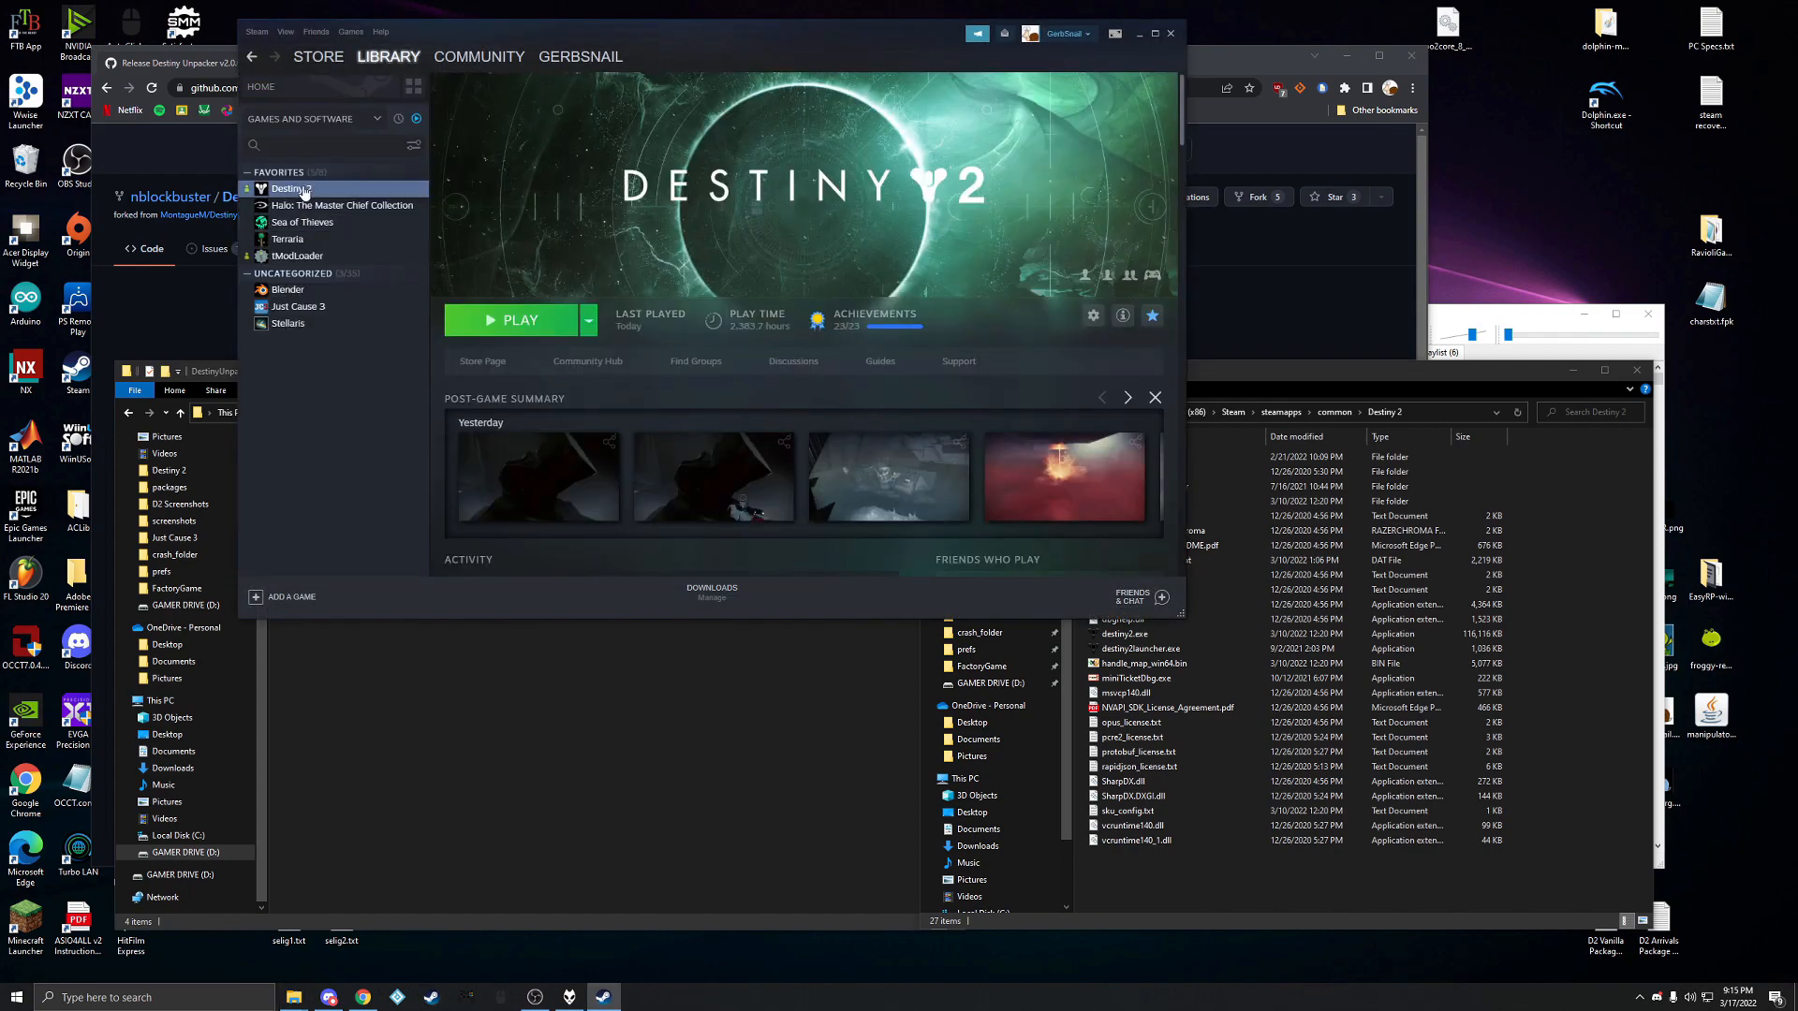
Step: From Destiny 2's Steam library entry, browse its local install files via Manage
right_click(289, 187)
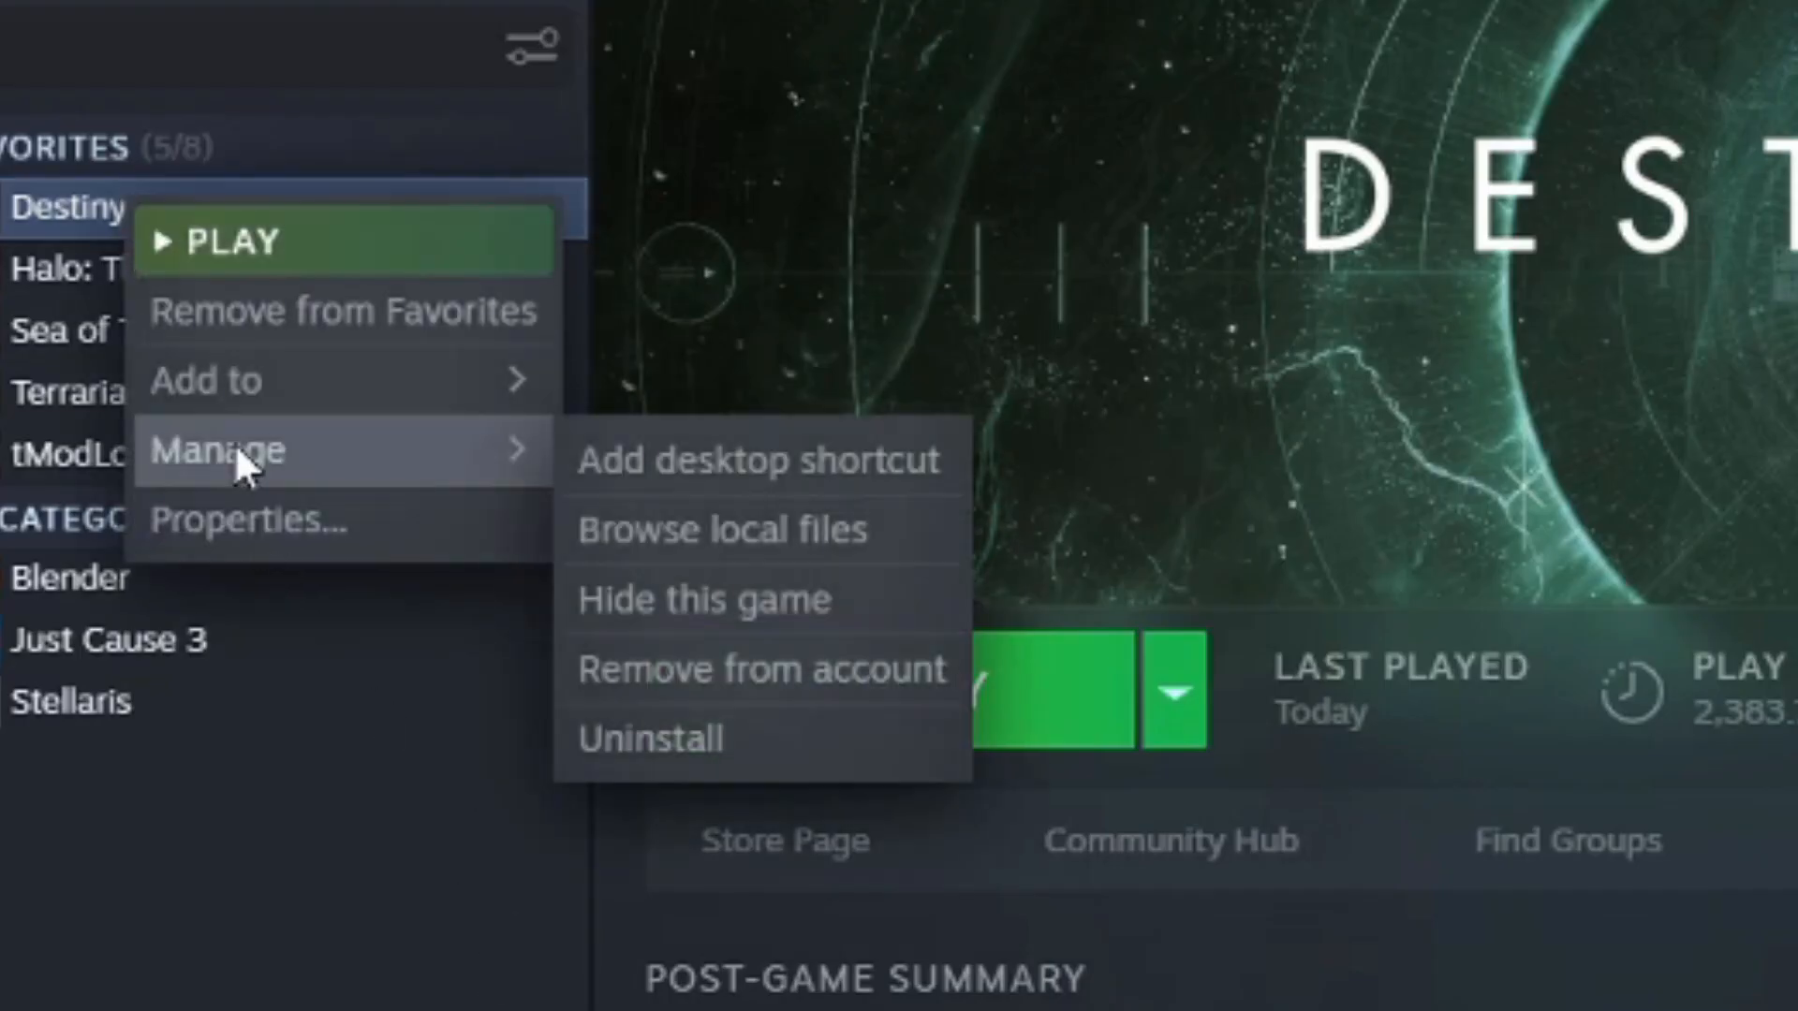
left_click(722, 530)
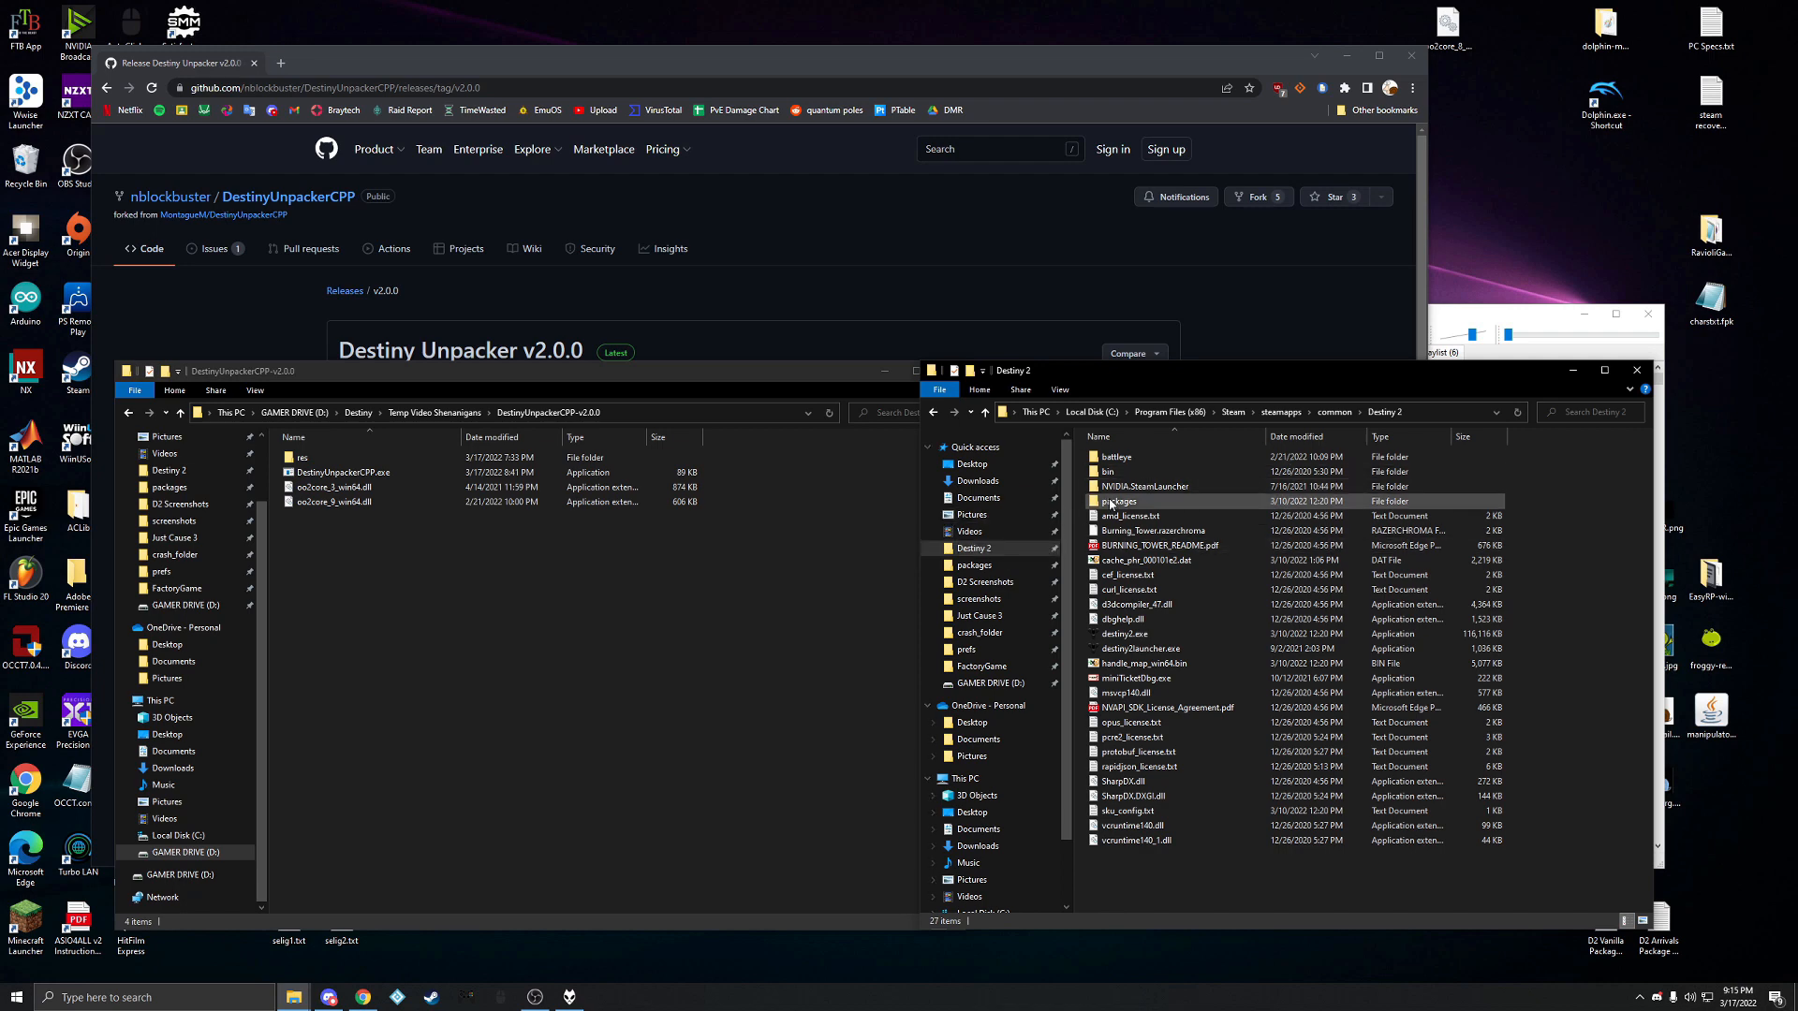
Step: Enter Destiny 2's packages folder and look through its .pkg files down to the w64_sr_audio packages
double_click(1118, 502)
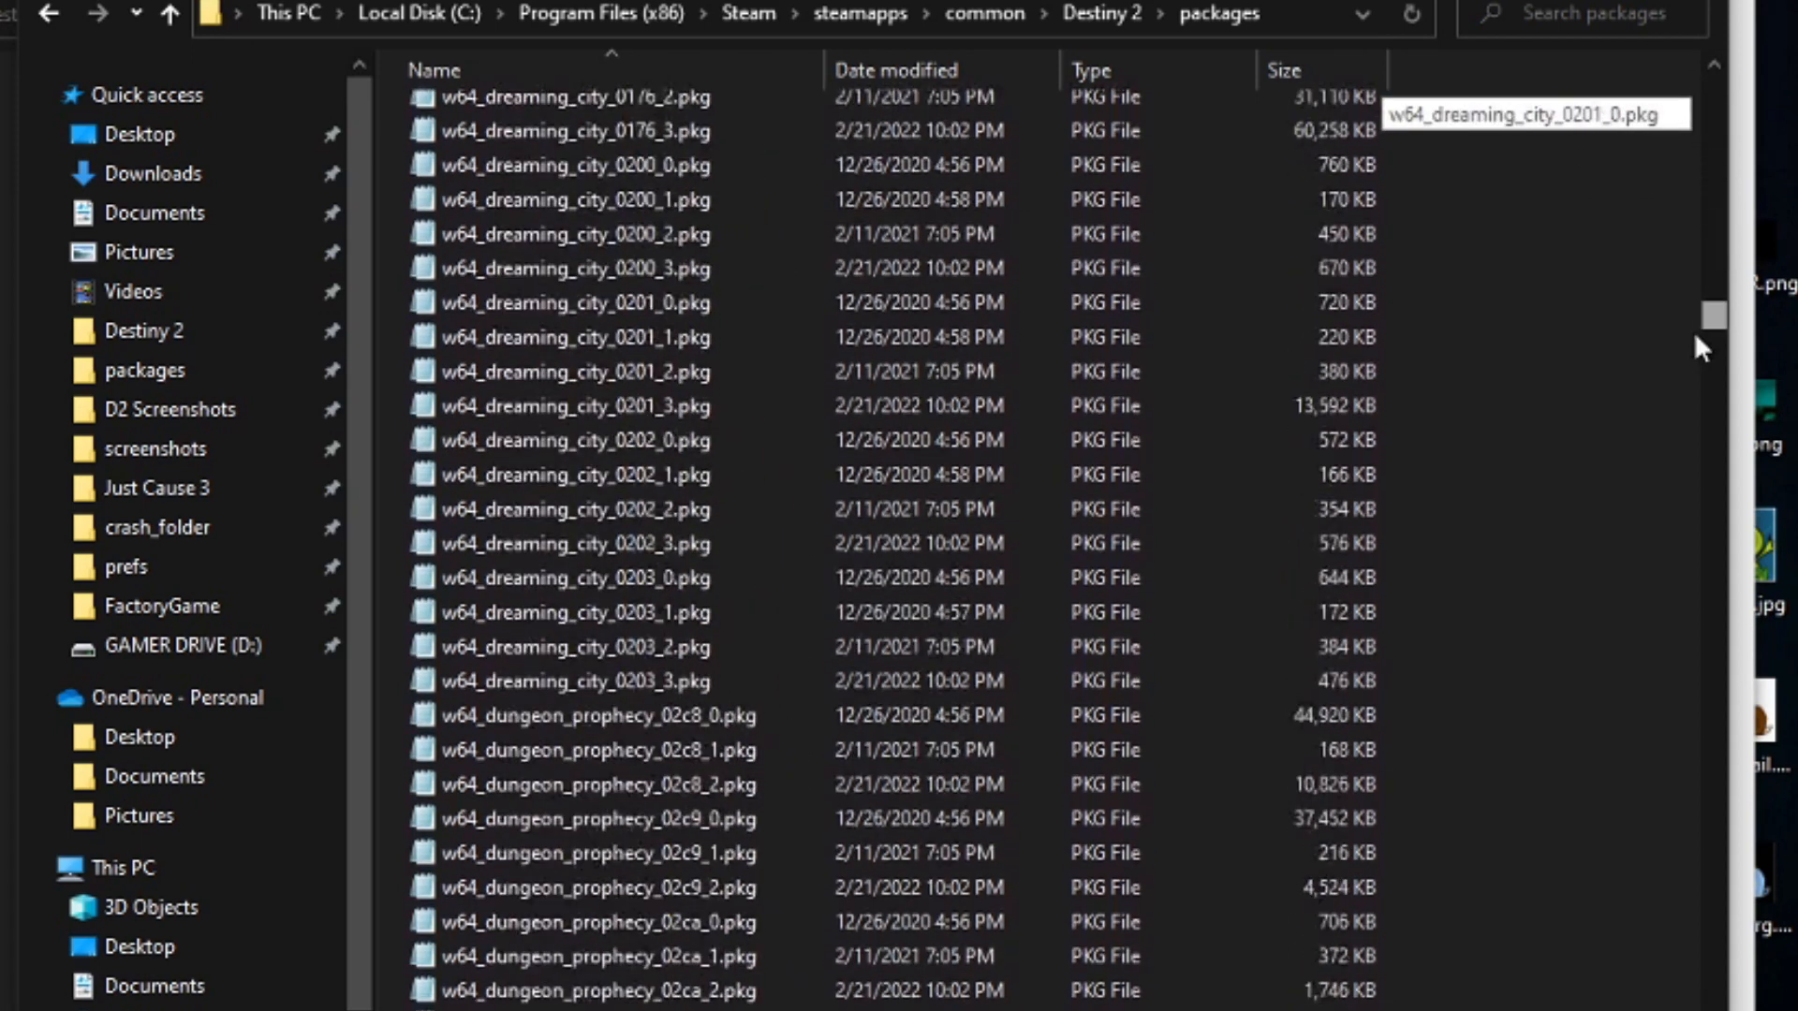
scroll("down", 3)
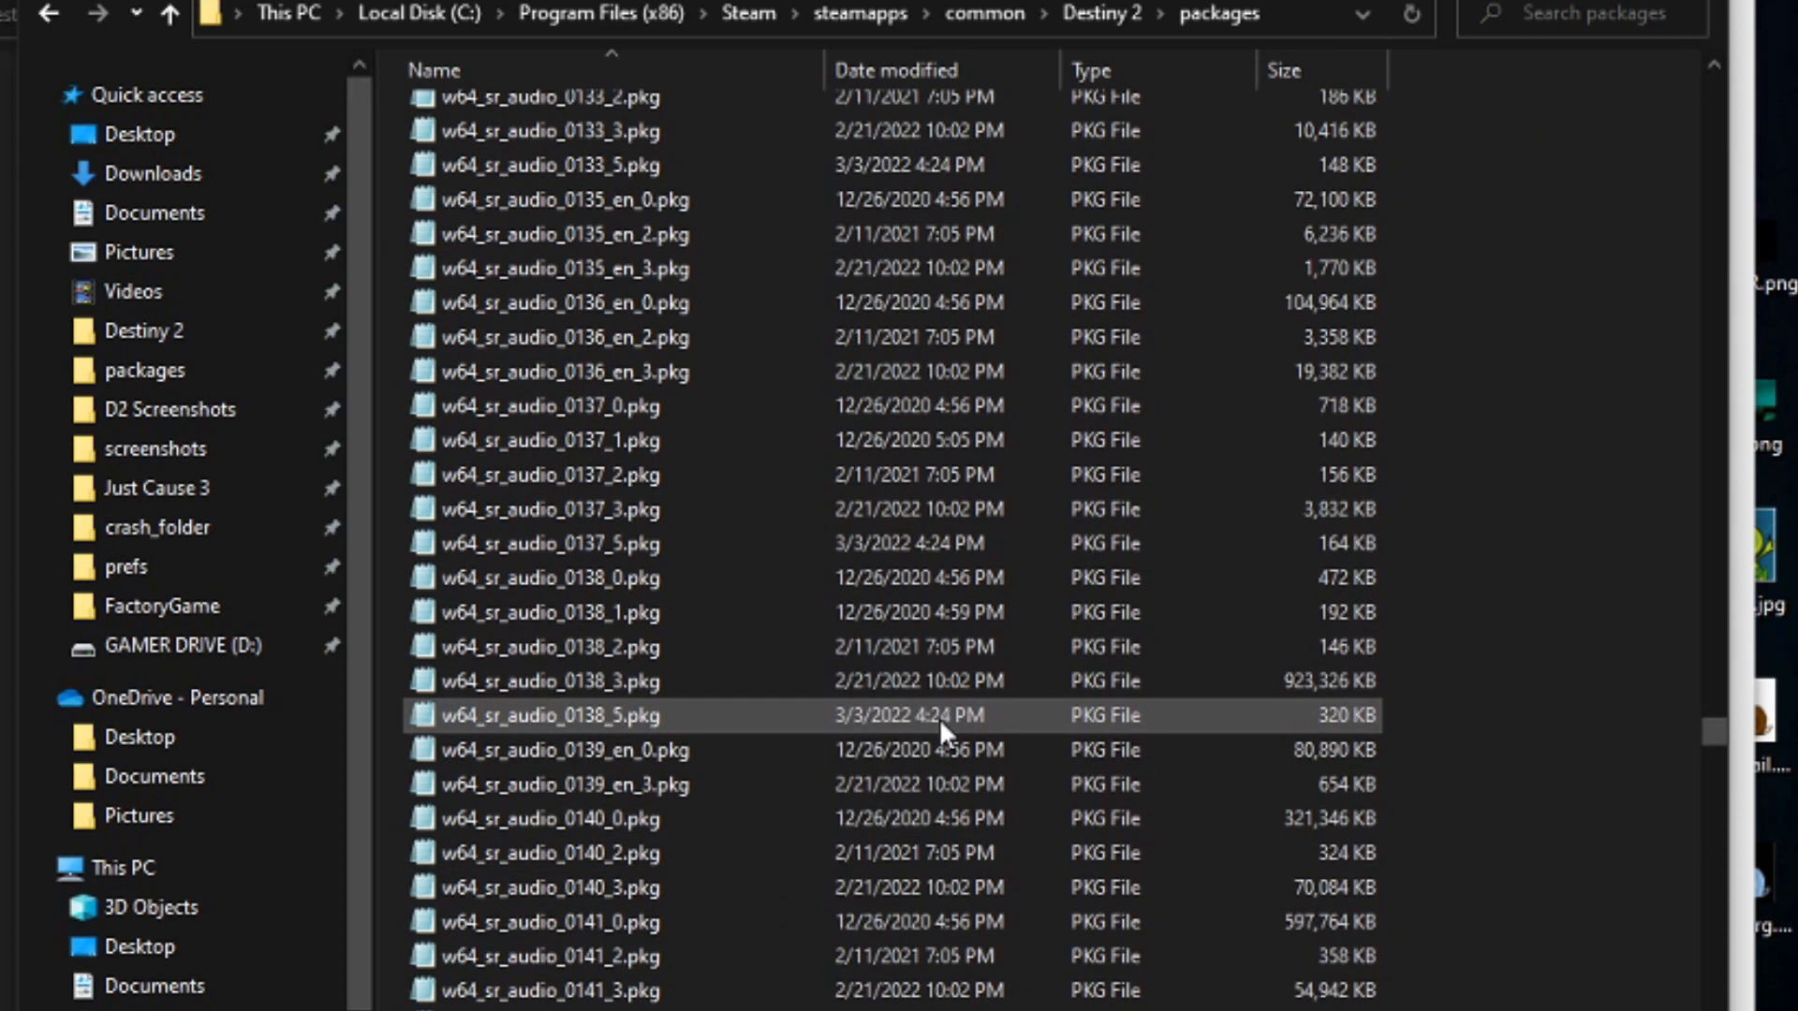
scroll("down", 3)
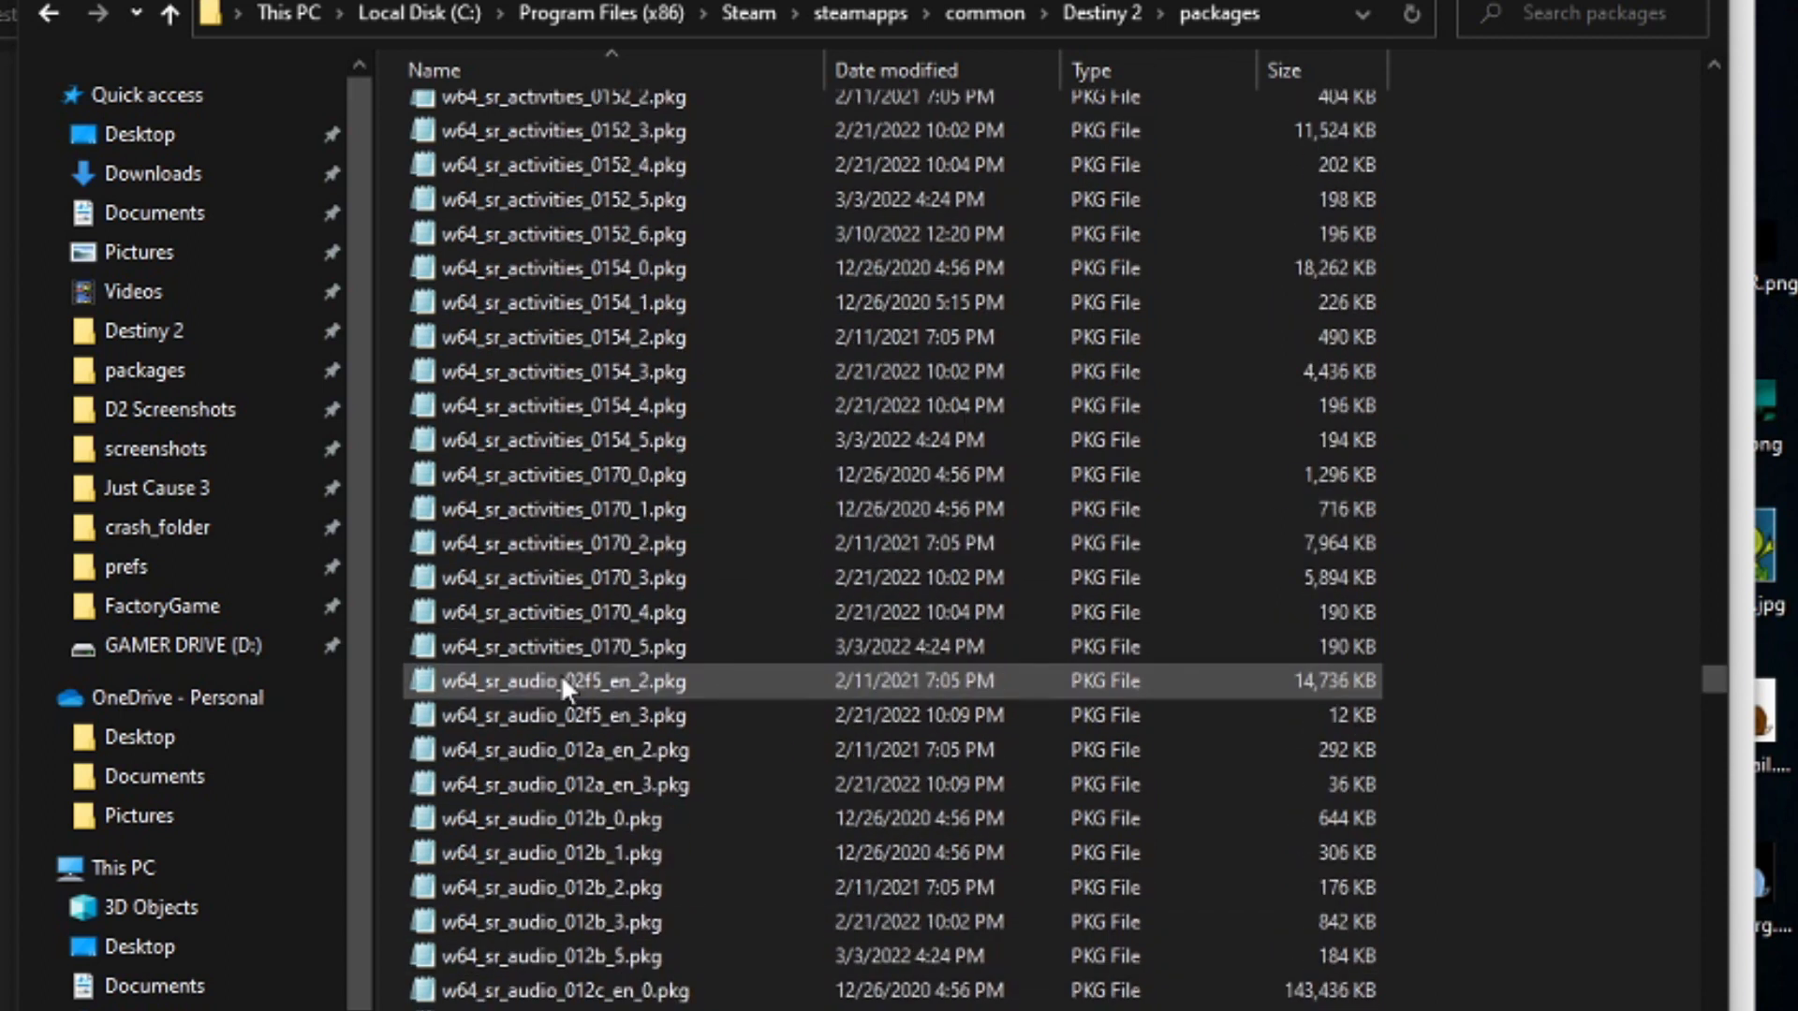
scroll("down", 3)
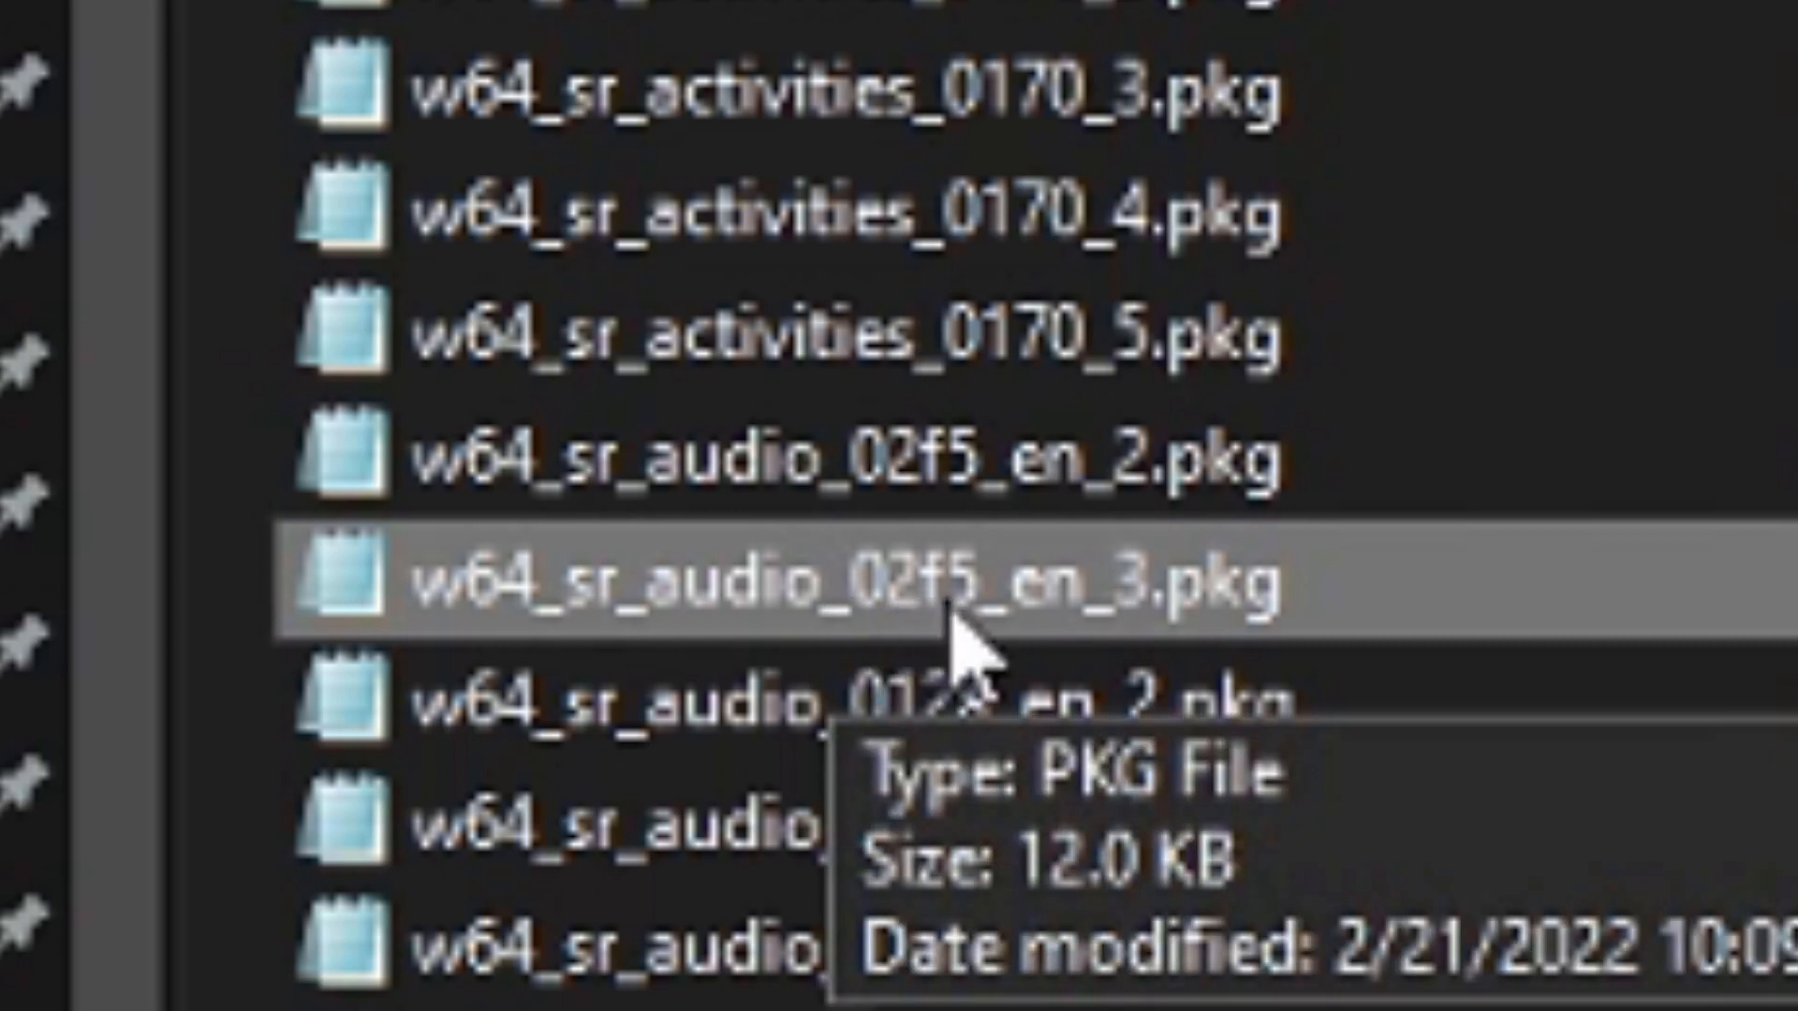
mouse_move(922, 660)
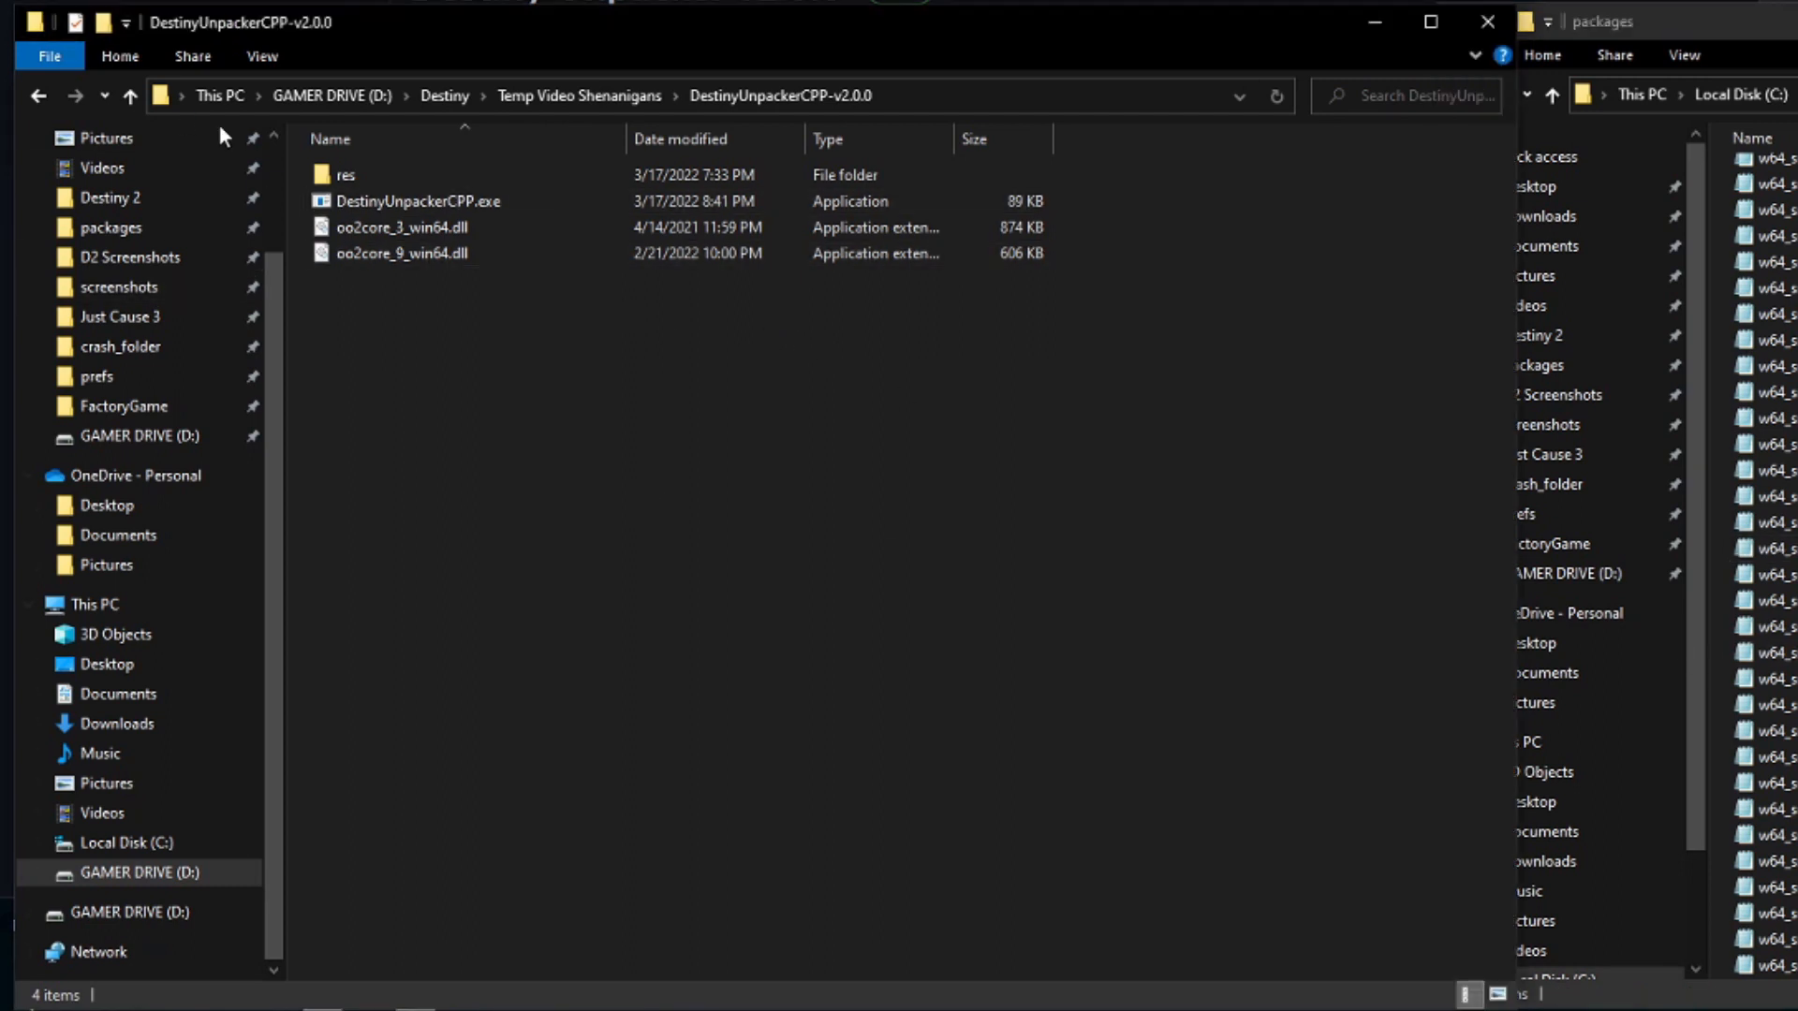
mouse_move(925, 105)
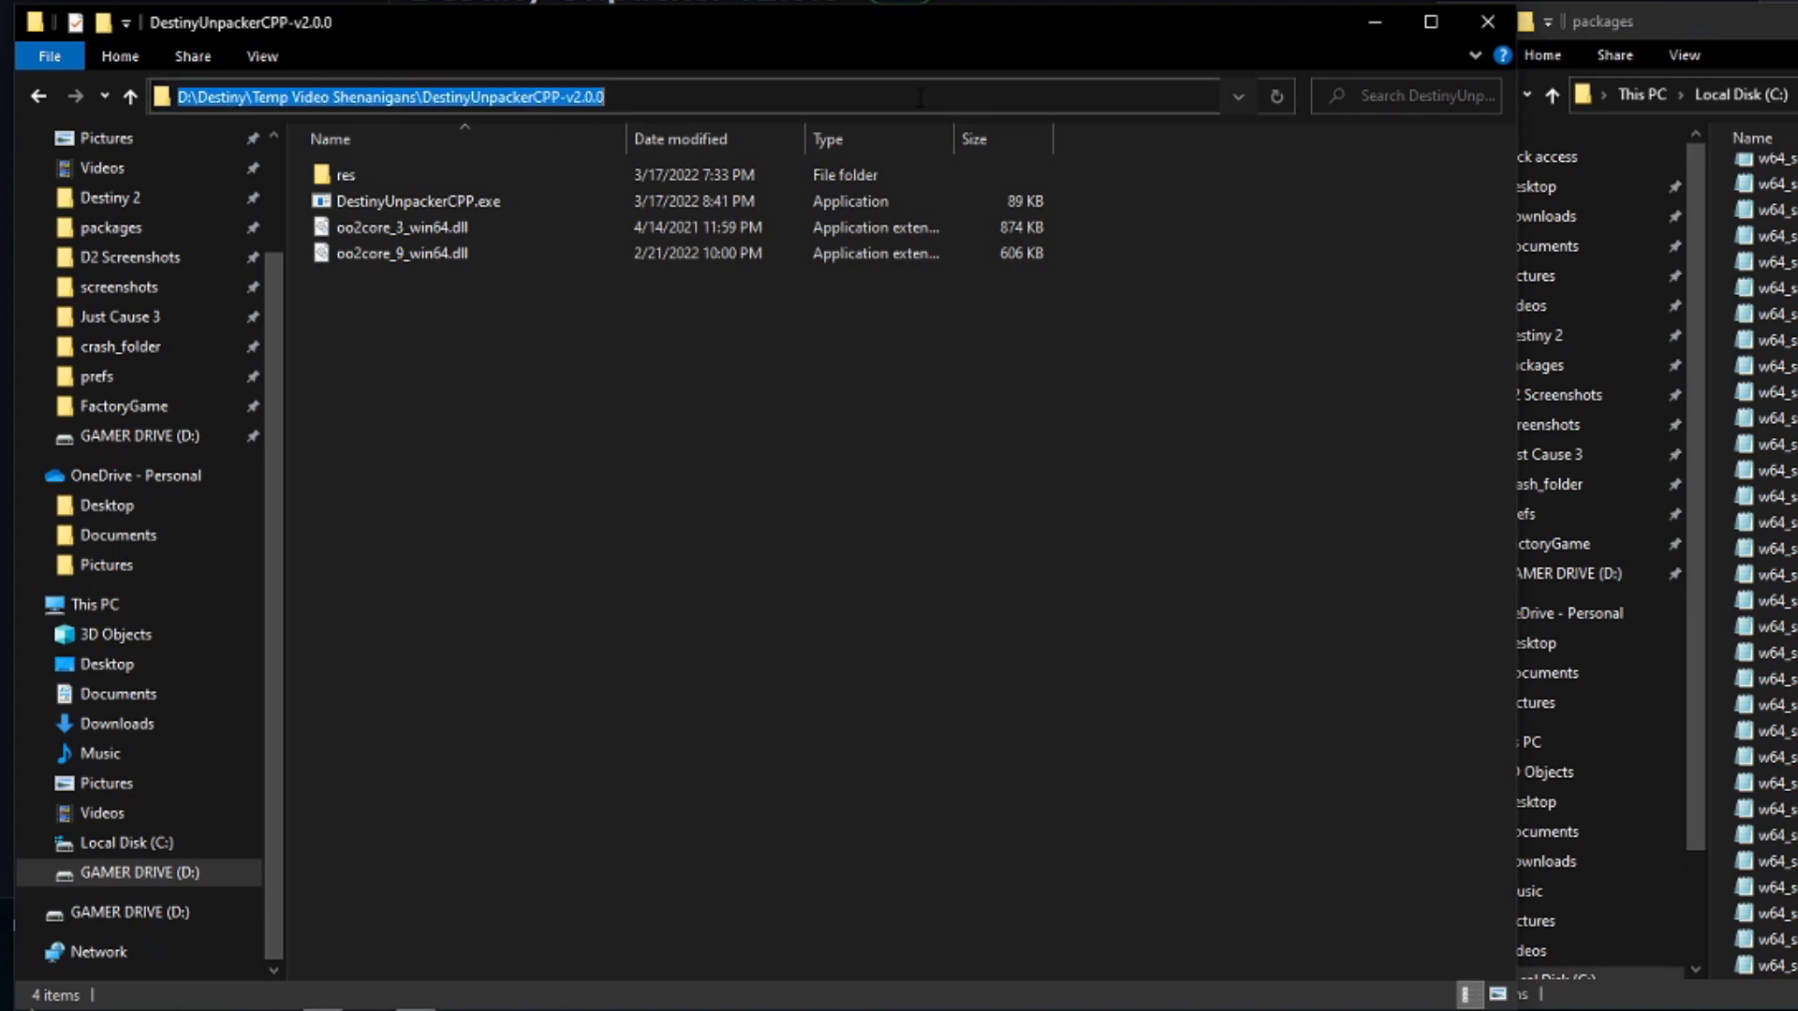
Step: Start cmd in the unpacker folder and run DestinyUnpackerCPP.exe alone to read its usage options
type("cmd")
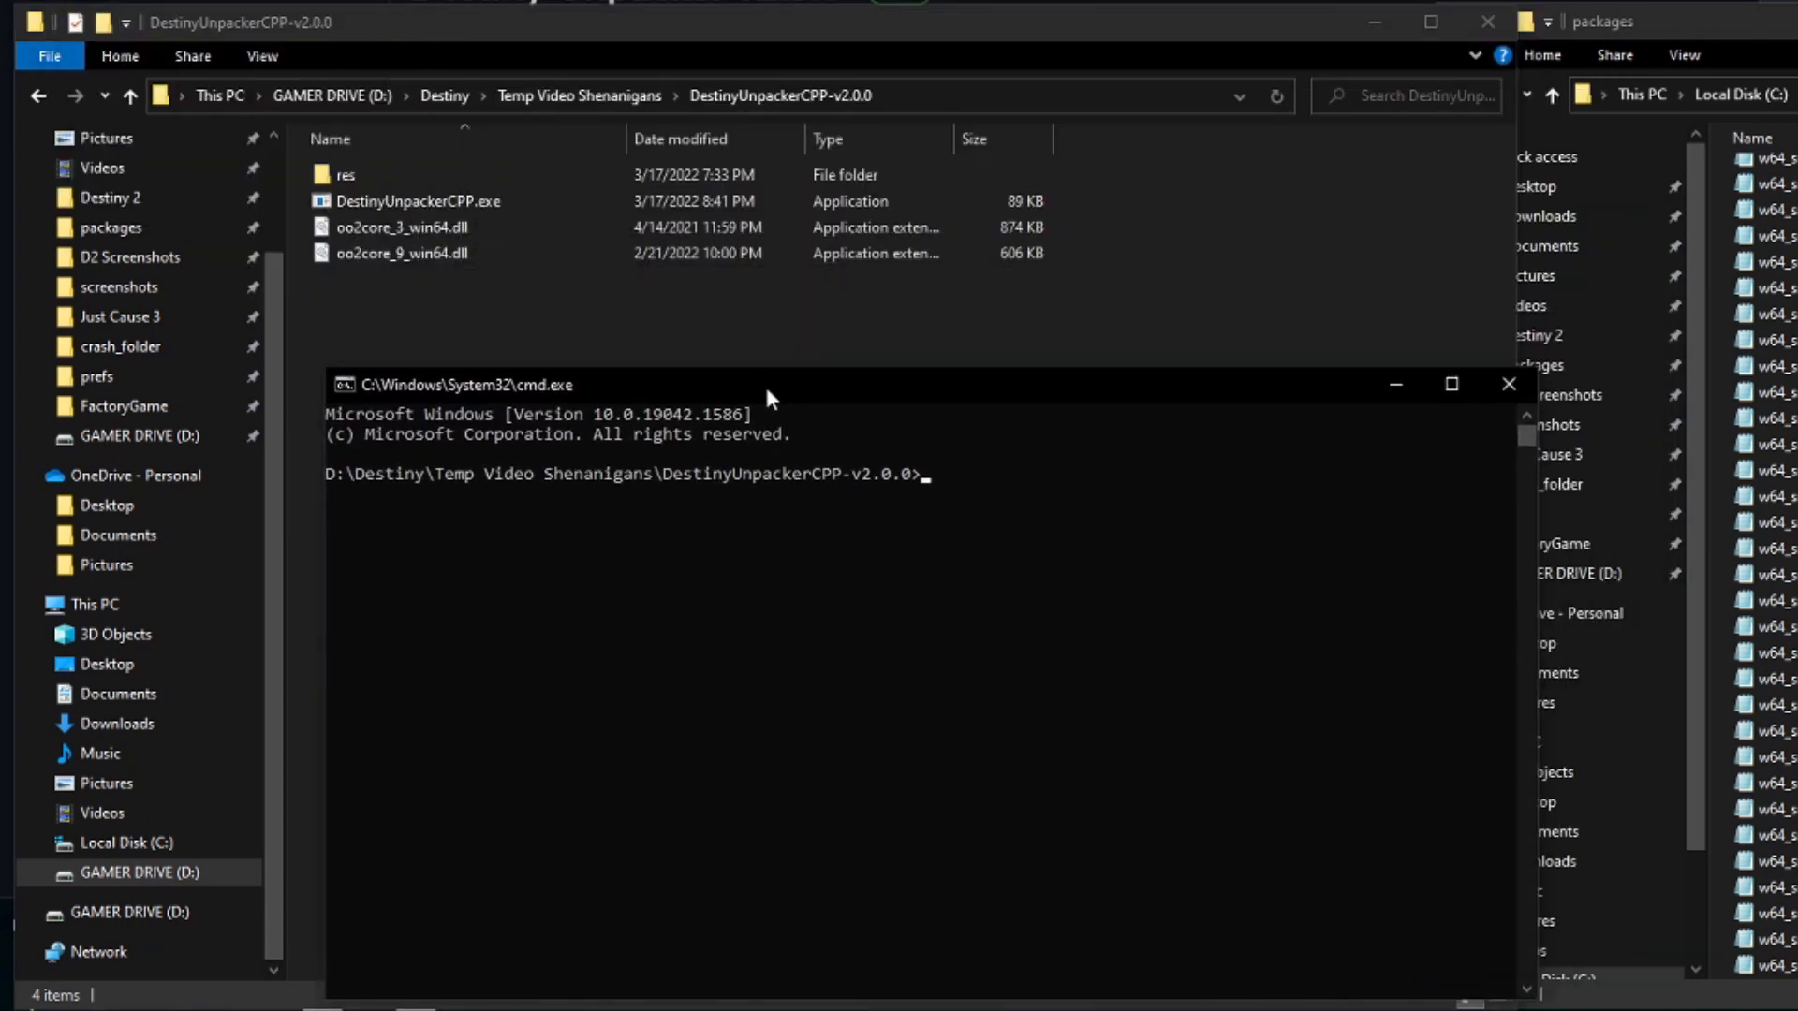
mouse_move(656, 395)
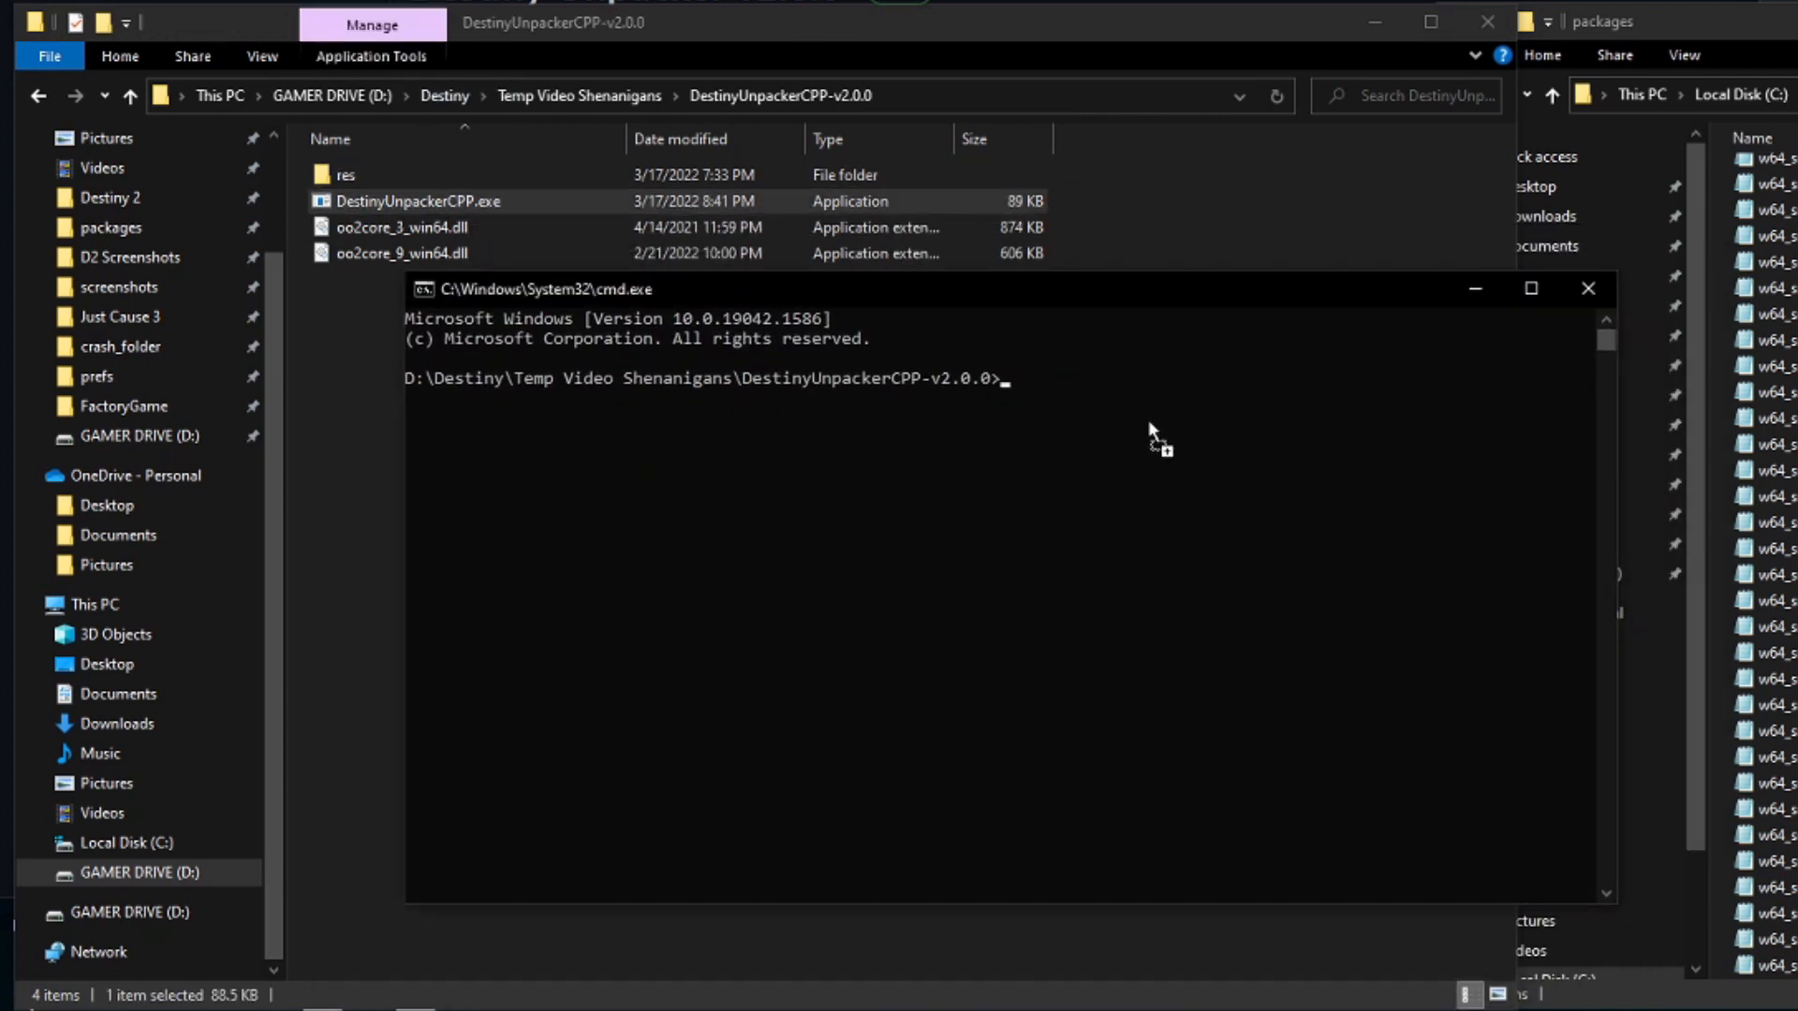
type("\"D:\\Destiny\\Temp Video Shenanigans\\DestinyUnpackerCPP-v2.0.0\\DestinyUnpackerCPP.exe\"")
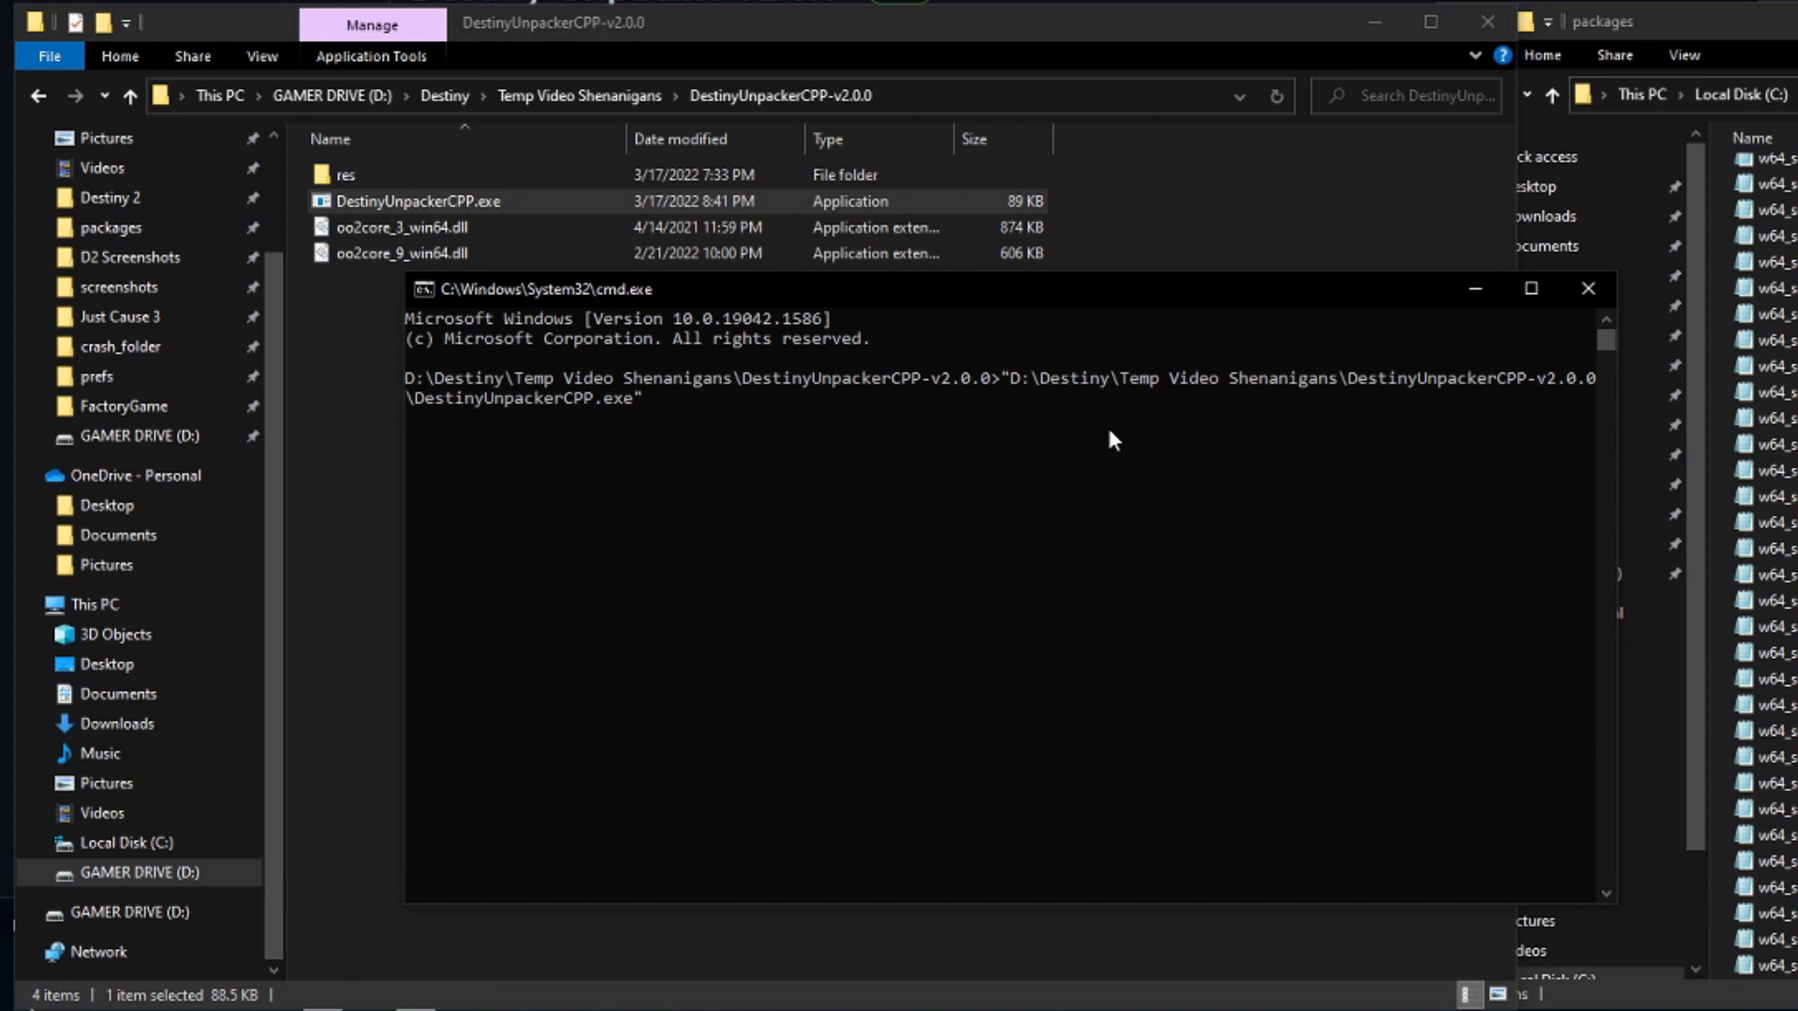
key("Enter")
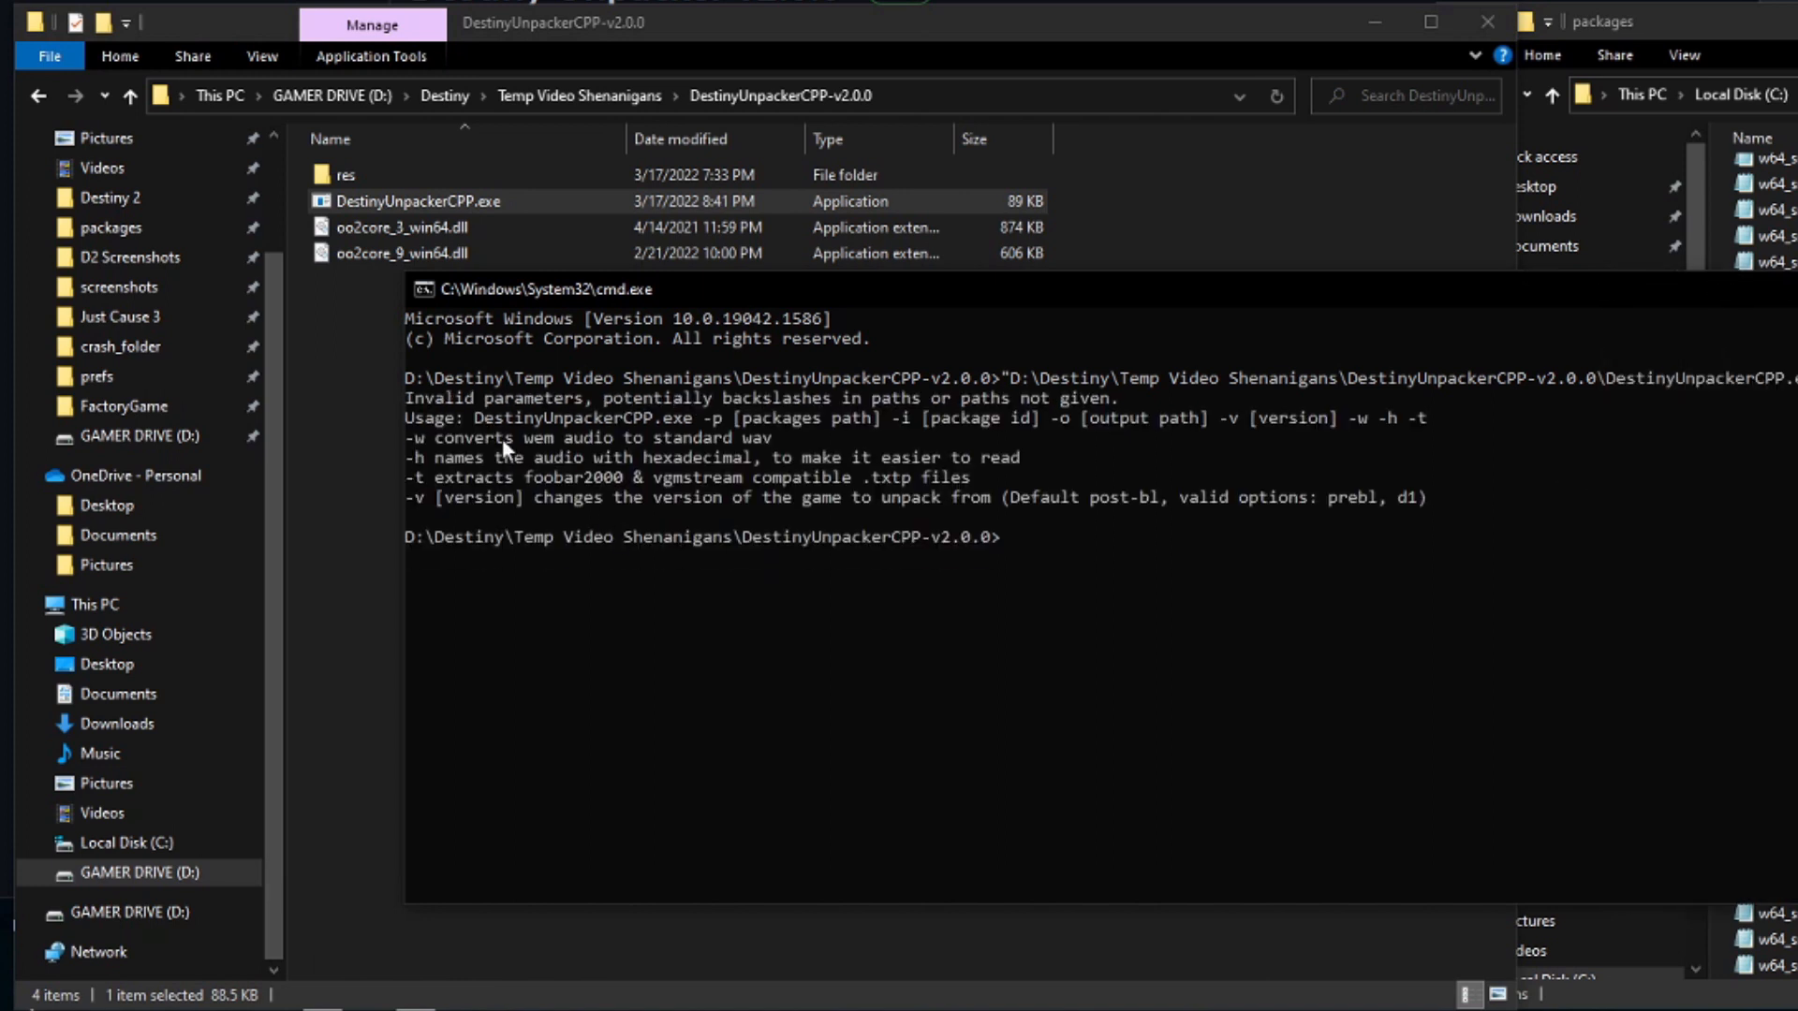
mouse_move(434, 455)
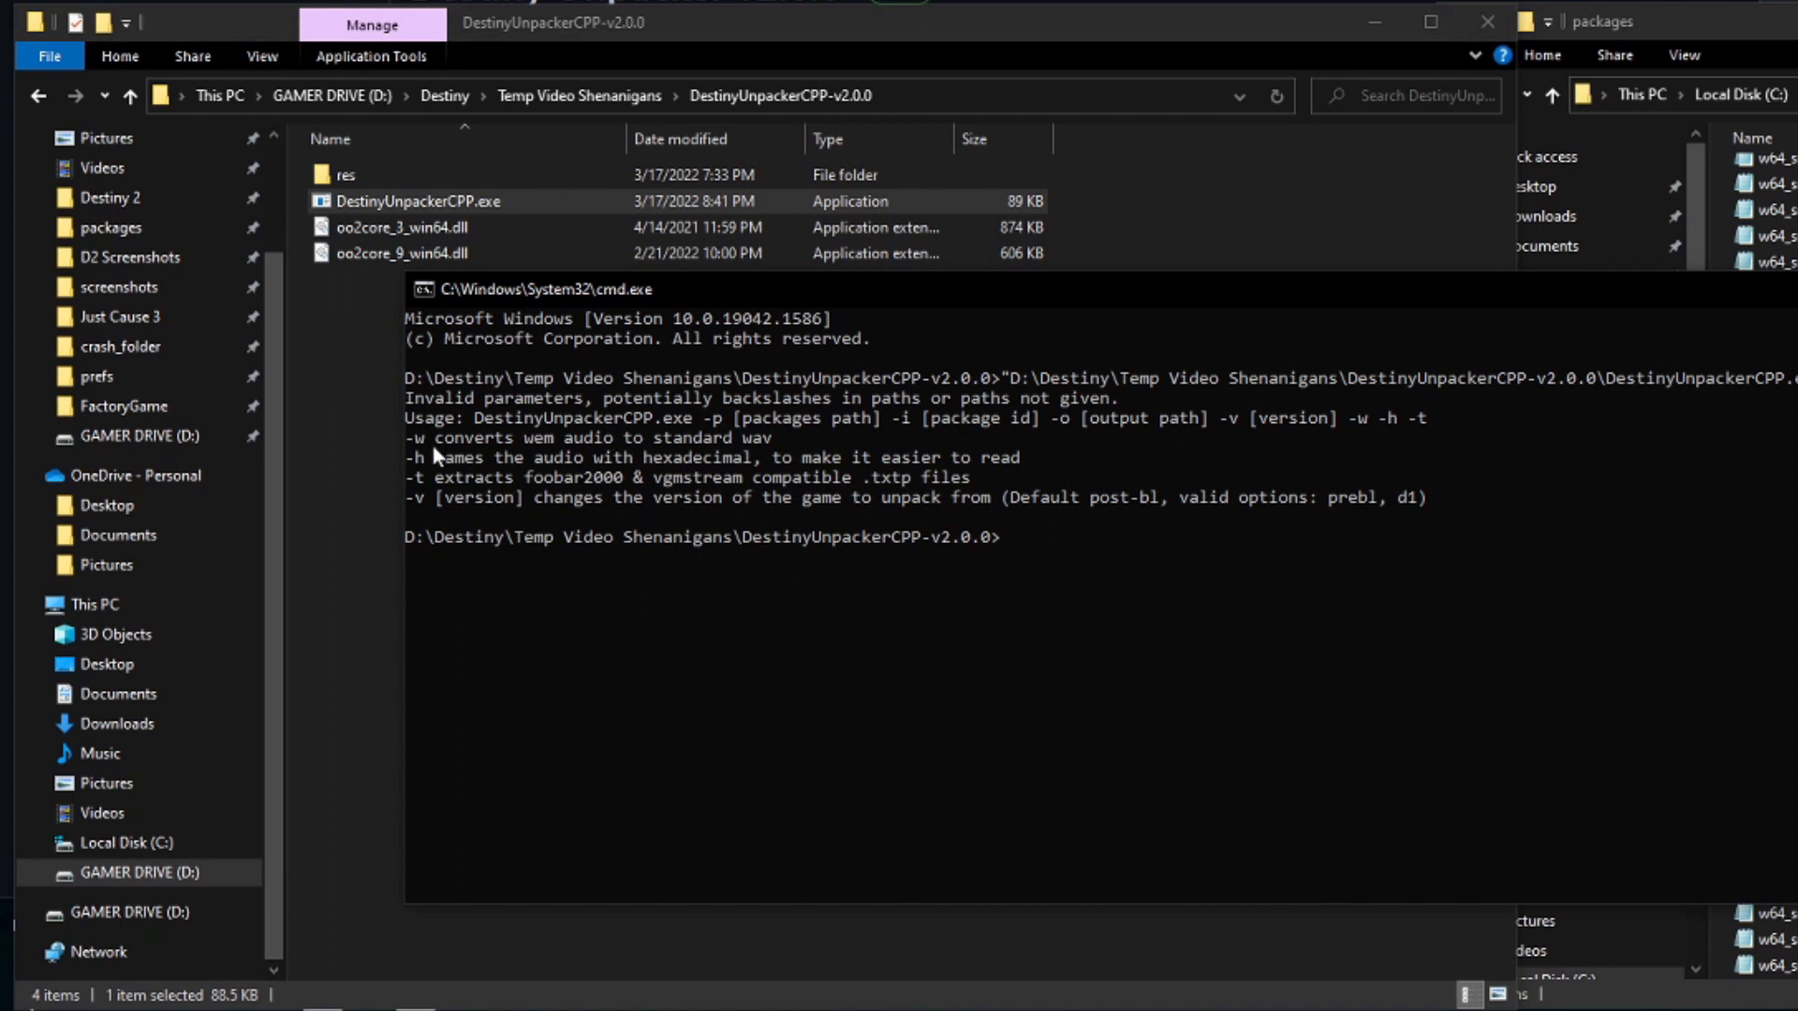
left_click_drag(480, 417, 1215, 447)
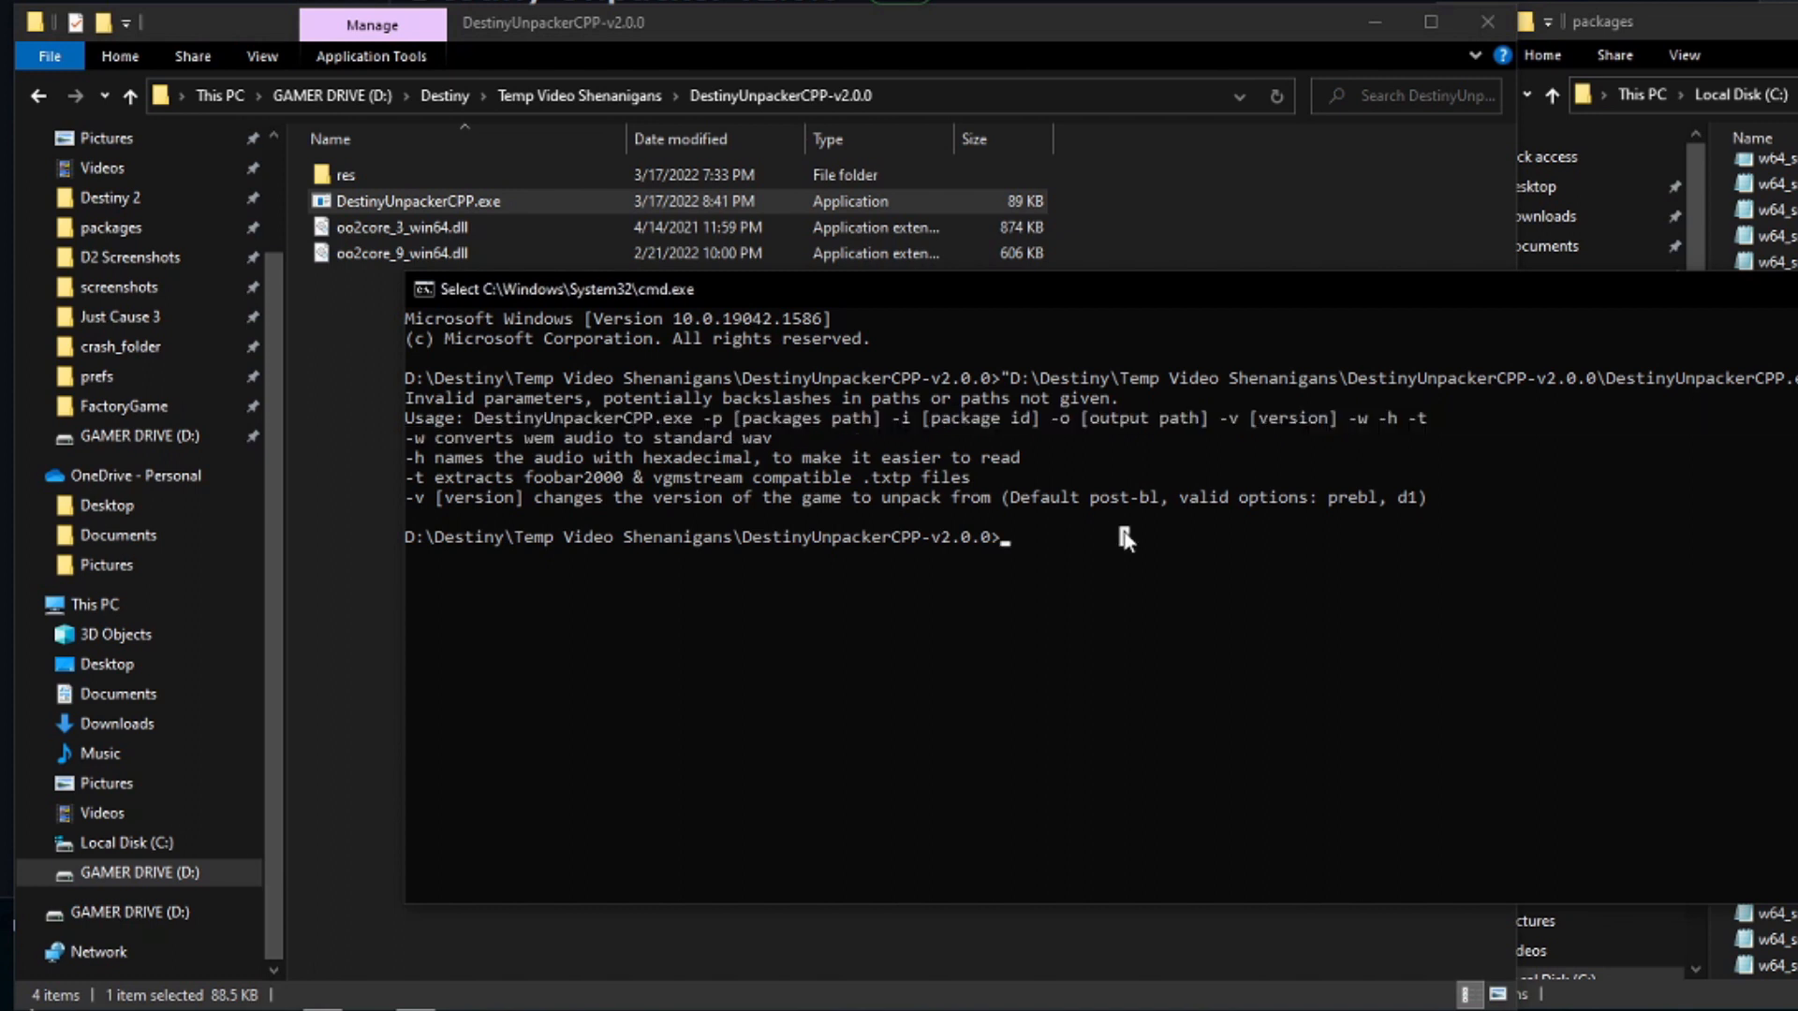
Step: Compose the unpack command with -p packages path, -o output, -t and -i 0144
type("DestinyUnpackerCPP.exe -p")
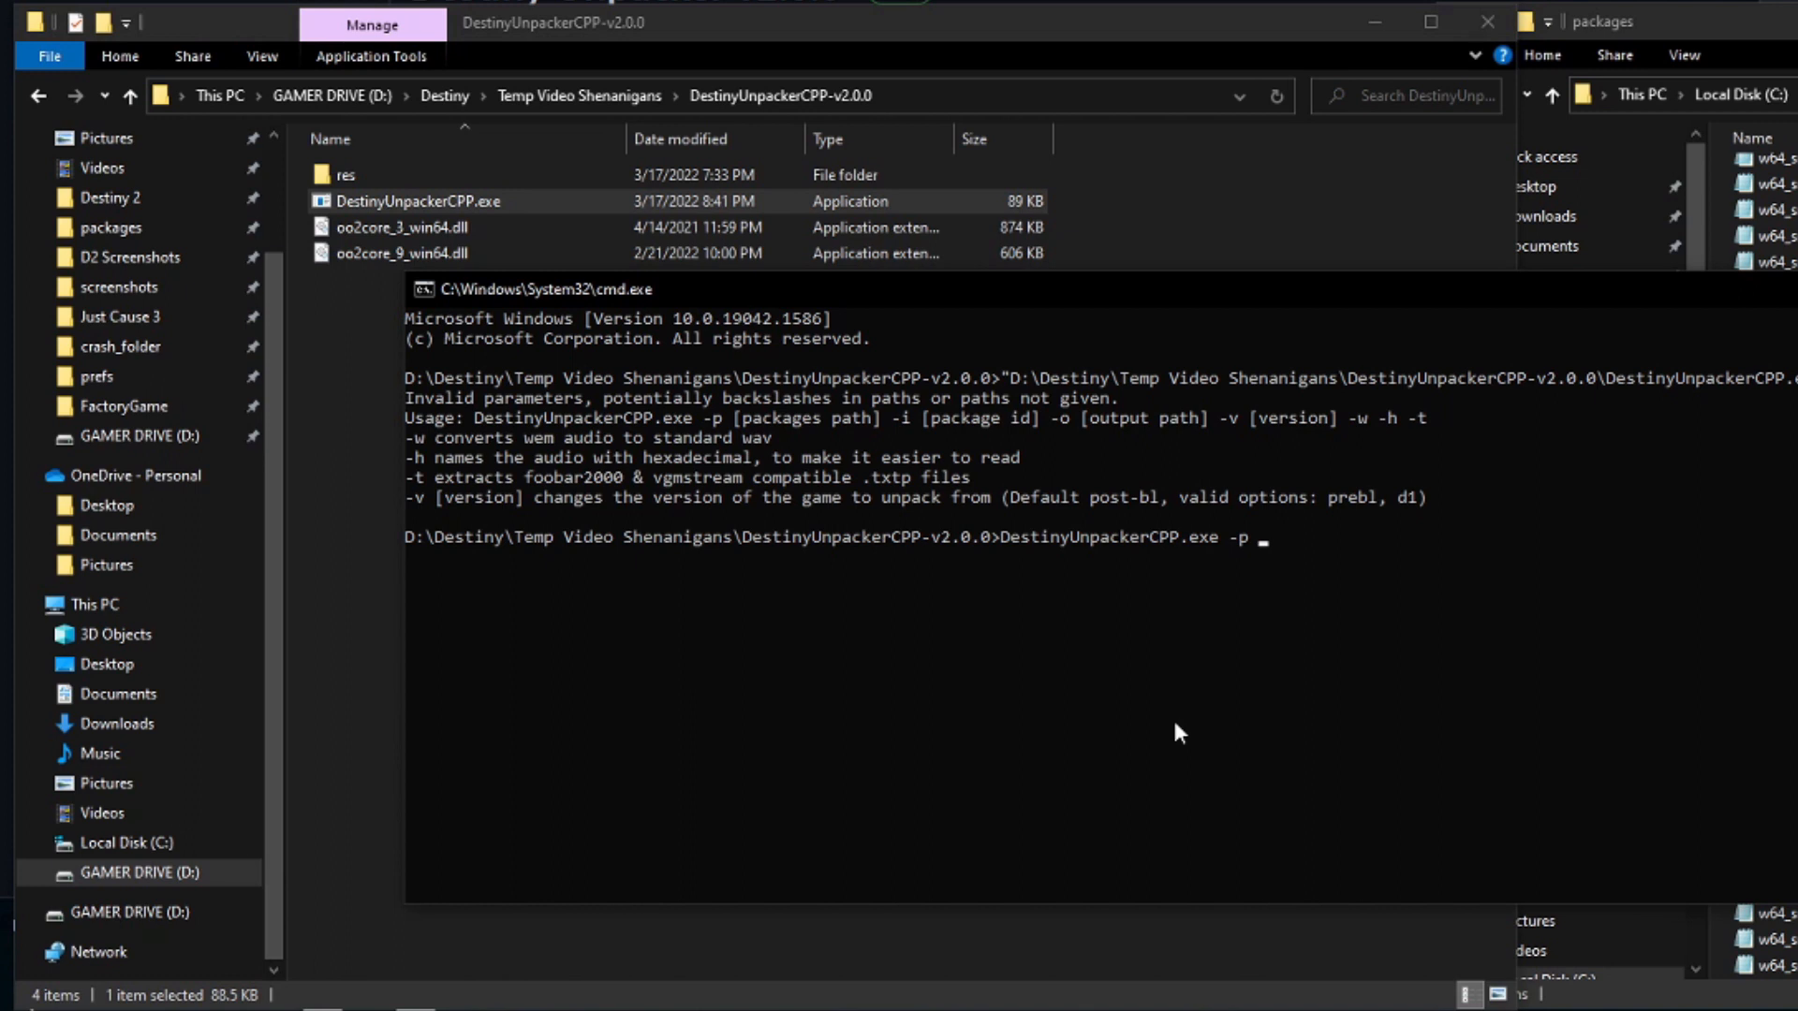
mouse_move(1243, 565)
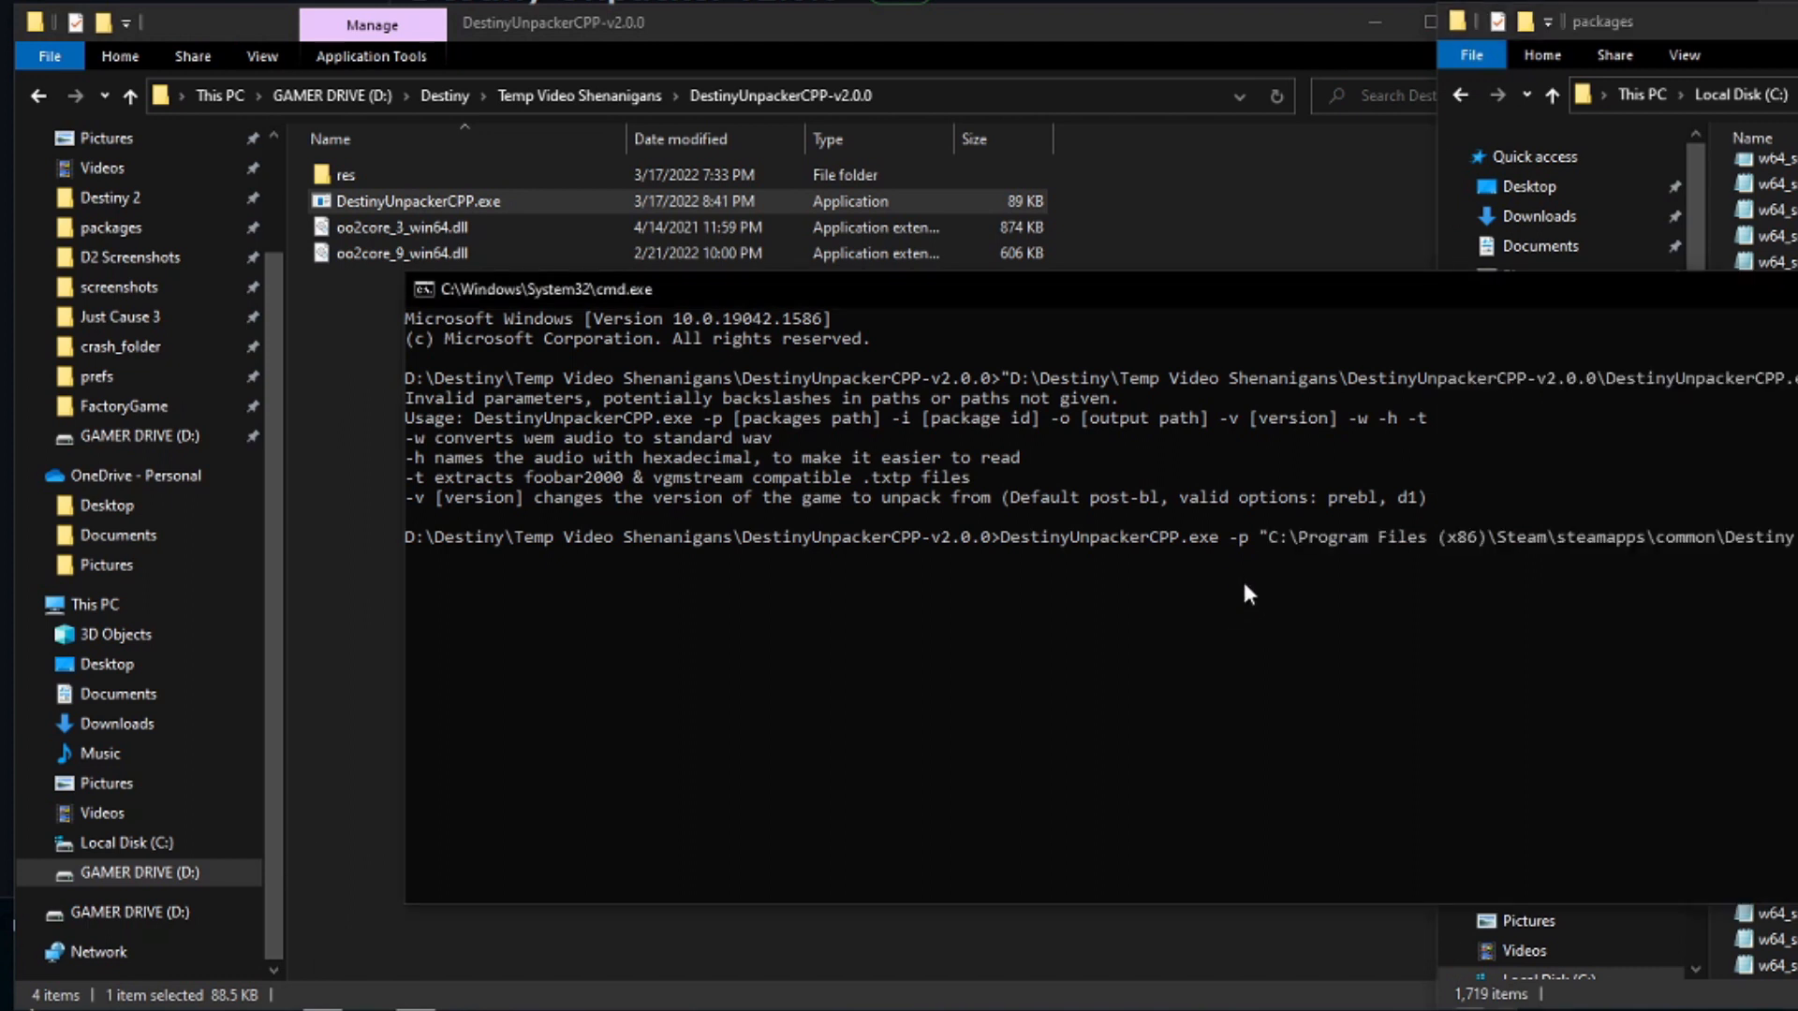
mouse_move(749, 549)
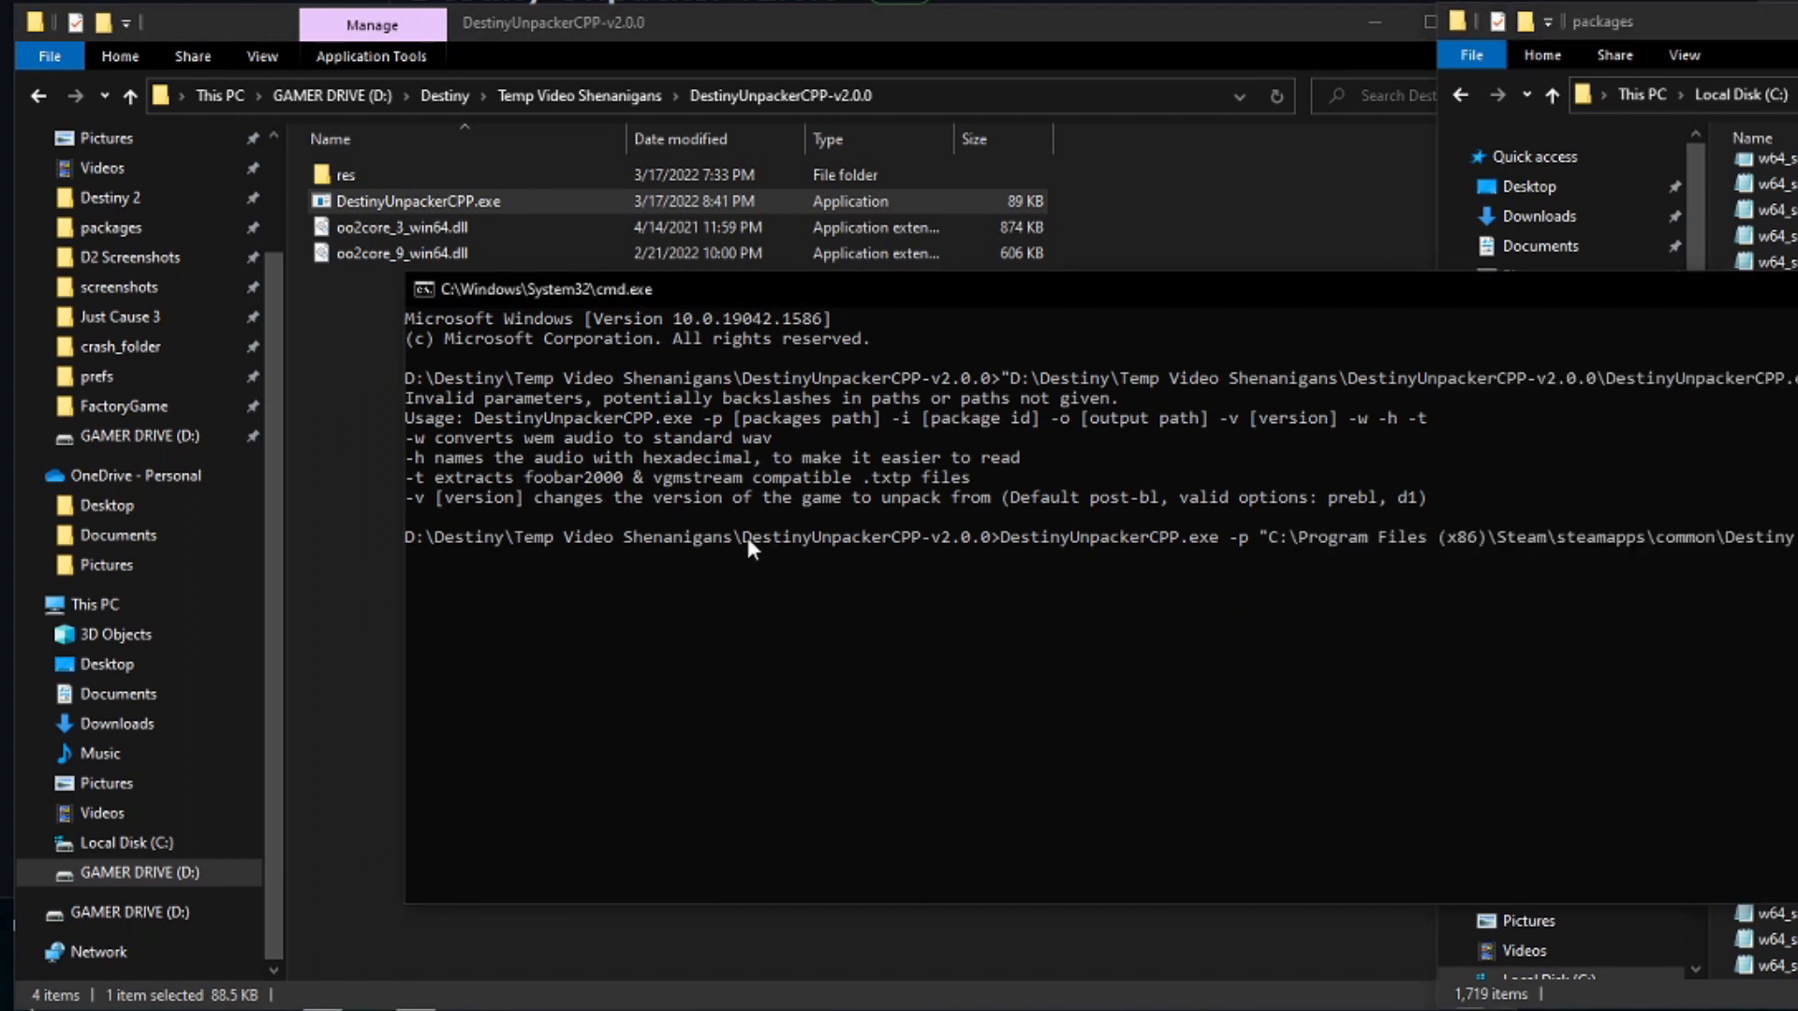
mouse_move(1362, 562)
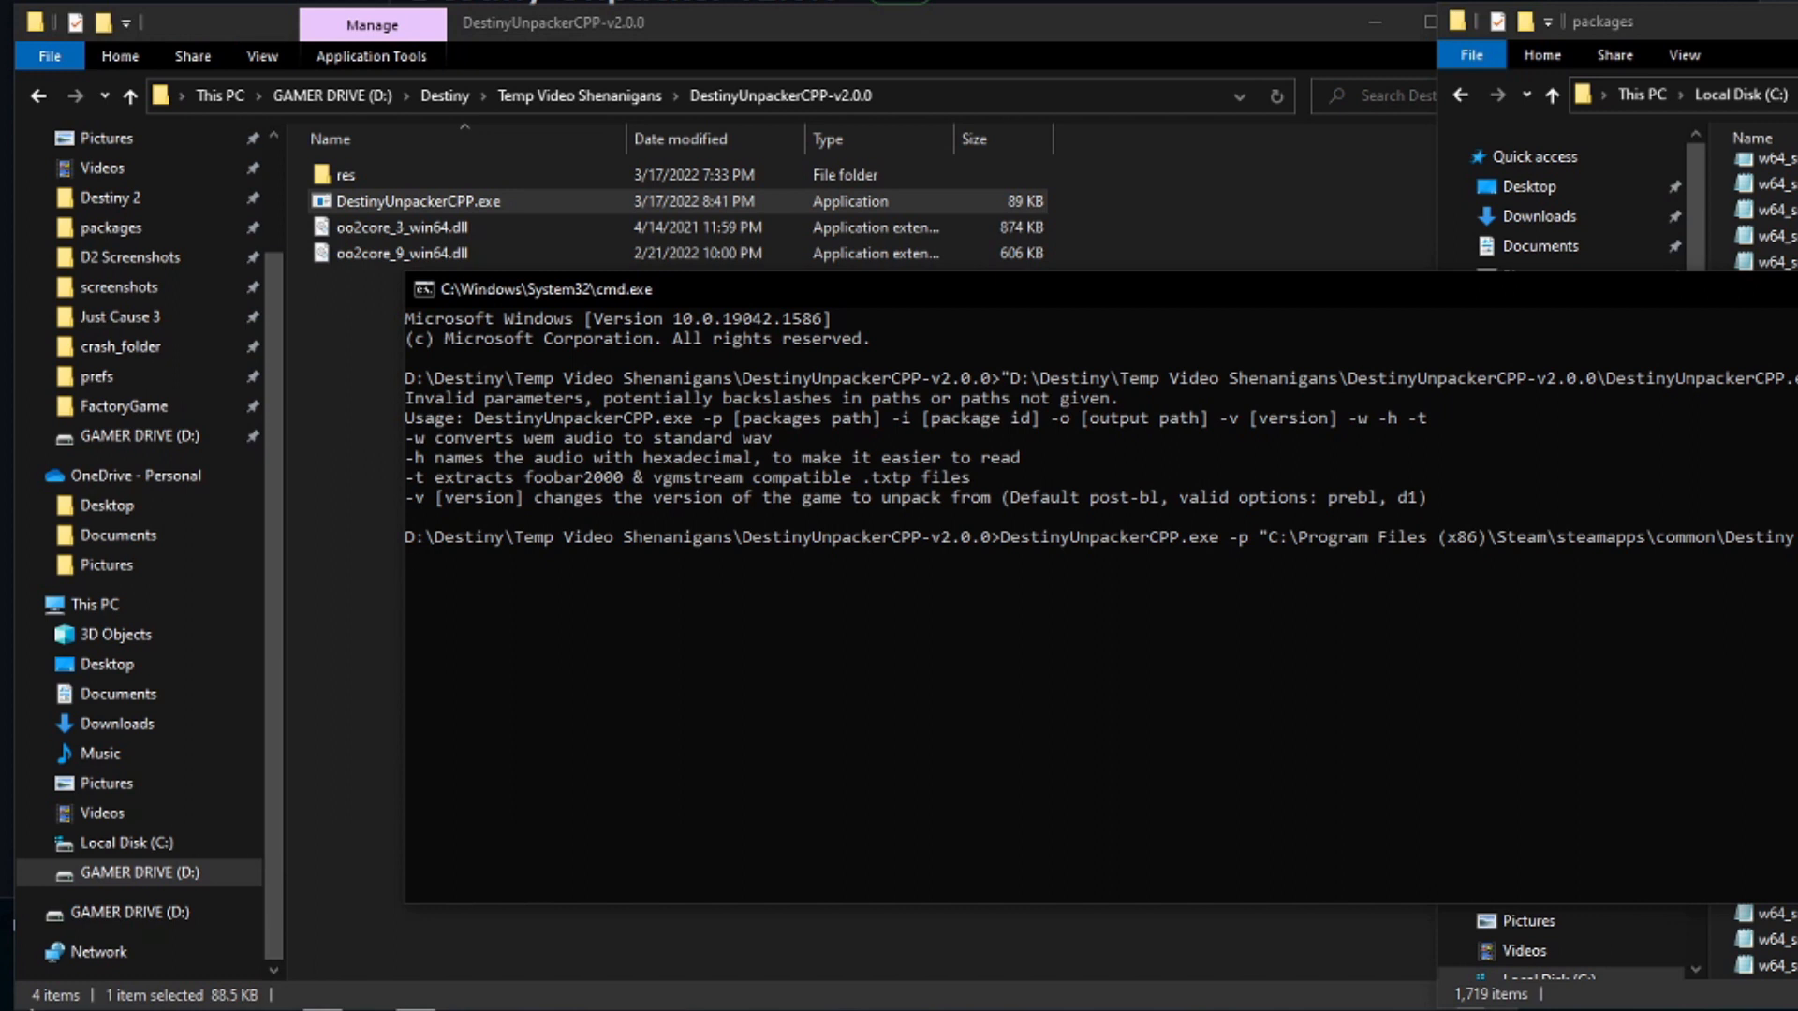
mouse_move(590, 292)
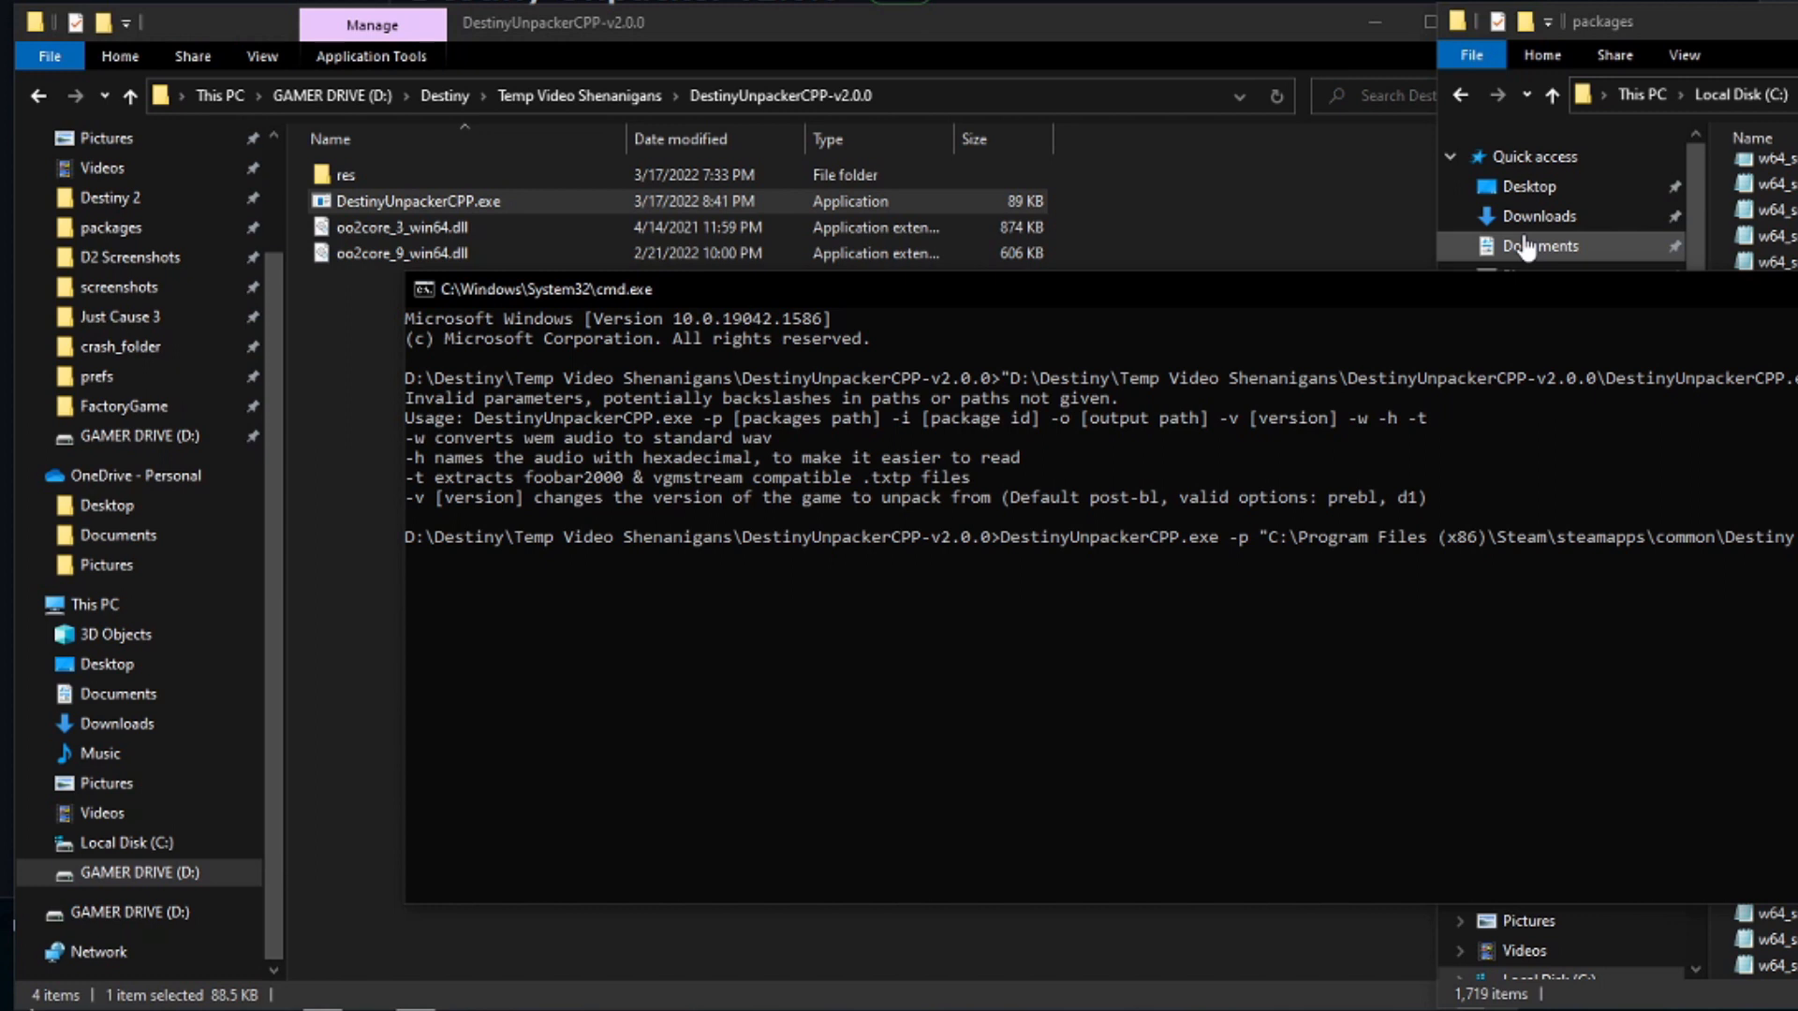
mouse_move(1032, 113)
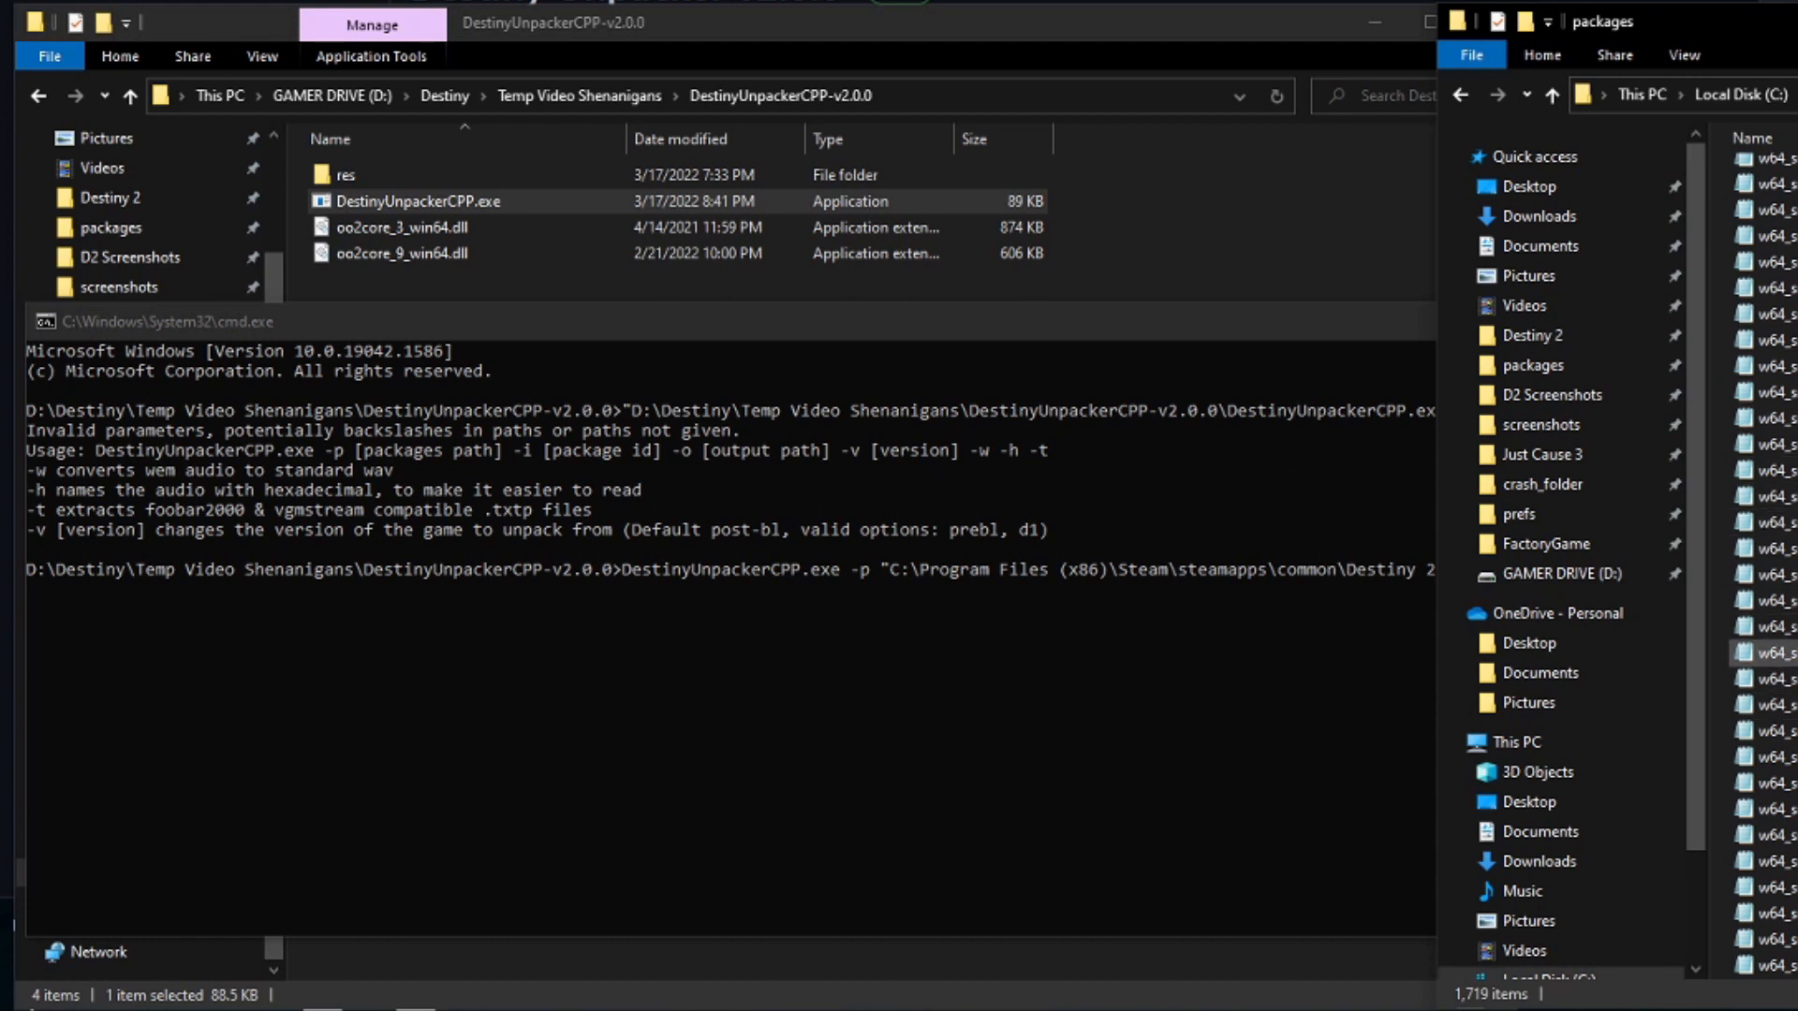
left_click(1765, 678)
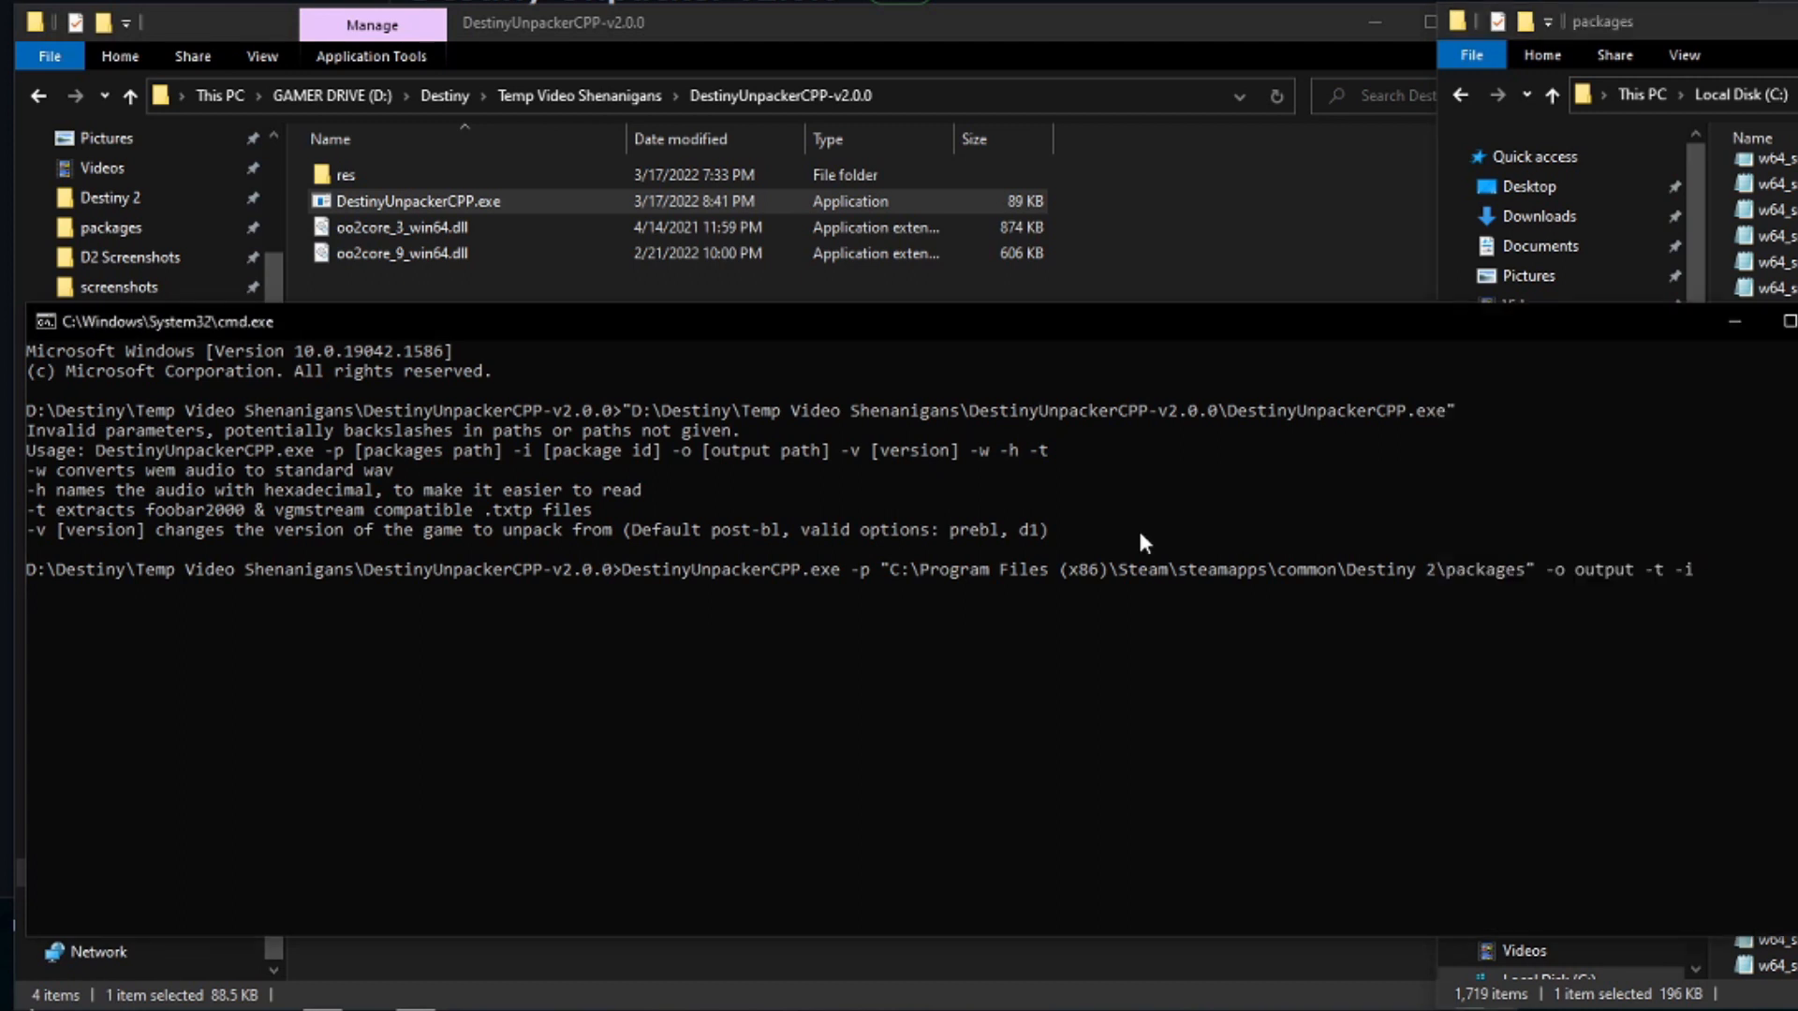
type("0144")
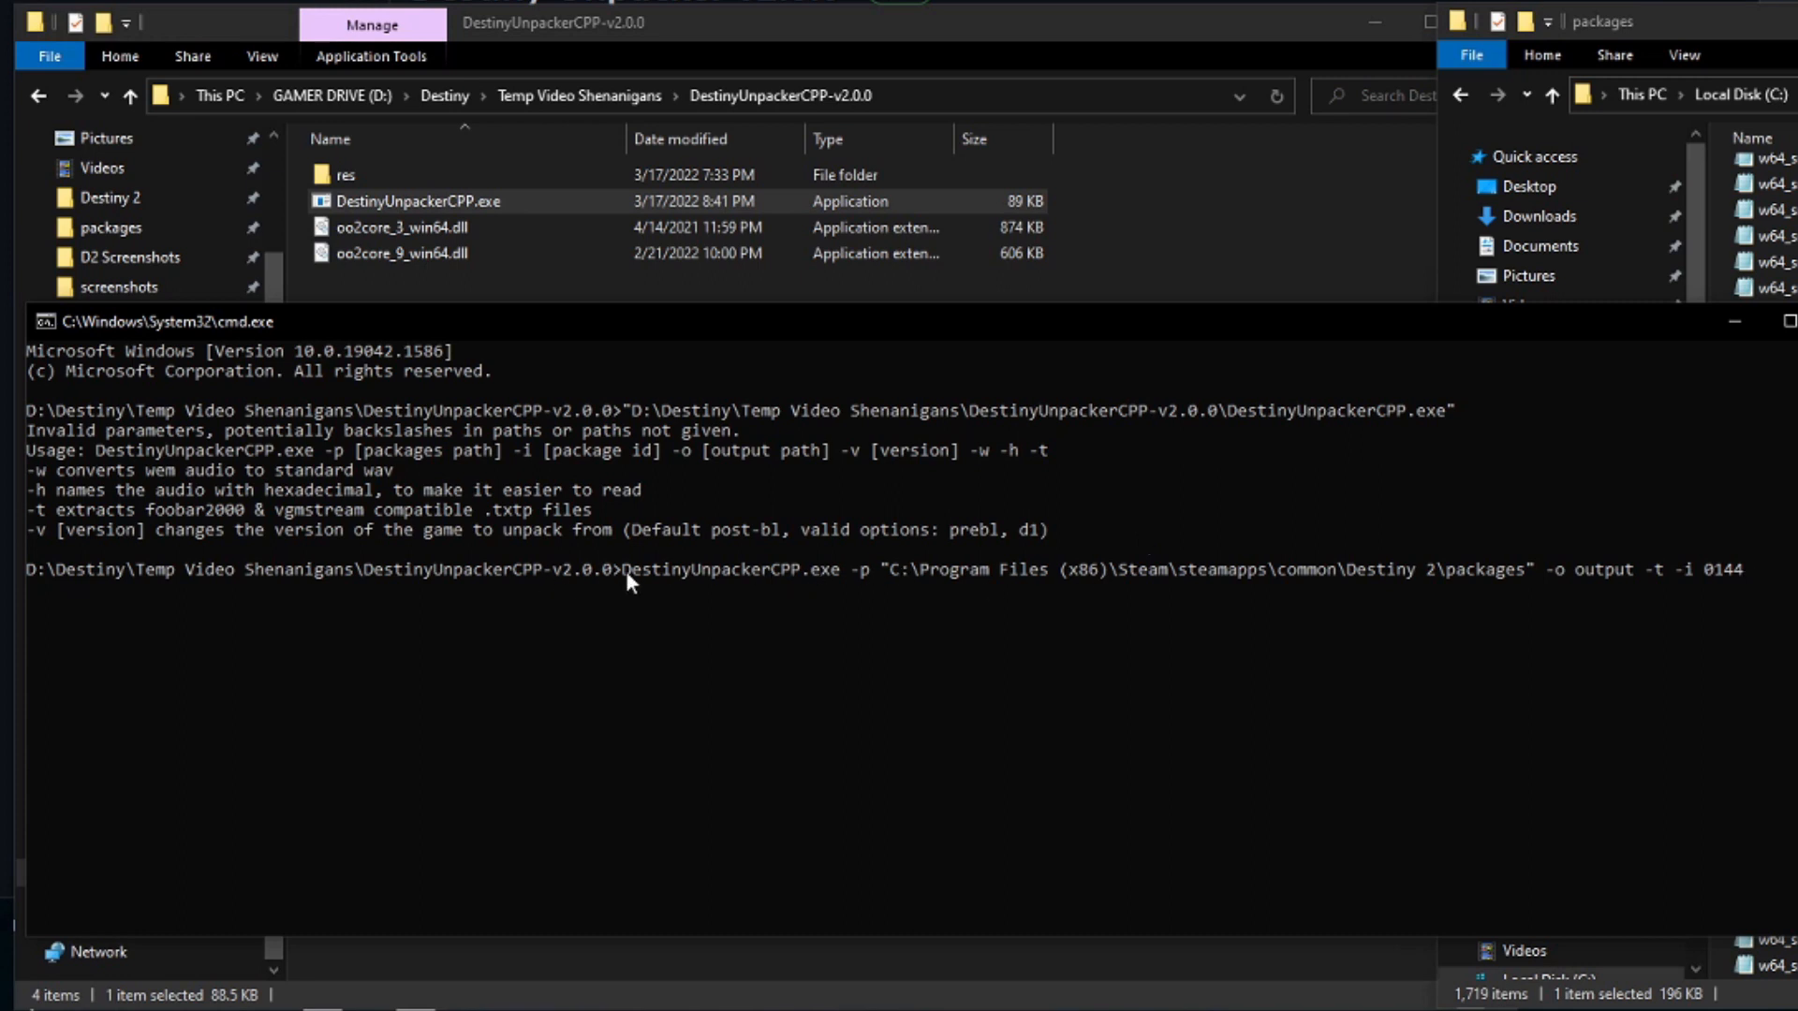
Step: Highlight the -h hexadecimal-naming option in the usage help while explaining it
double_click(730, 569)
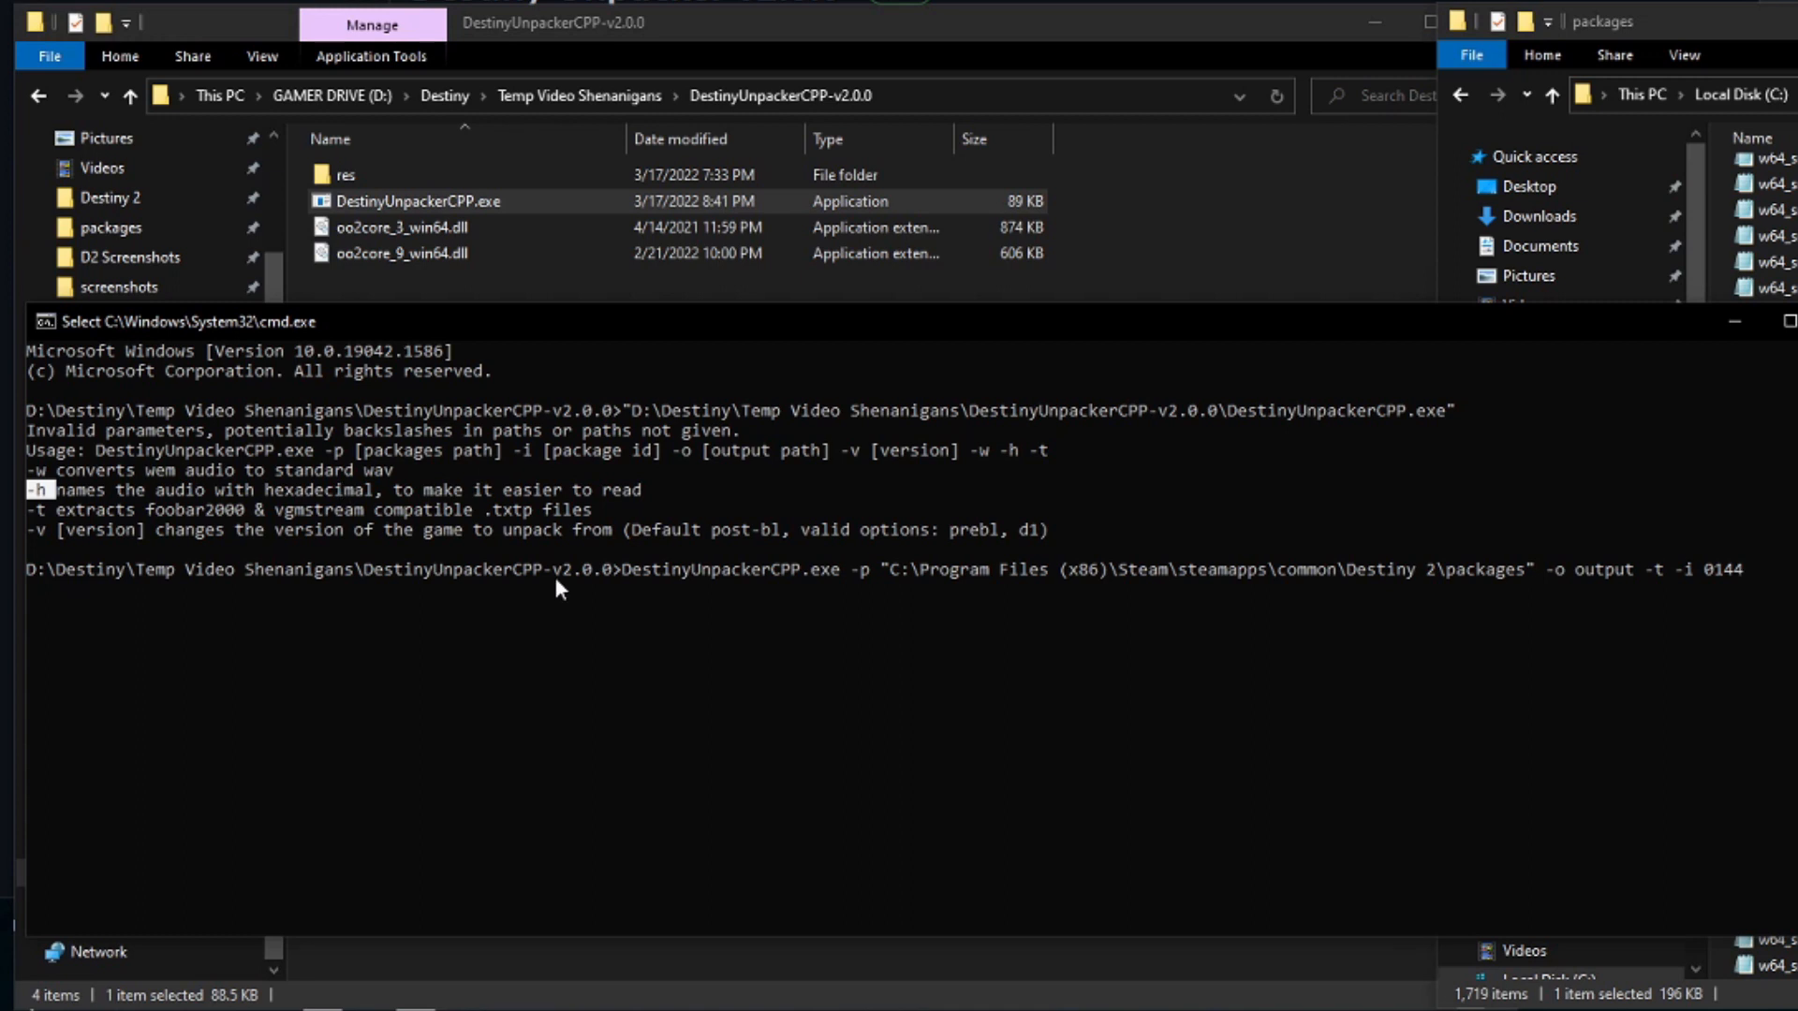
mouse_move(236, 490)
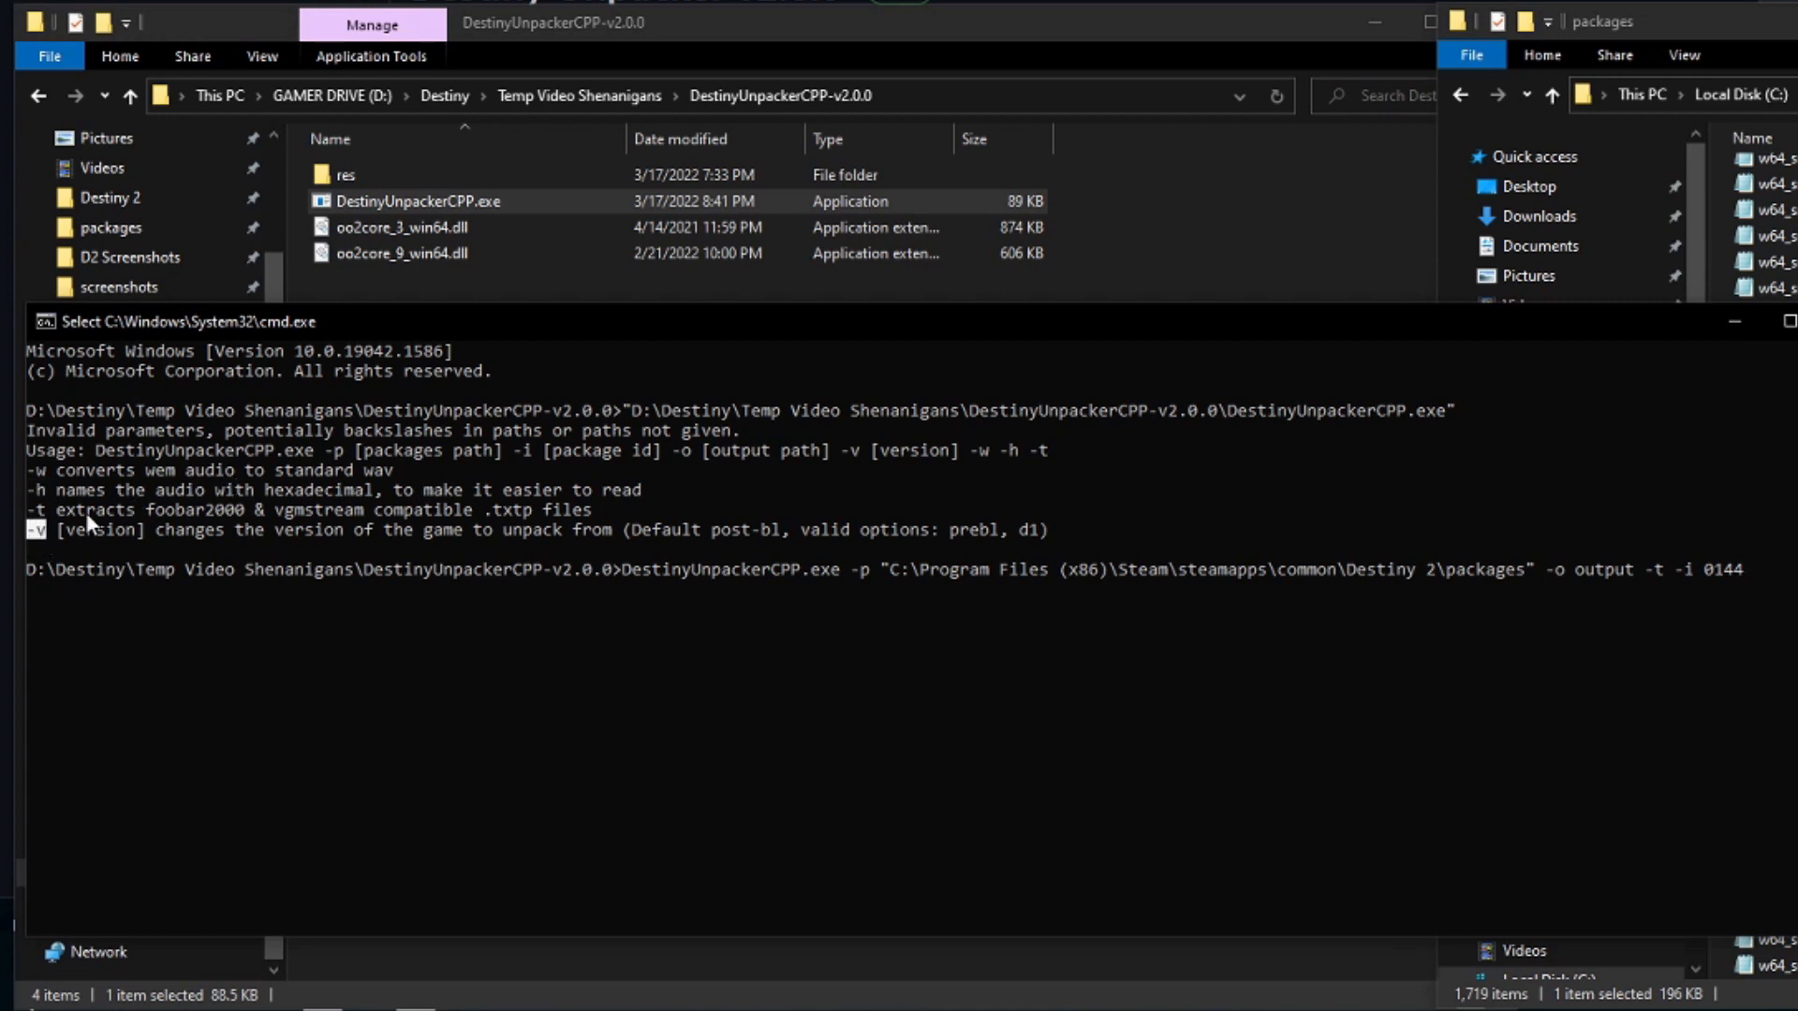
mouse_move(1746, 536)
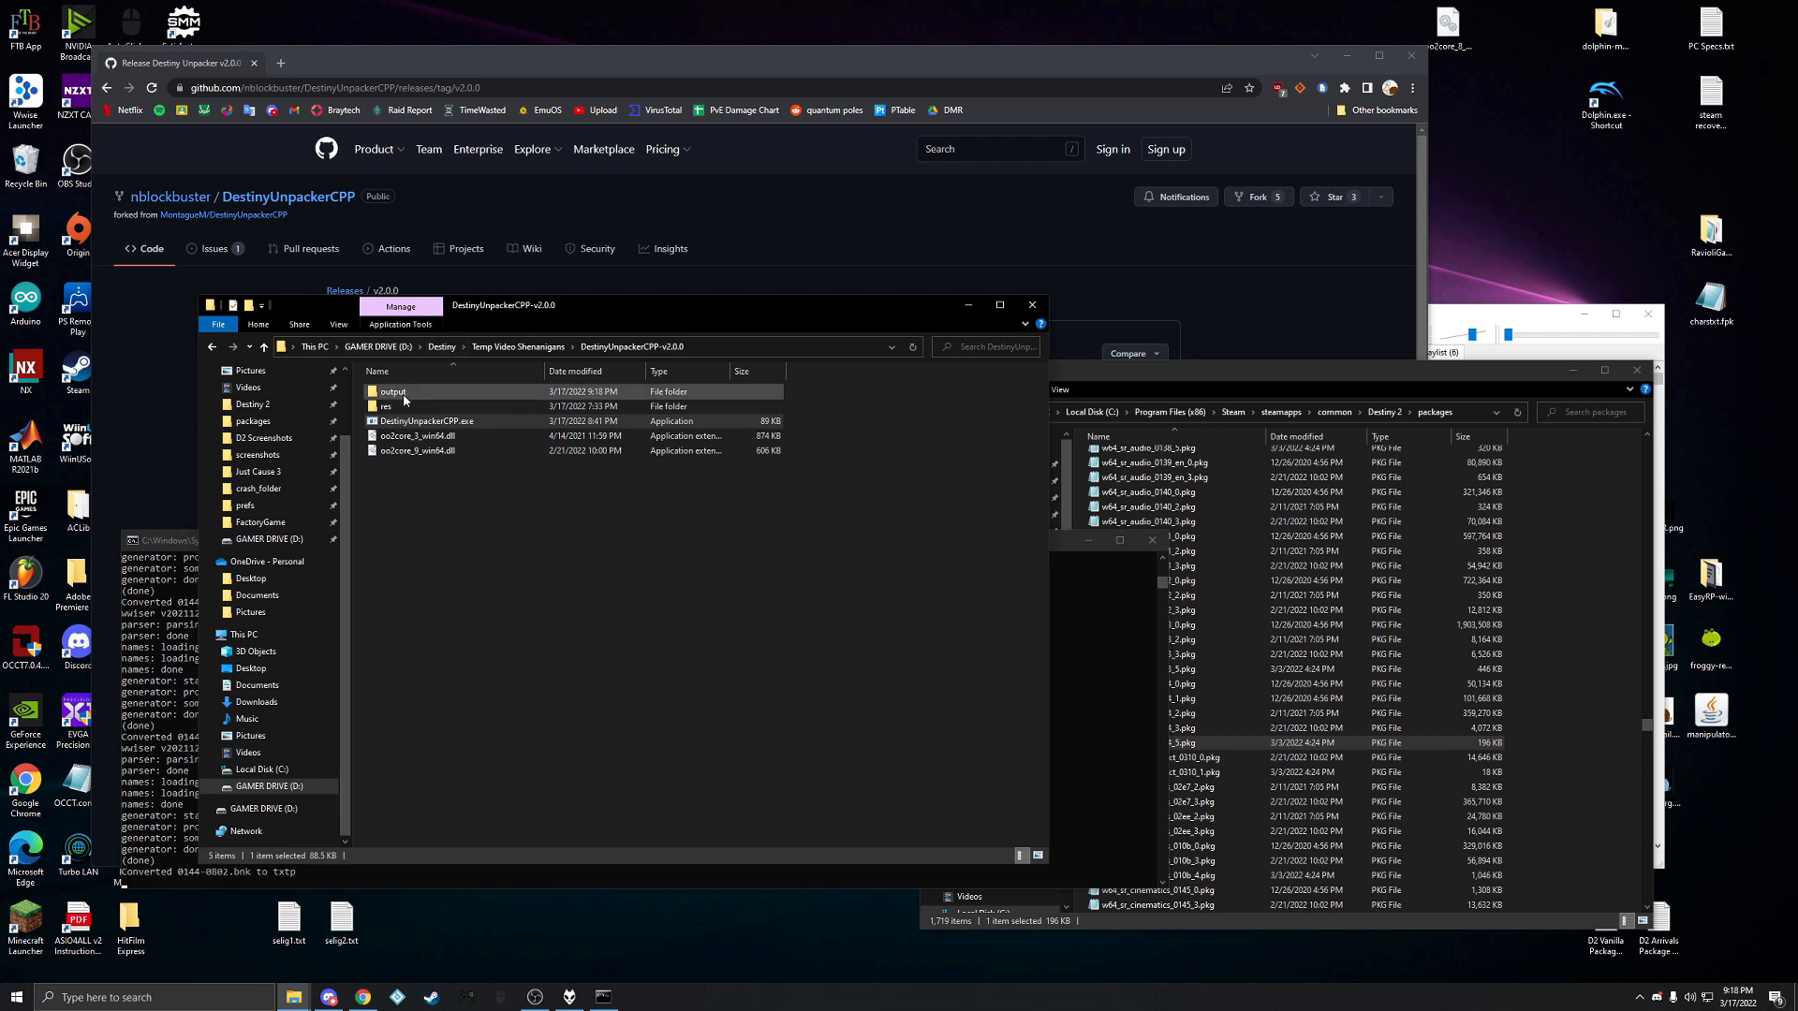
mouse_move(401, 397)
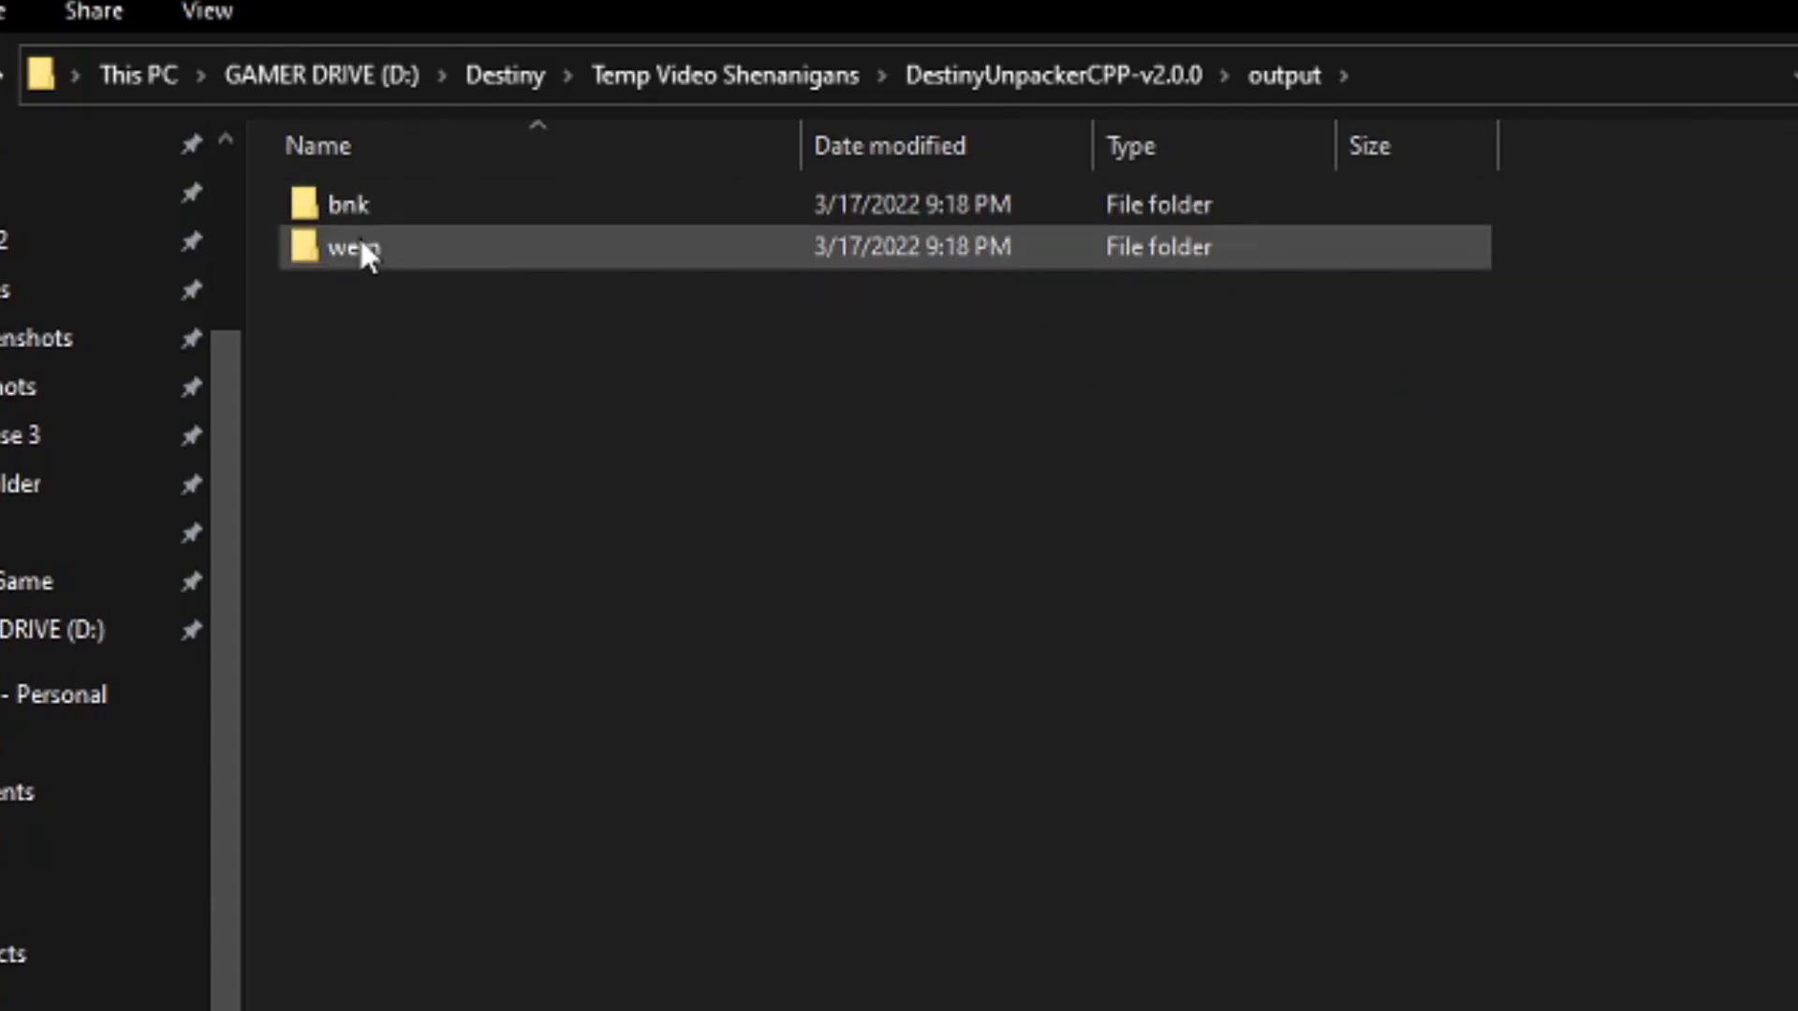
Step: Enter the output's wem folder and select the first file, 182532.wem
double_click(349, 248)
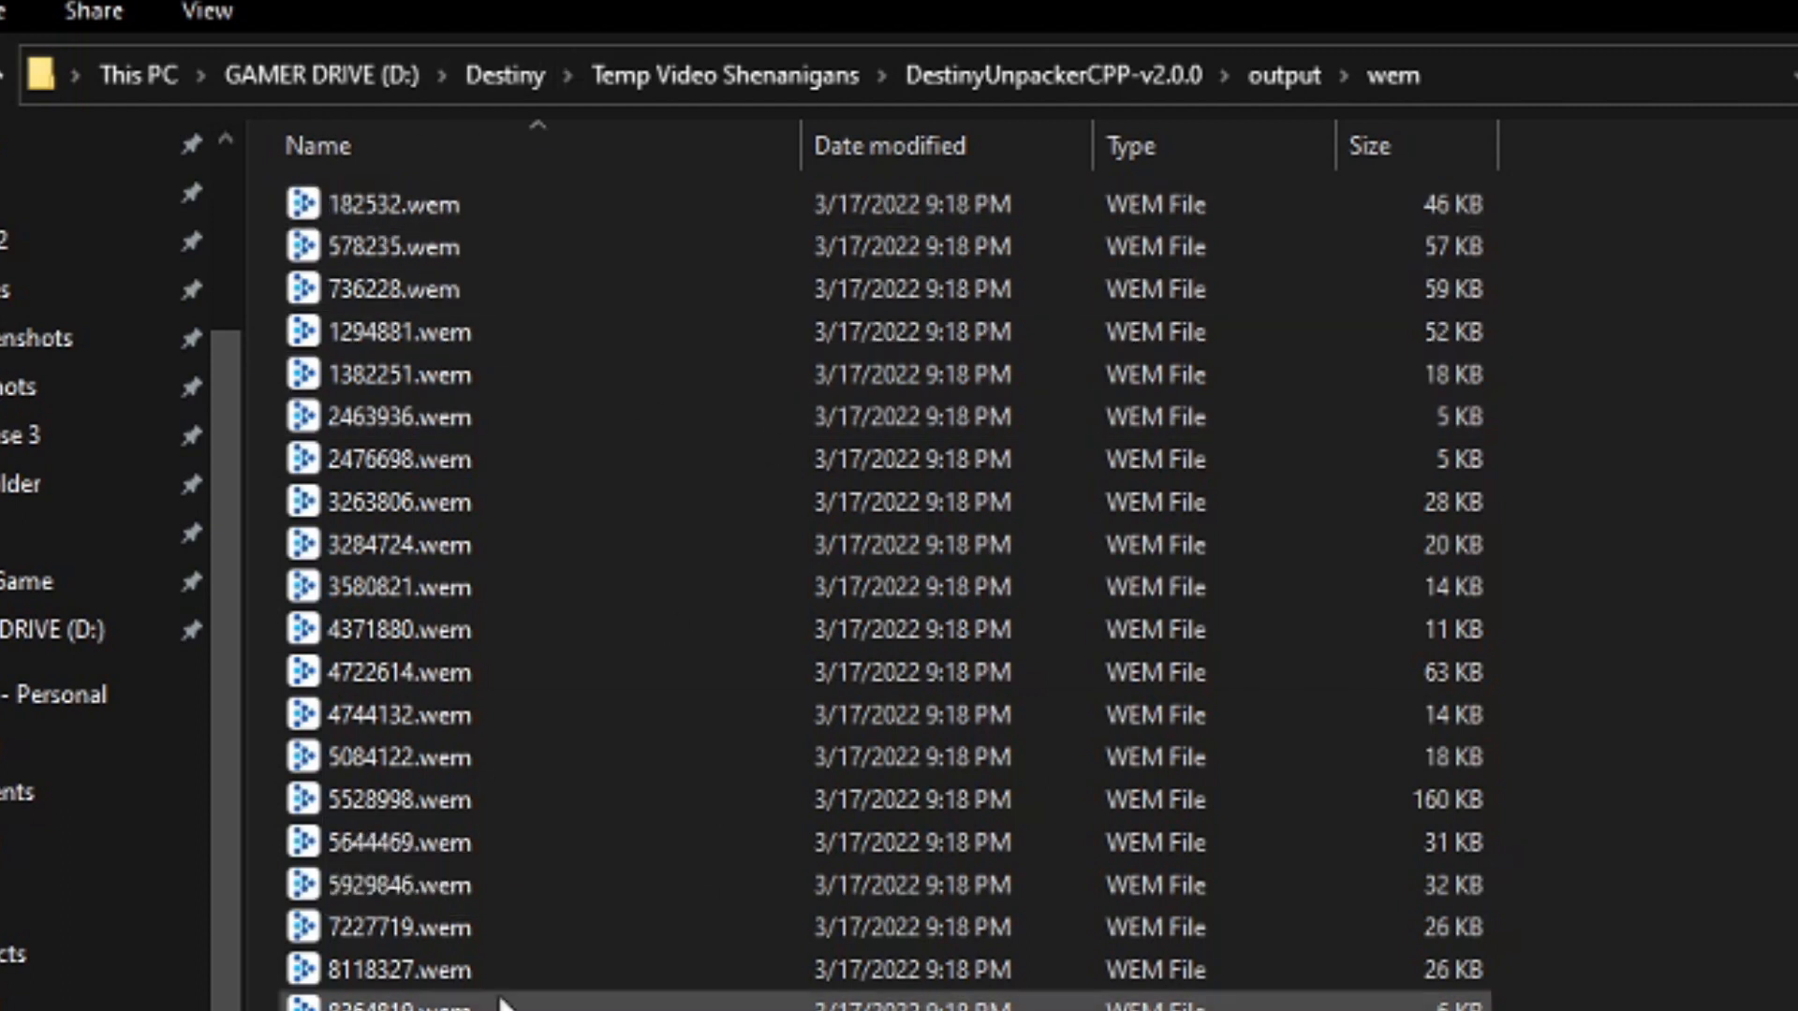
mouse_move(577, 500)
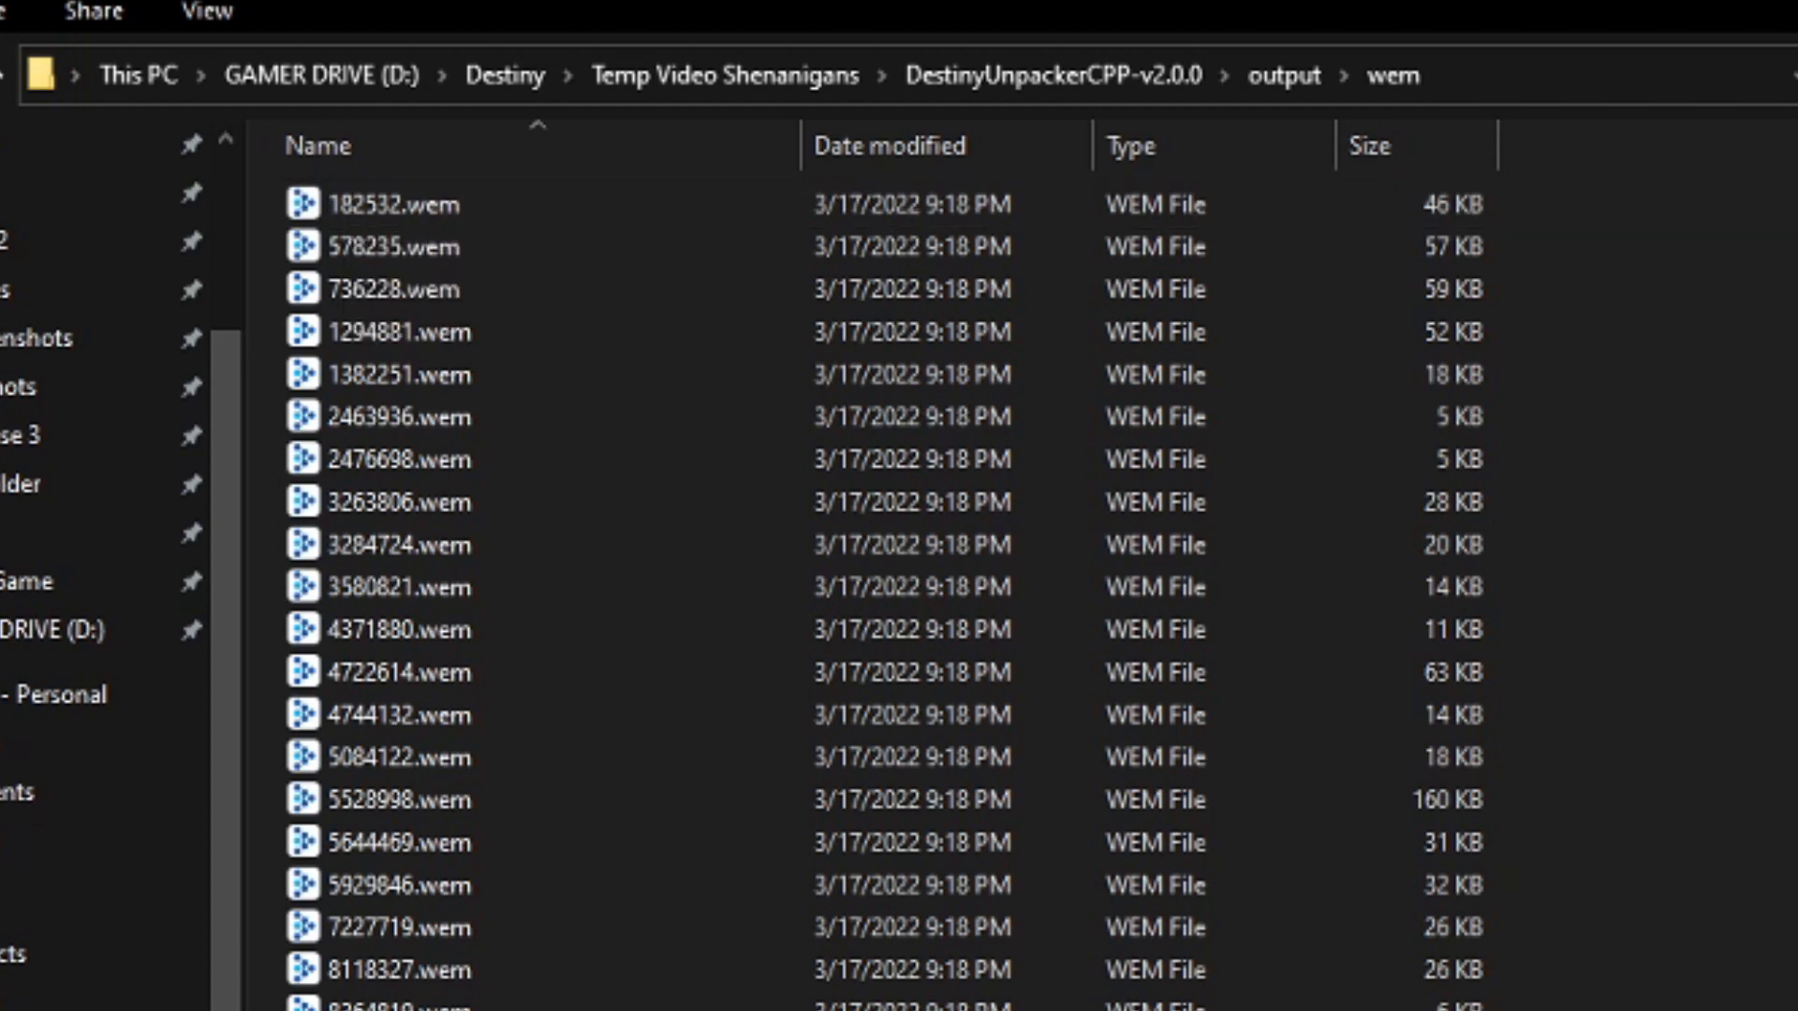
left_click(390, 206)
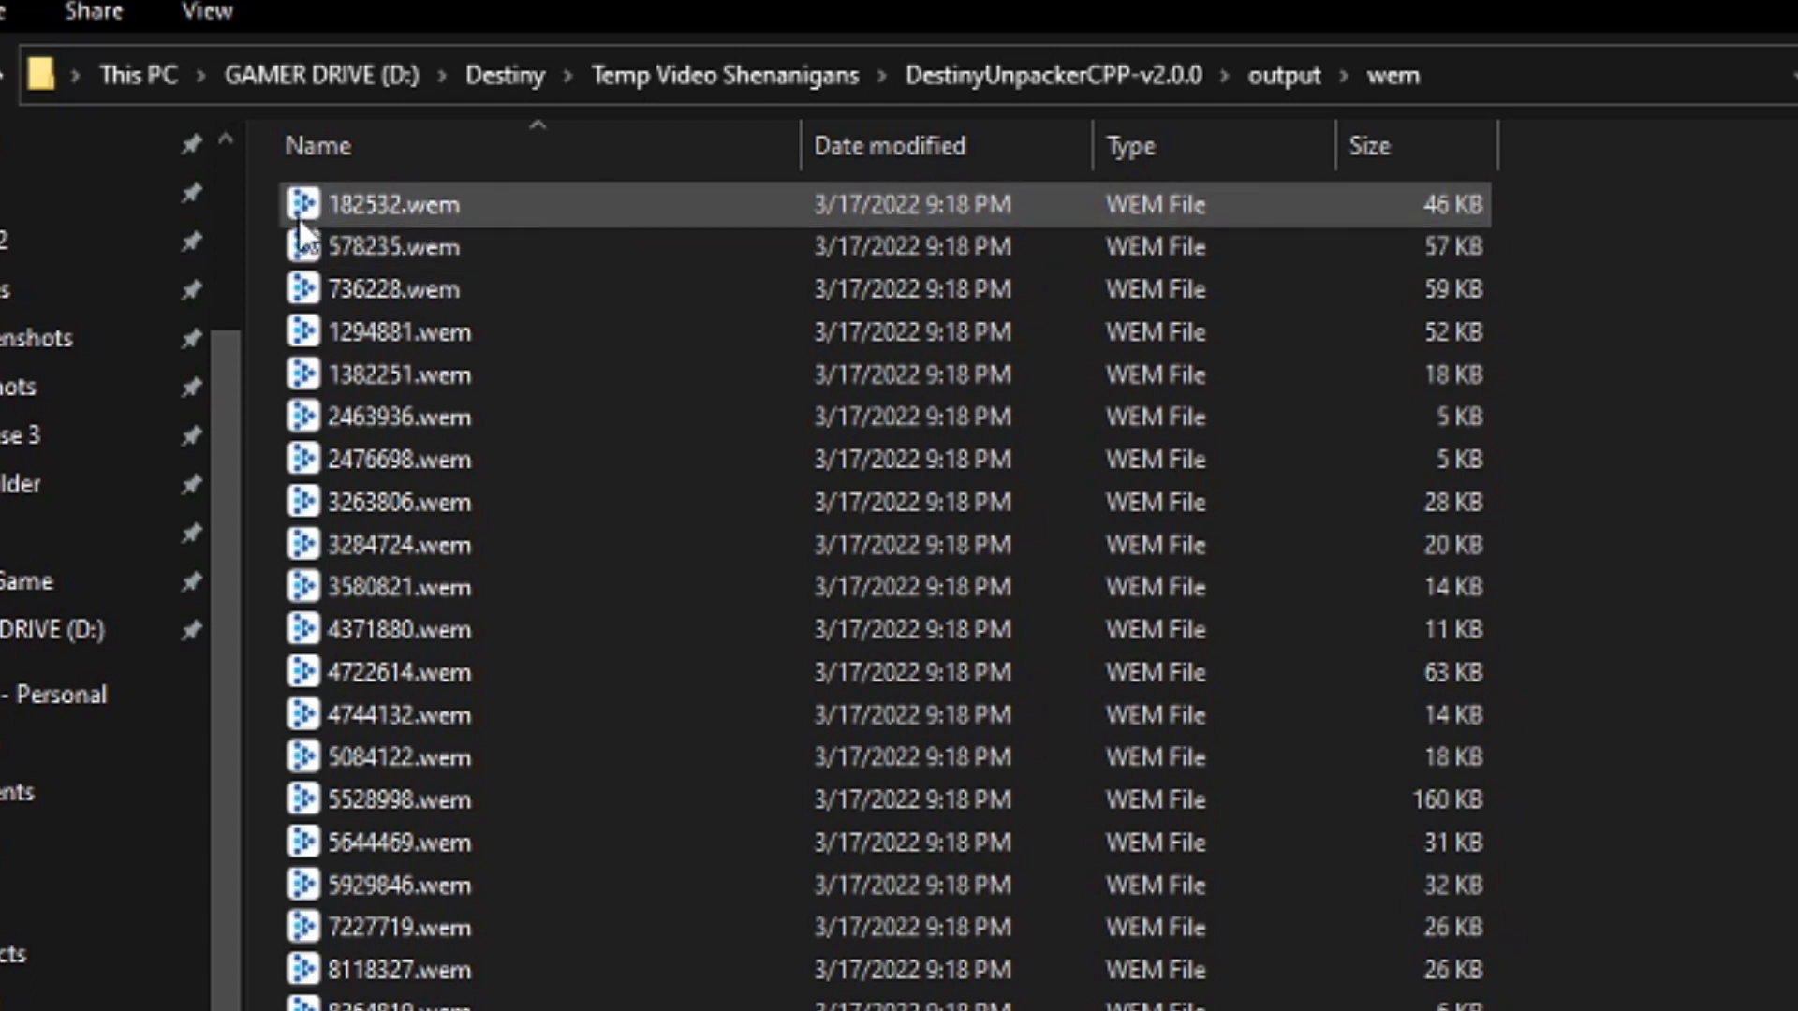
mouse_move(345, 218)
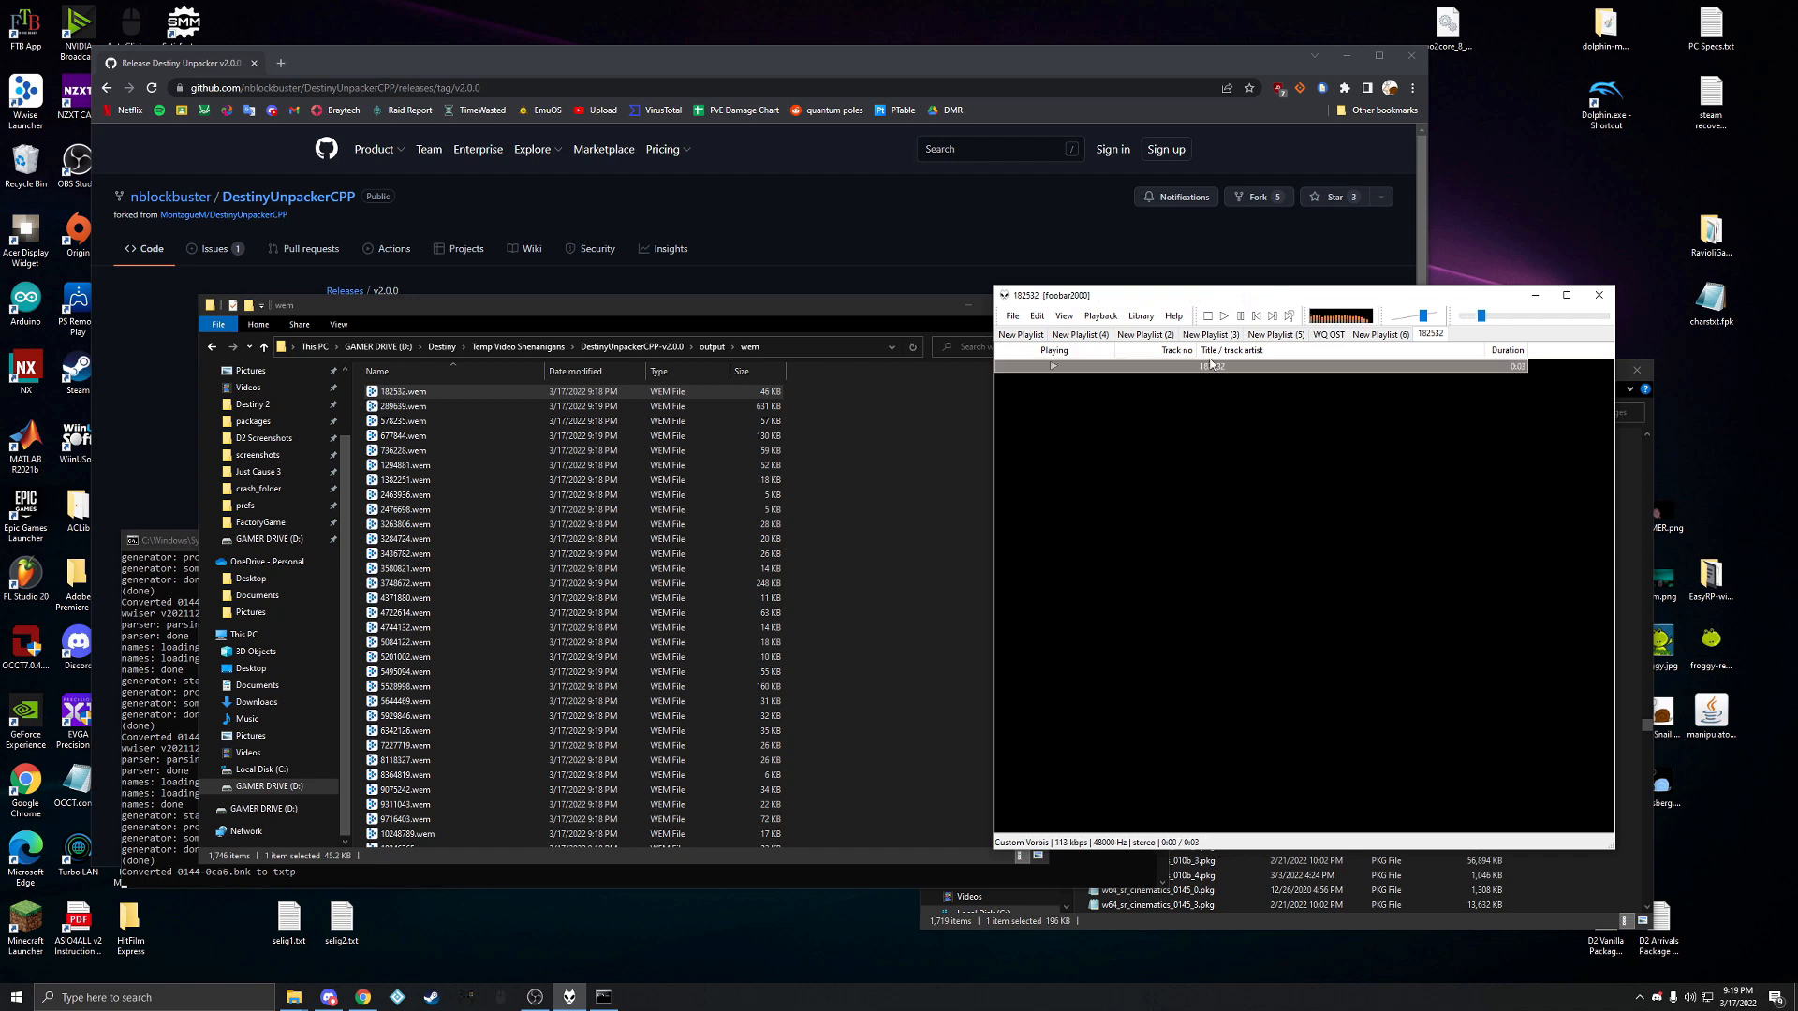
Step: Bring up the playlist tab options to switch to the playlist of extracted event tracks
right_click(1431, 334)
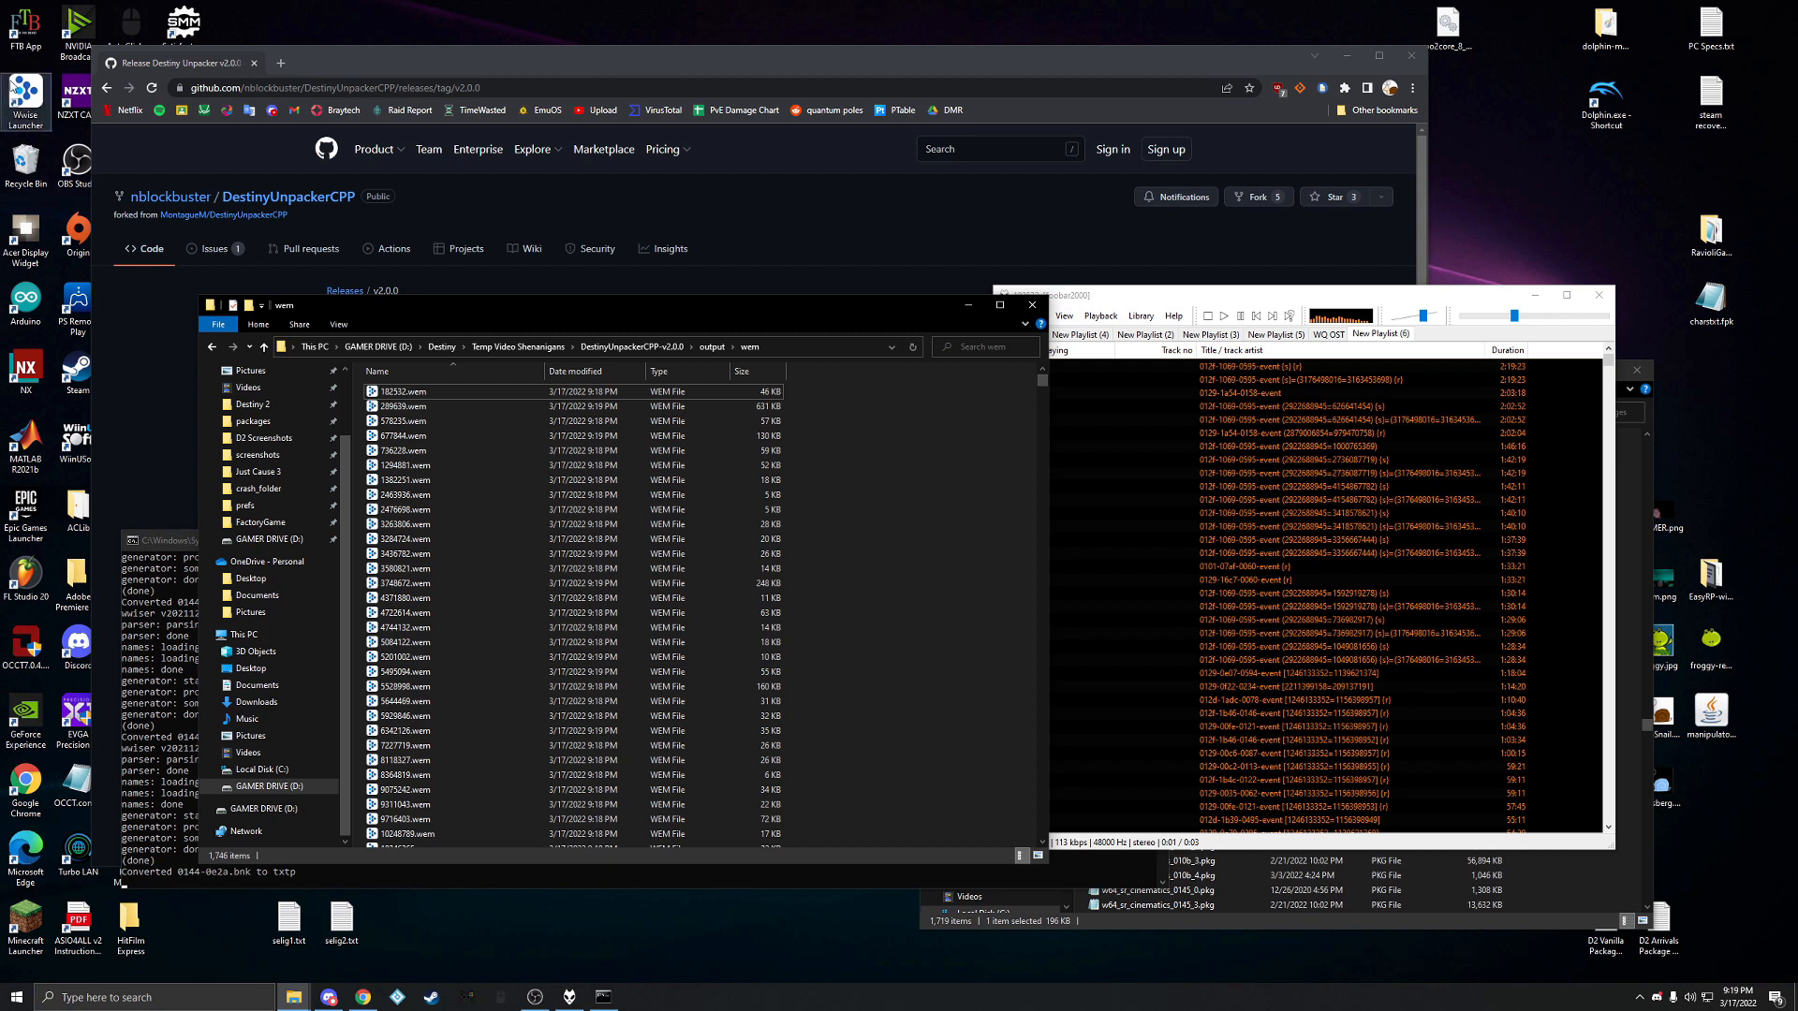
mouse_move(122, 113)
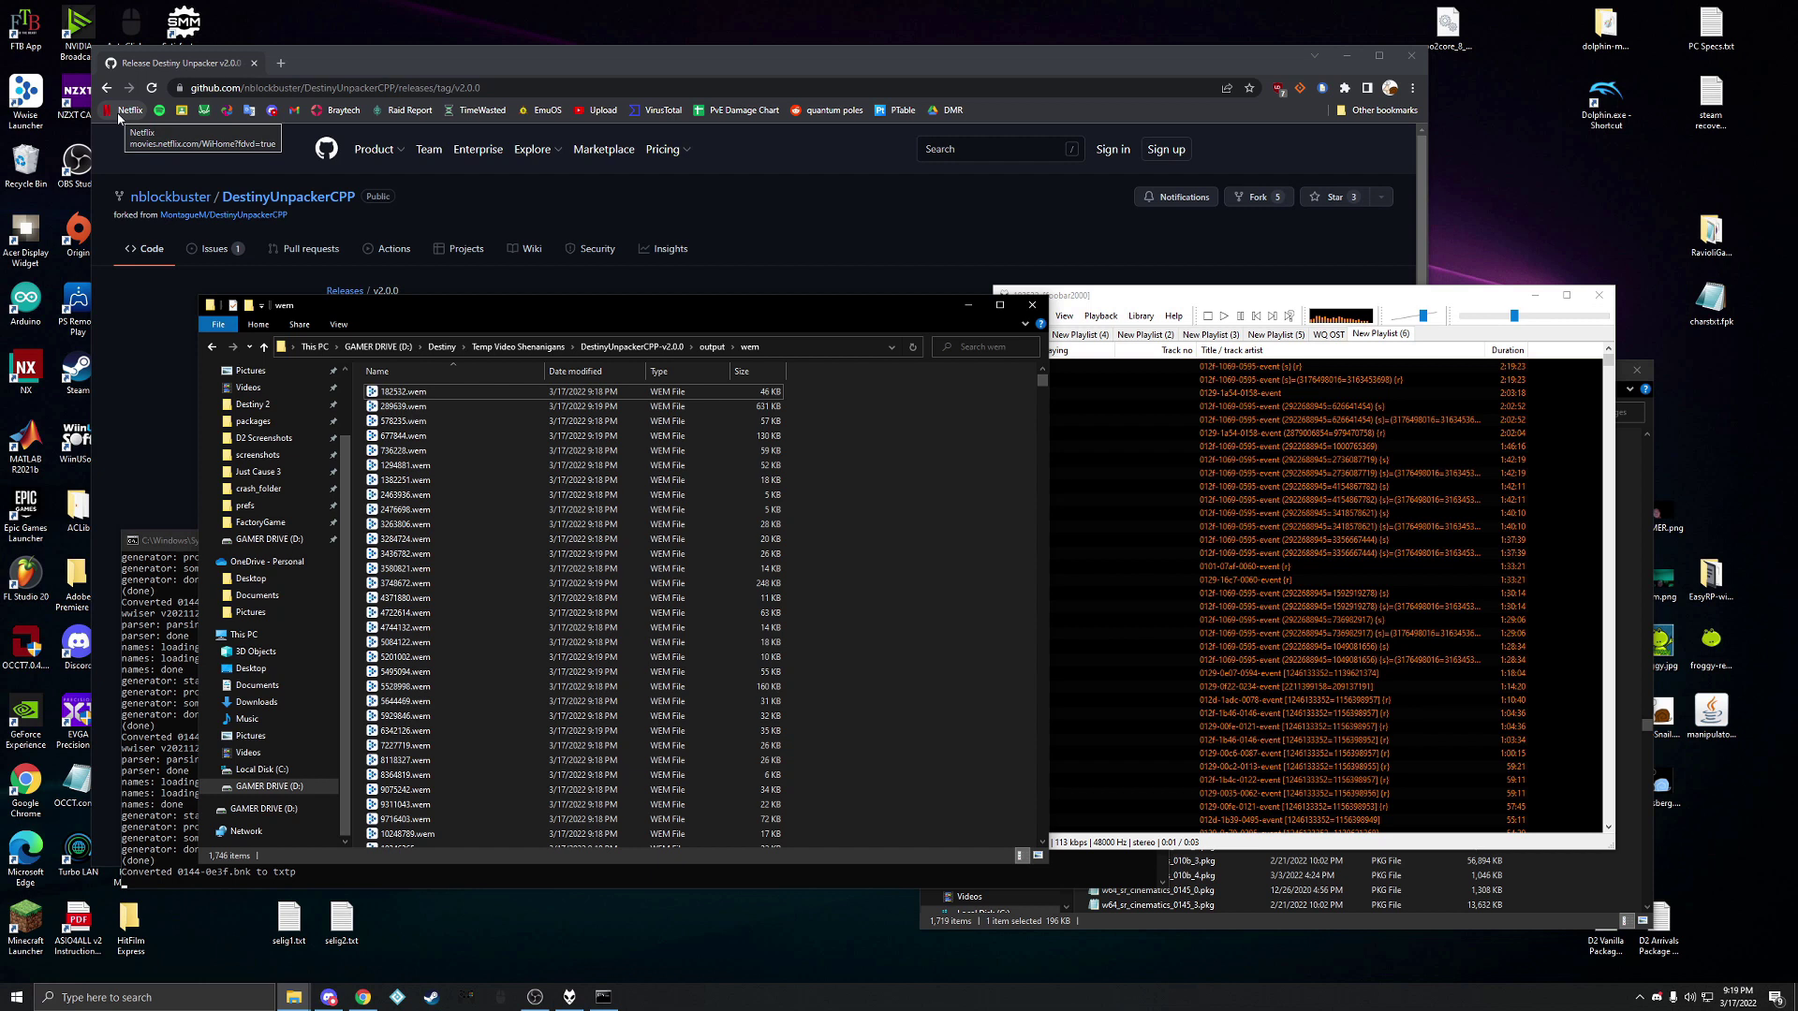
mouse_move(723, 336)
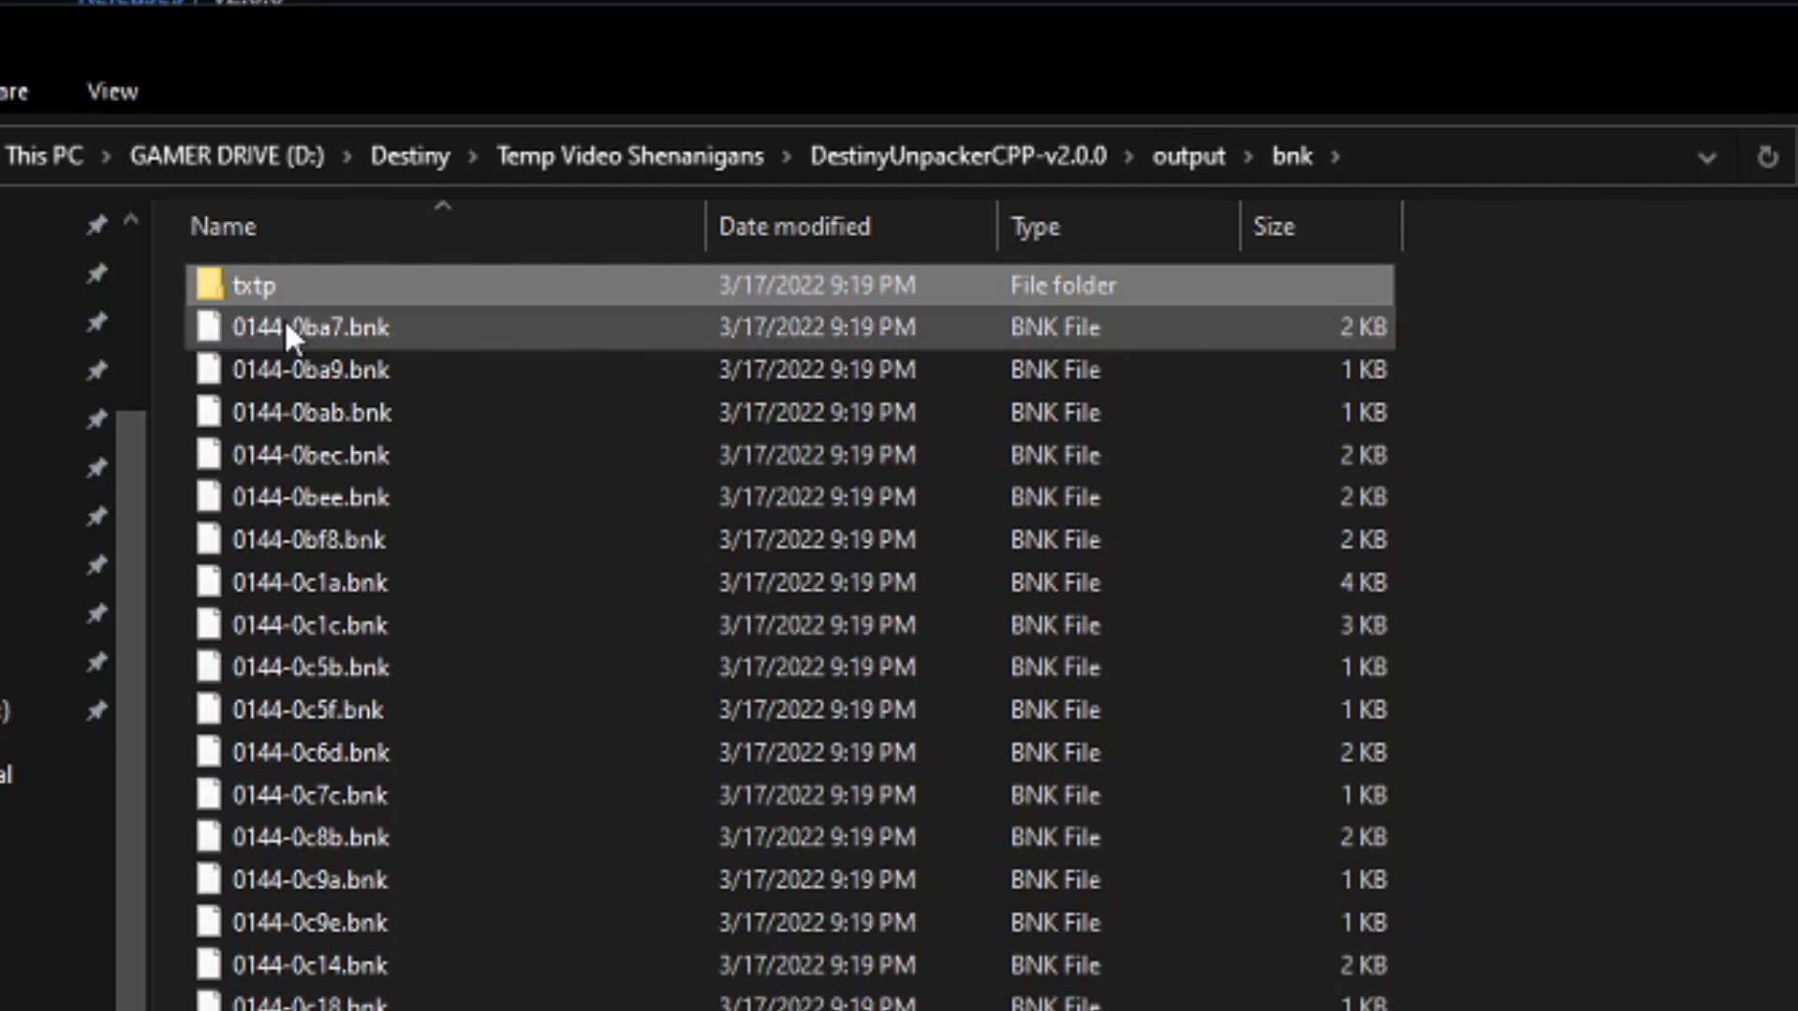
double_click(255, 285)
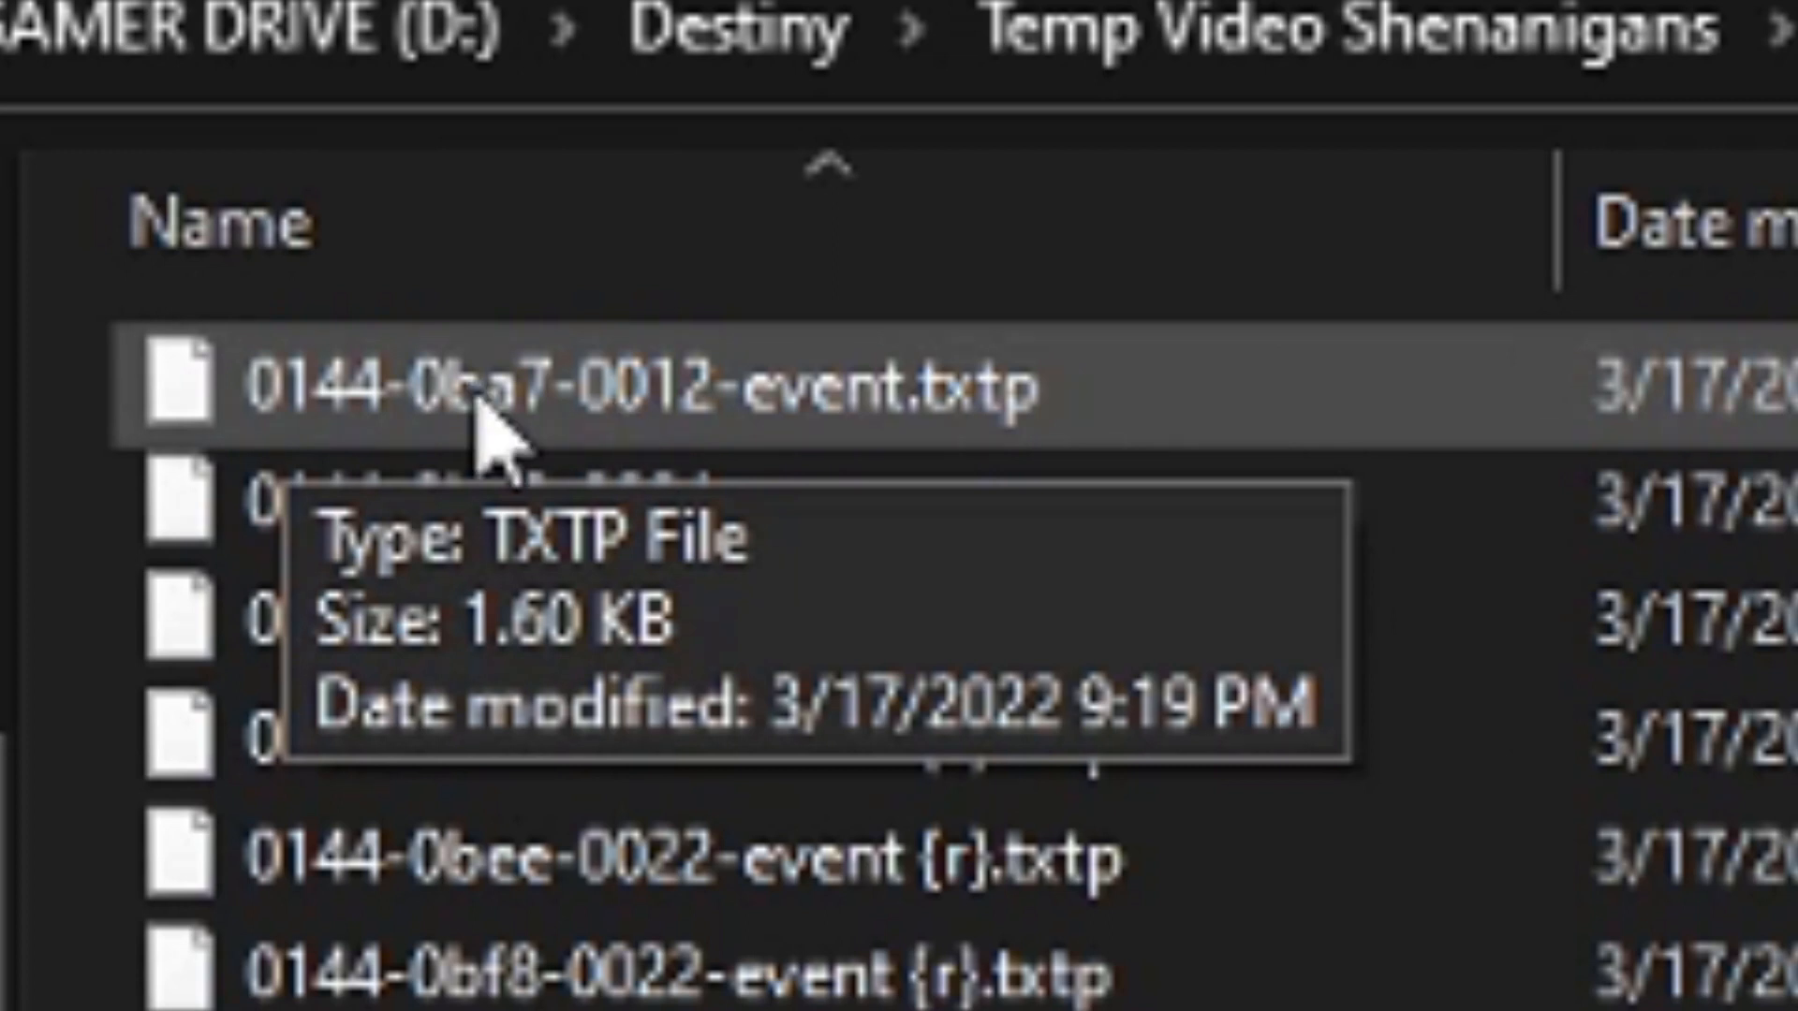
mouse_move(387, 444)
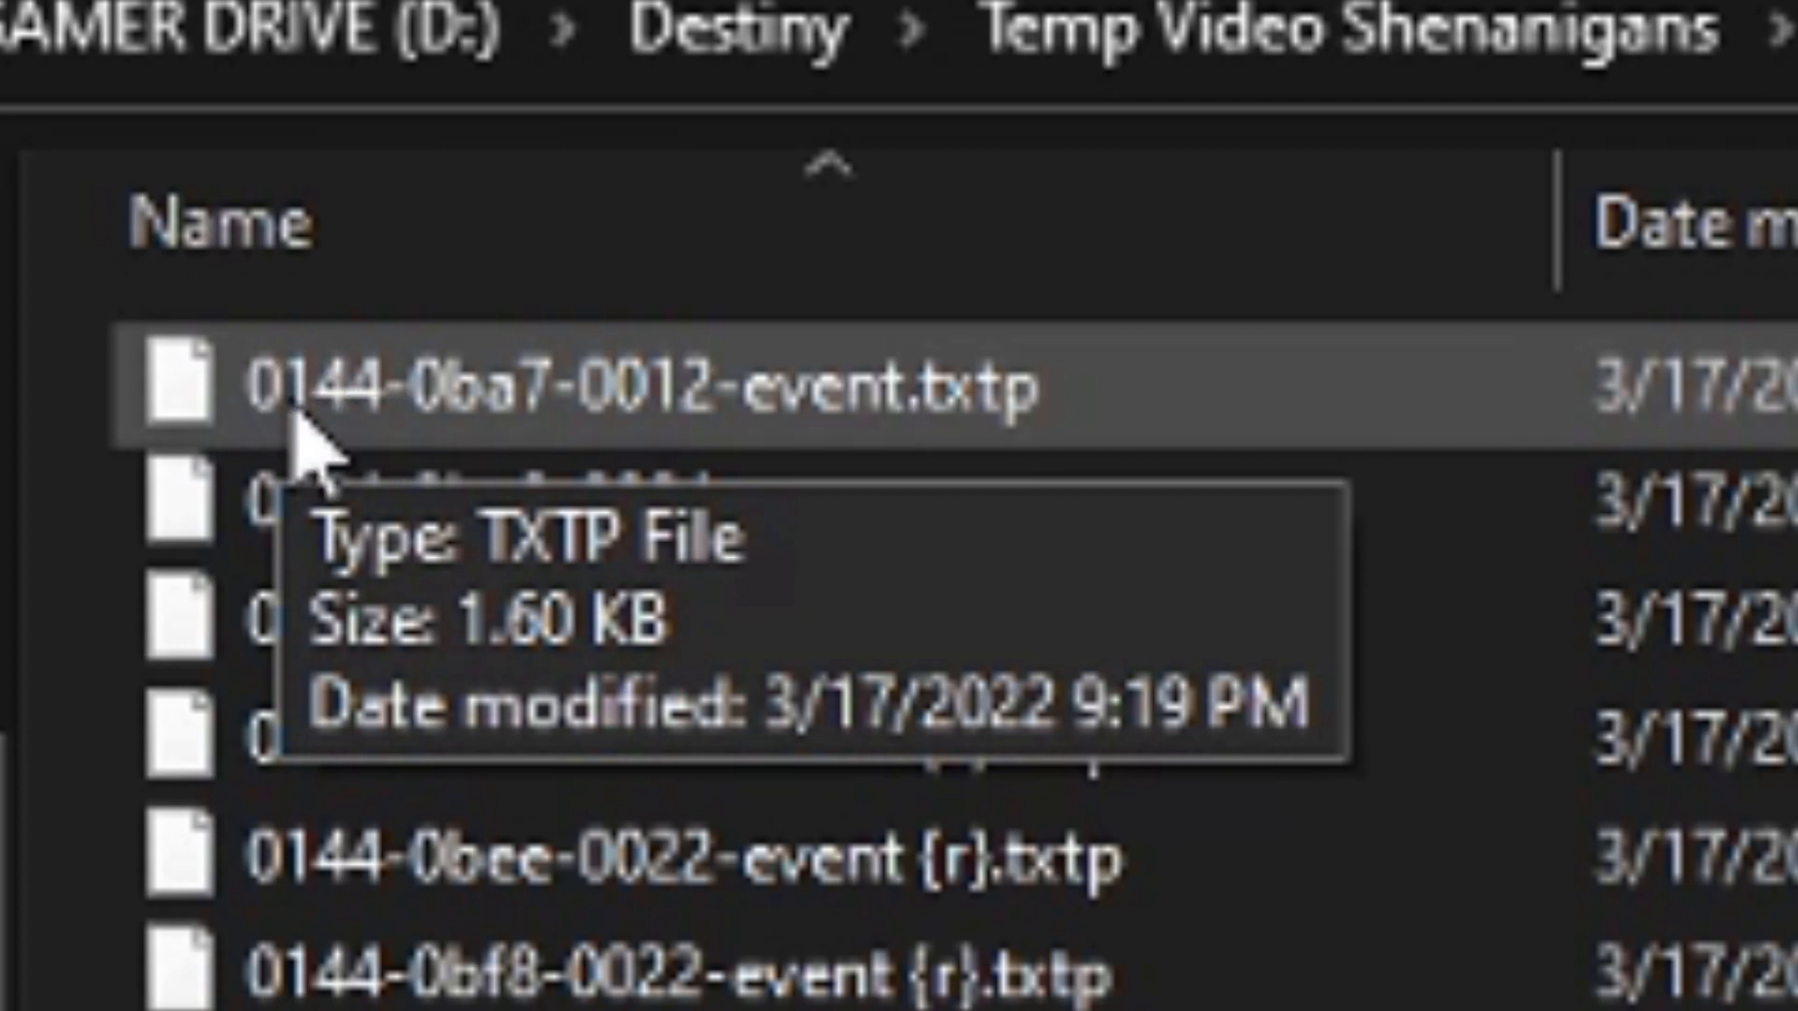
mouse_move(412, 468)
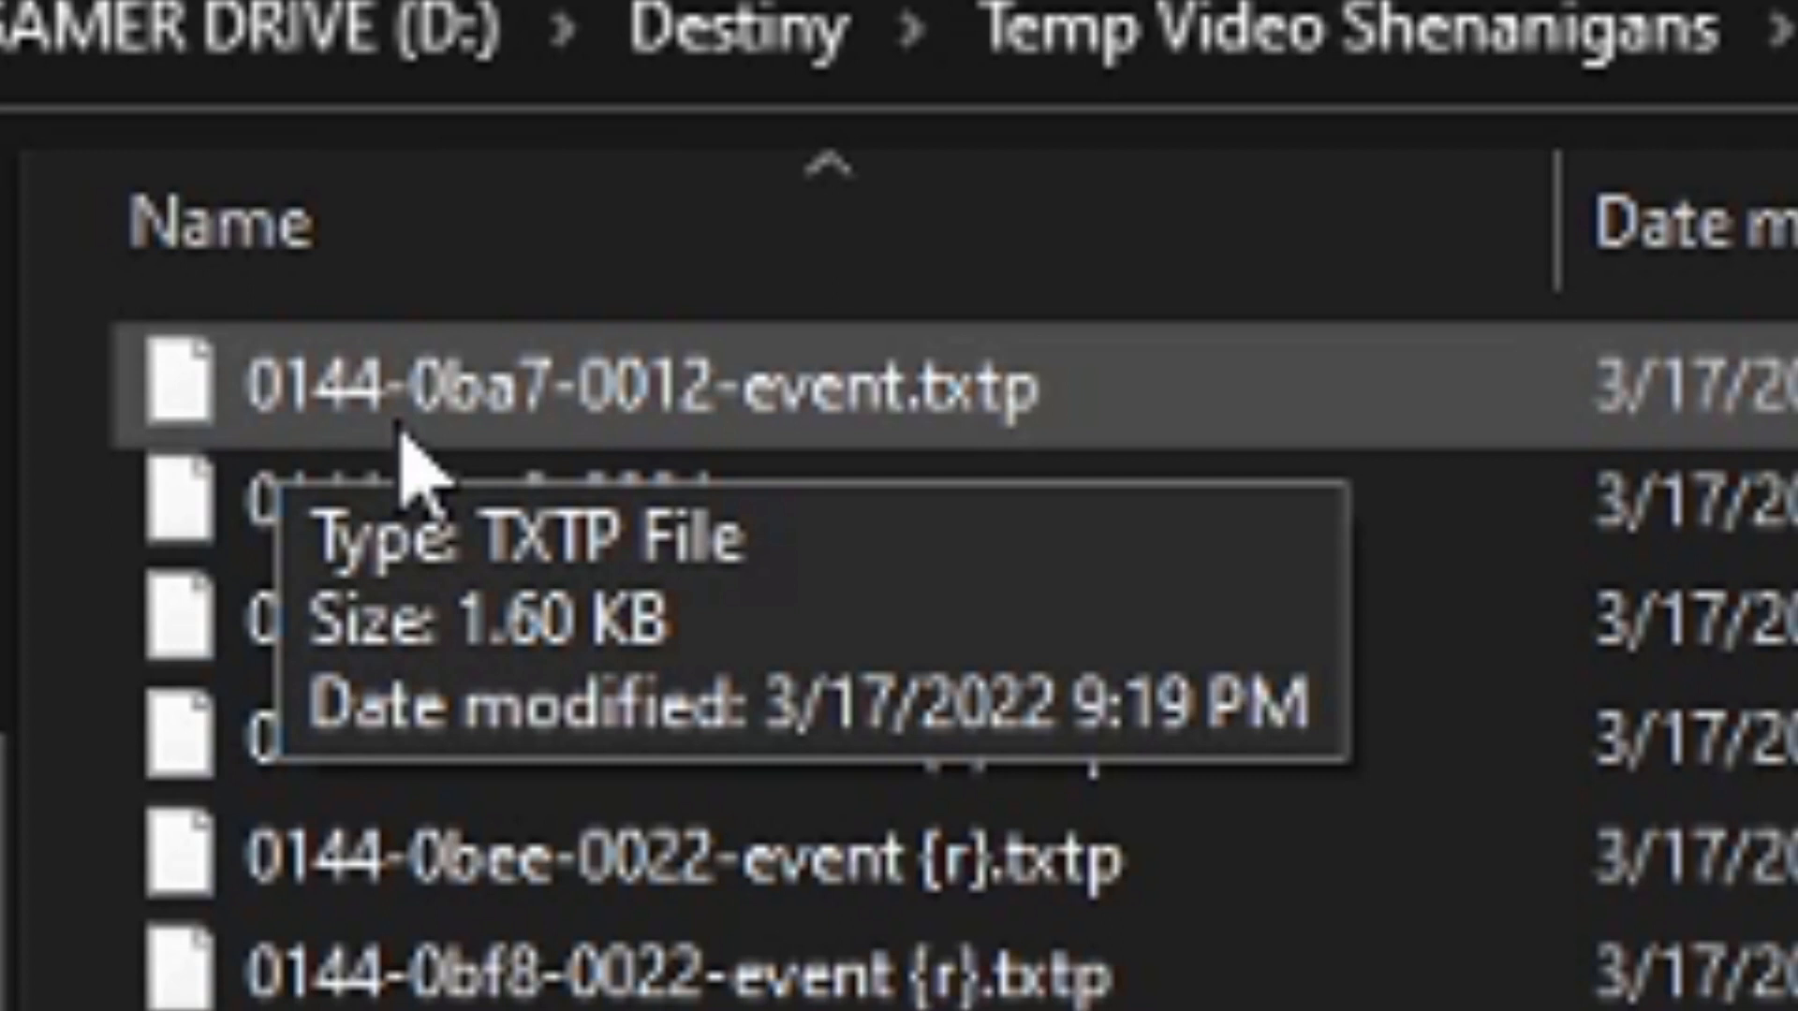
mouse_move(451, 440)
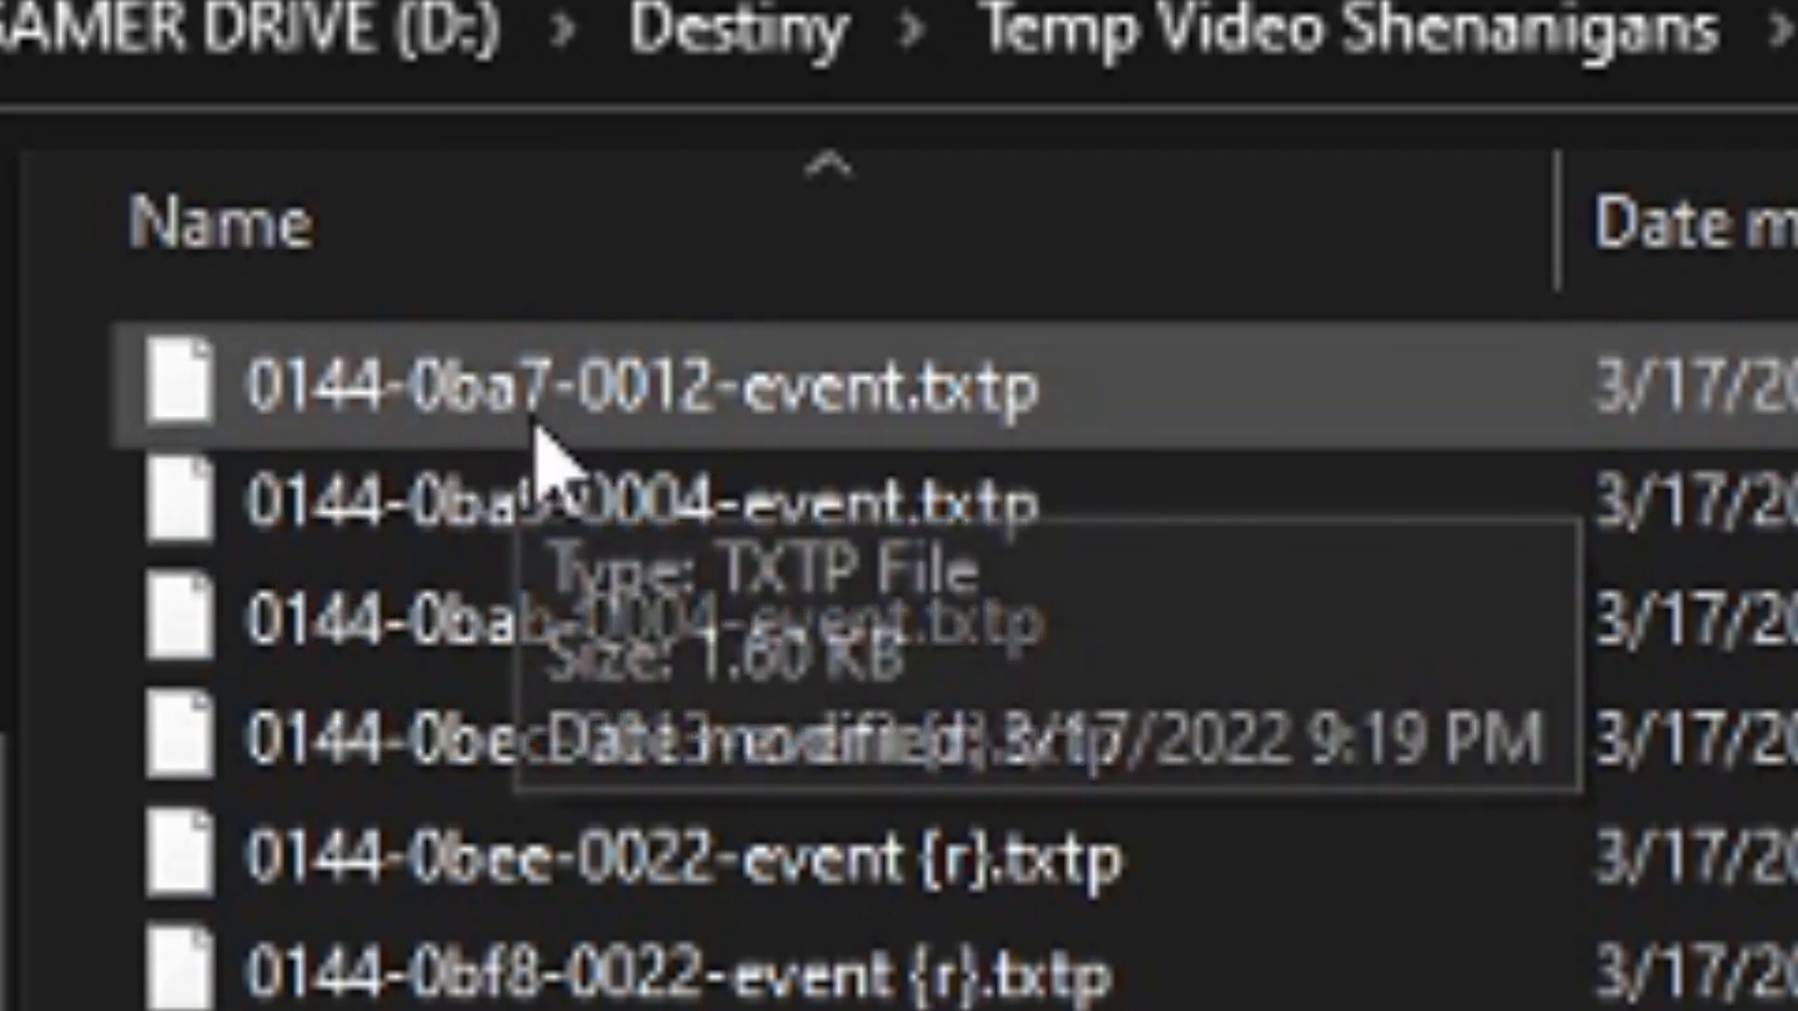
mouse_move(470, 419)
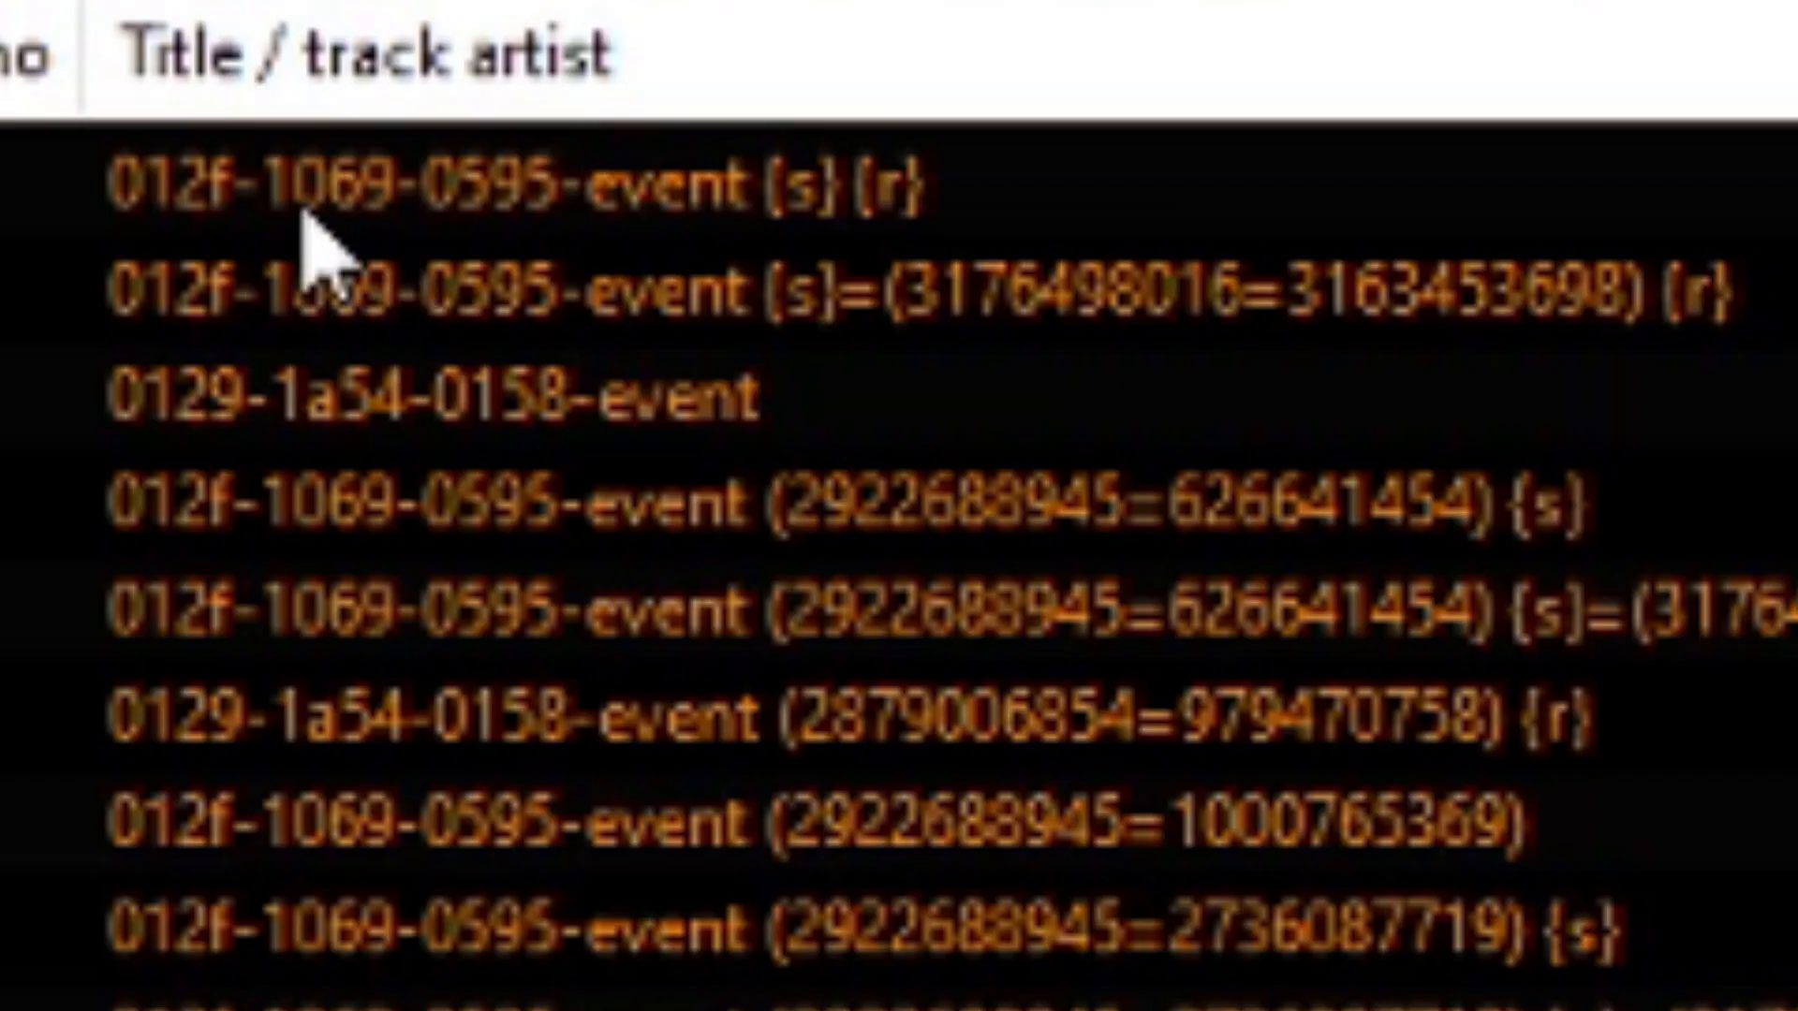
mouse_move(326, 229)
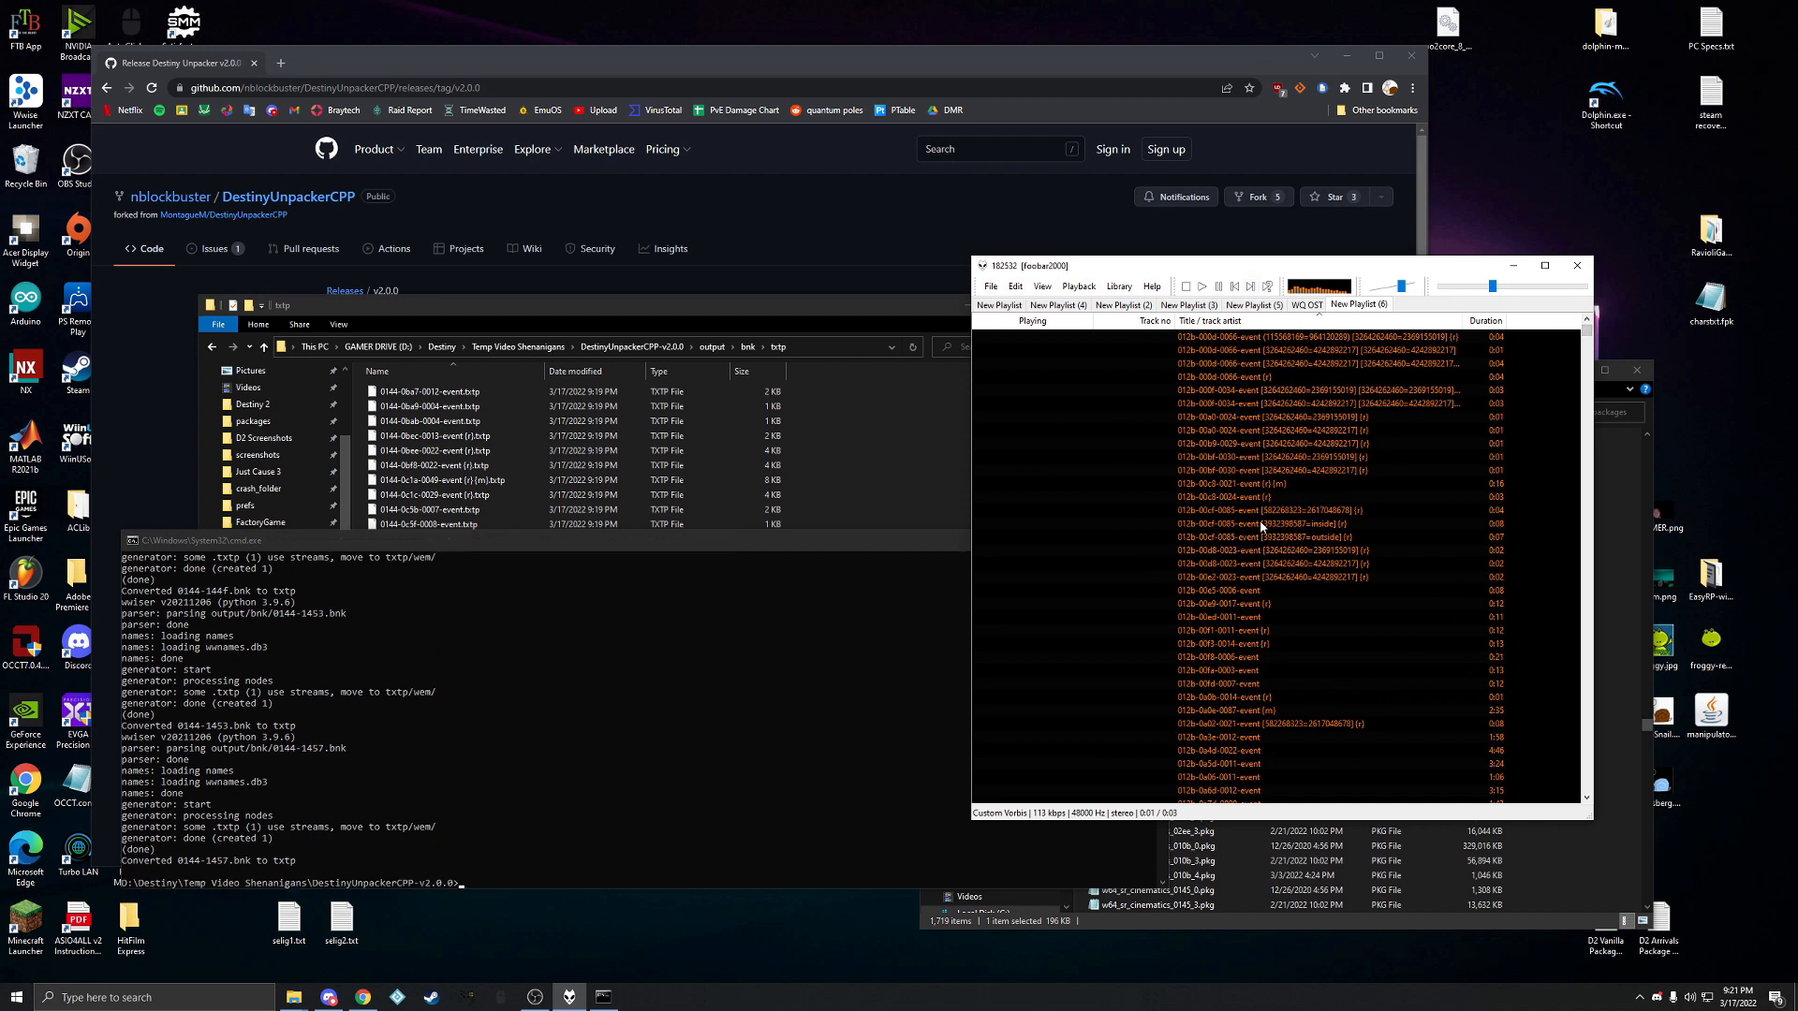
mouse_move(1421, 406)
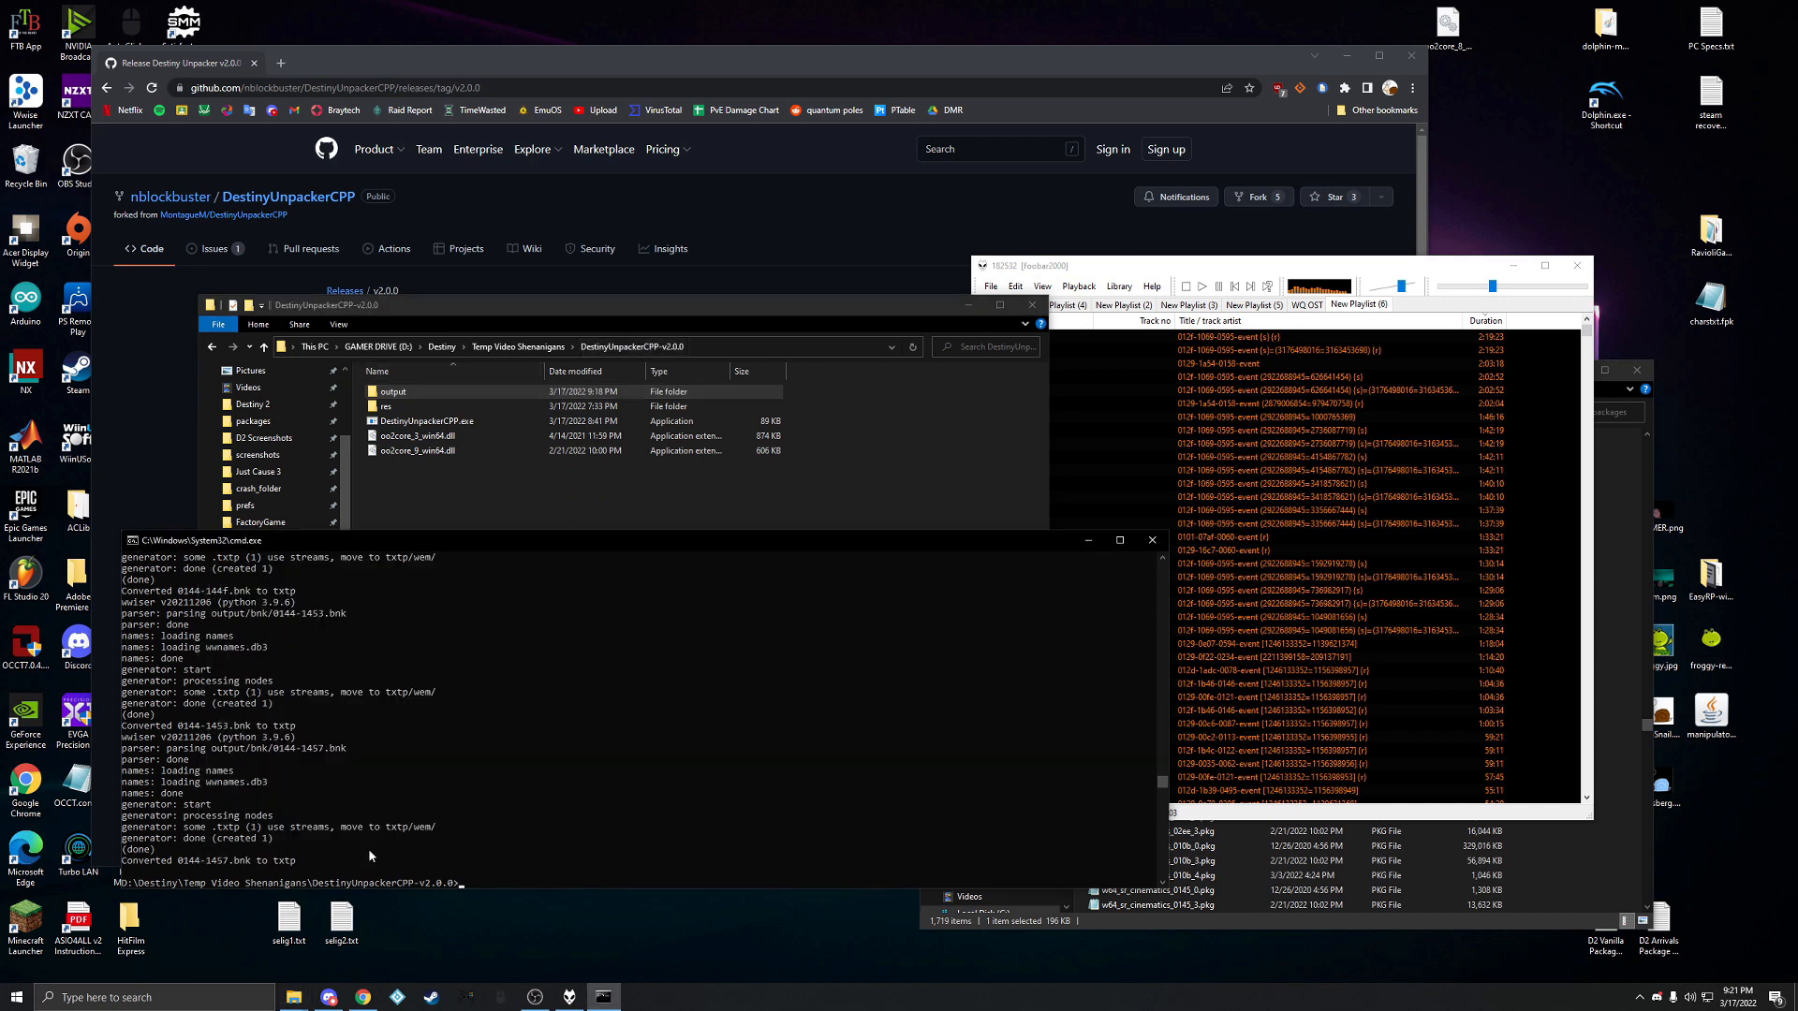
mouse_move(196, 551)
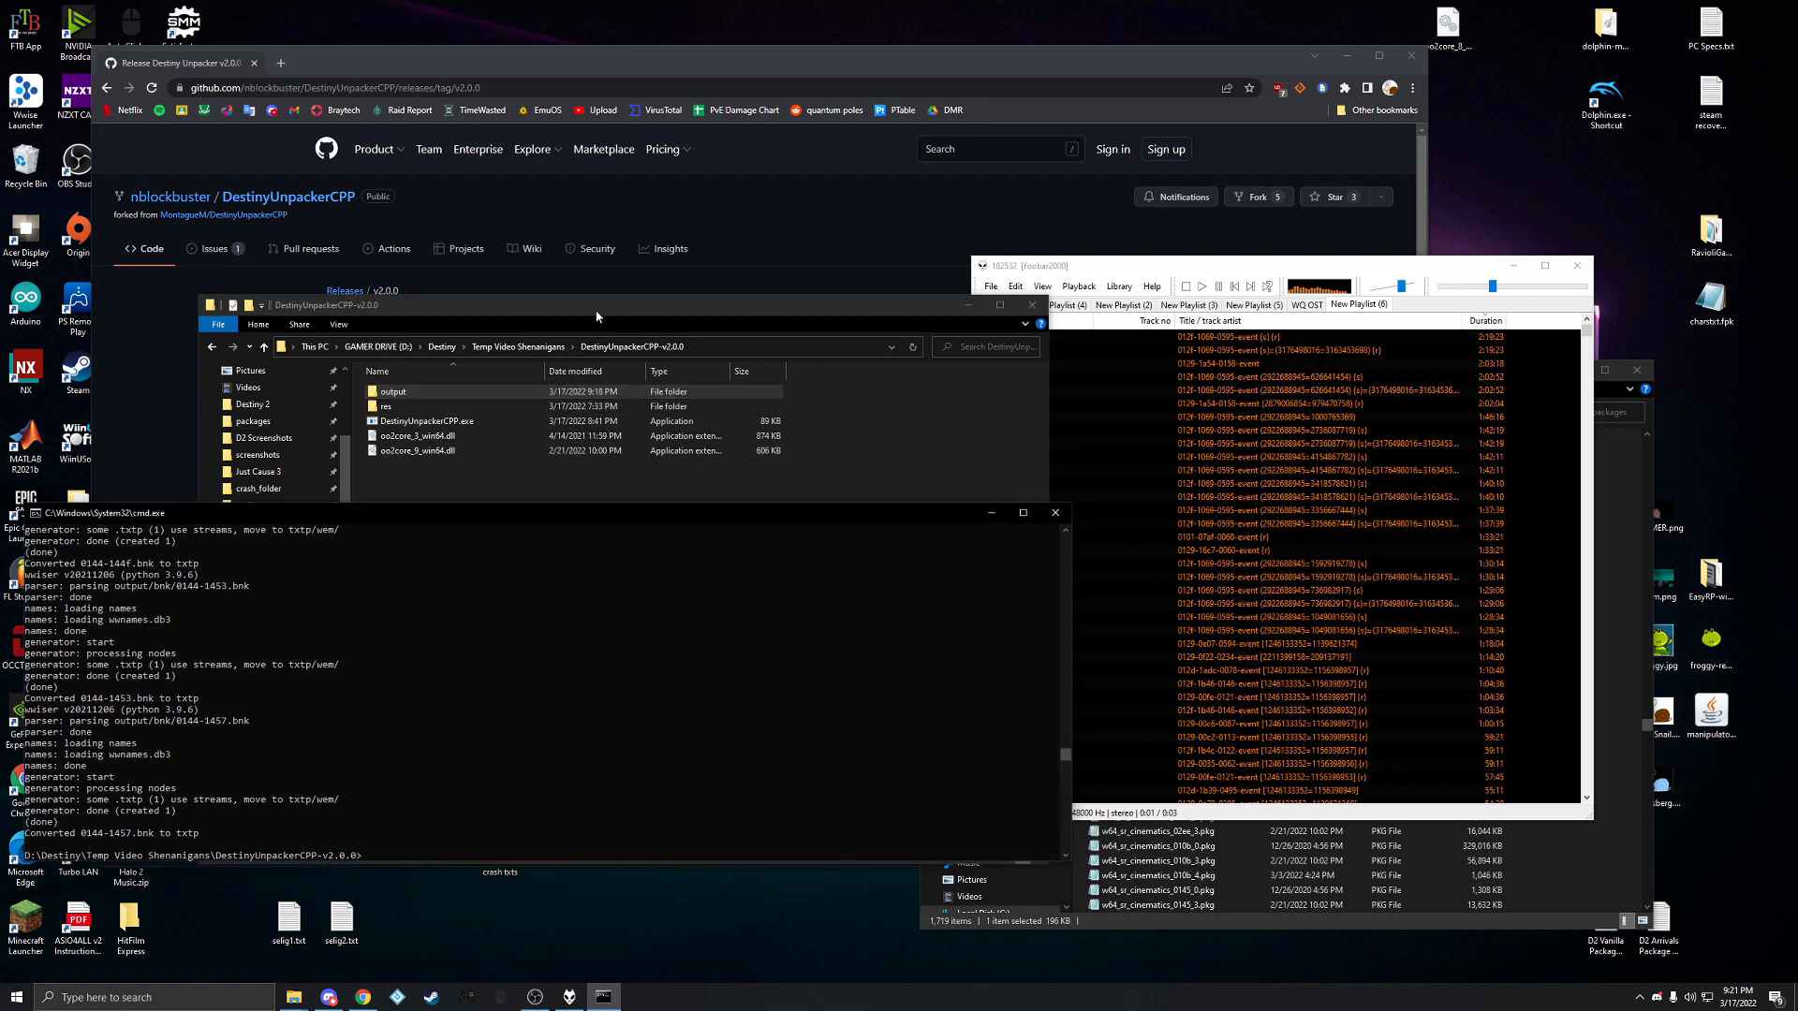
Step: Inside the output folder, move the wem folder into the bnk folder
double_click(394, 391)
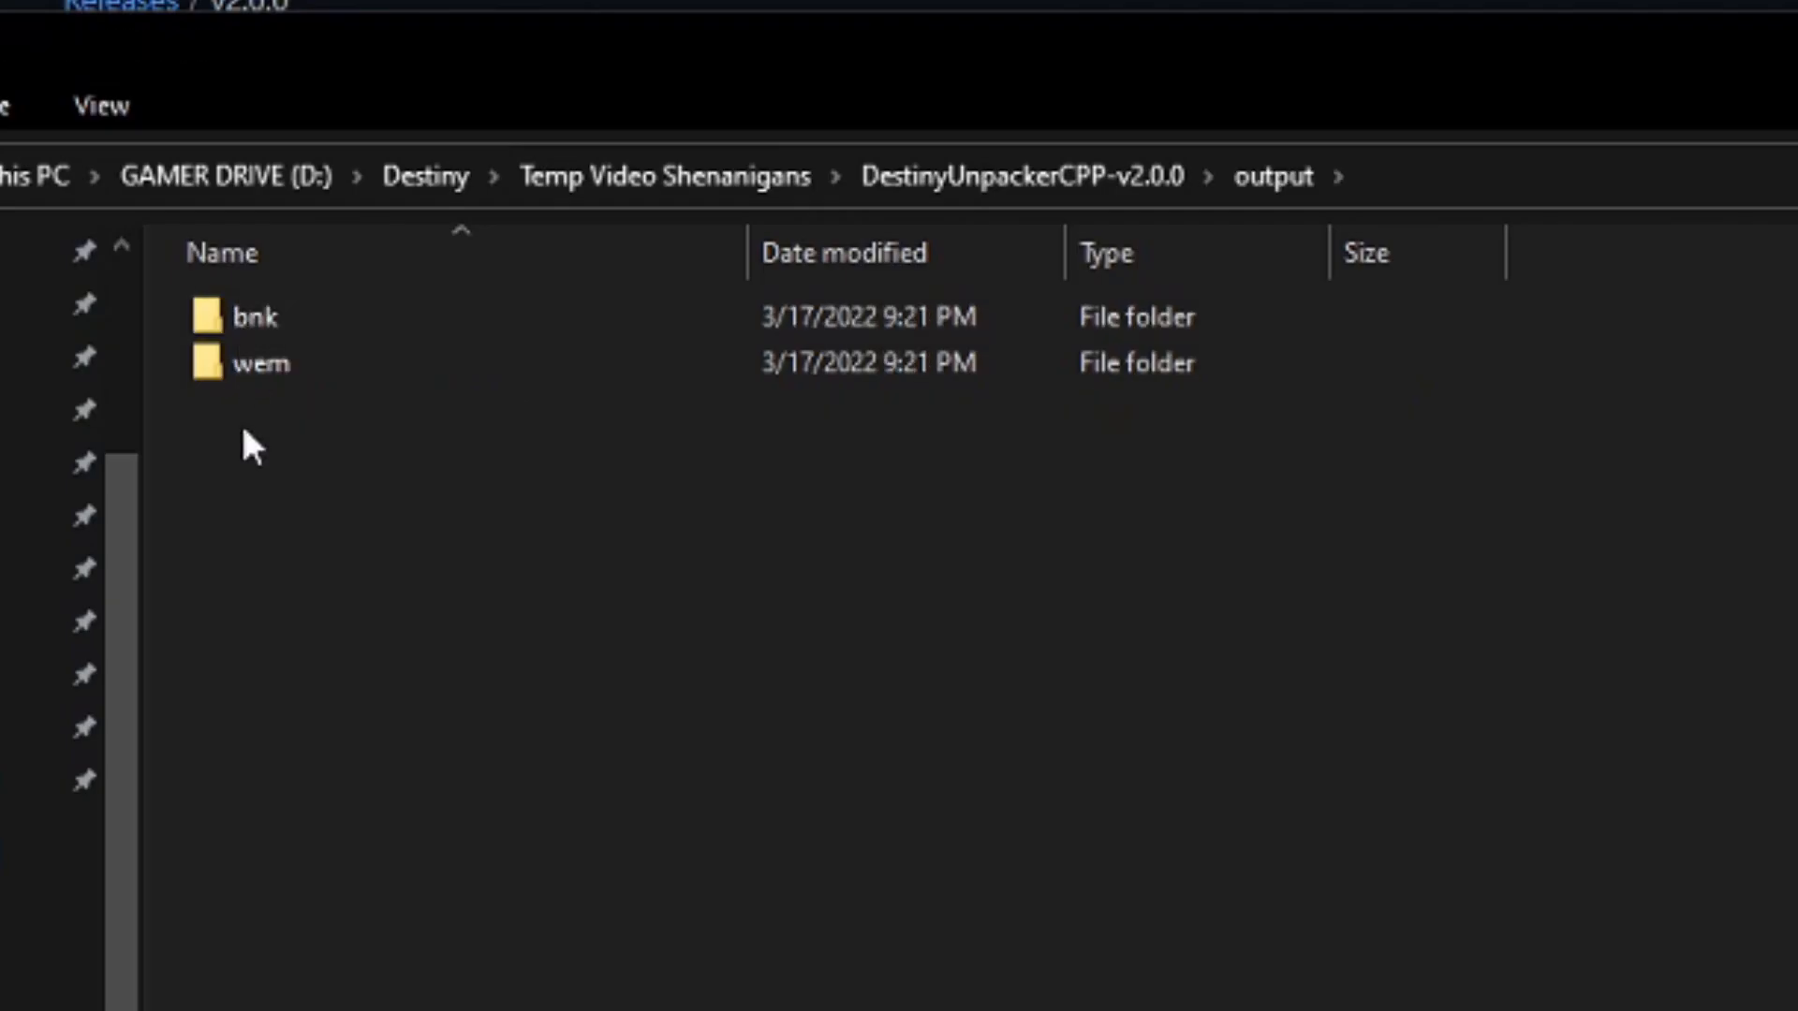
left_click_drag(252, 363, 275, 319)
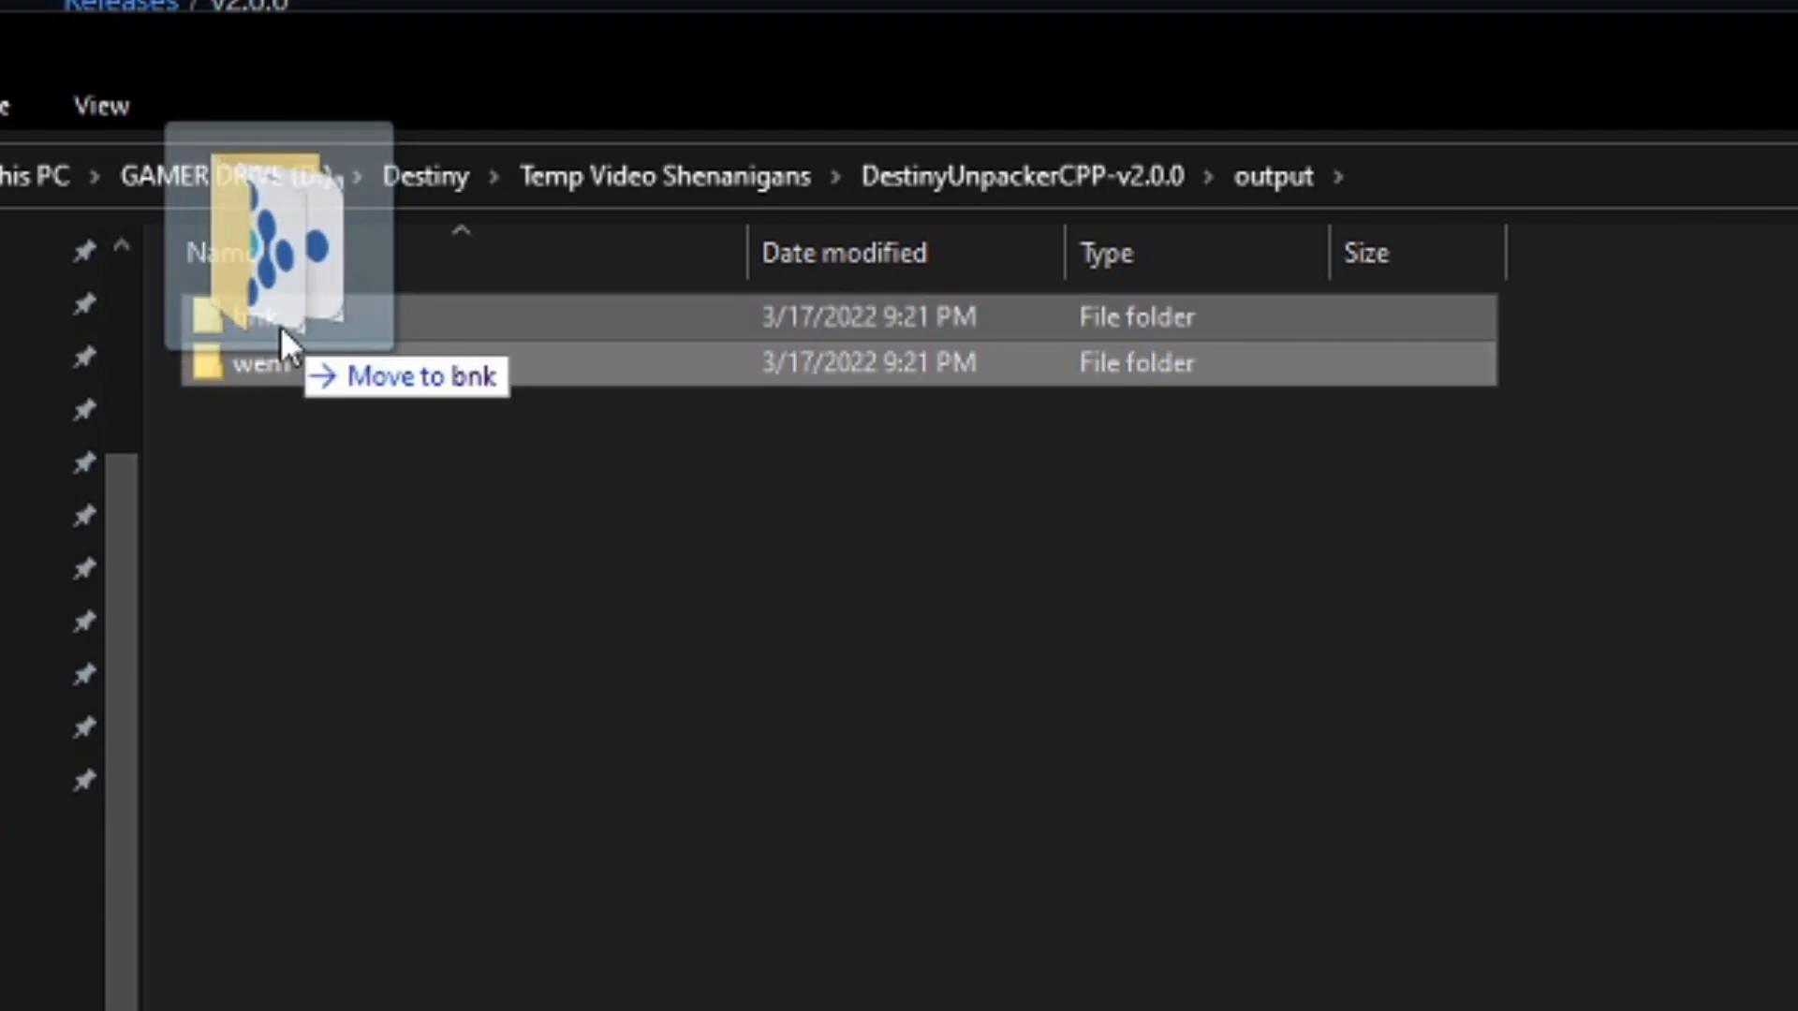
left_click_drag(287, 253, 253, 319)
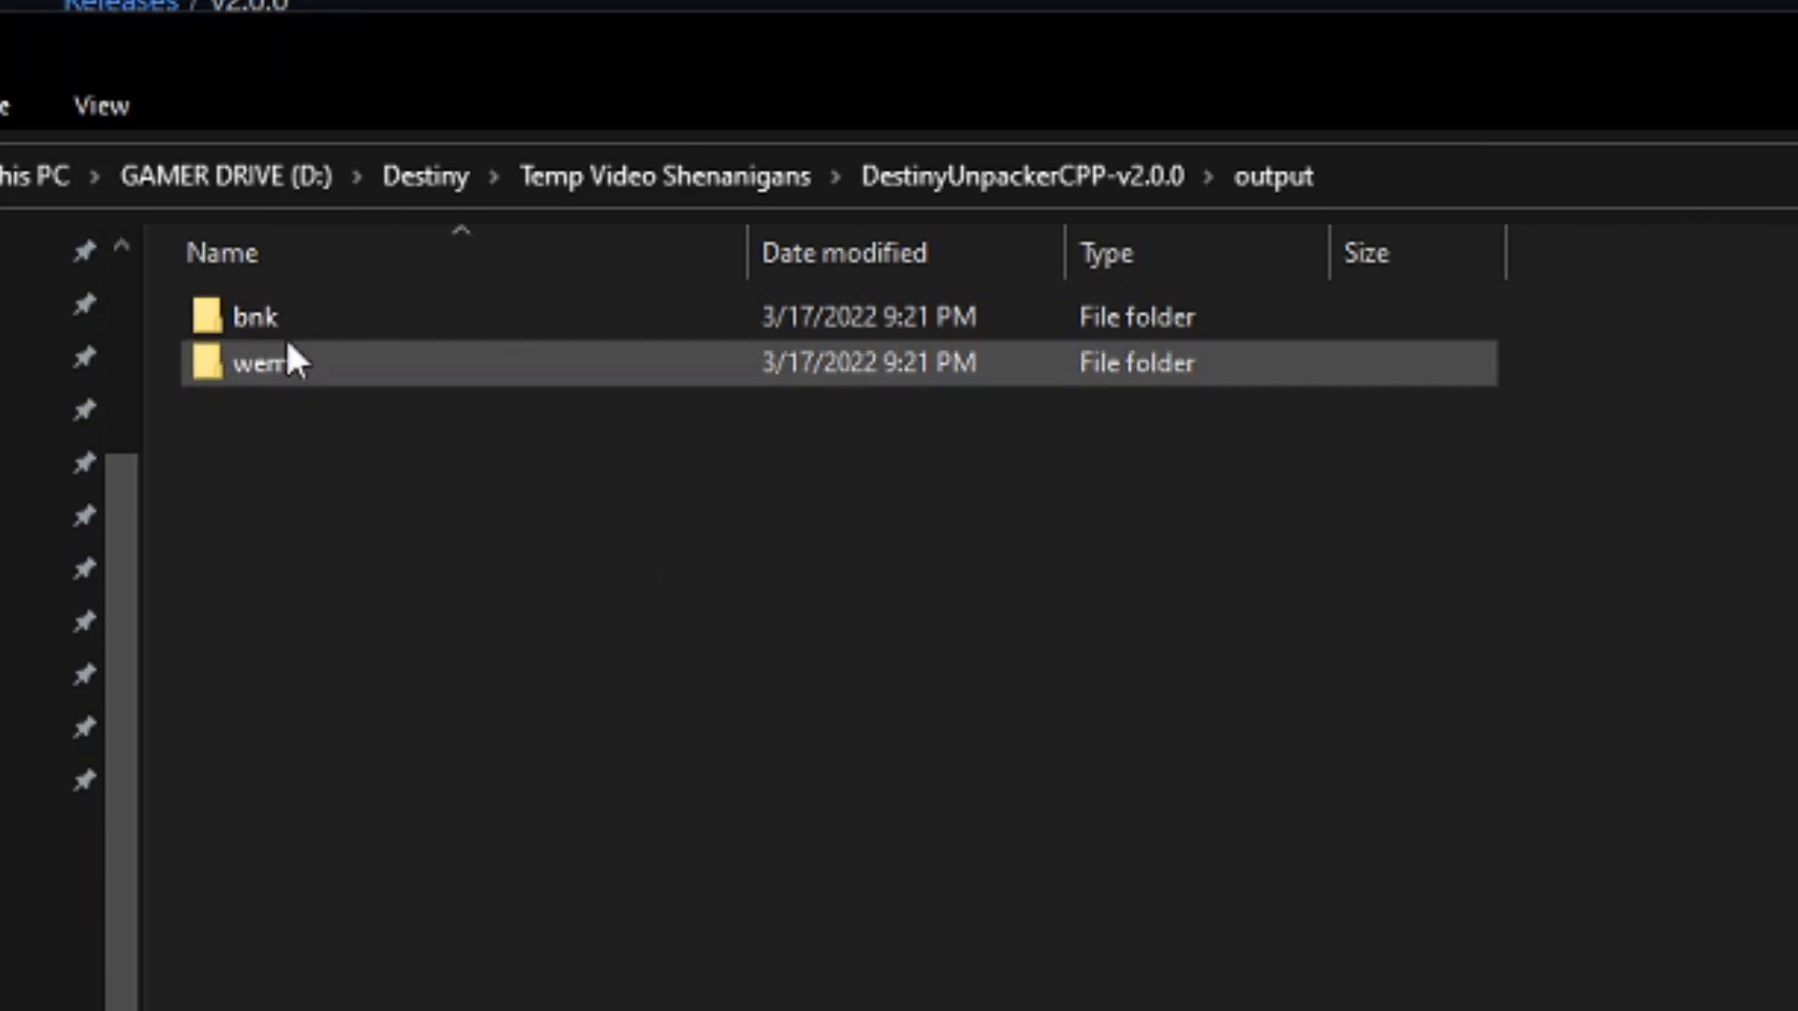
left_click_drag(253, 362, 253, 317)
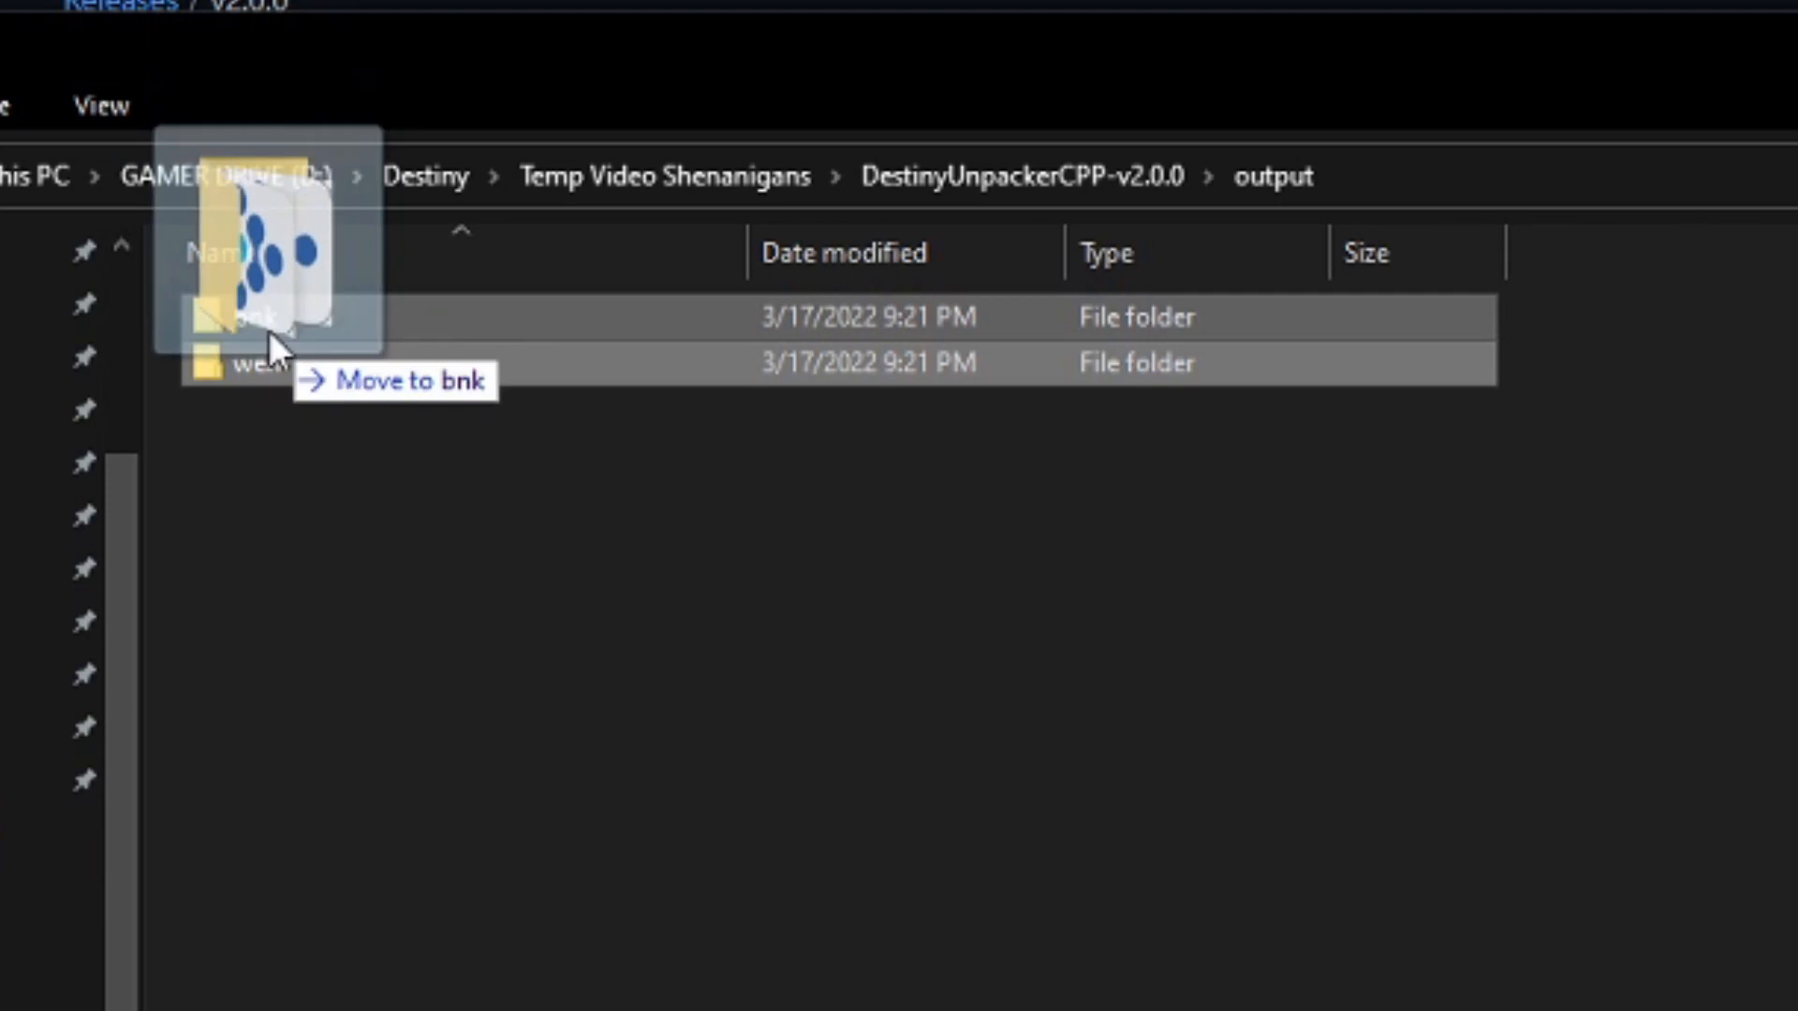
Step: Enter bnk and then its txtp folder of converted events
double_click(240, 318)
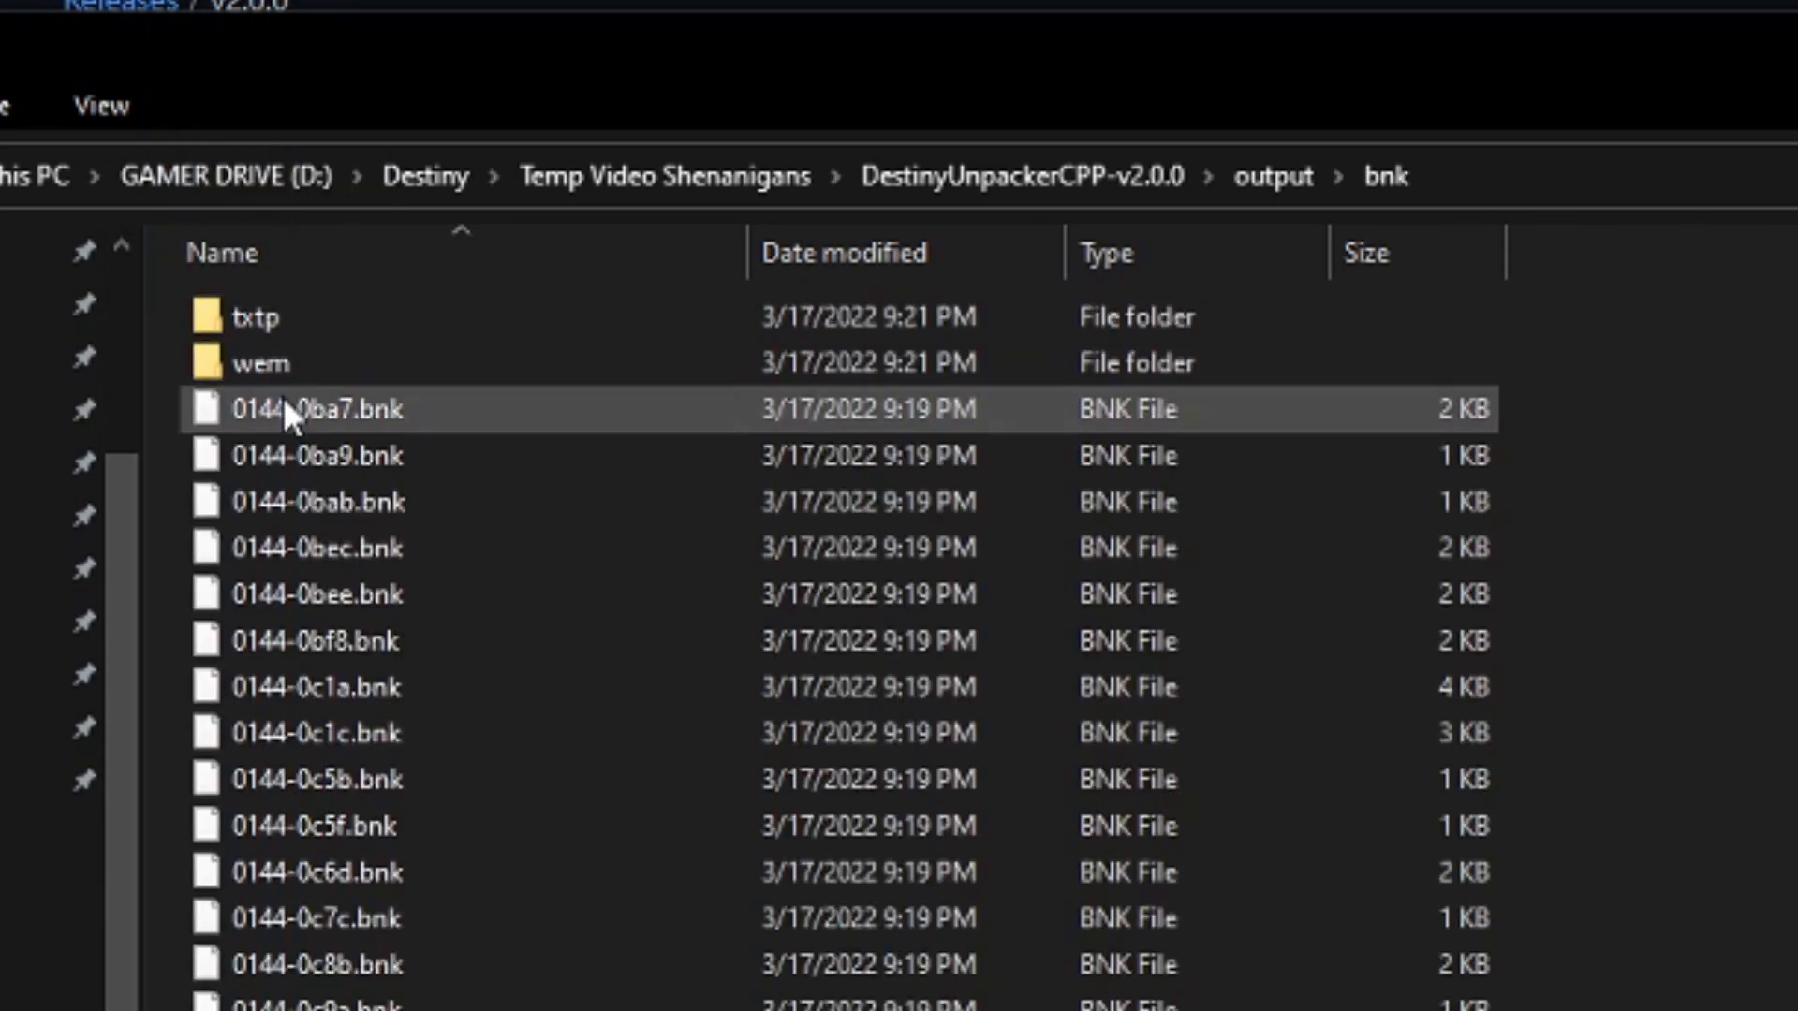
double_click(249, 314)
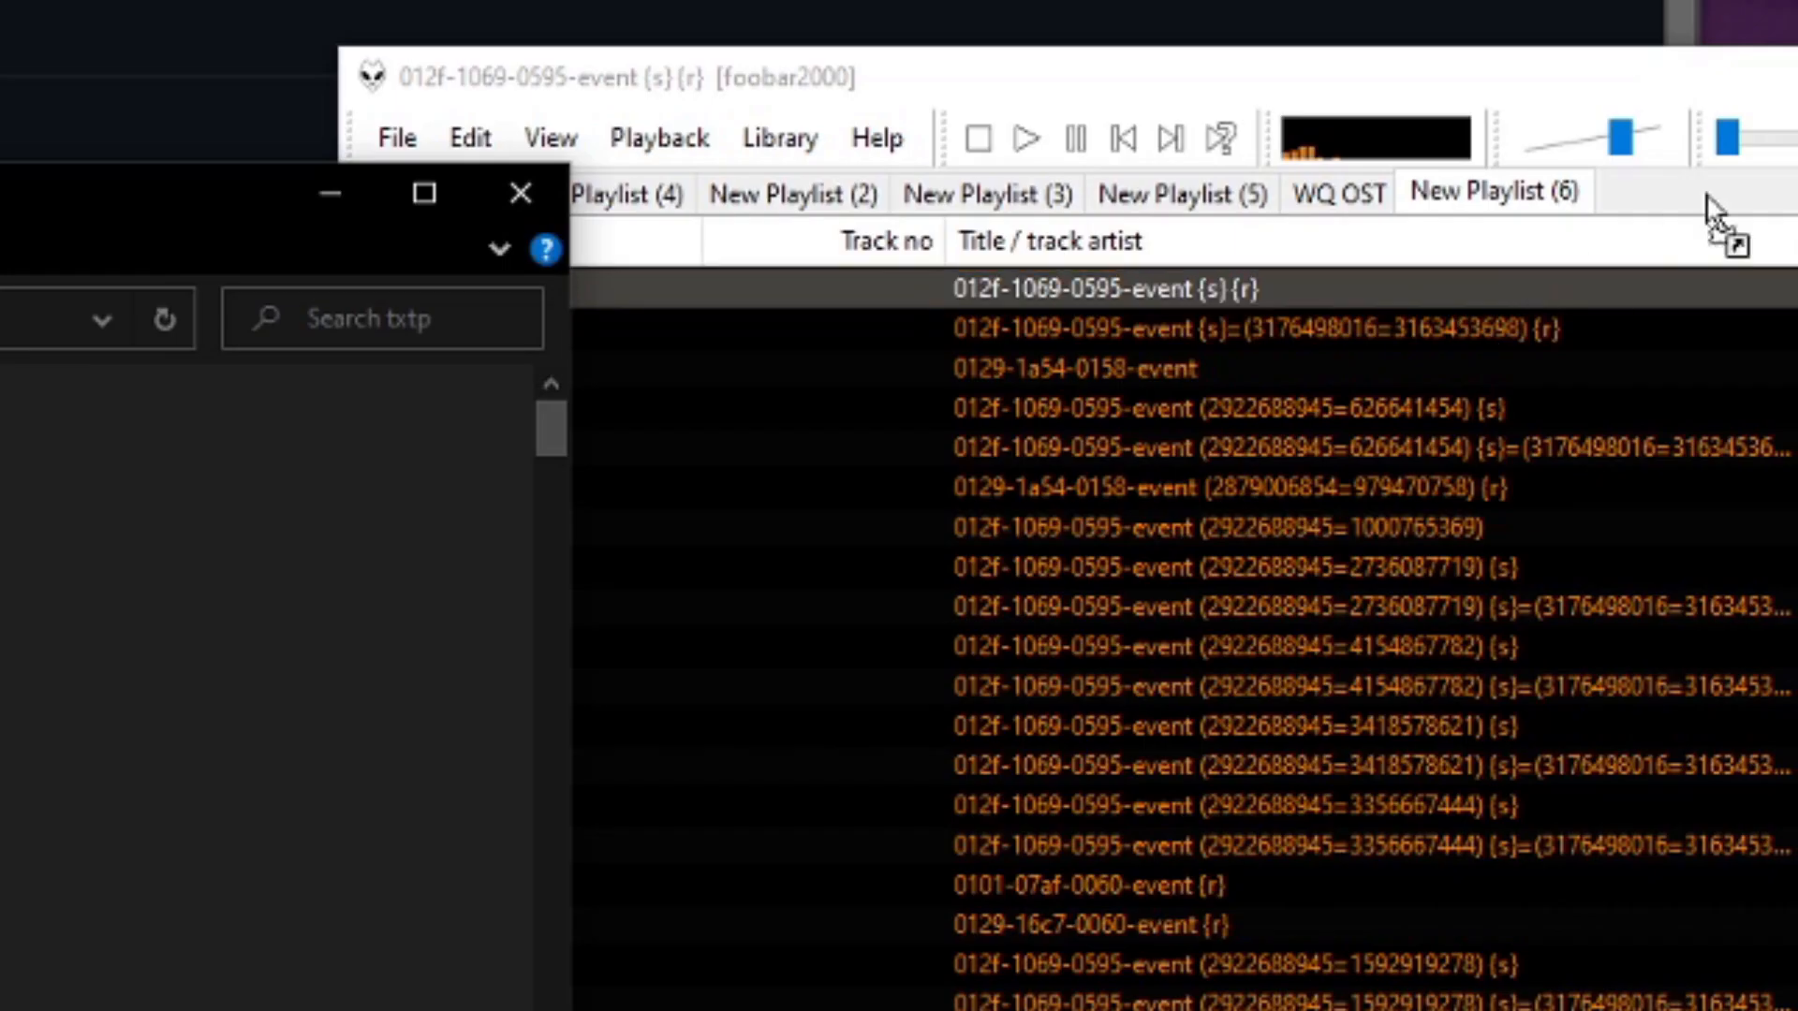
Step: Add the 0144 txtp files as New Playlist (7), sort by Duration and select the 0144-0ba9-0004-event track
left_click(1695, 191)
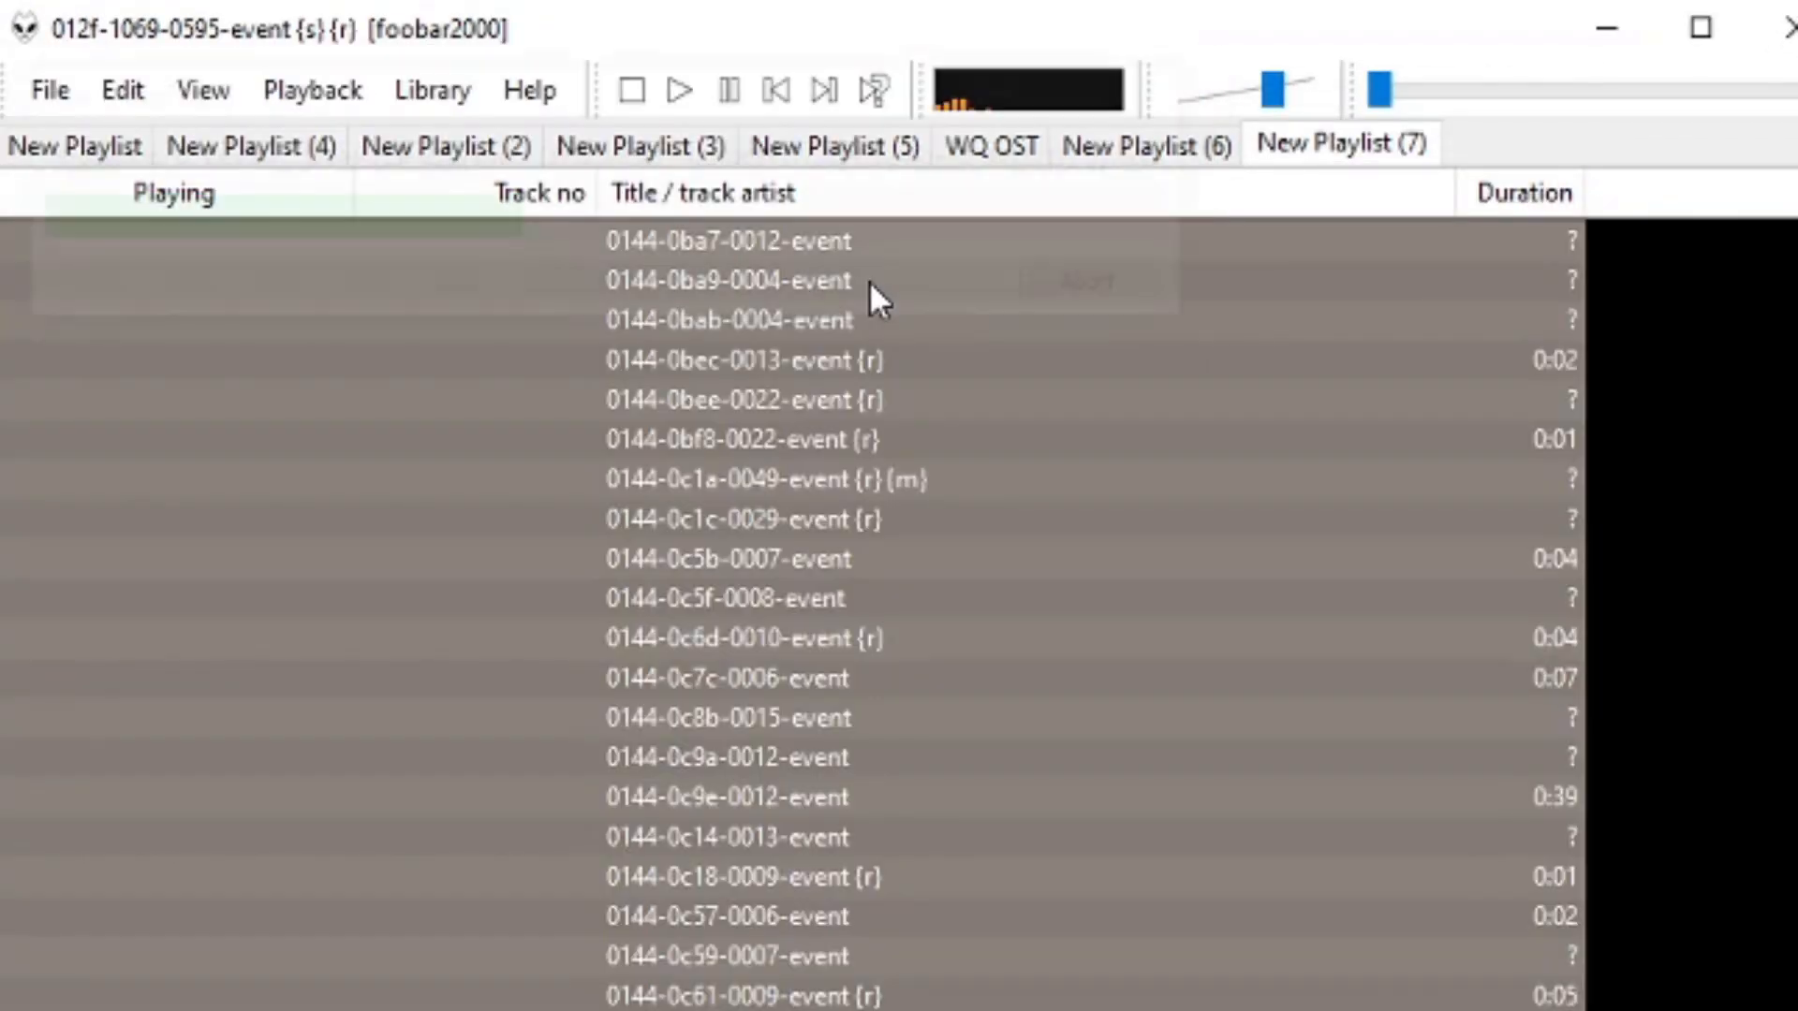
left_click(1520, 191)
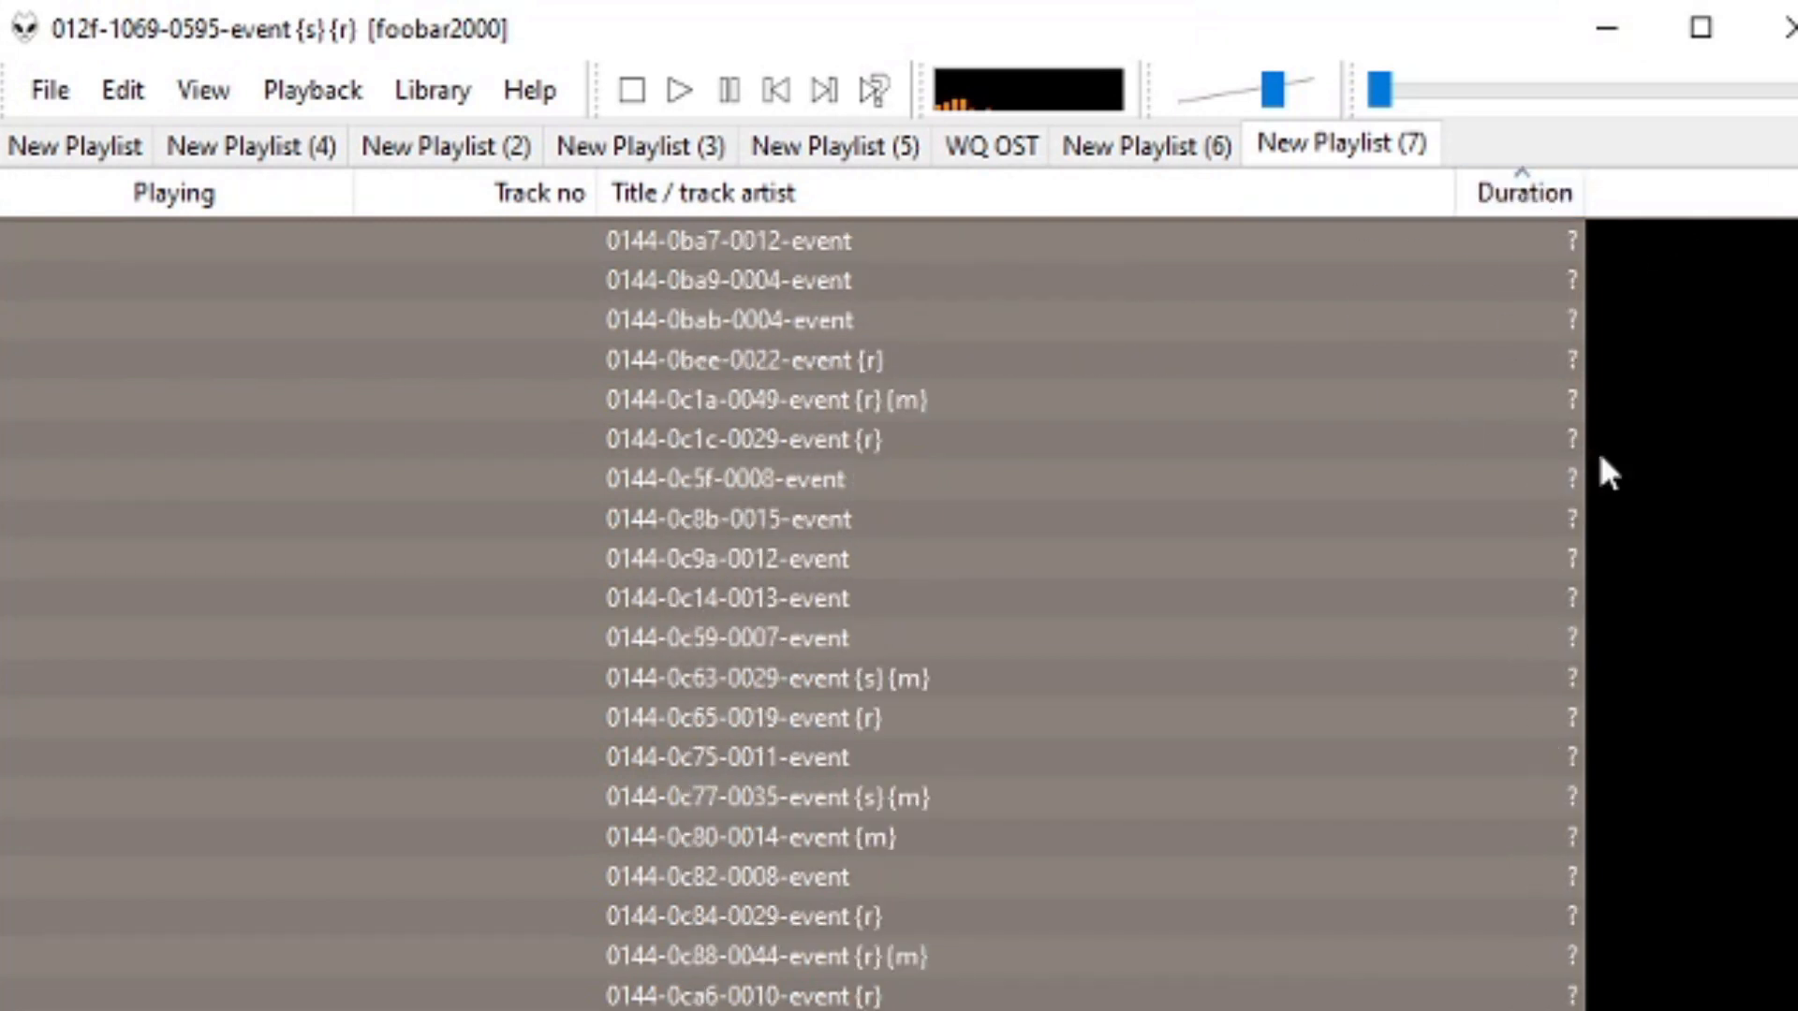
left_click(726, 280)
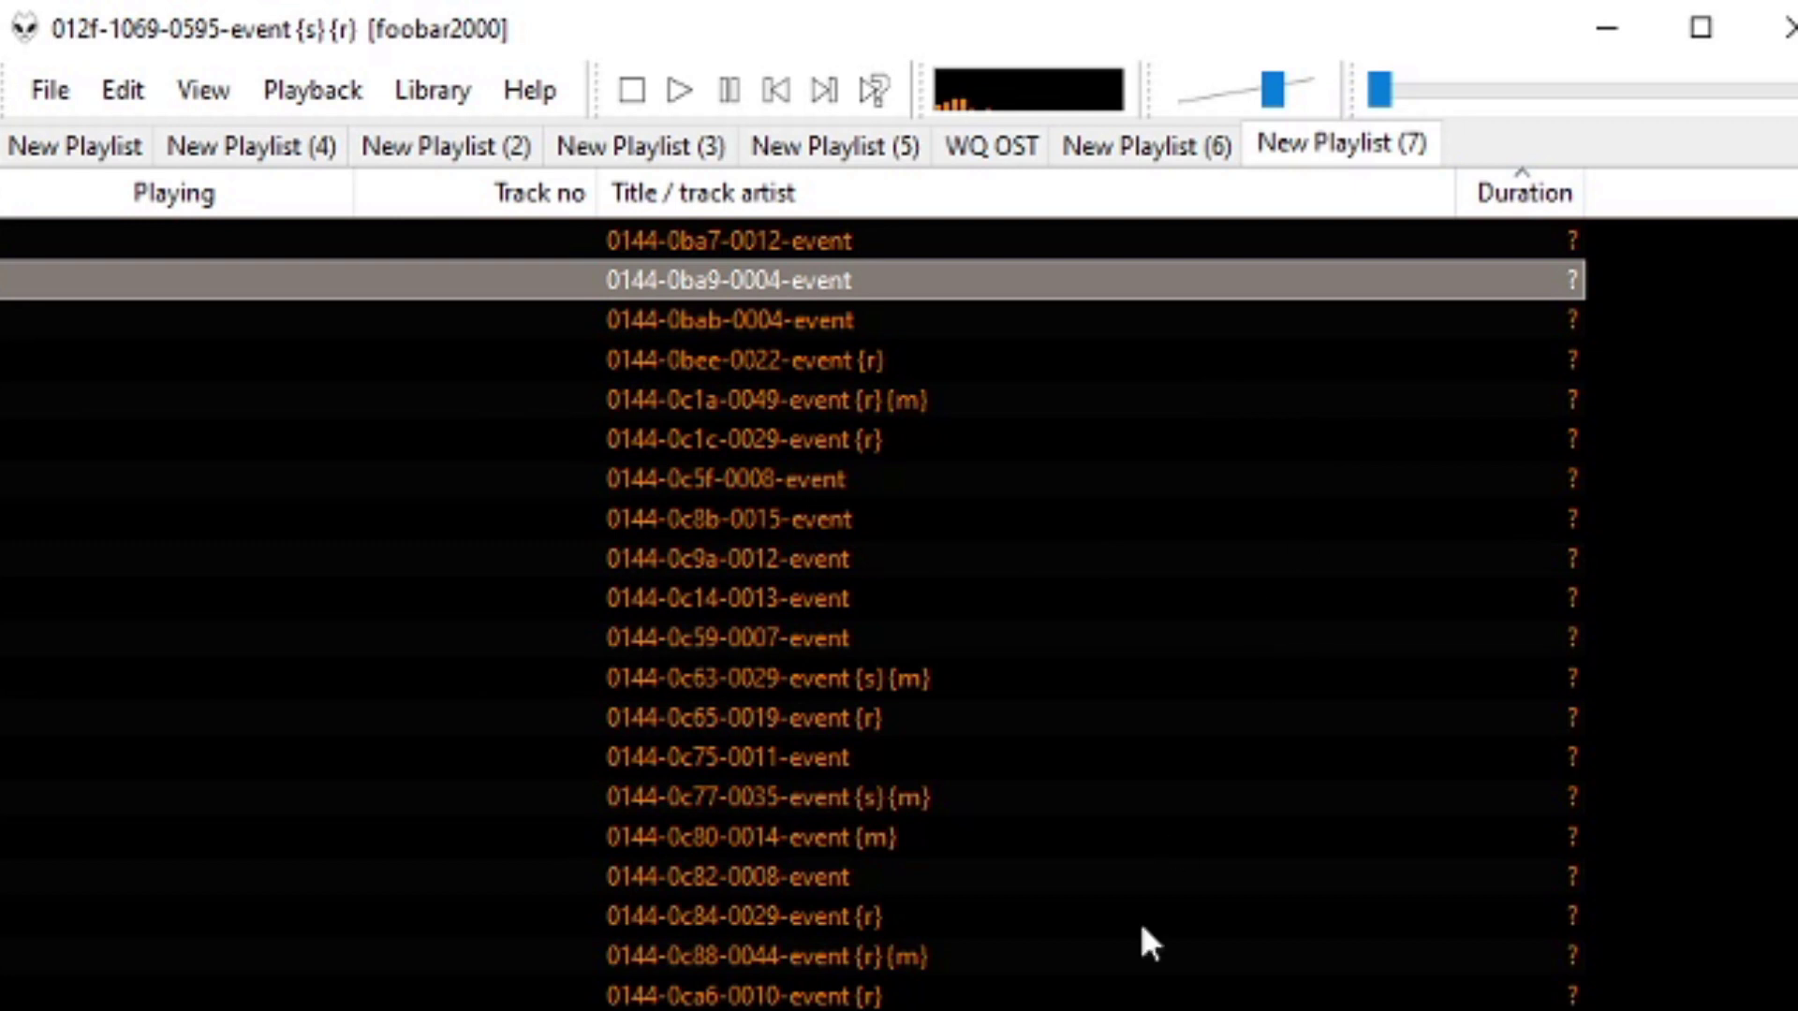
mouse_move(974, 944)
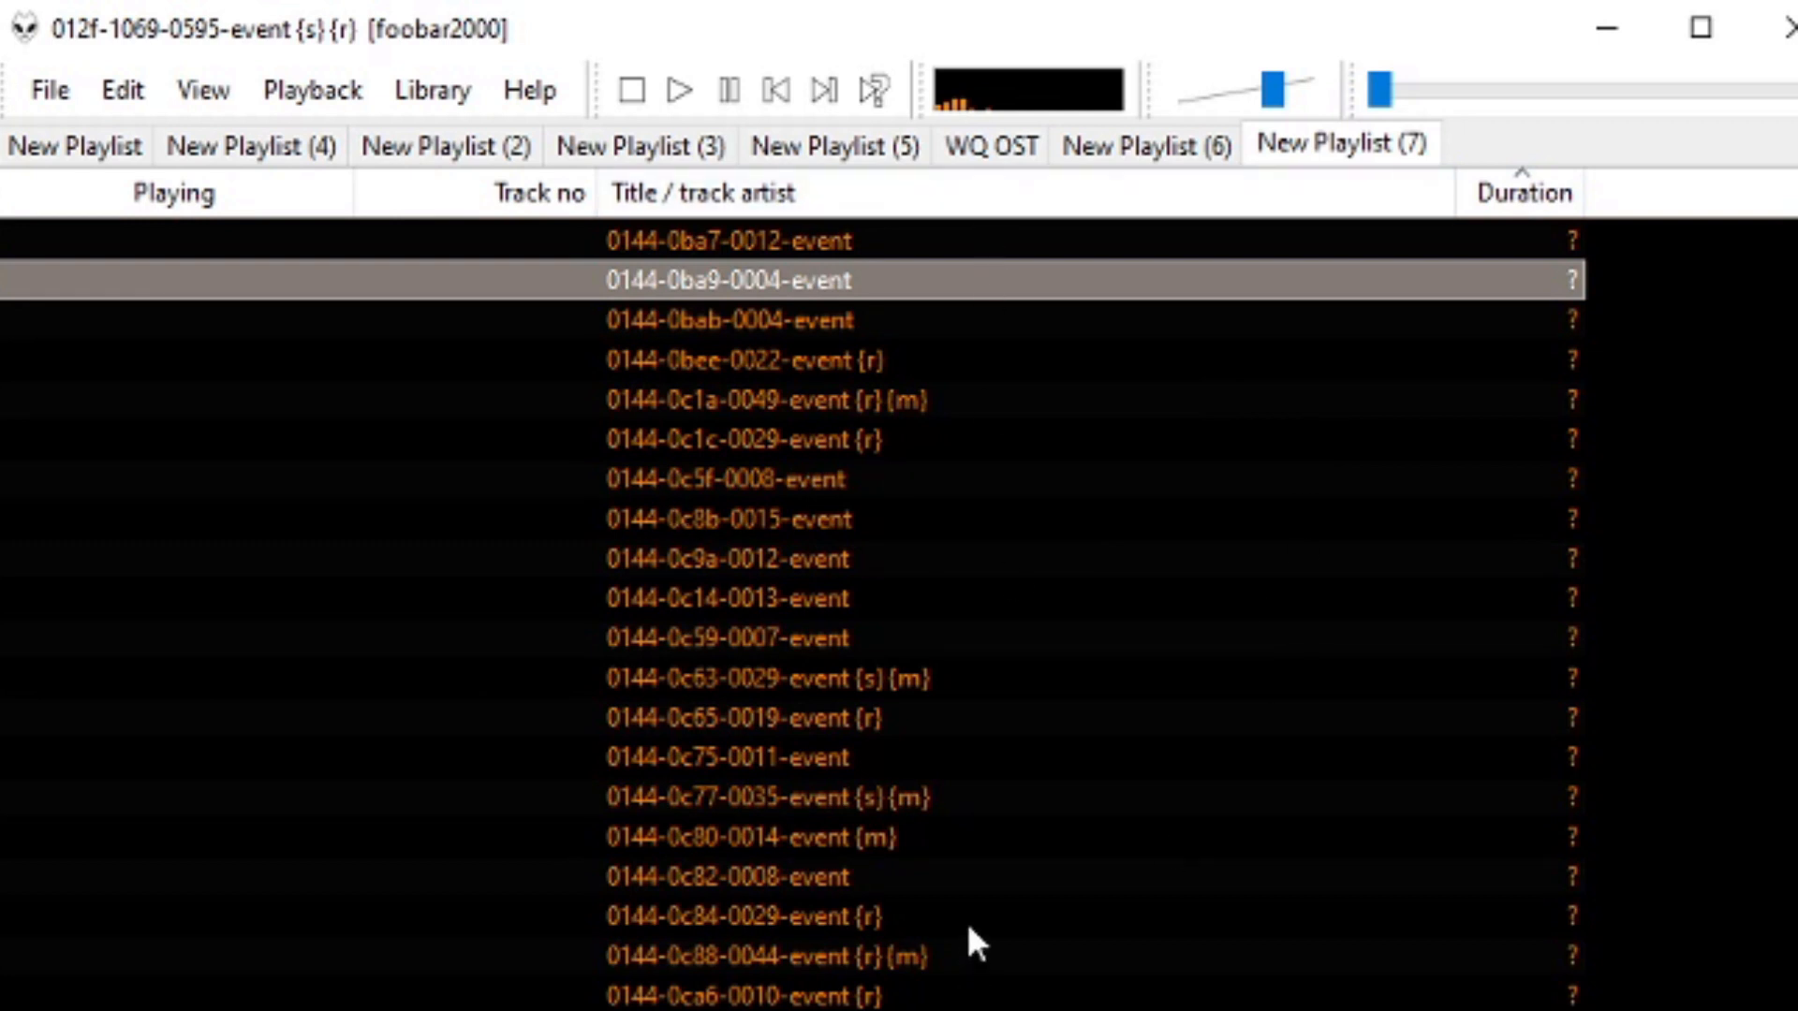
mouse_move(1105, 876)
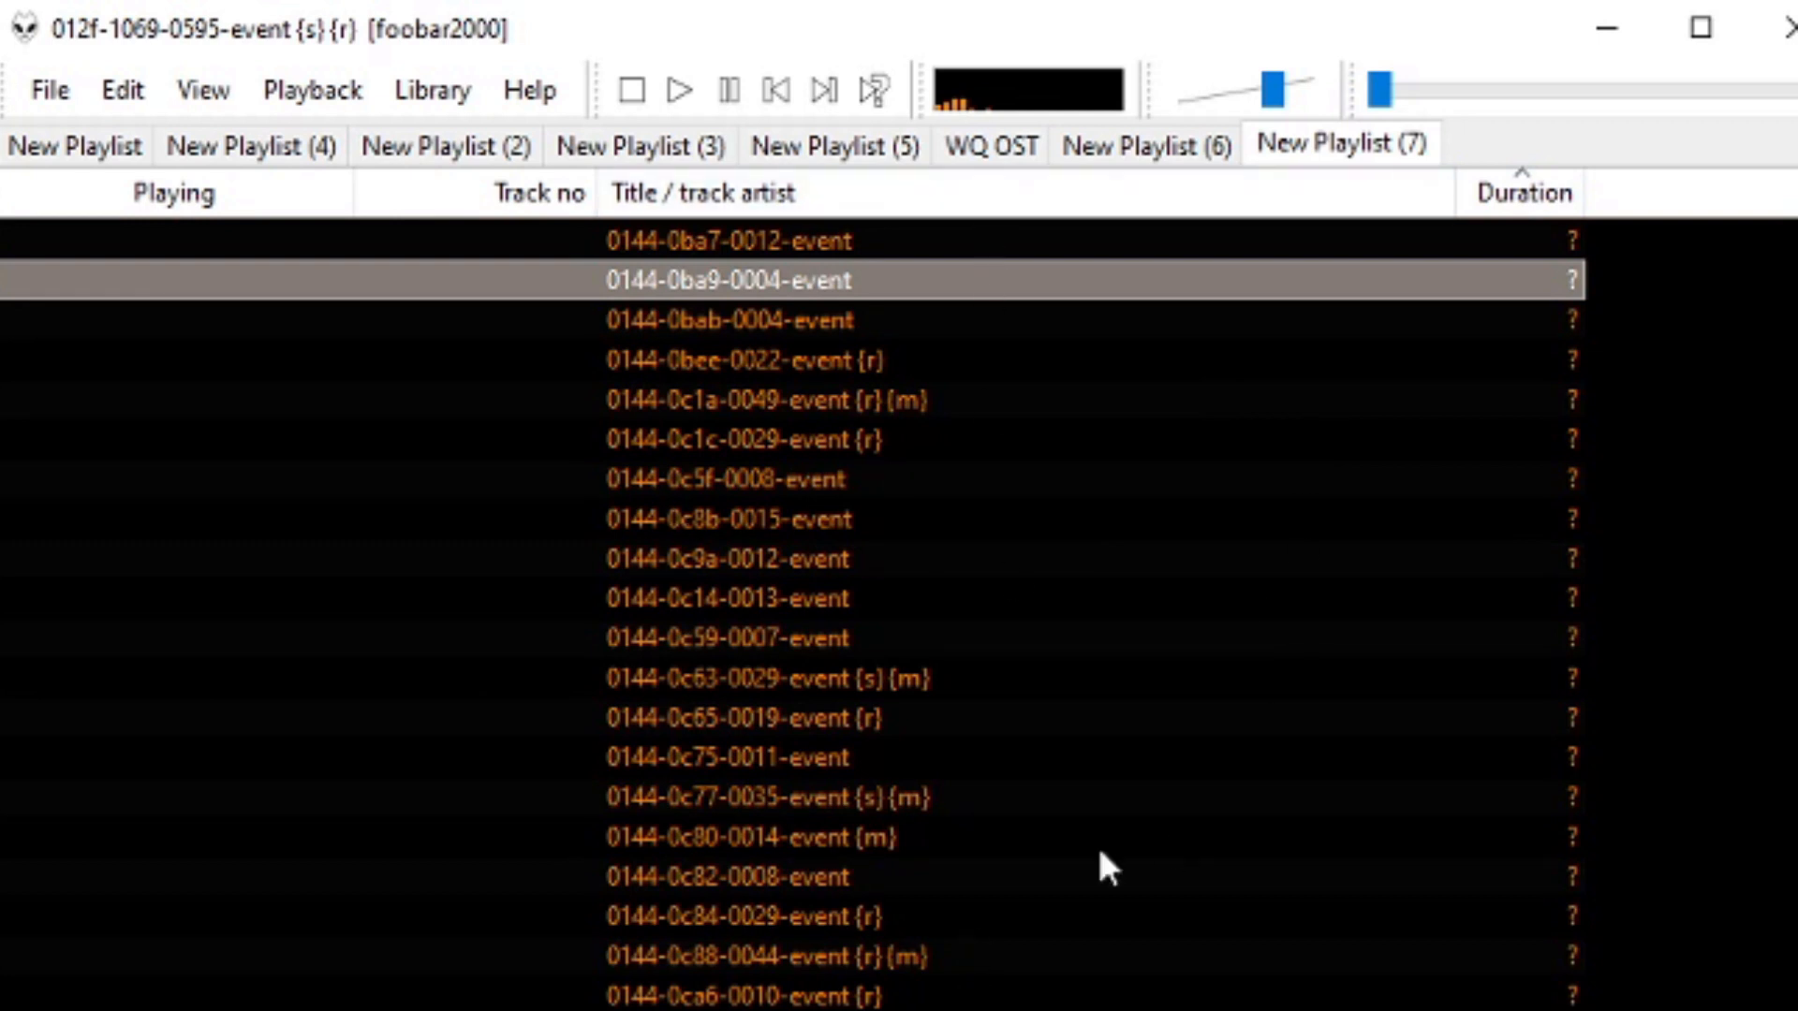
mouse_move(1551, 198)
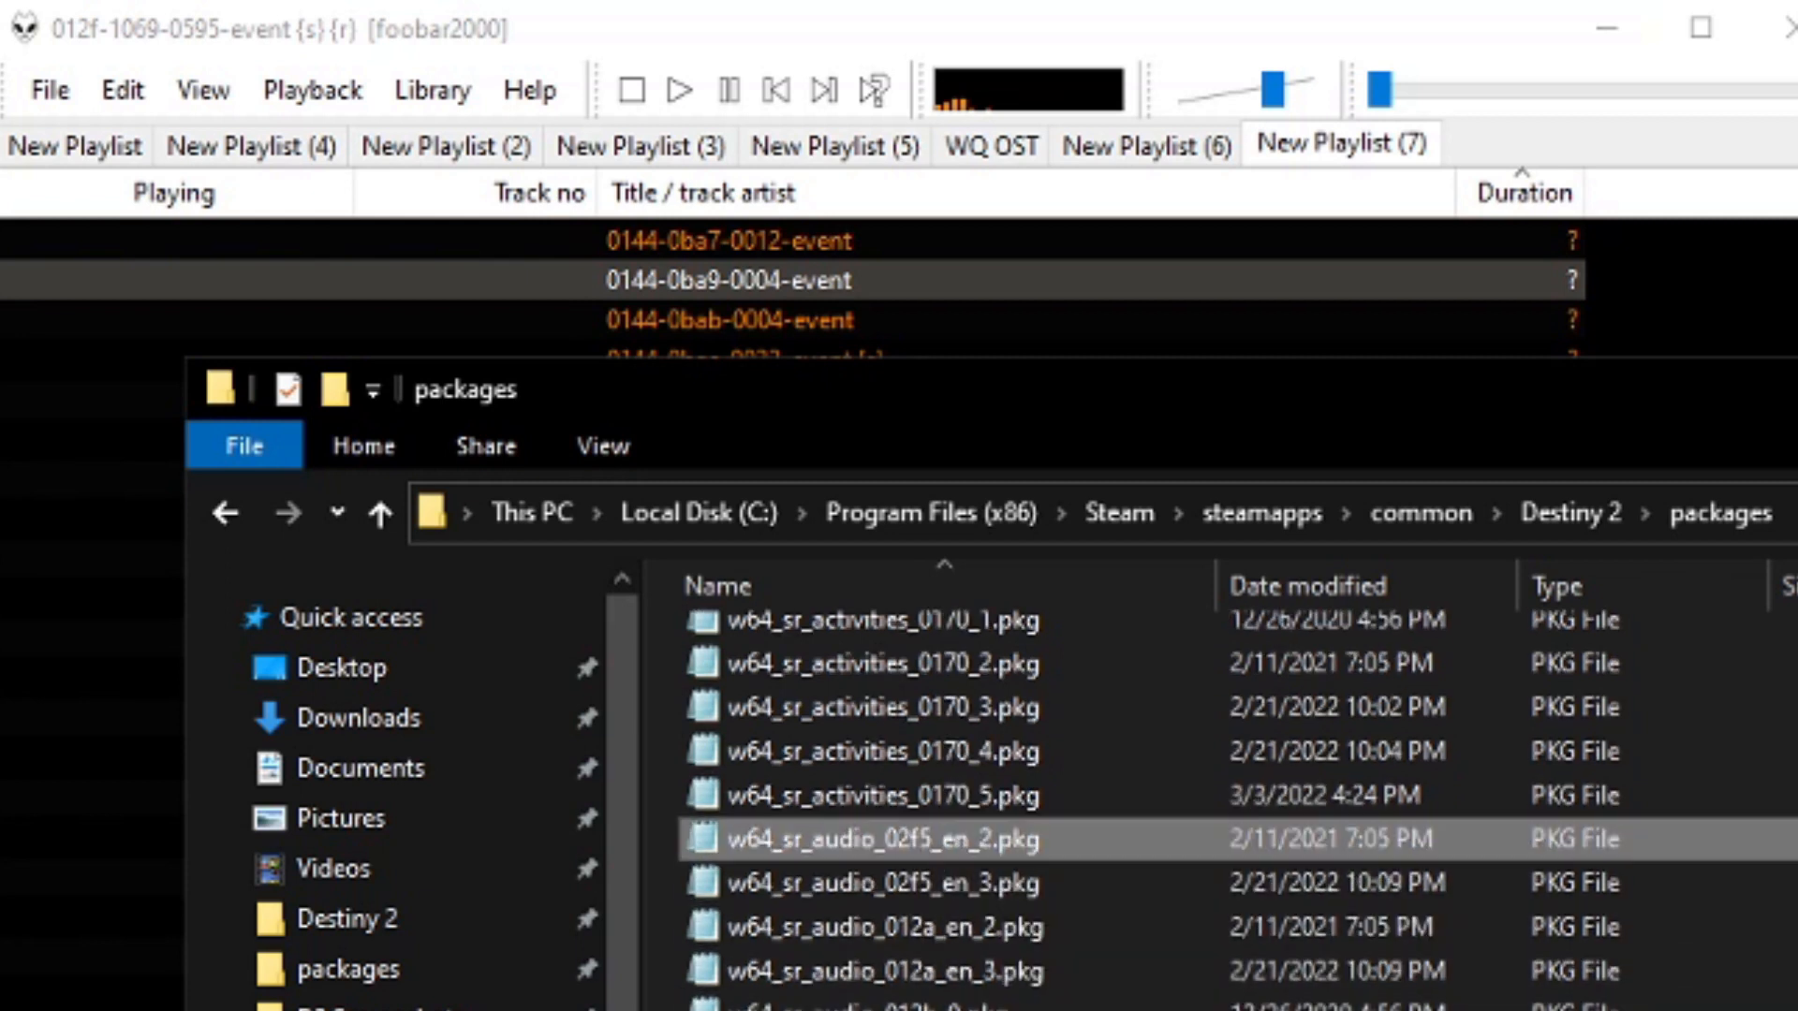
scroll("down", 3)
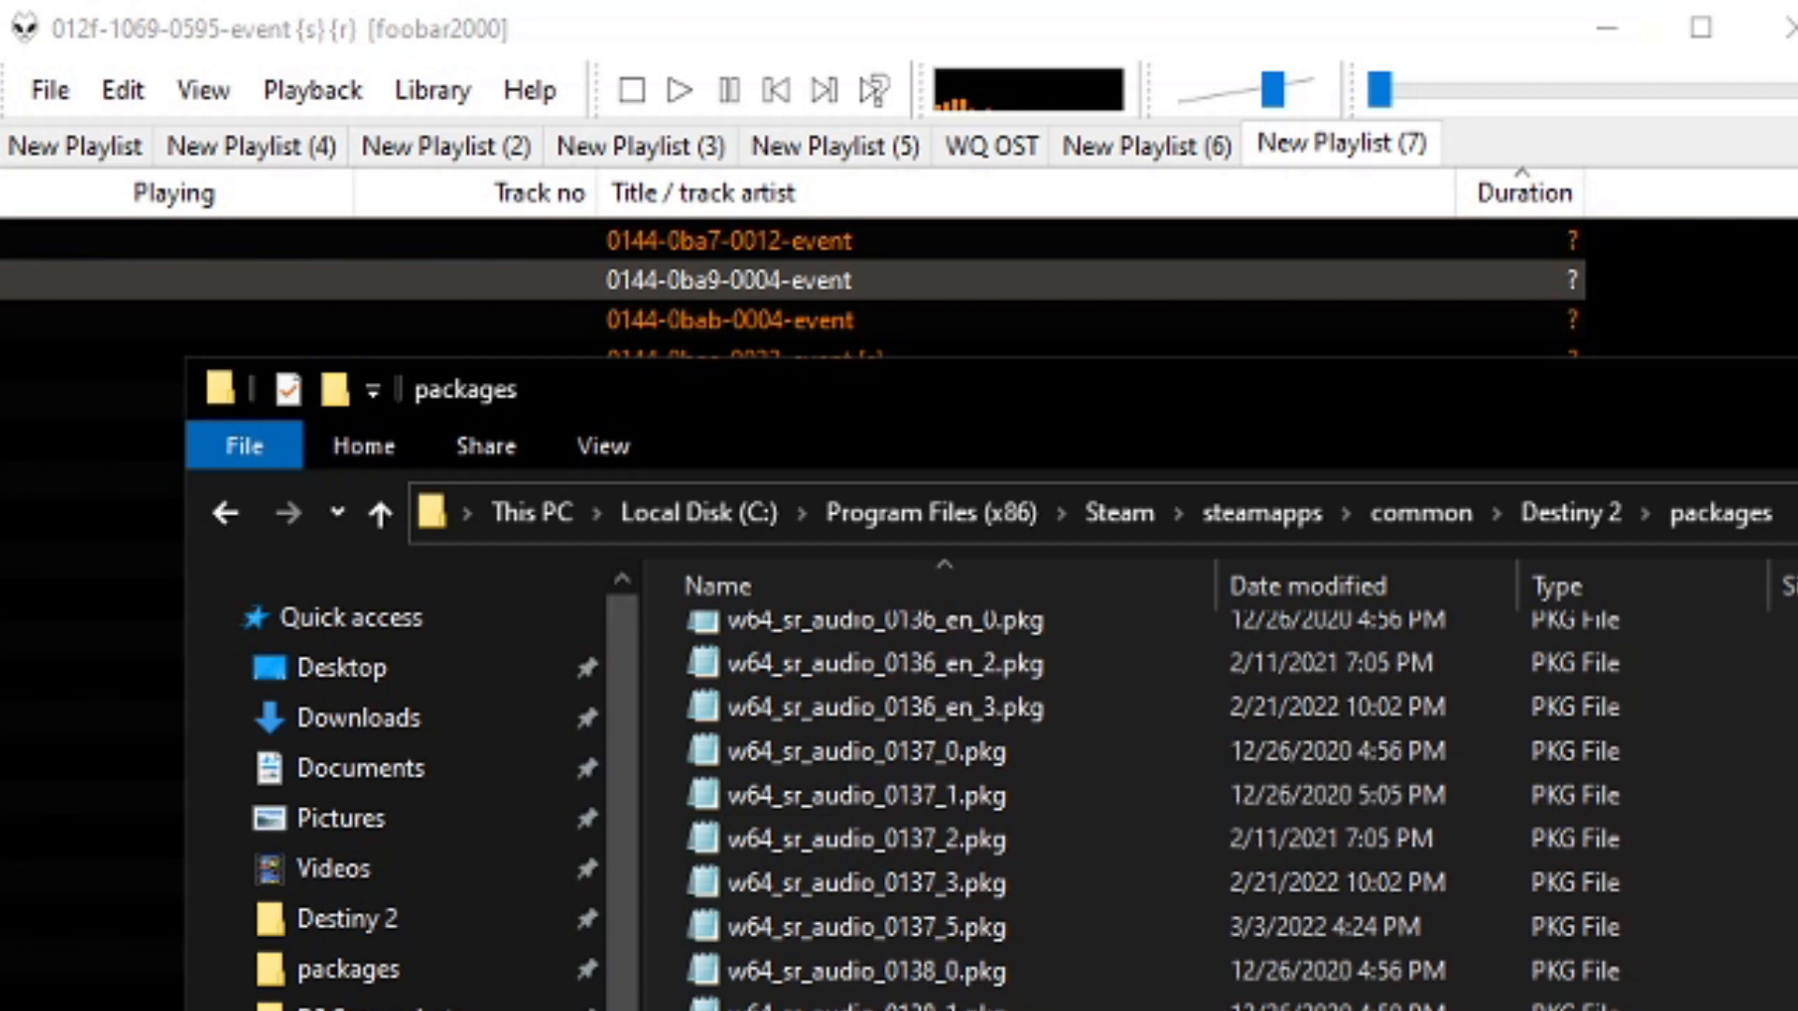
scroll("down", 3)
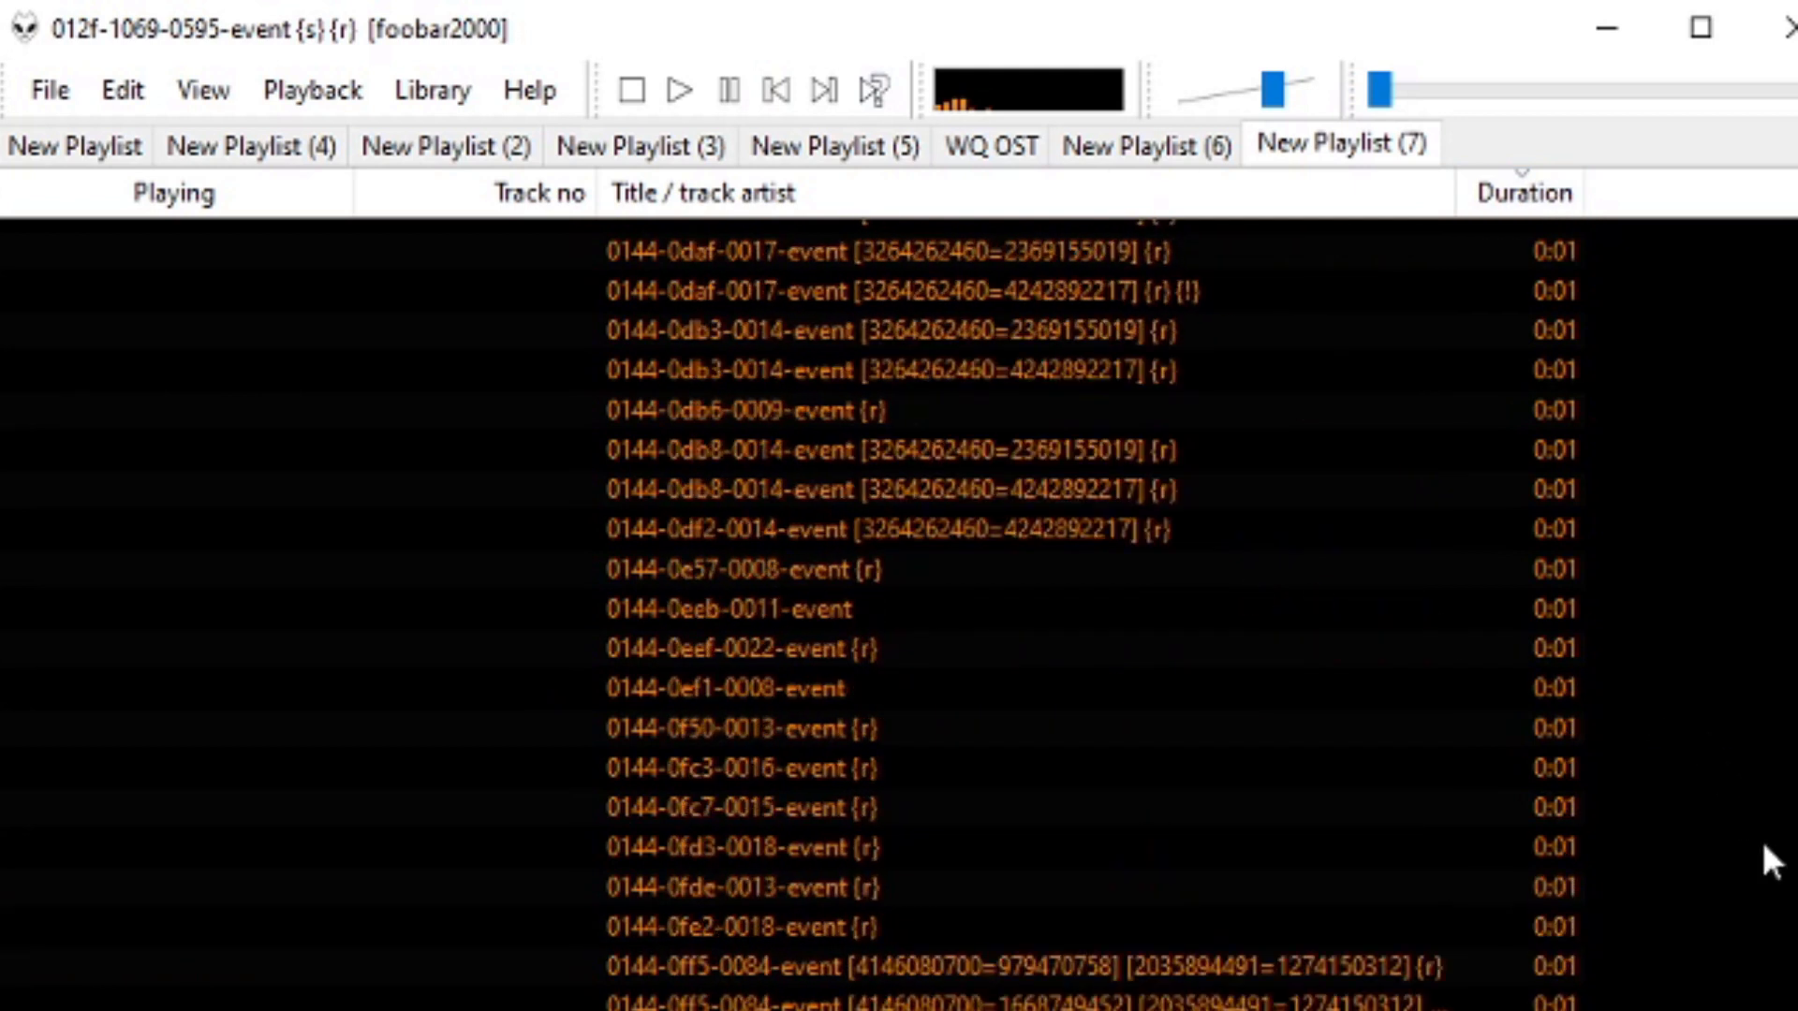
left_click(1521, 193)
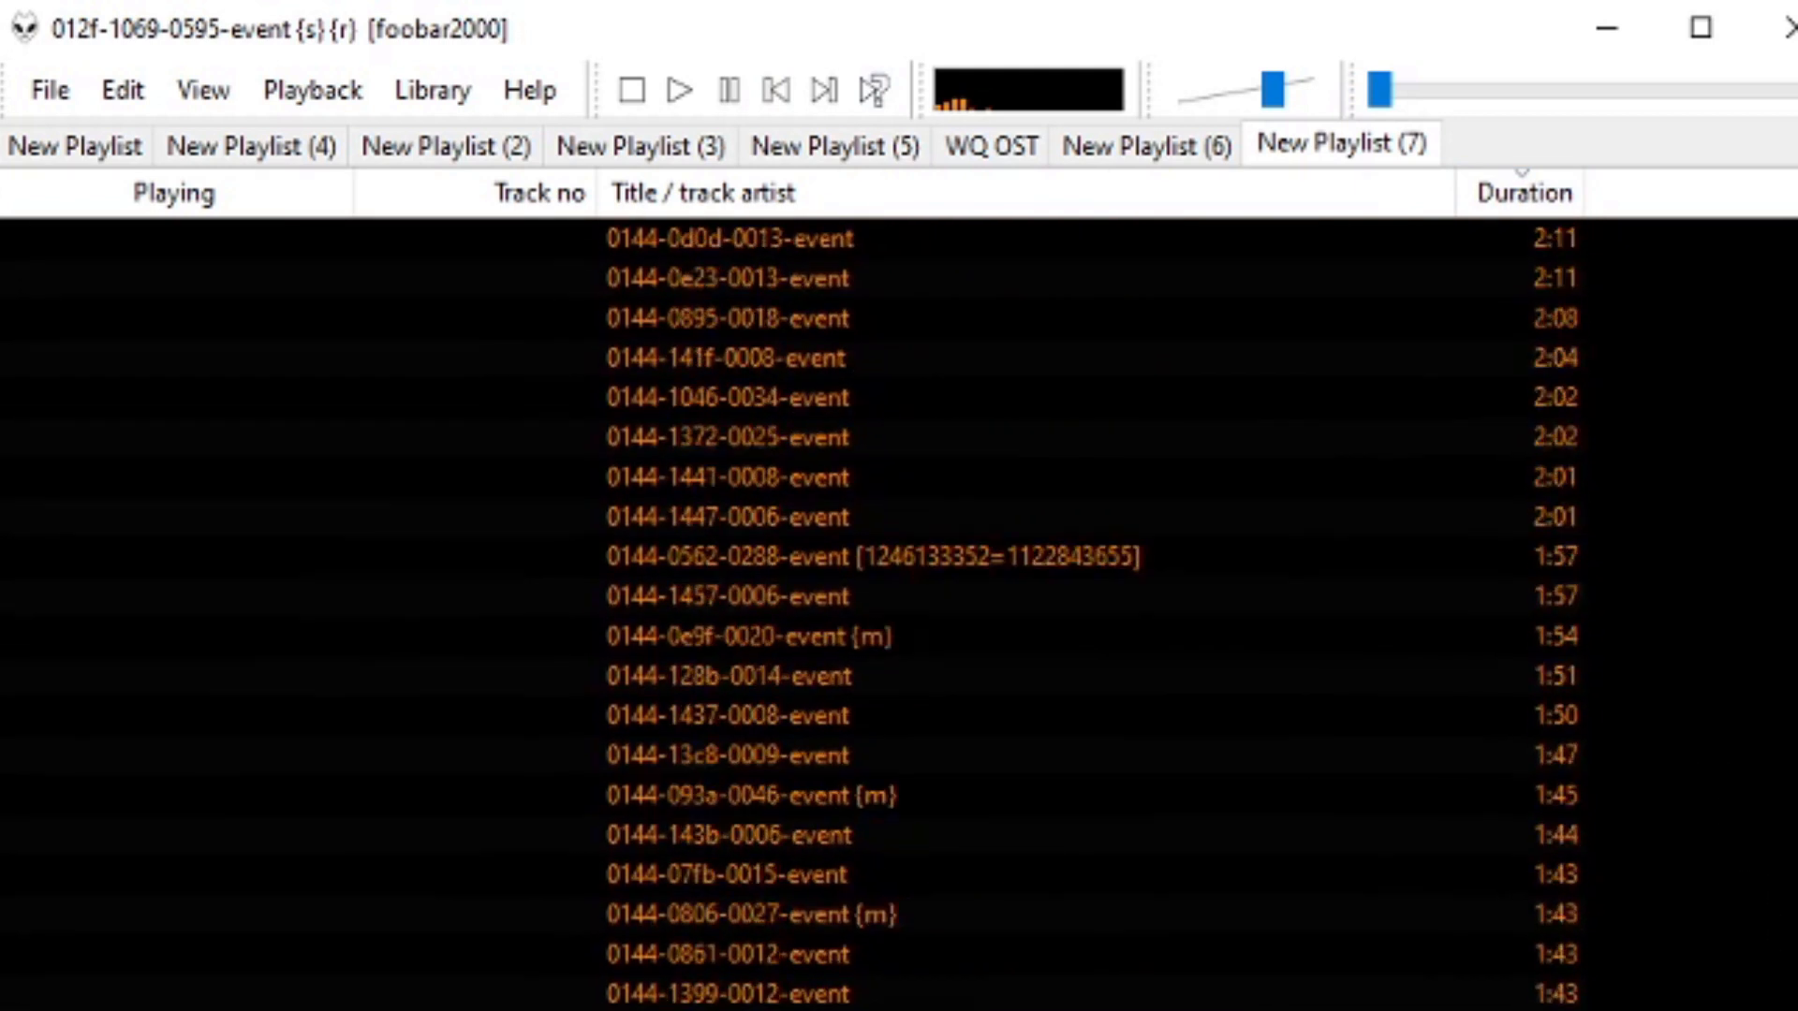
left_click(1521, 191)
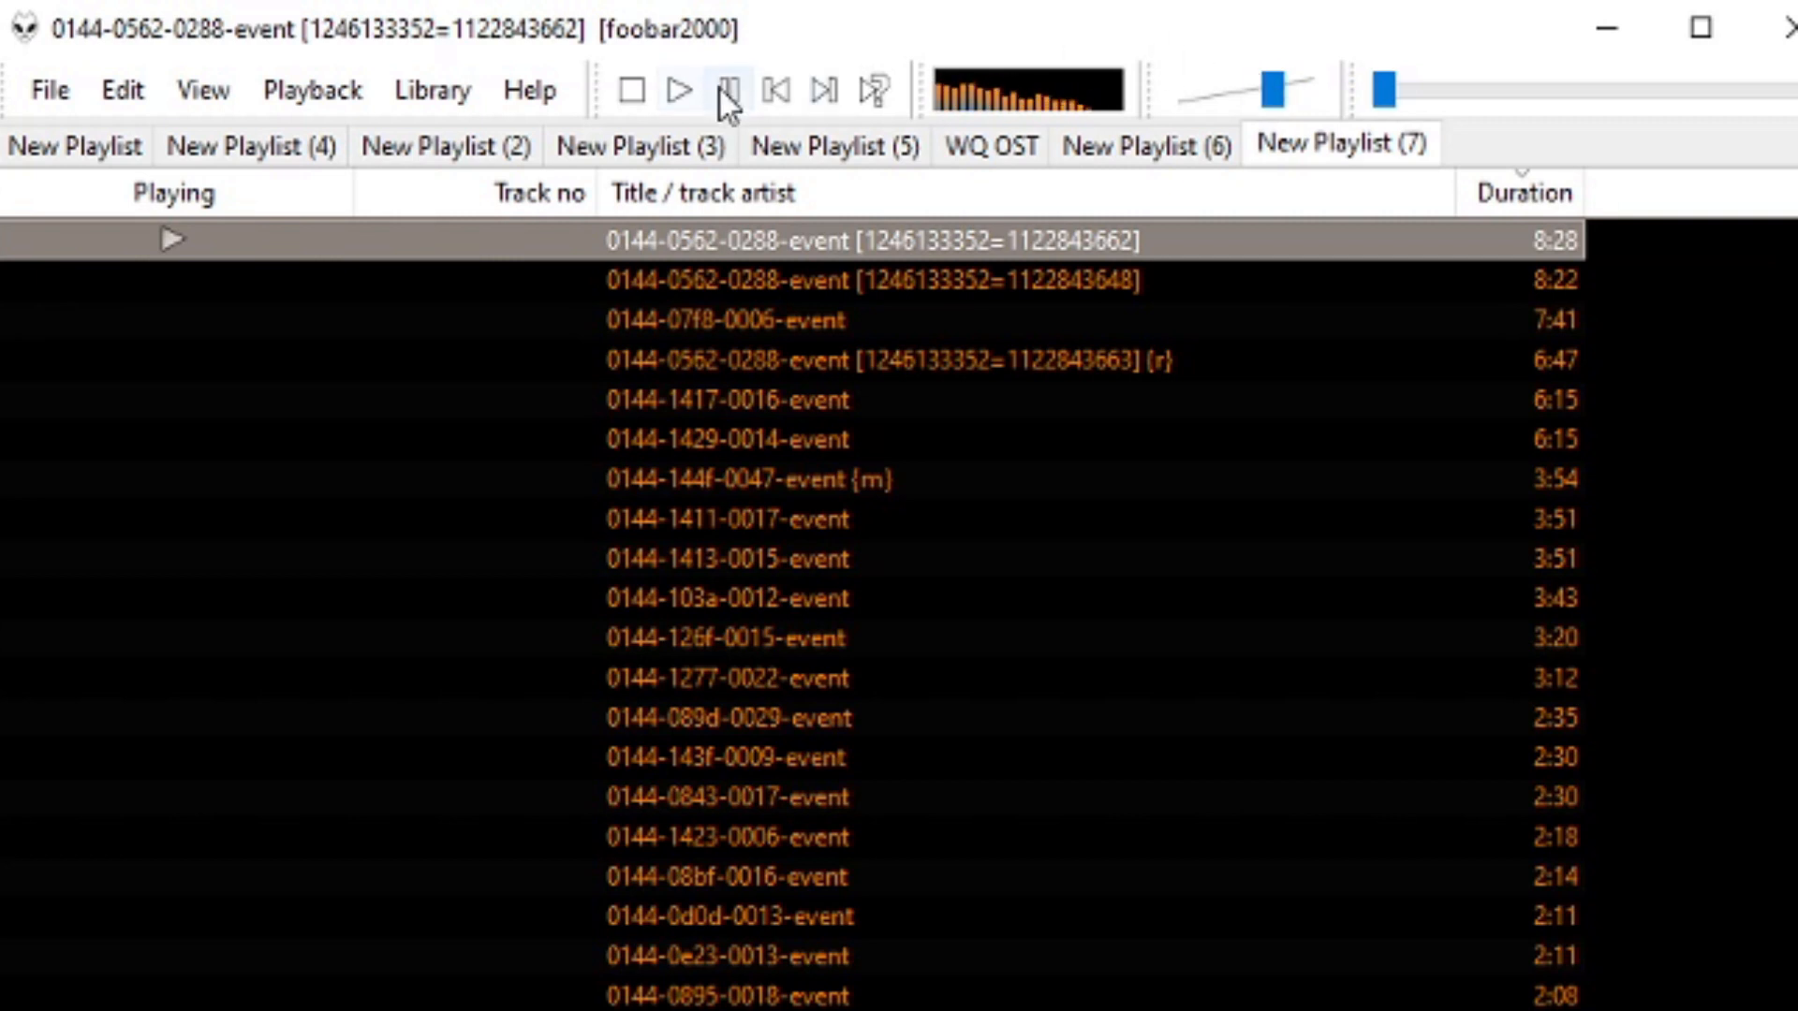
left_click(727, 90)
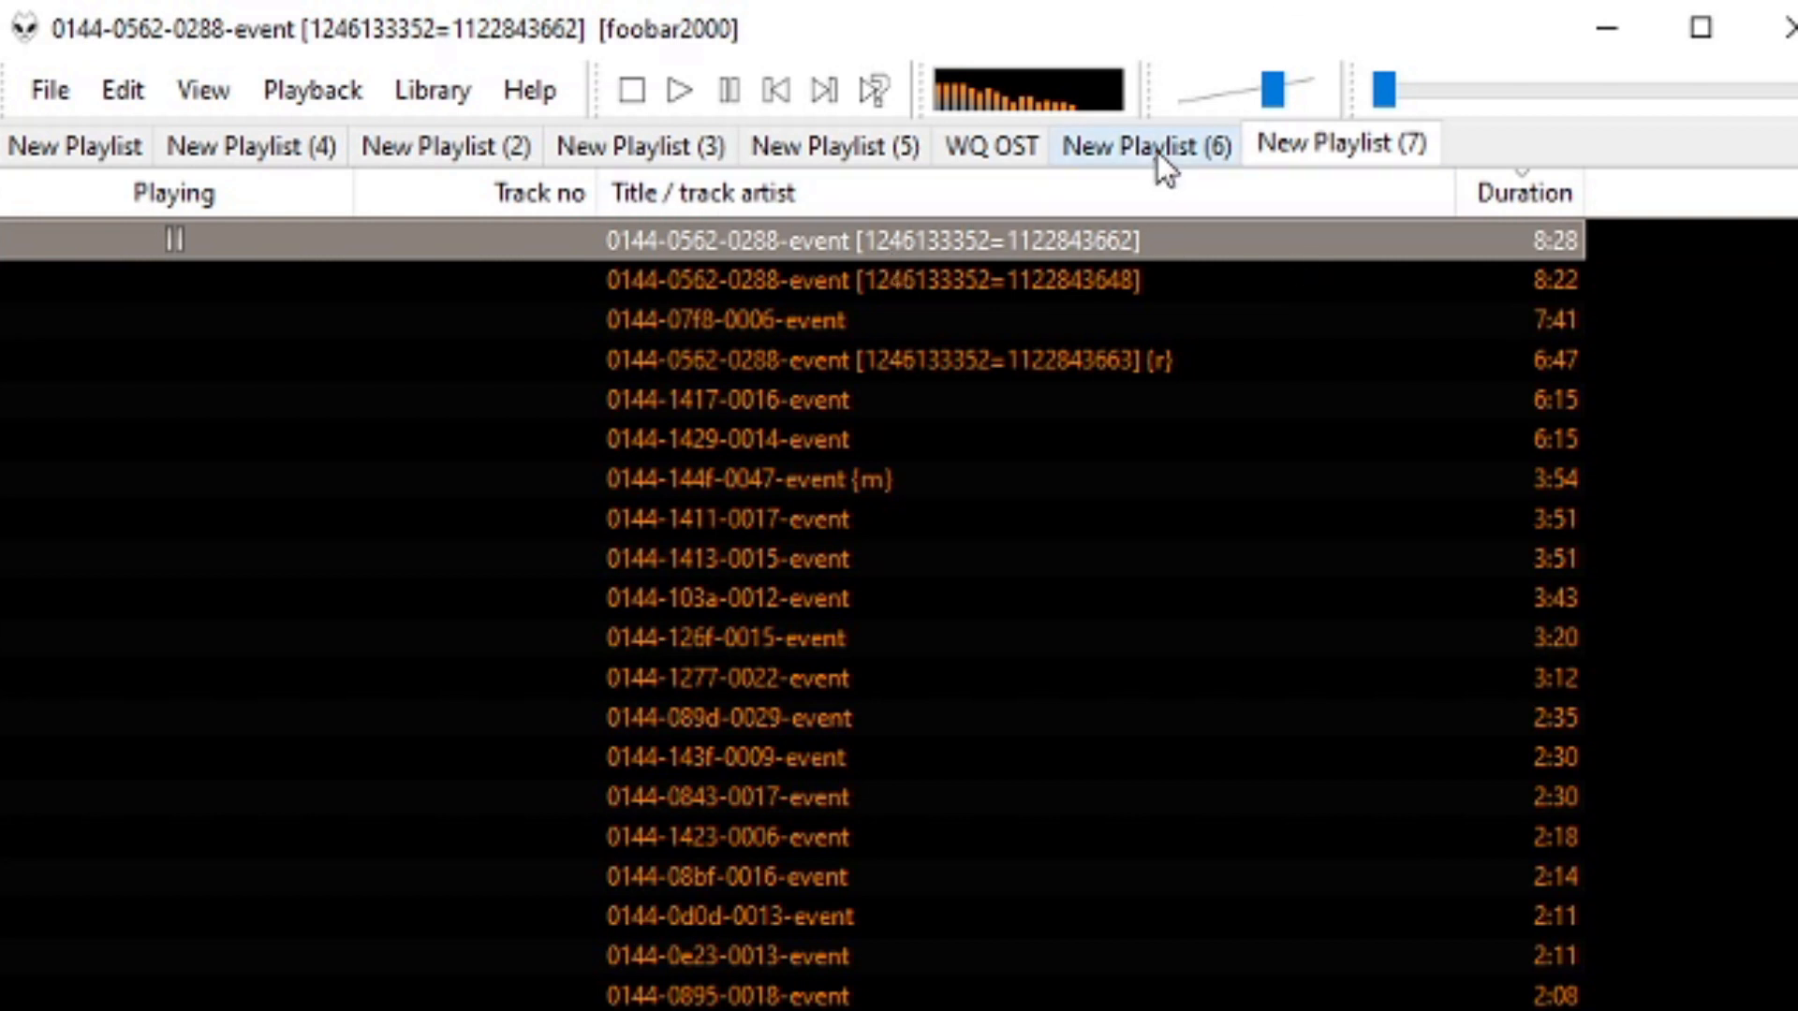
left_click(1146, 146)
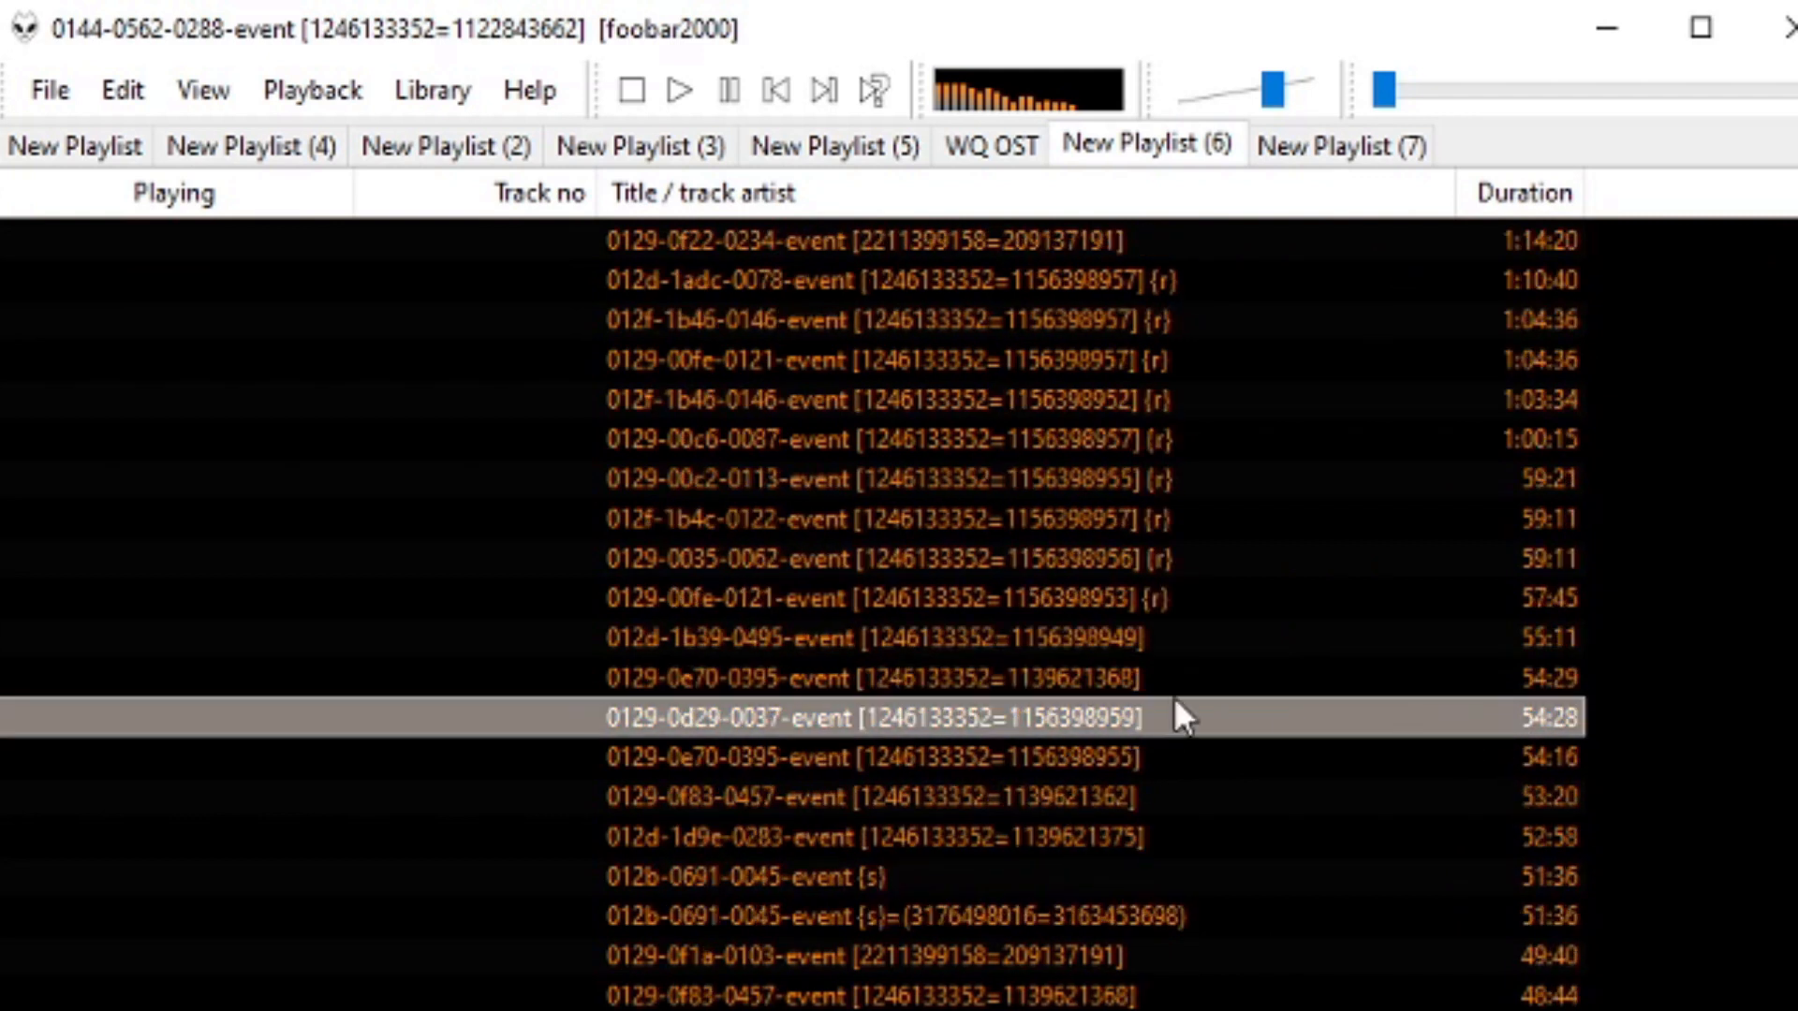
double_click(871, 717)
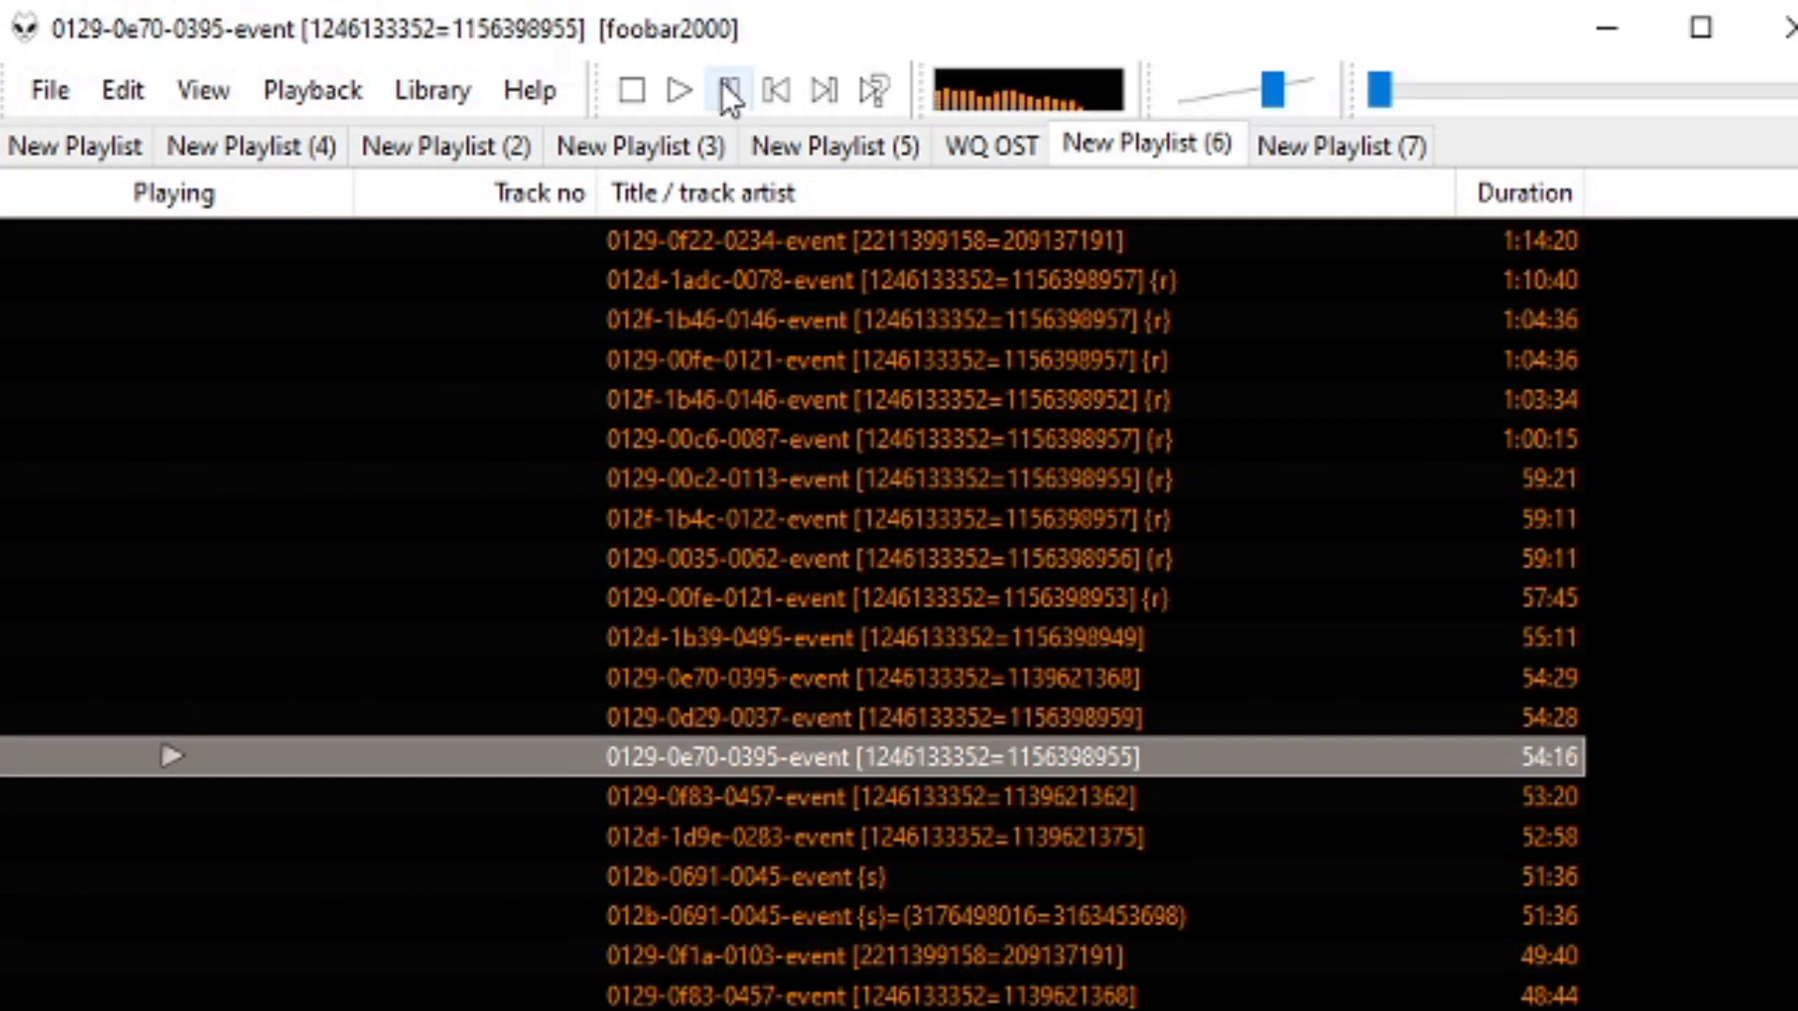
left_click(730, 90)
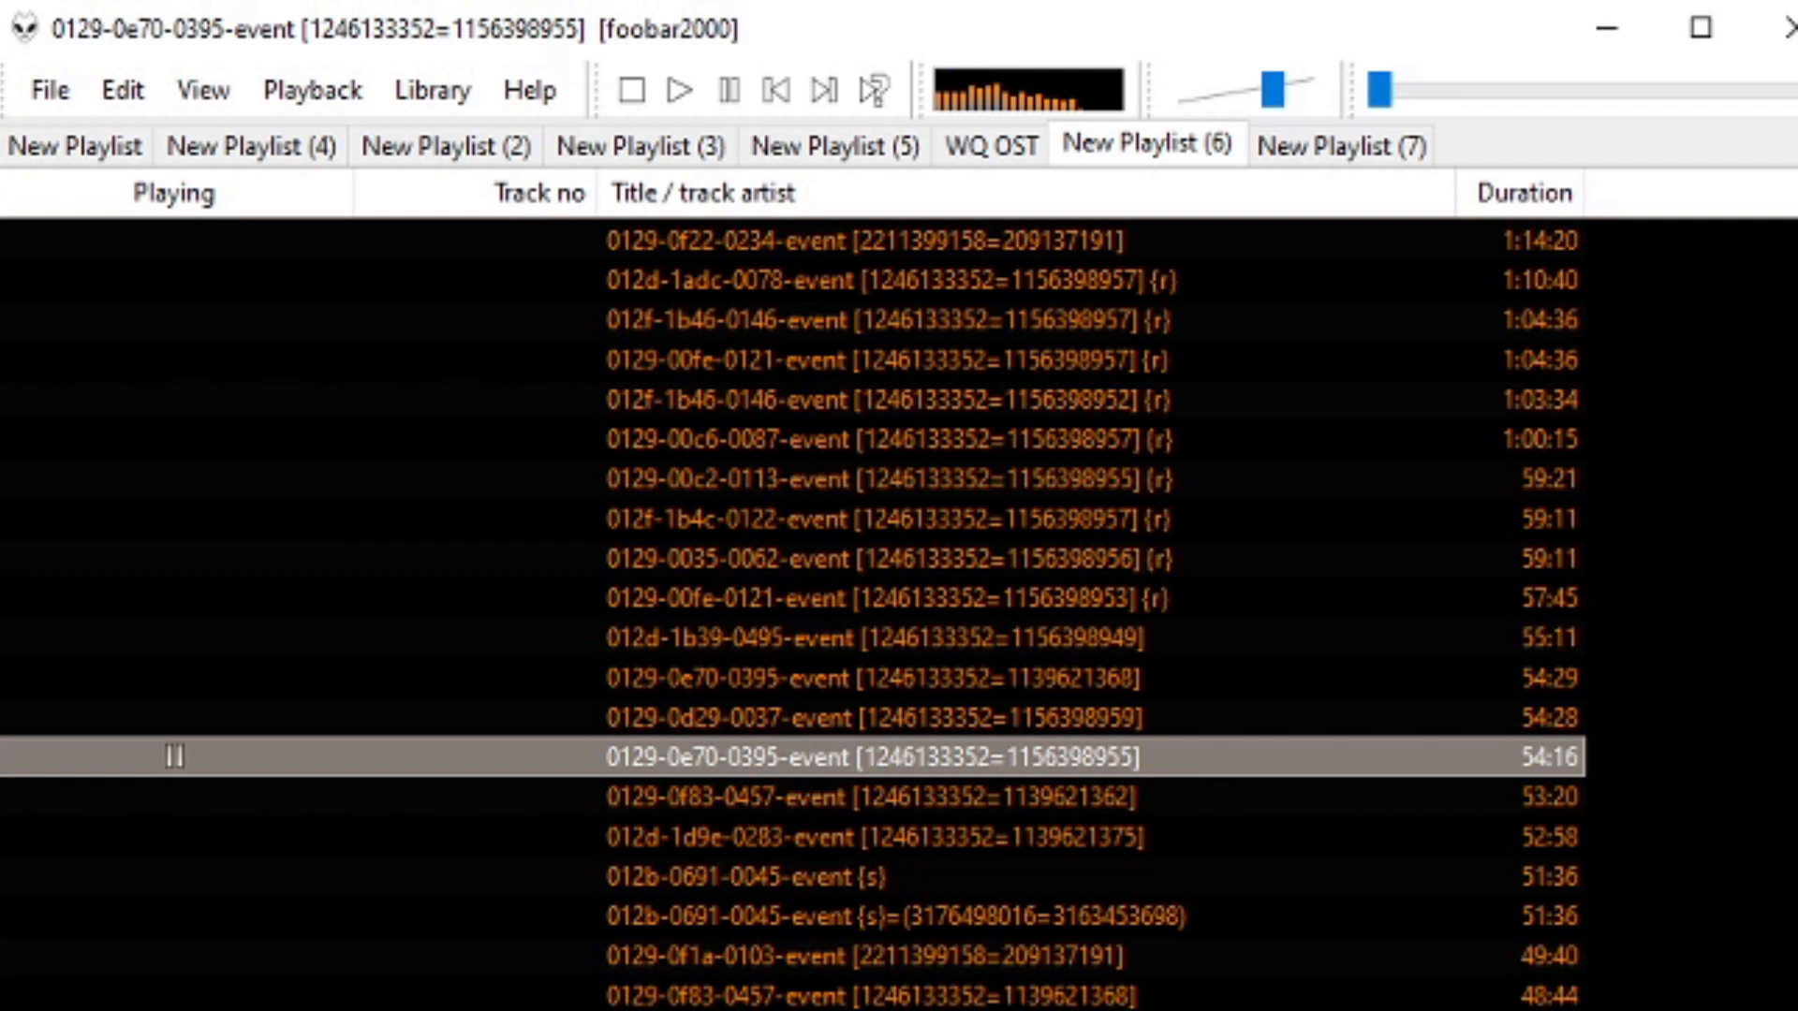
mouse_move(763, 545)
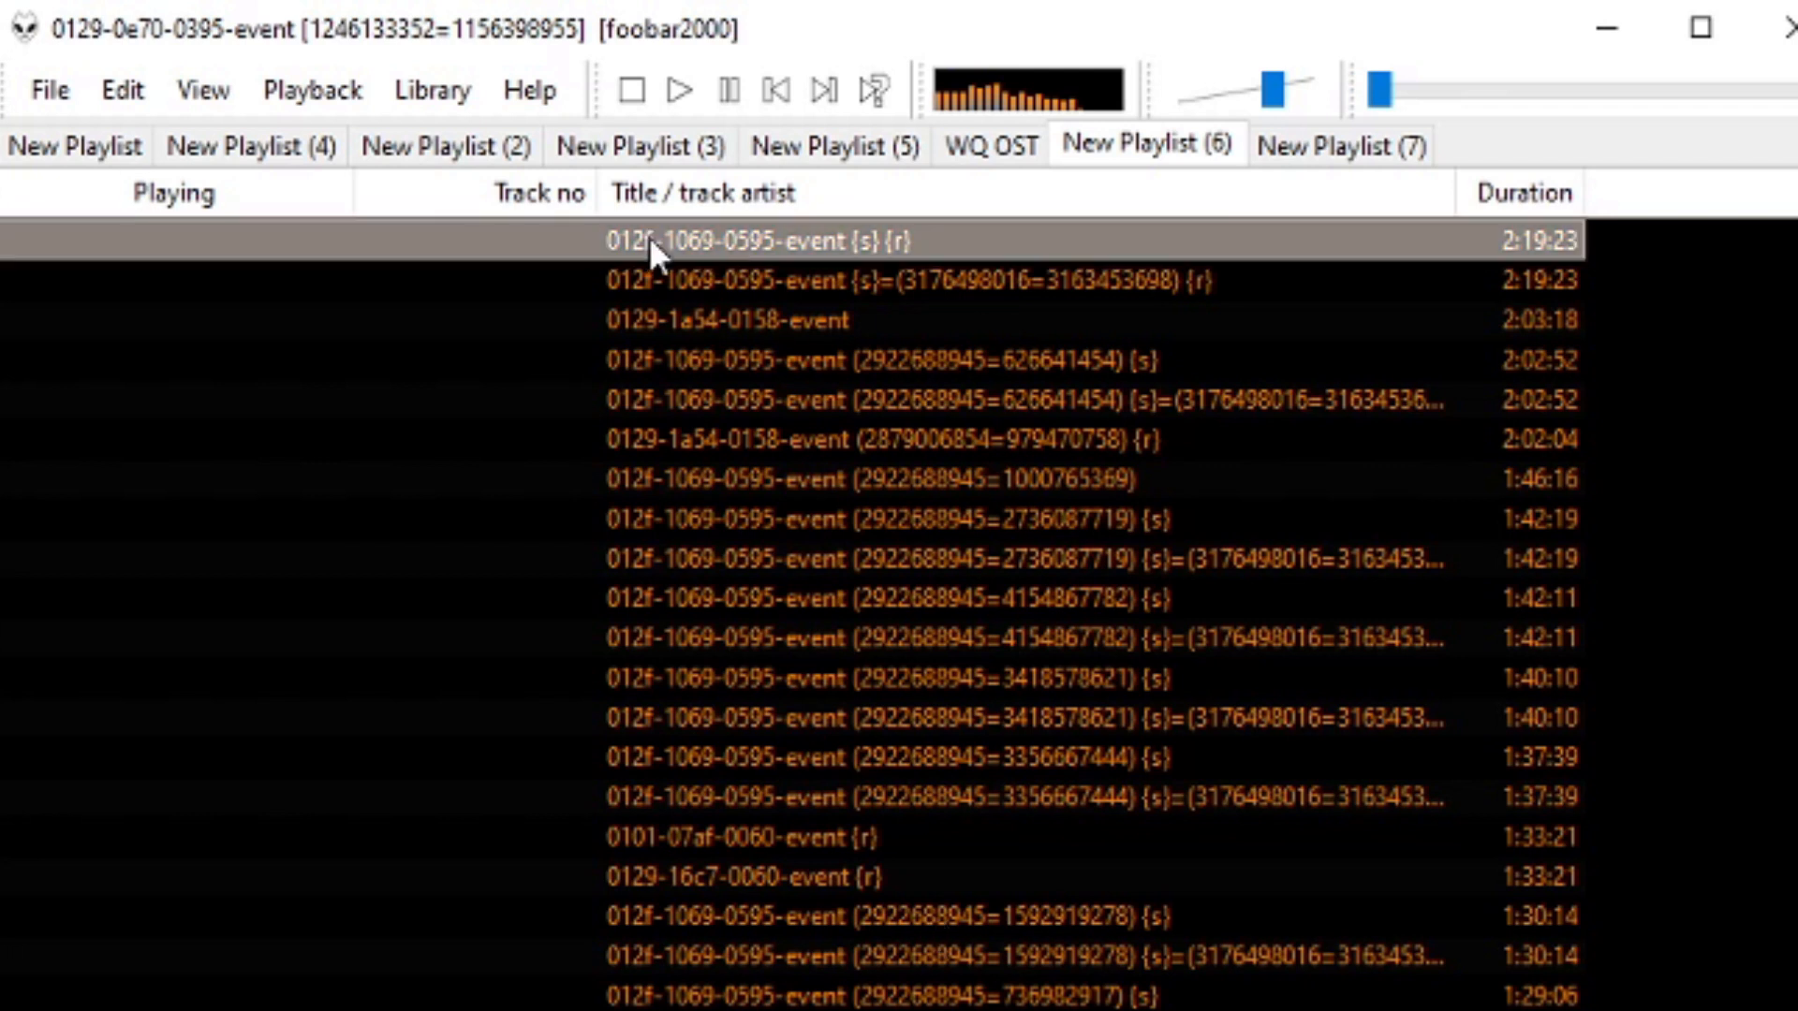
mouse_move(704, 271)
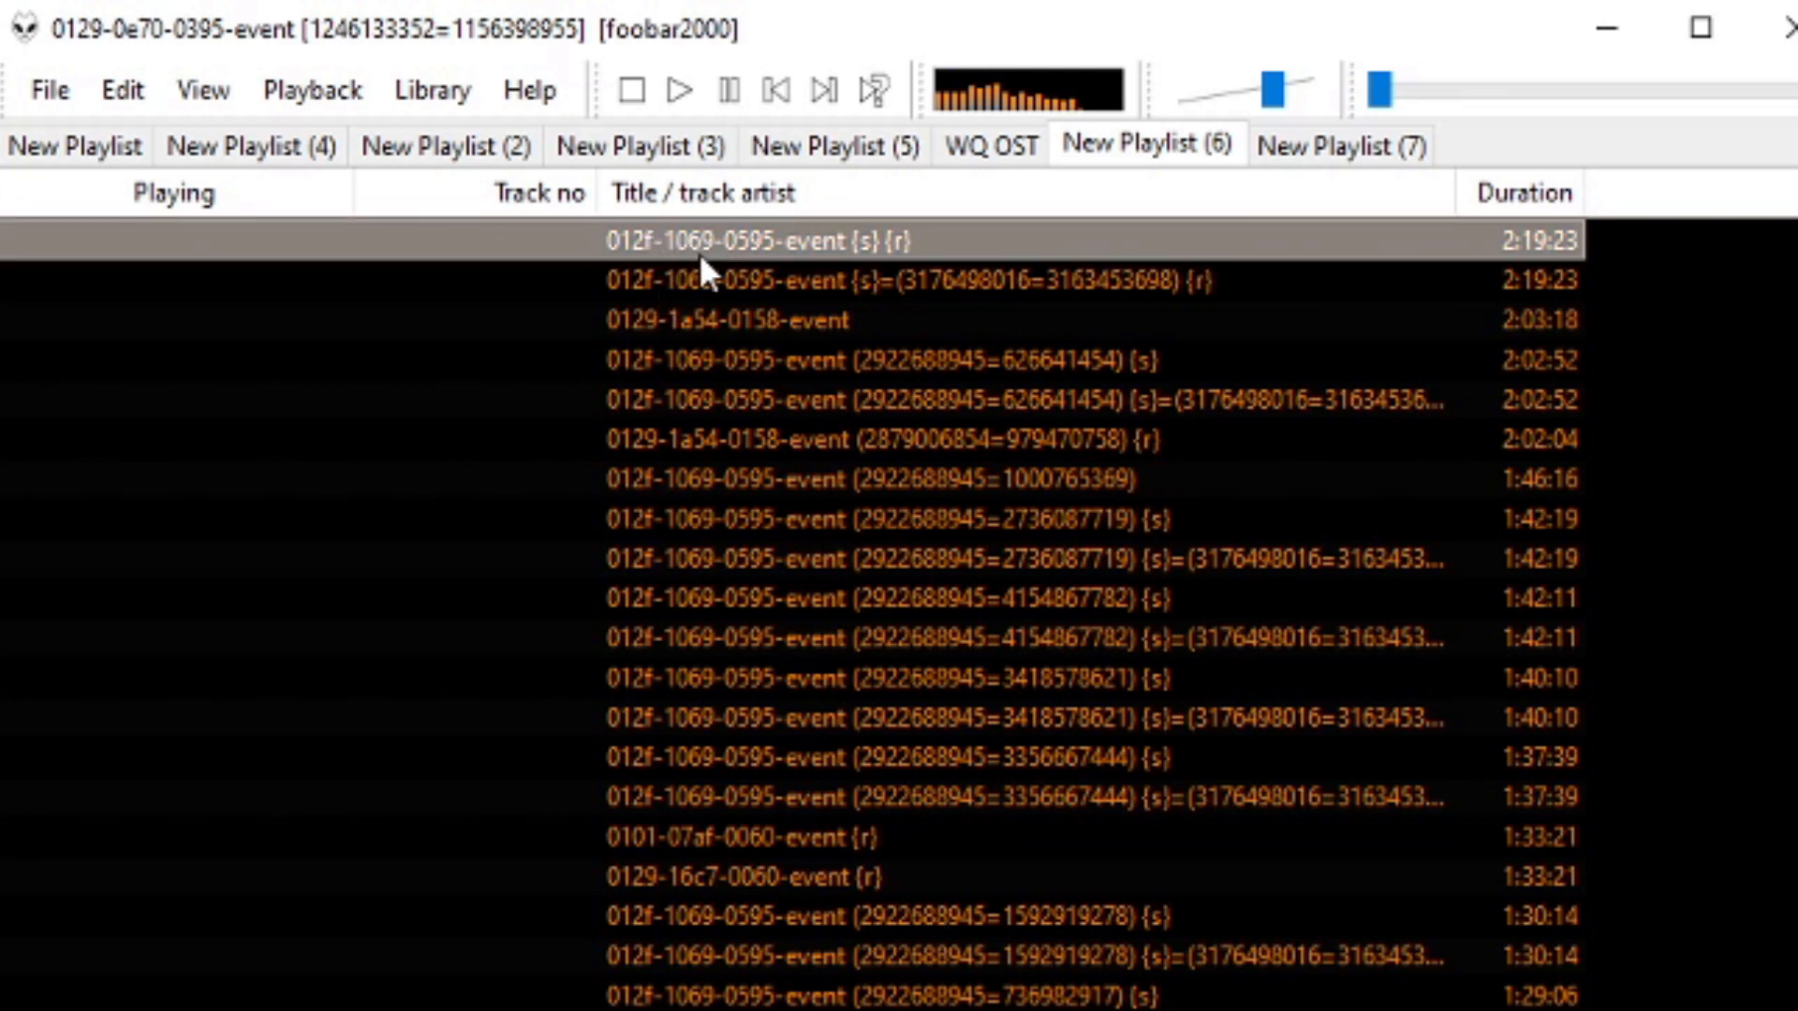
mouse_move(658, 266)
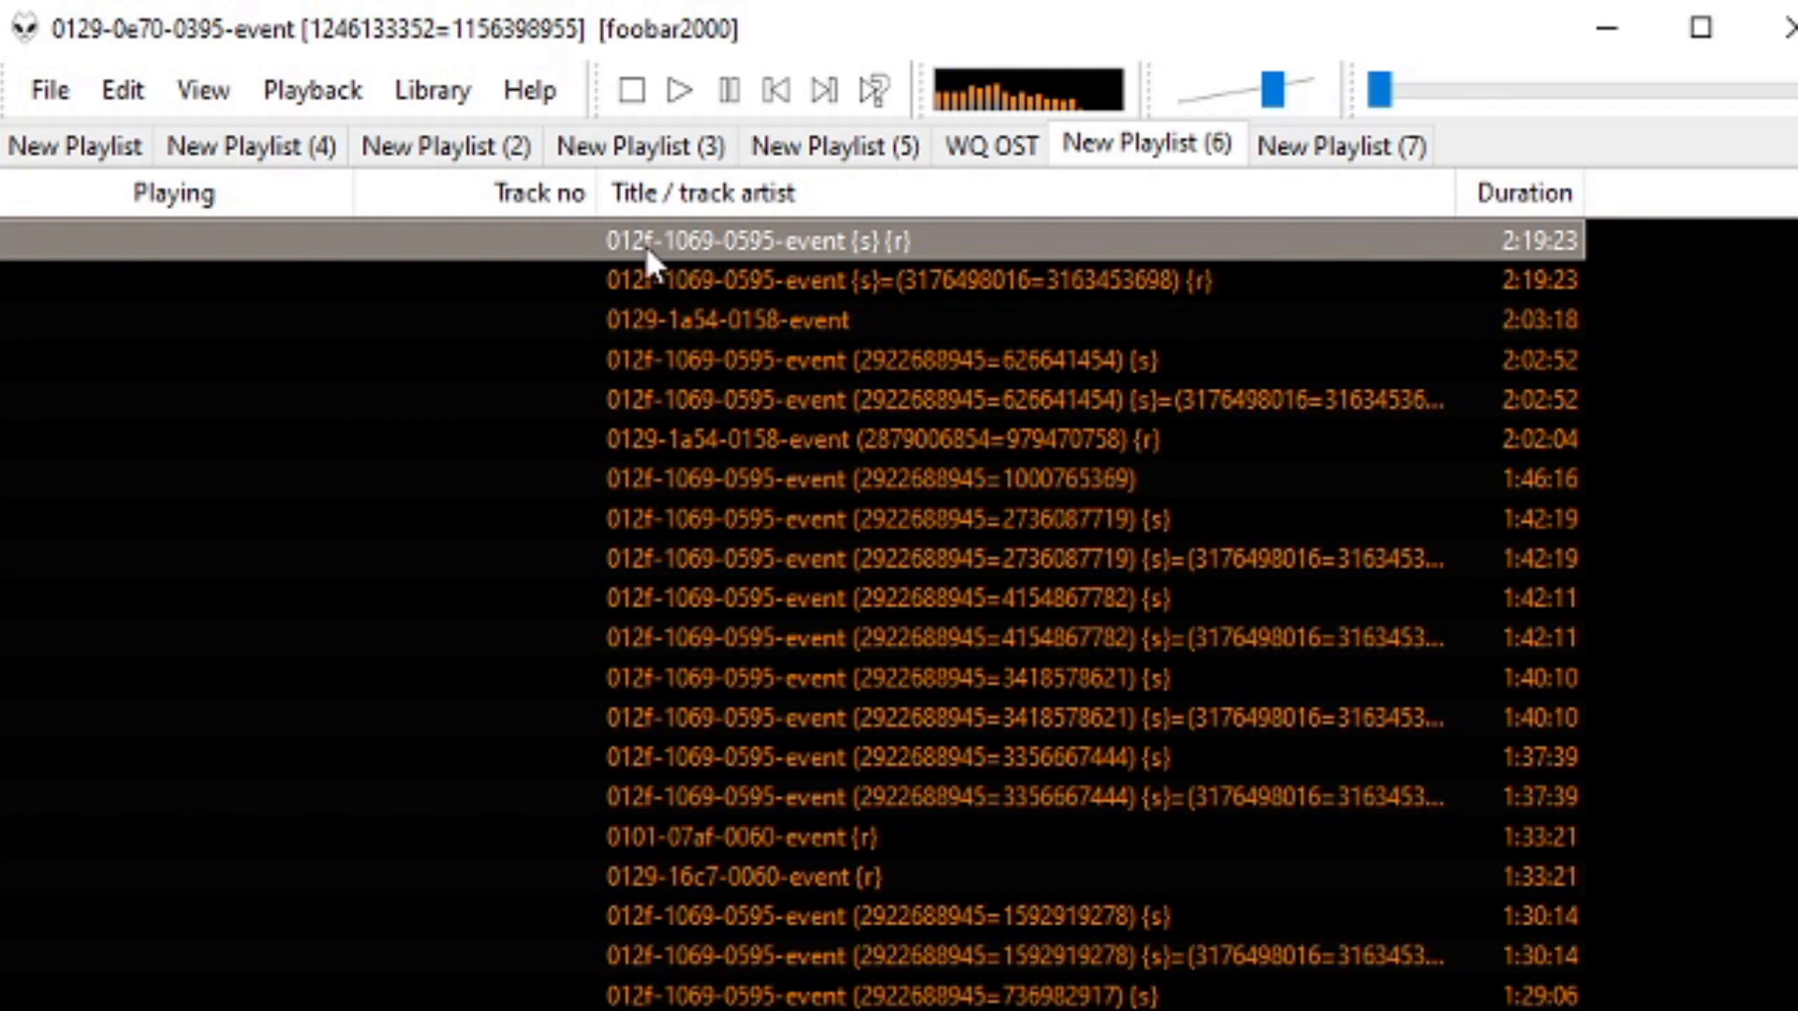
mouse_move(723, 266)
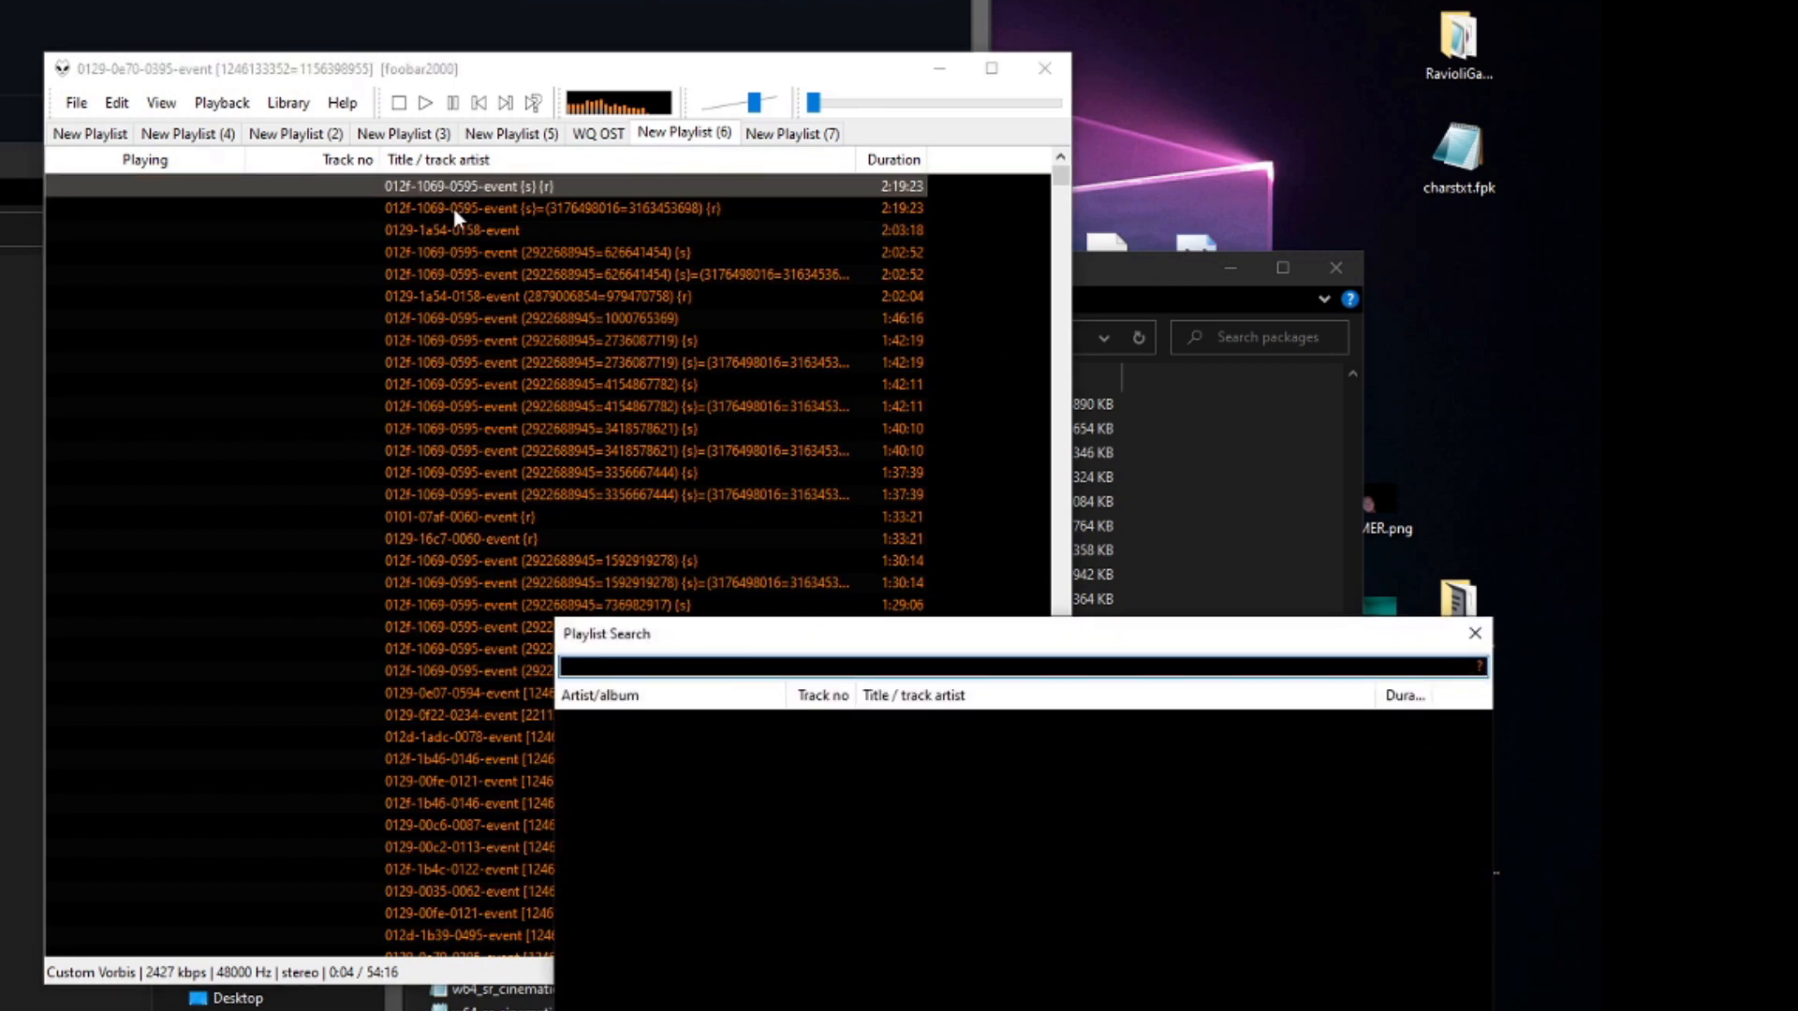
mouse_move(562, 196)
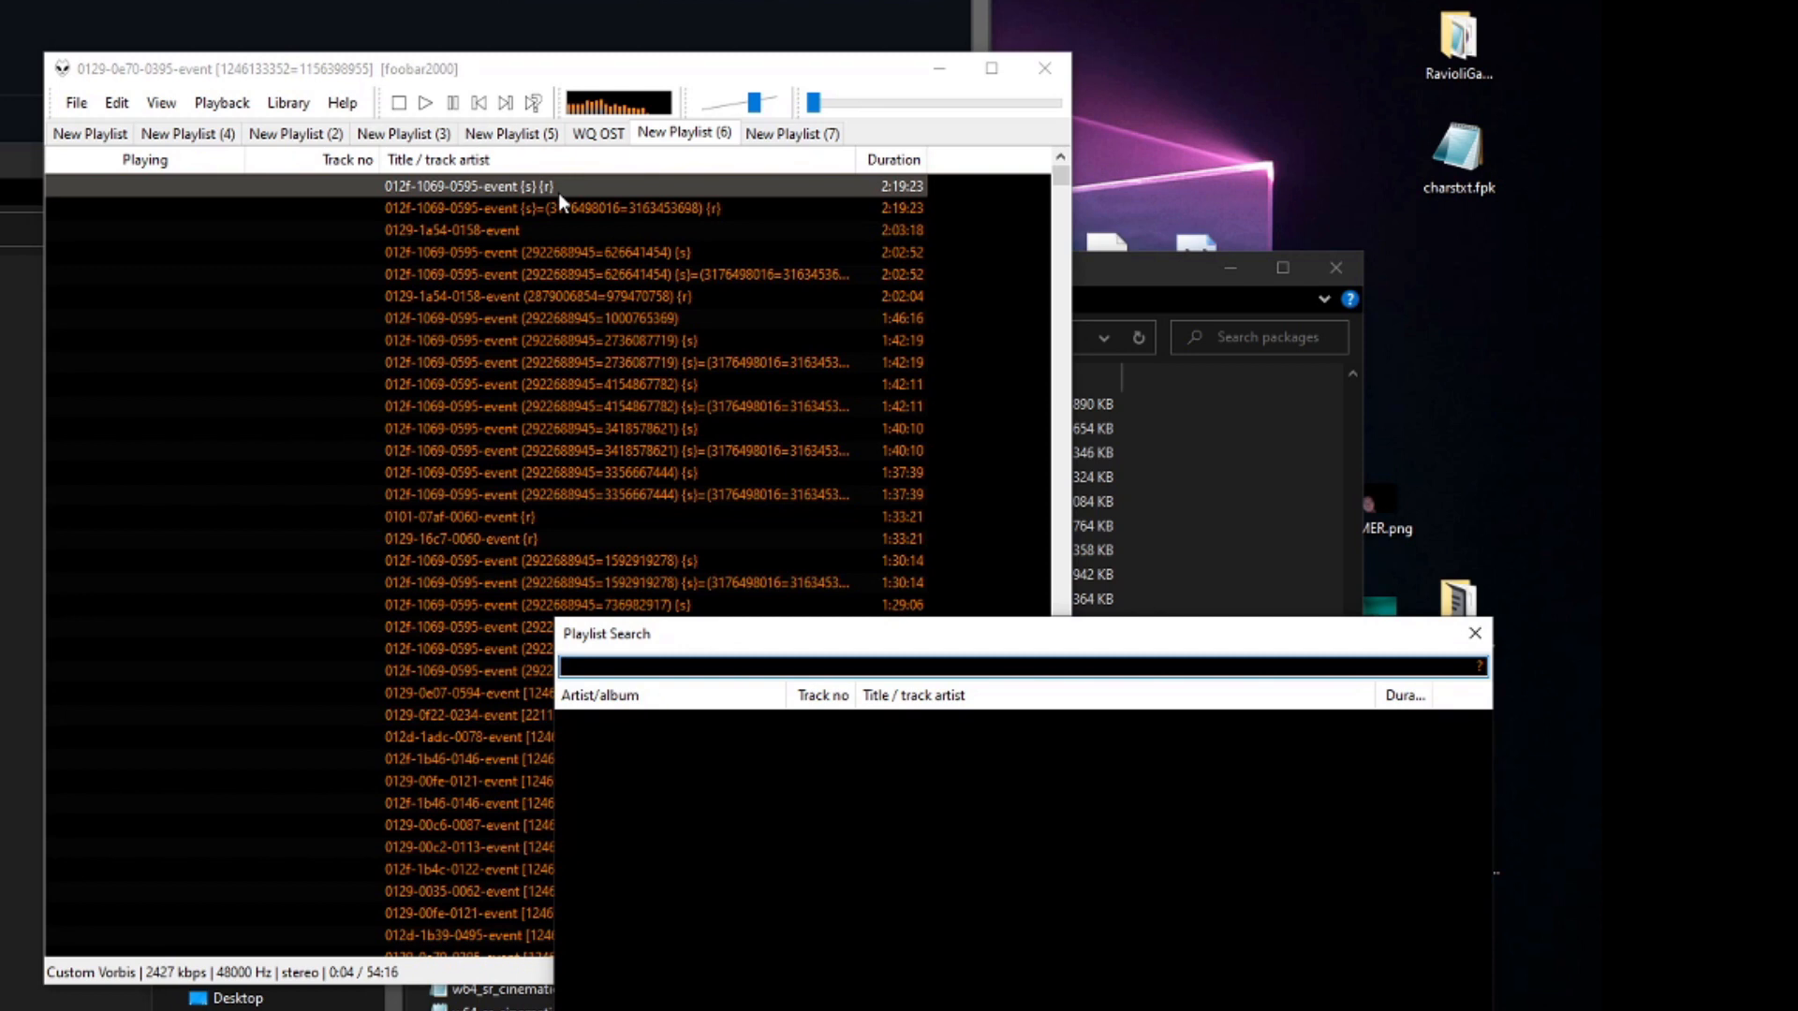
type("1069")
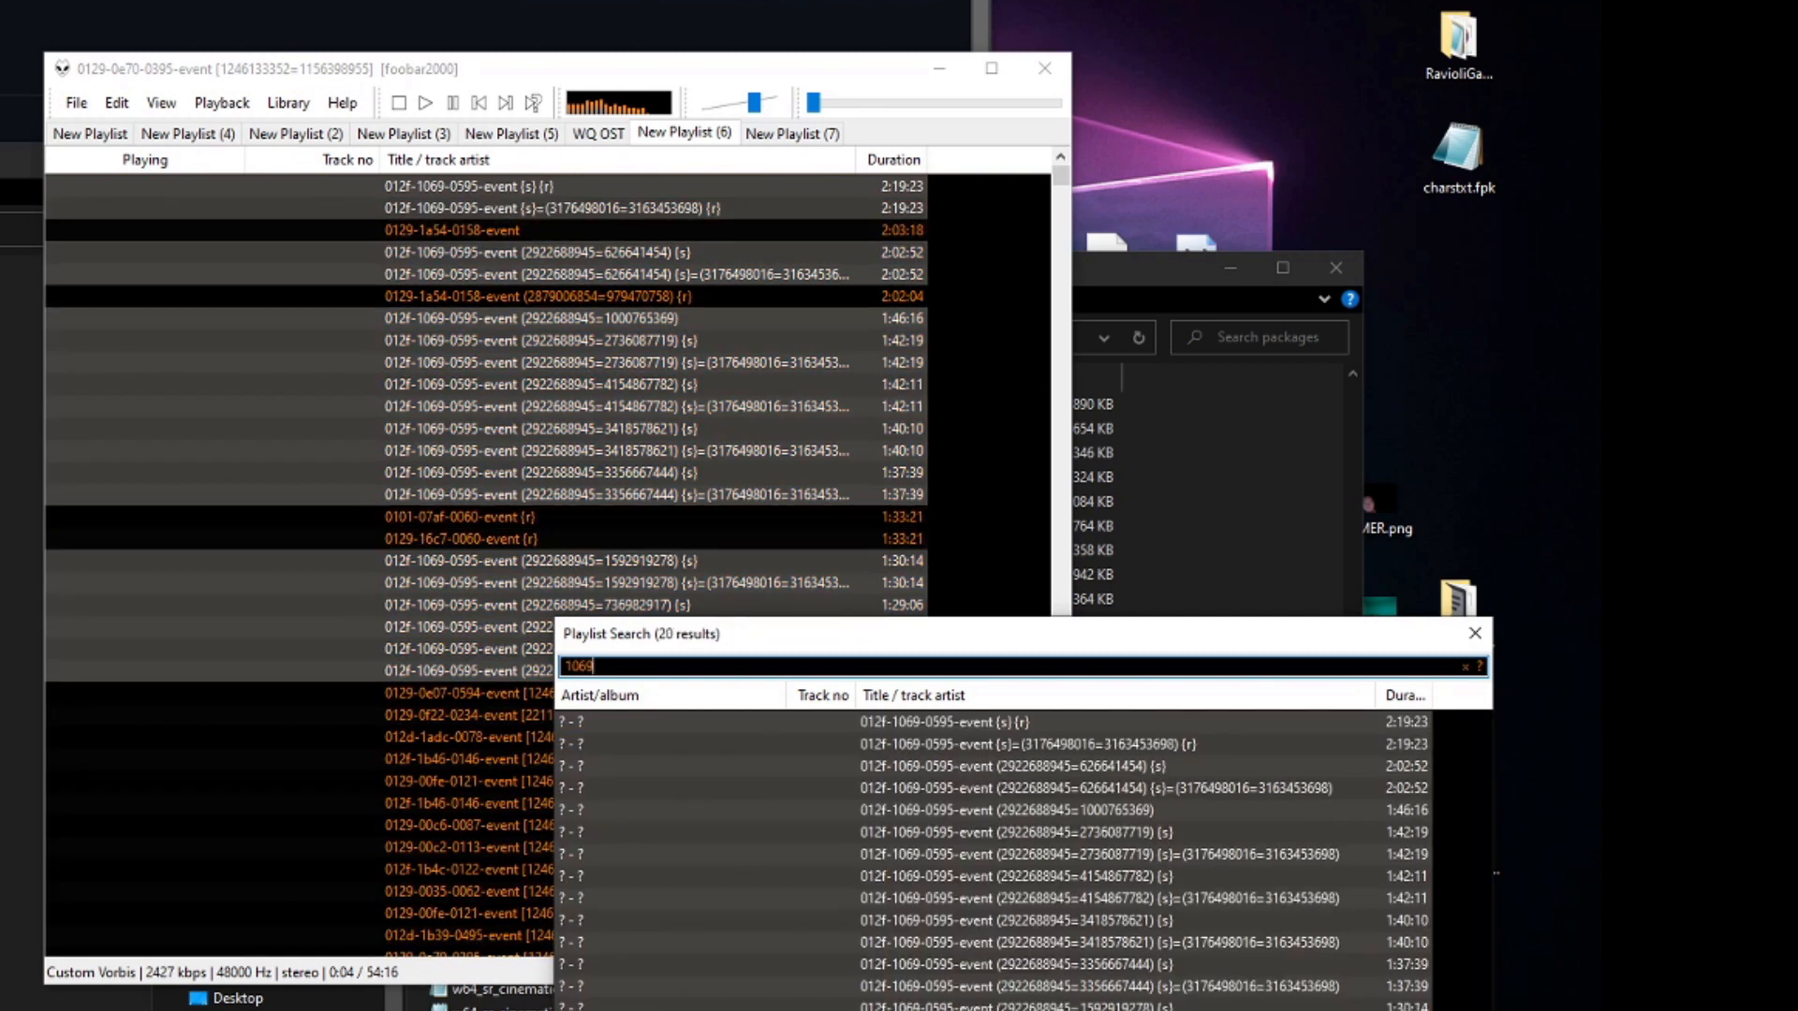
mouse_move(1032, 747)
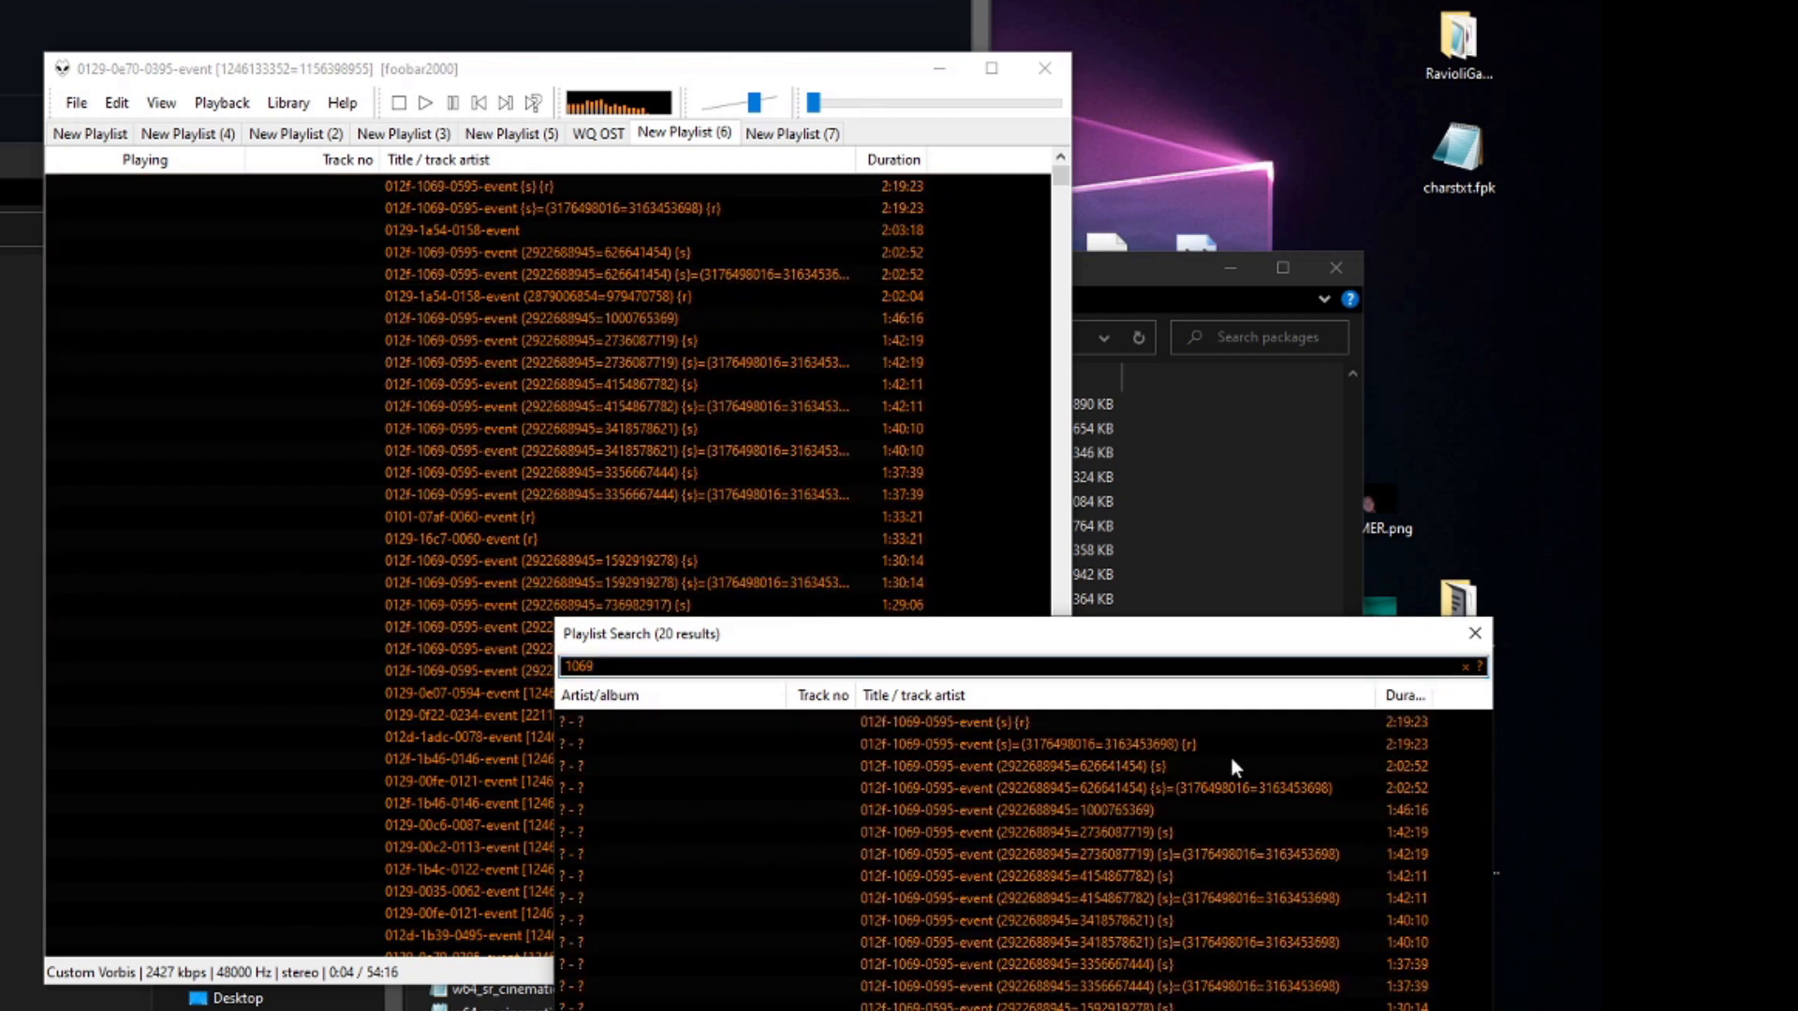
double_click(1174, 745)
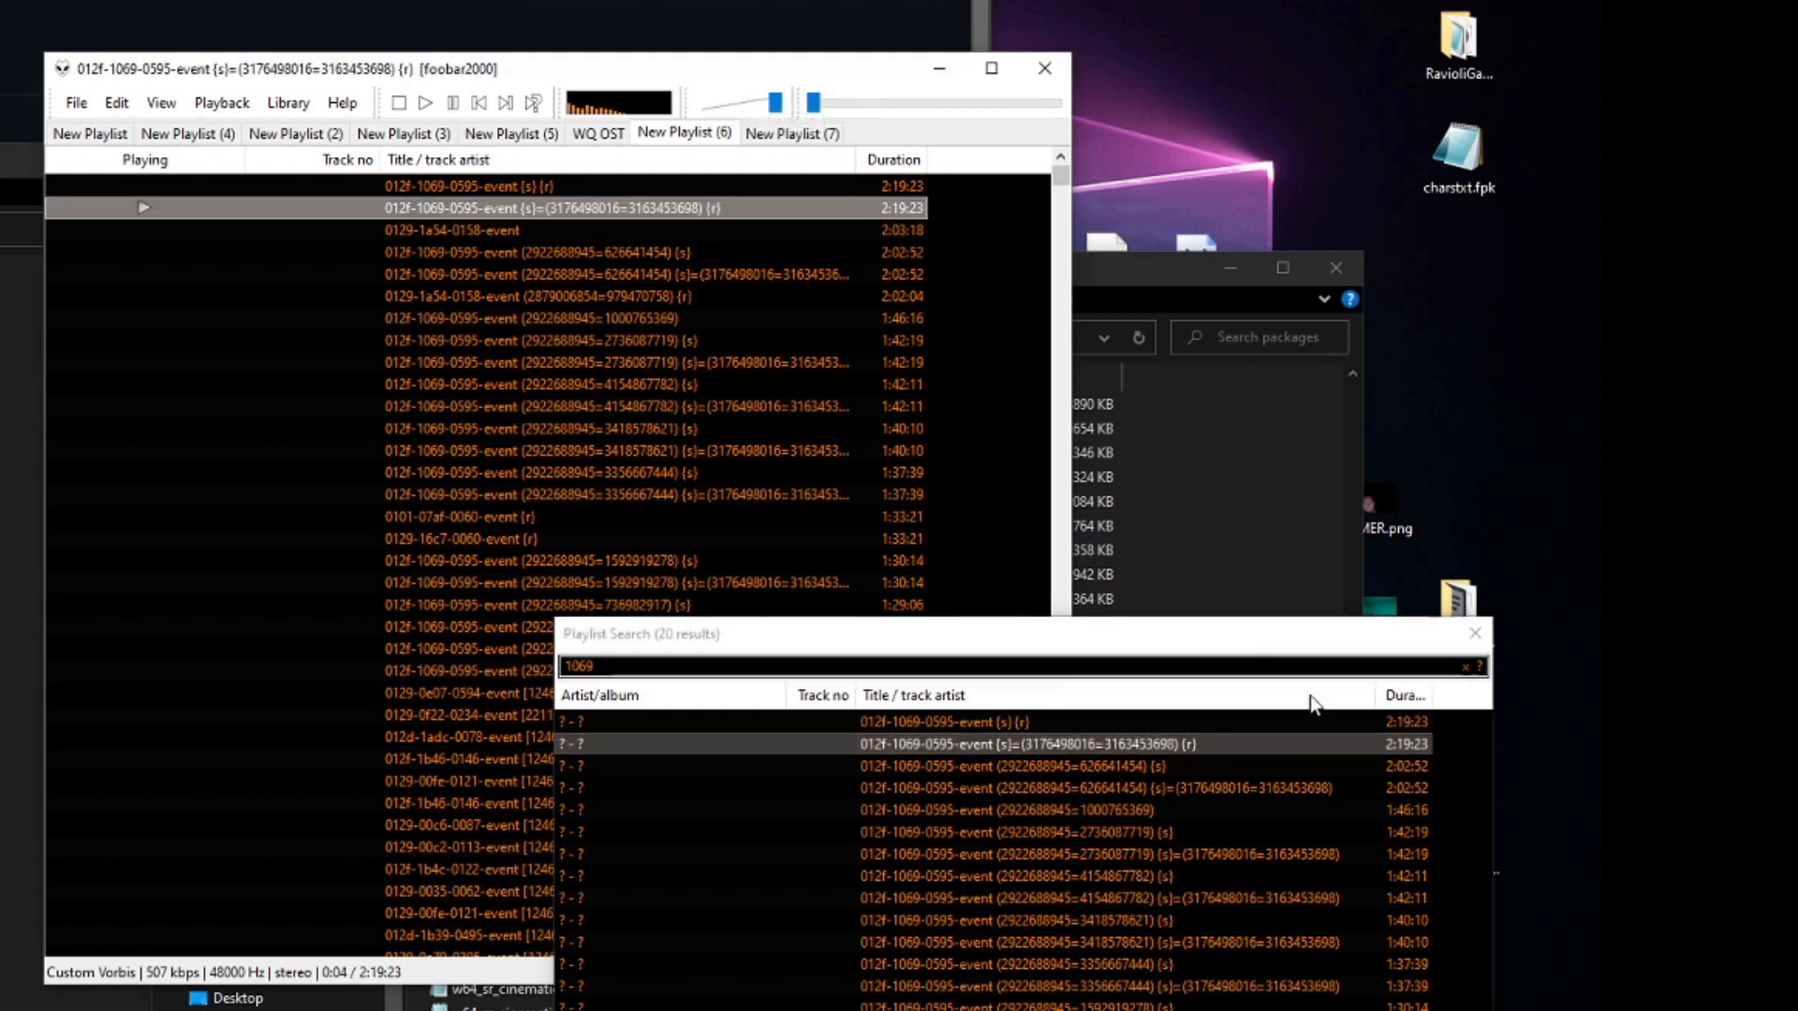
mouse_move(1255, 797)
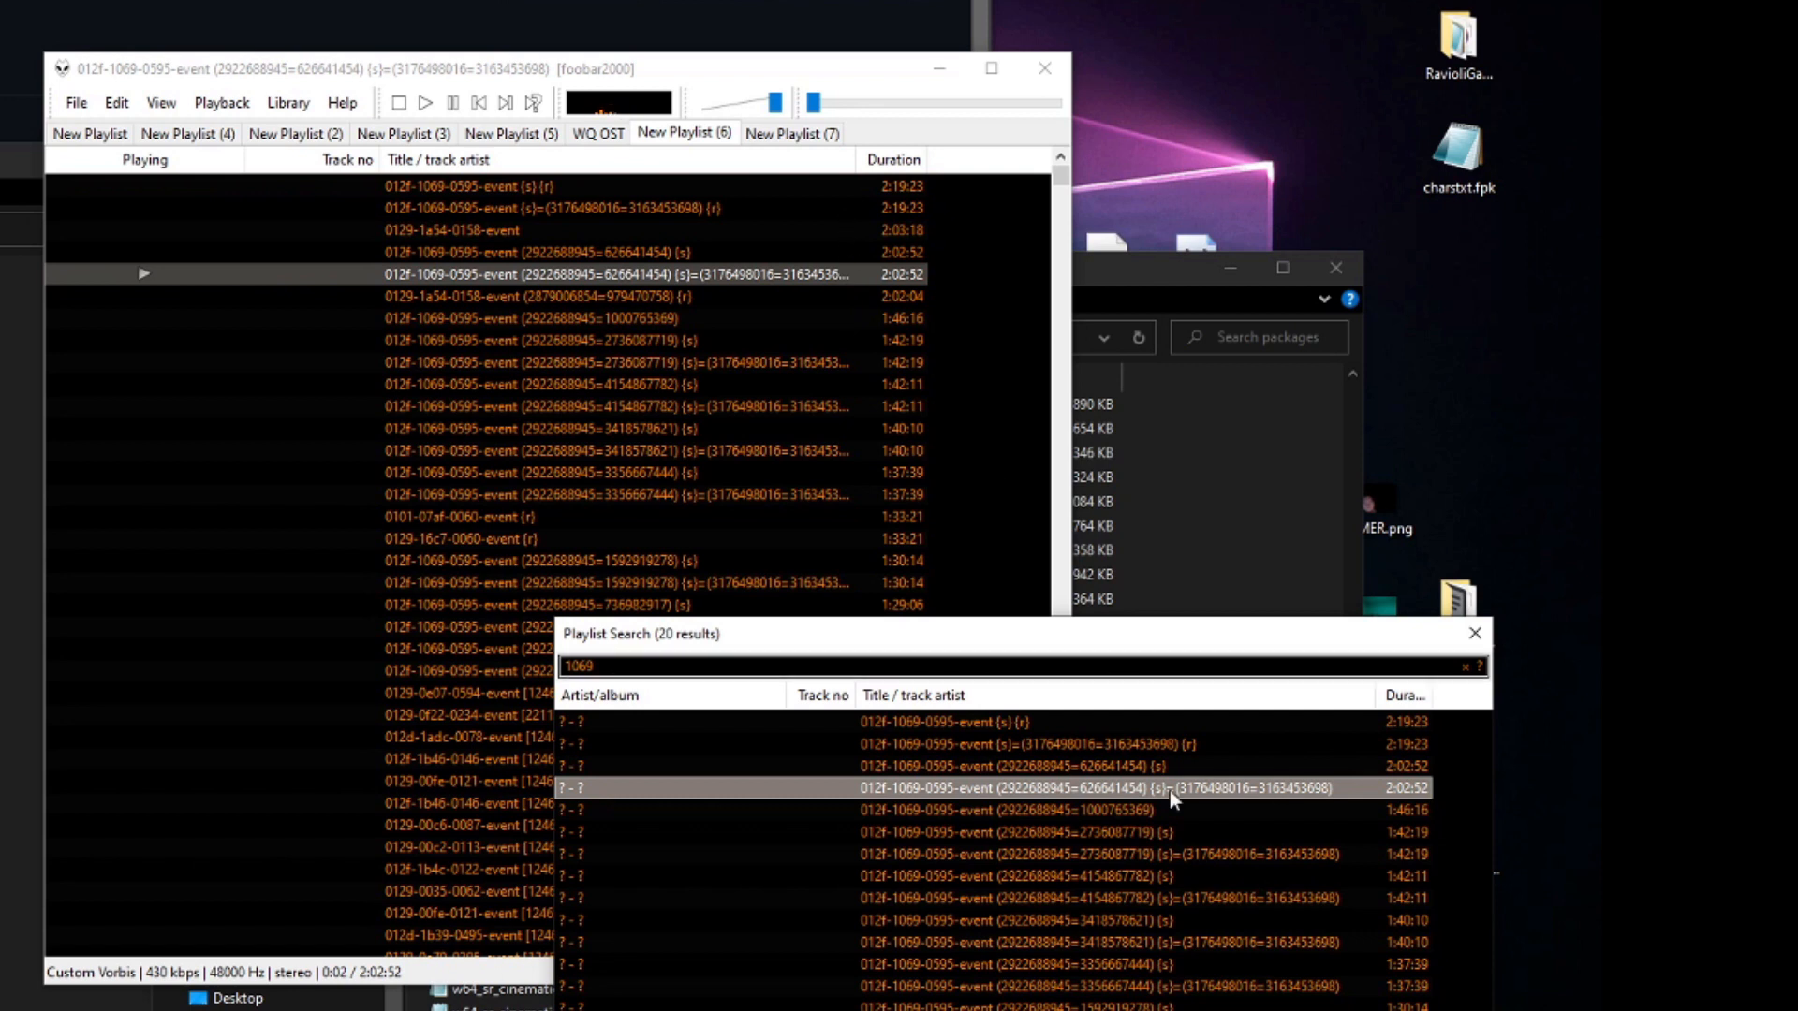
double_click(1003, 809)
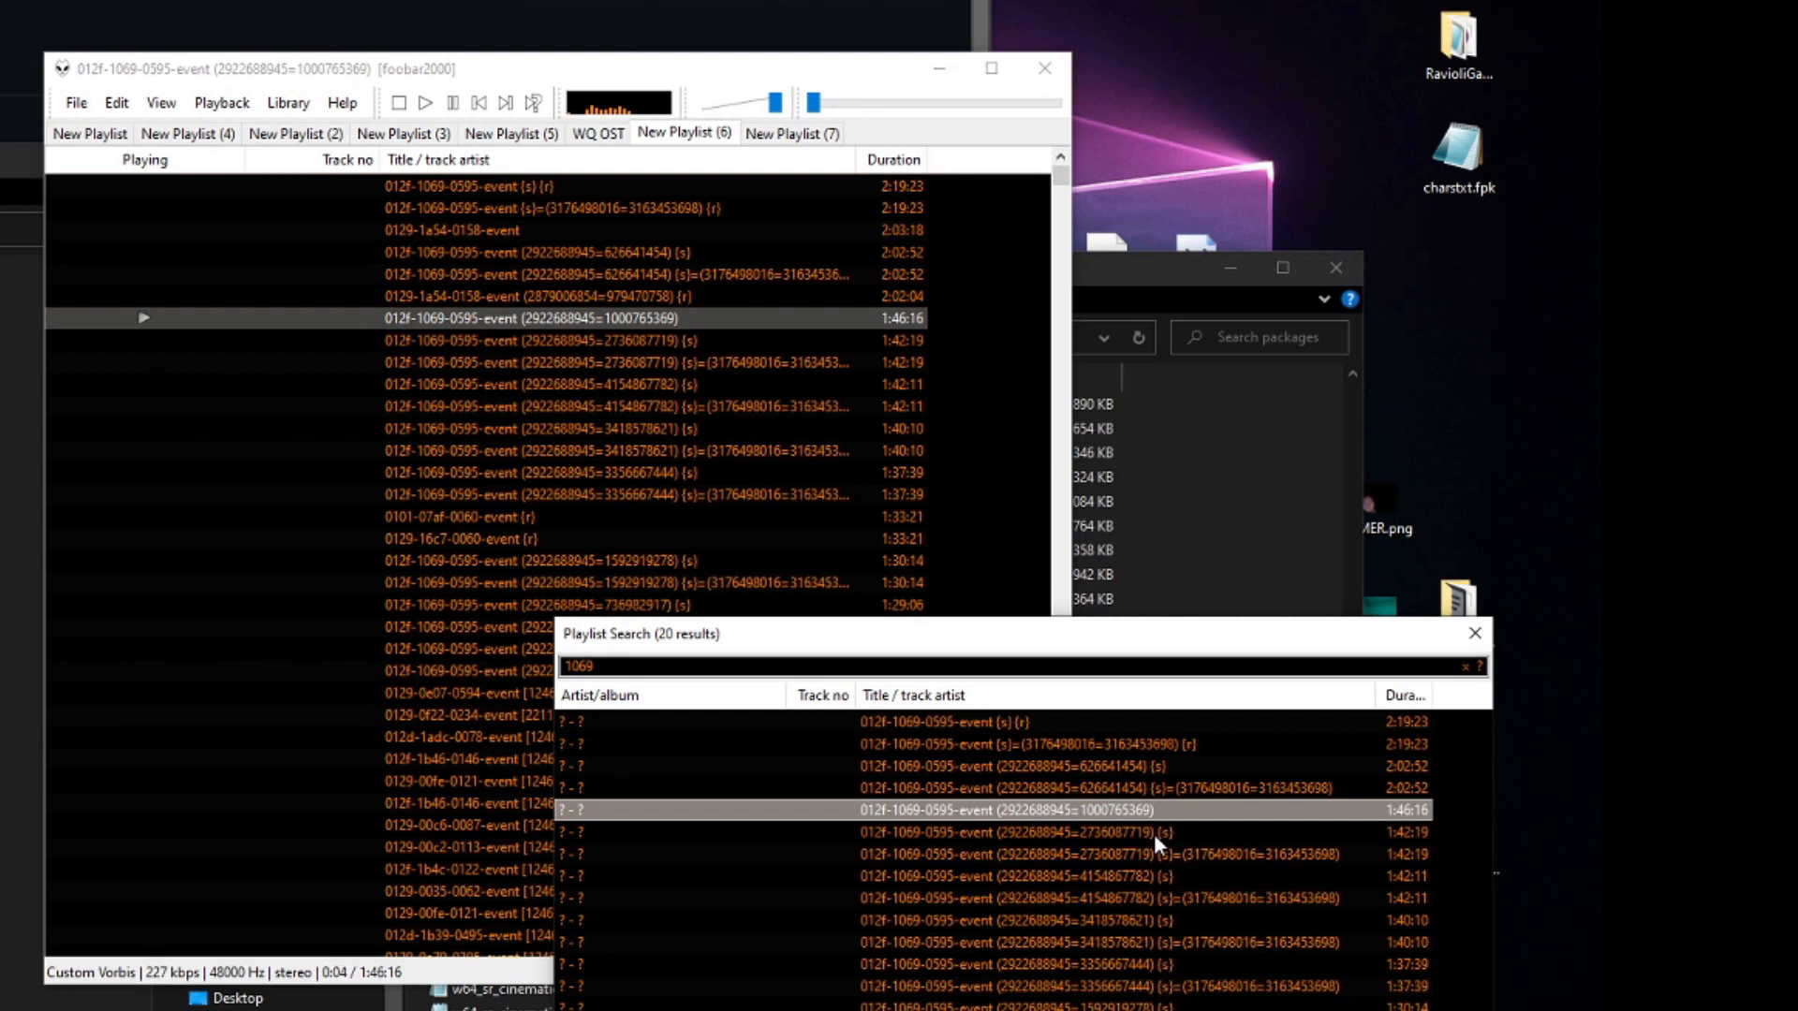
double_click(1045, 831)
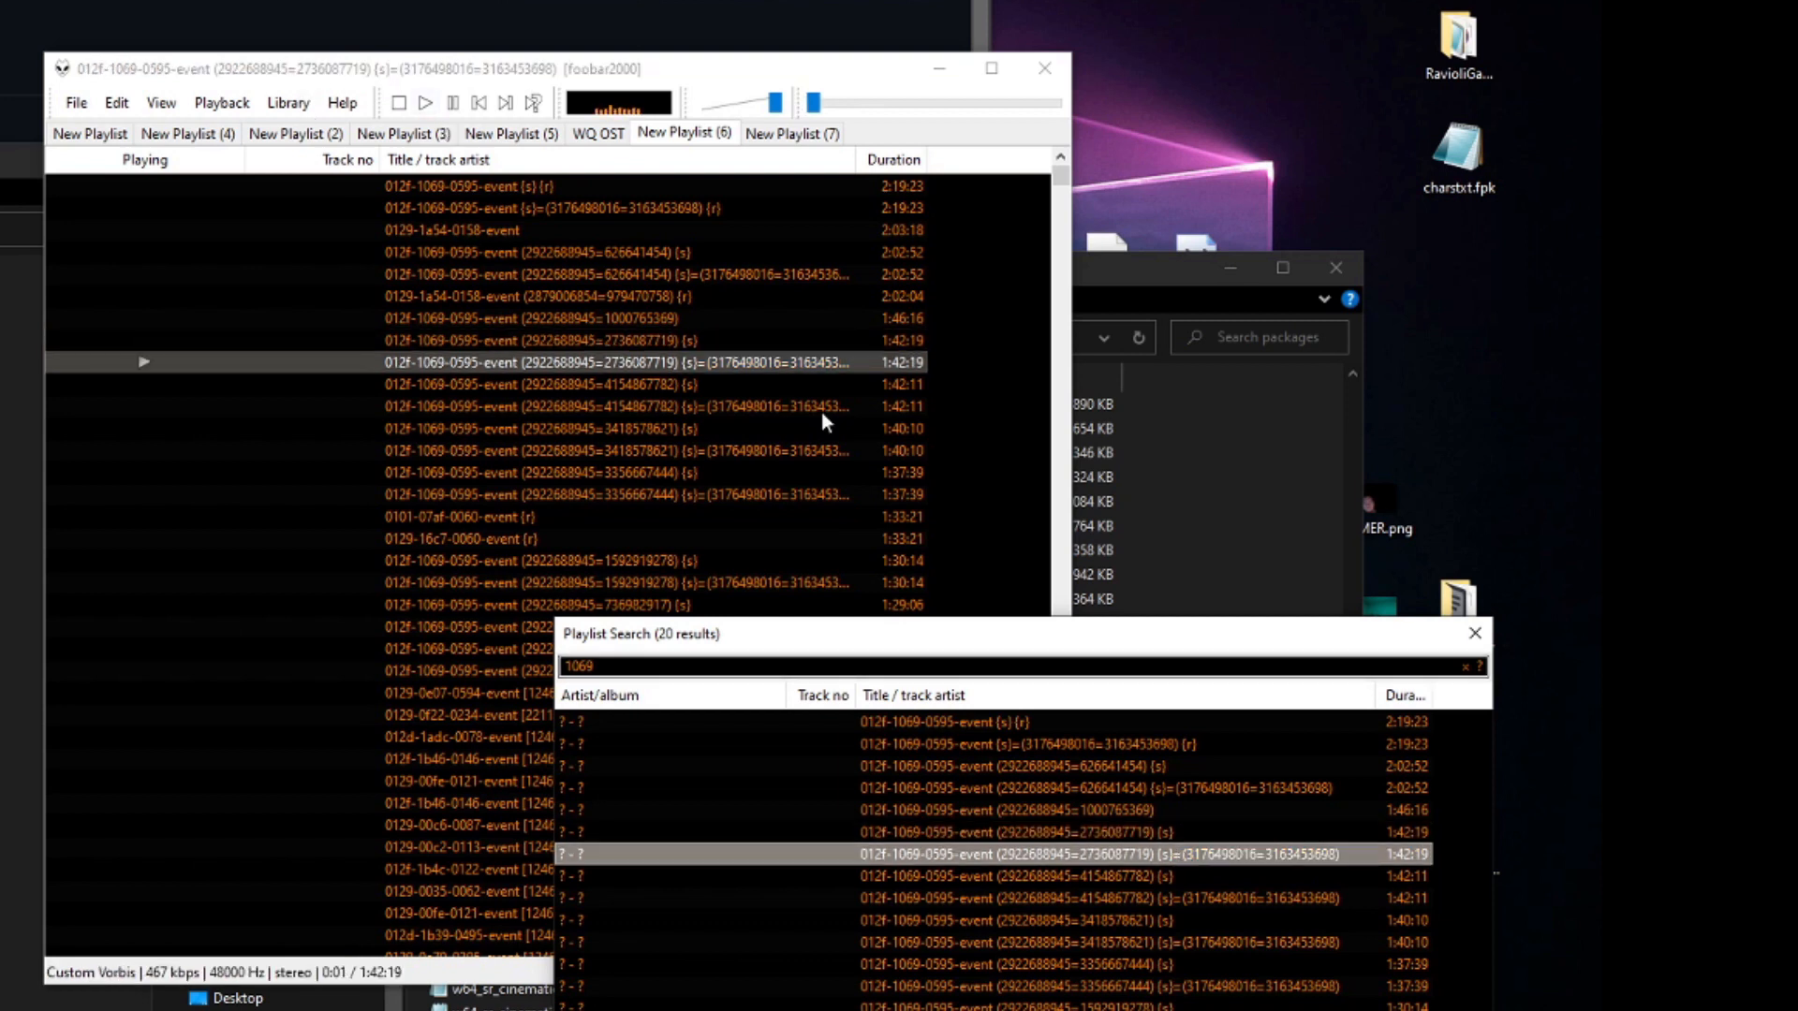
double_click(1019, 877)
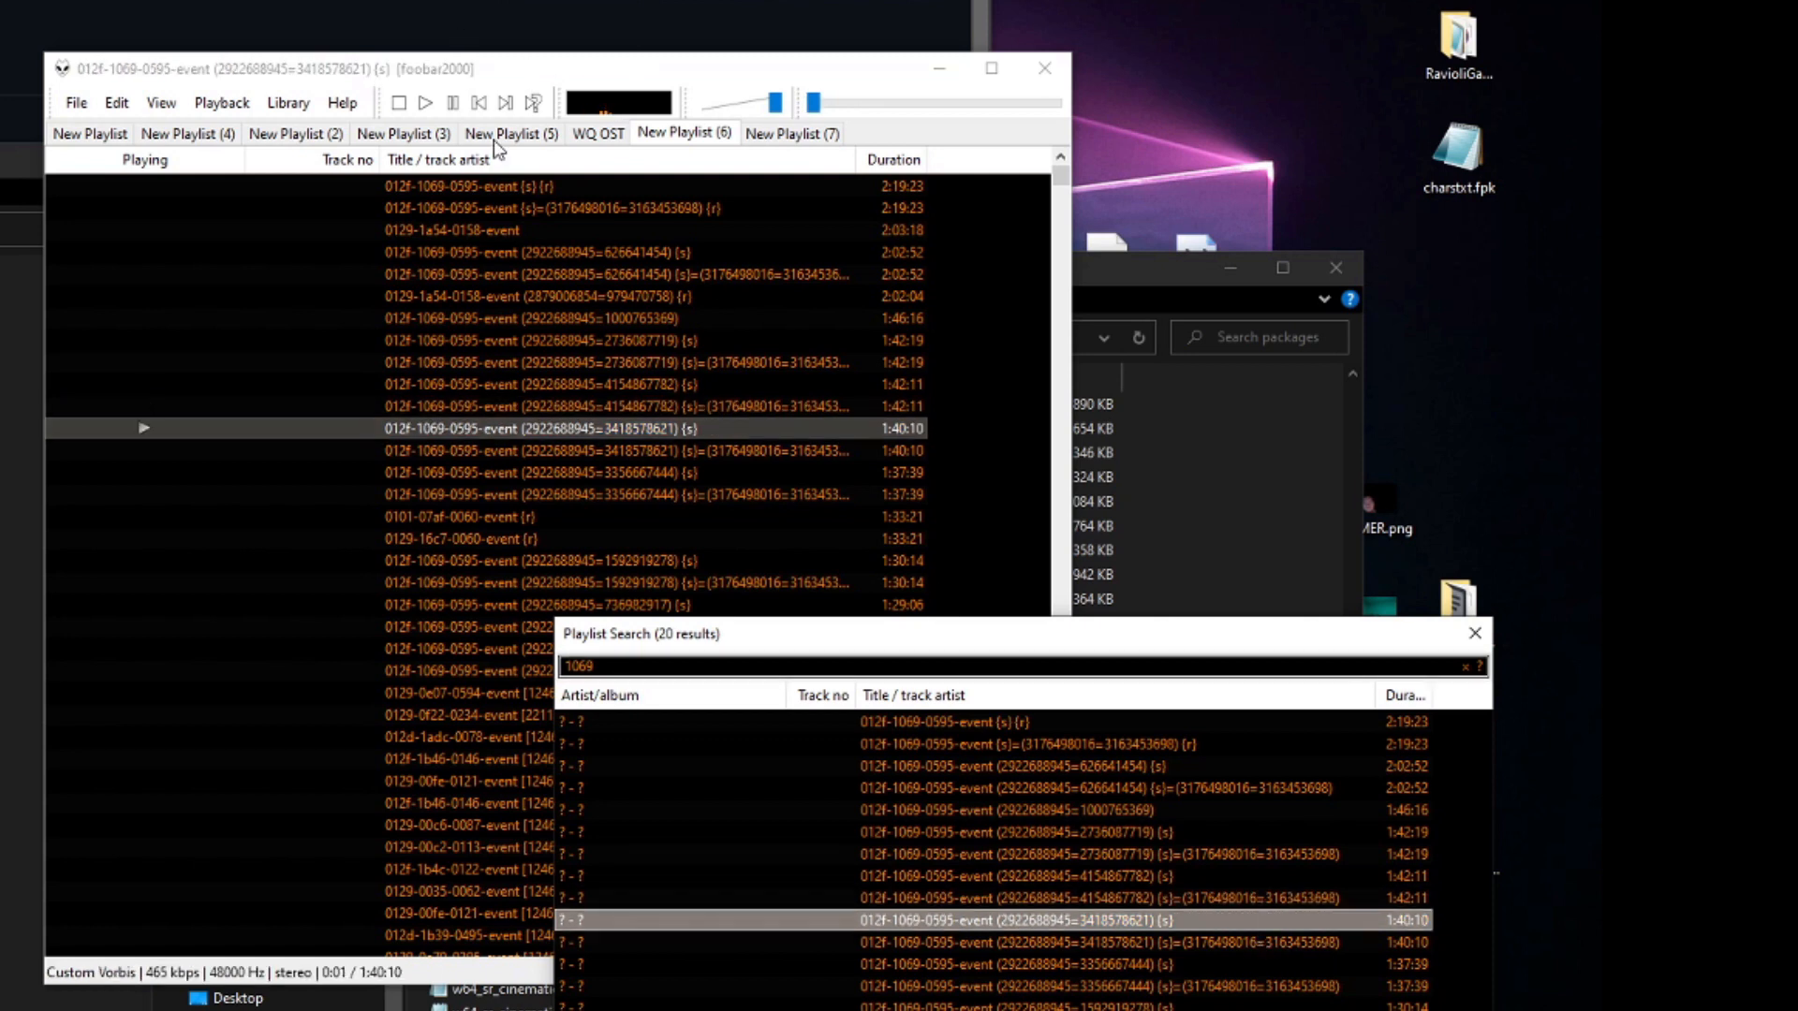
left_click(431, 101)
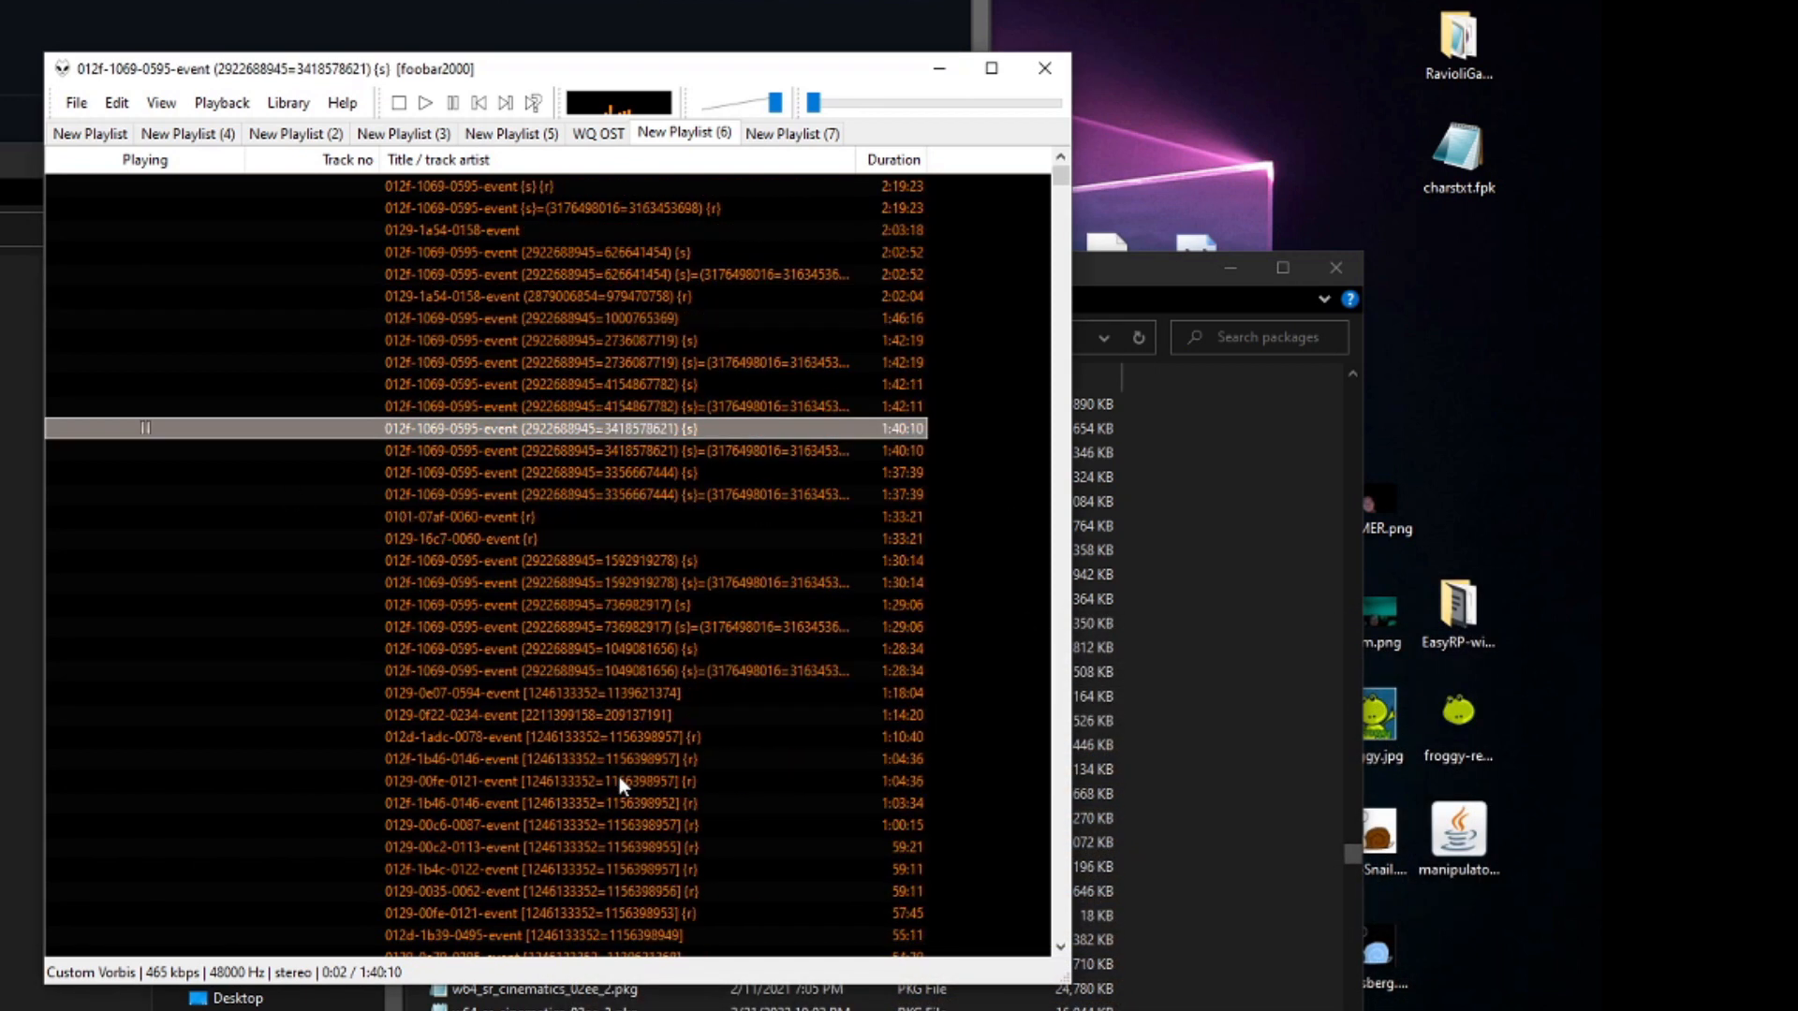
mouse_move(618, 715)
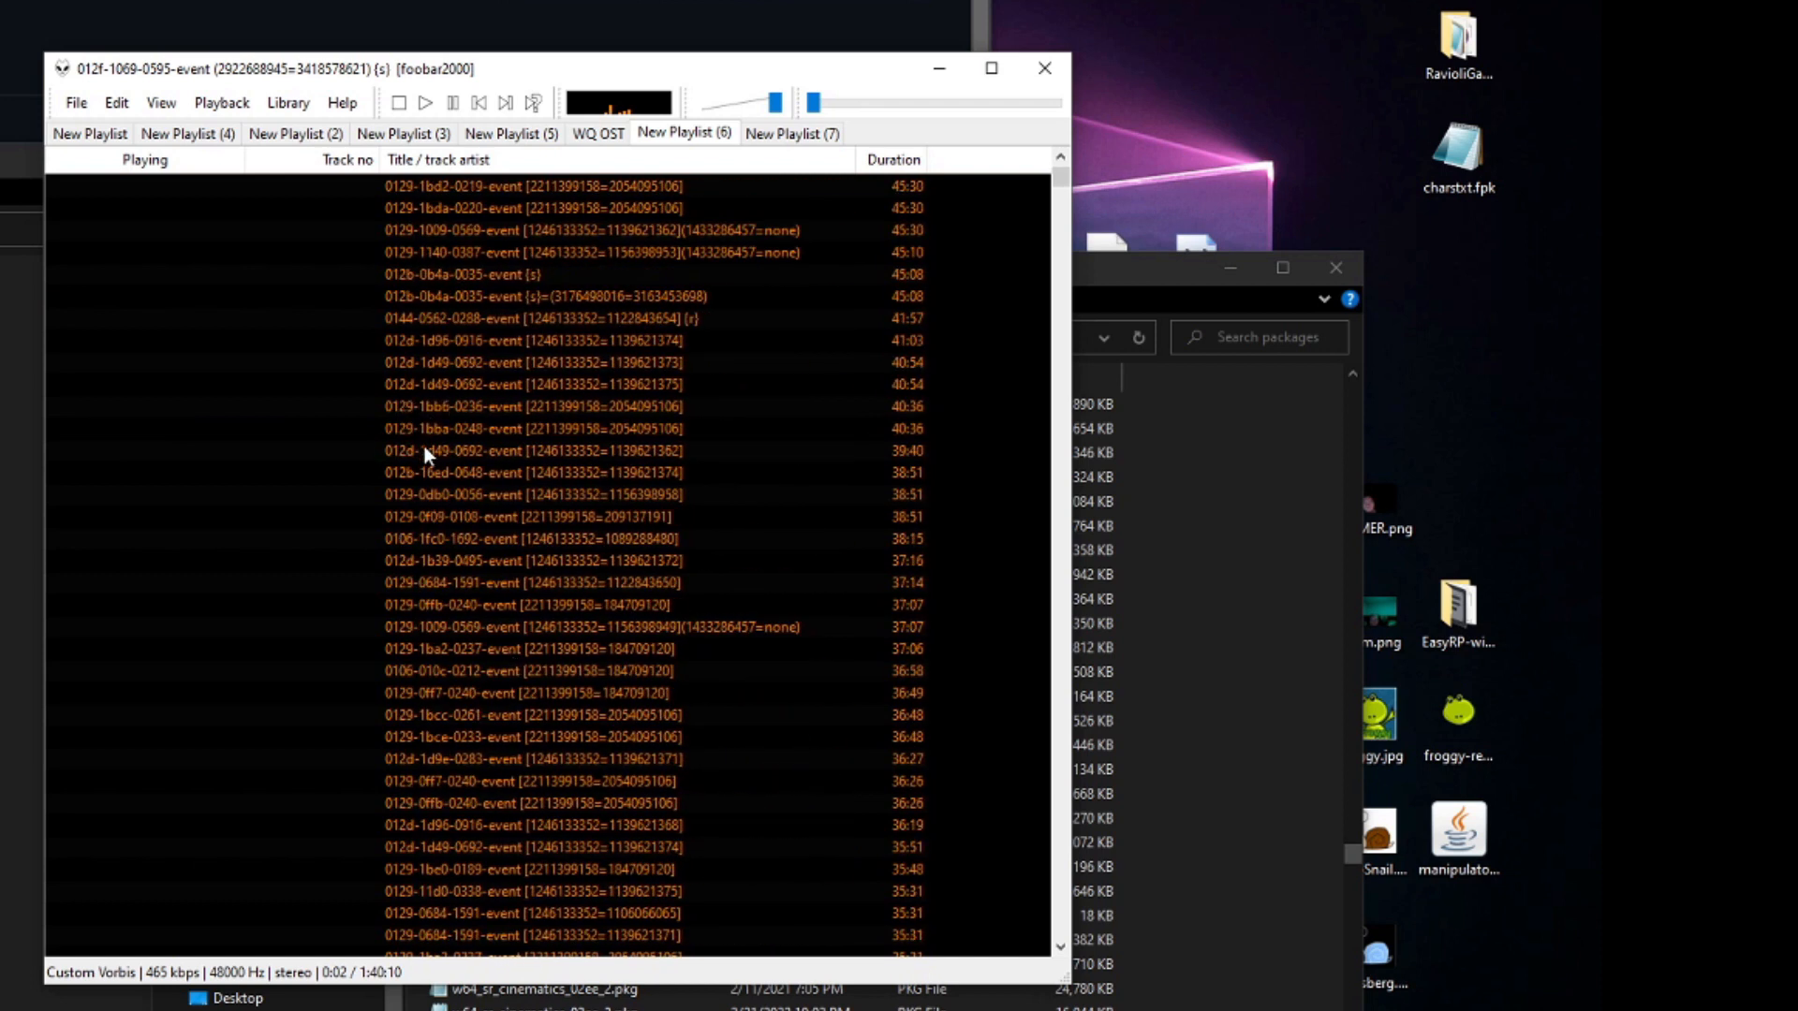
left_click(528, 450)
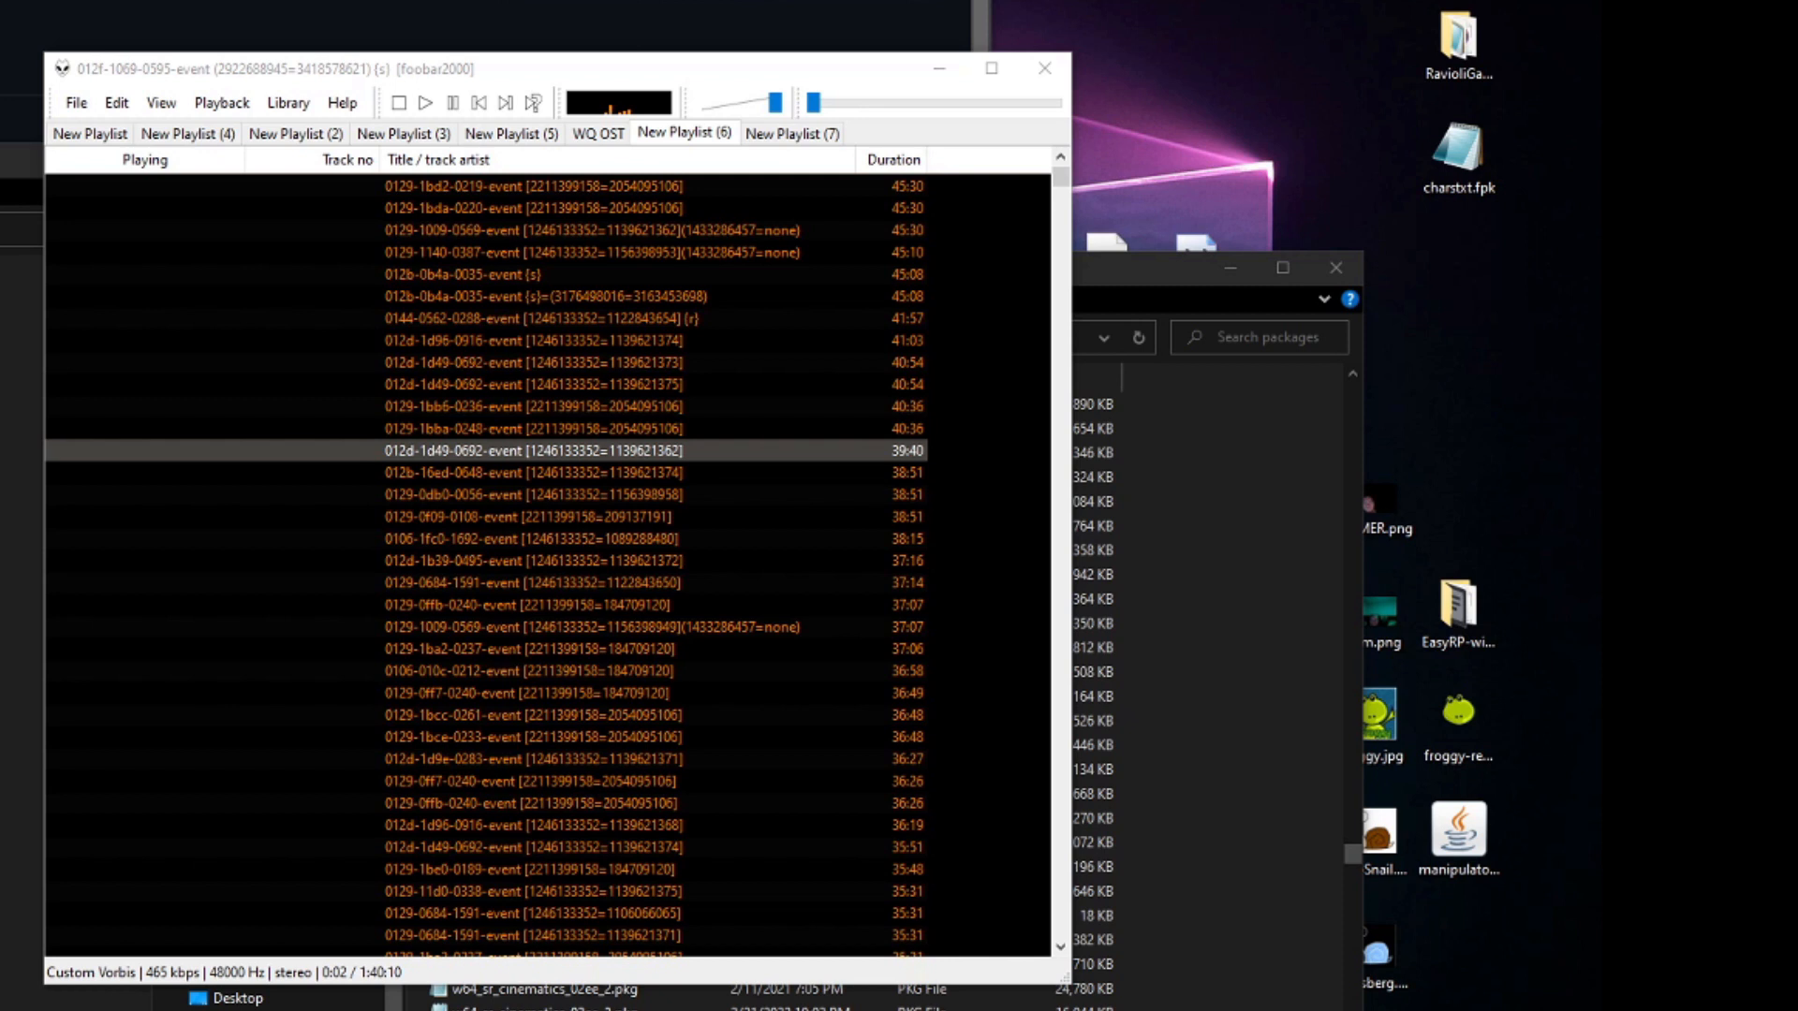
mouse_move(957, 524)
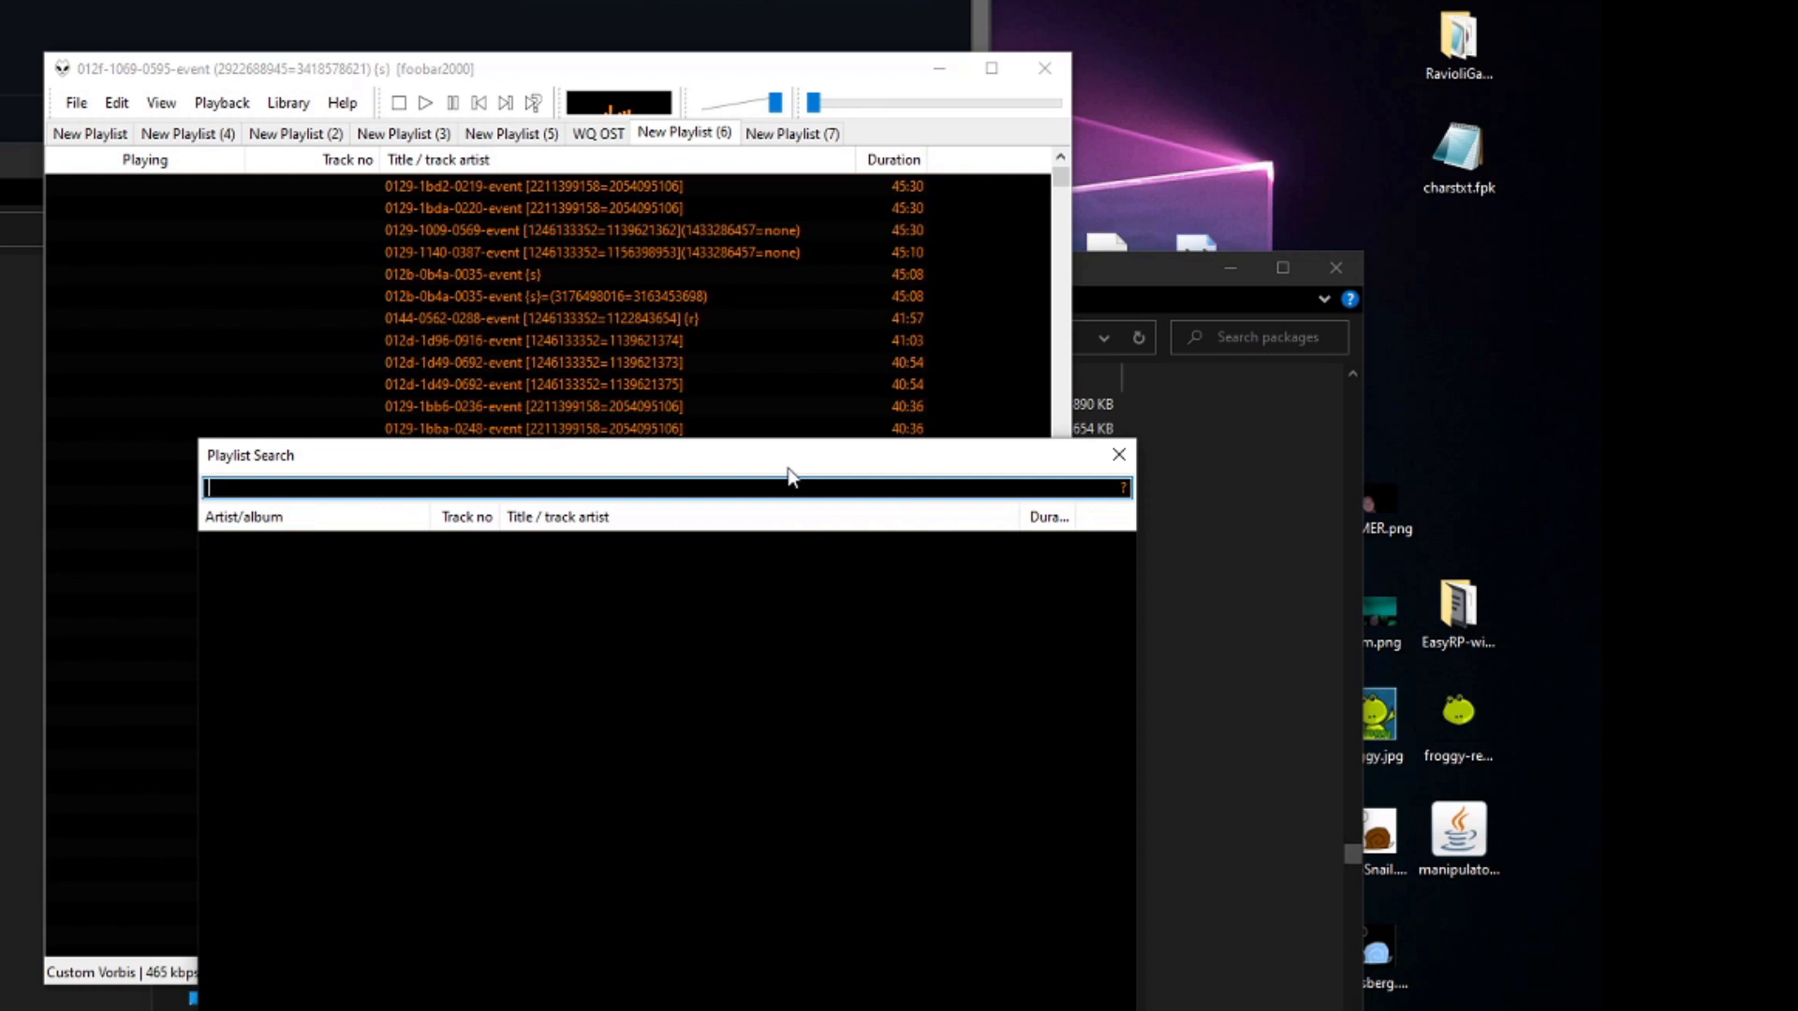
Step: Search the playlist for 1cfd, play the 13:25 012d-1cfd-2171-event result and pause it
type("1")
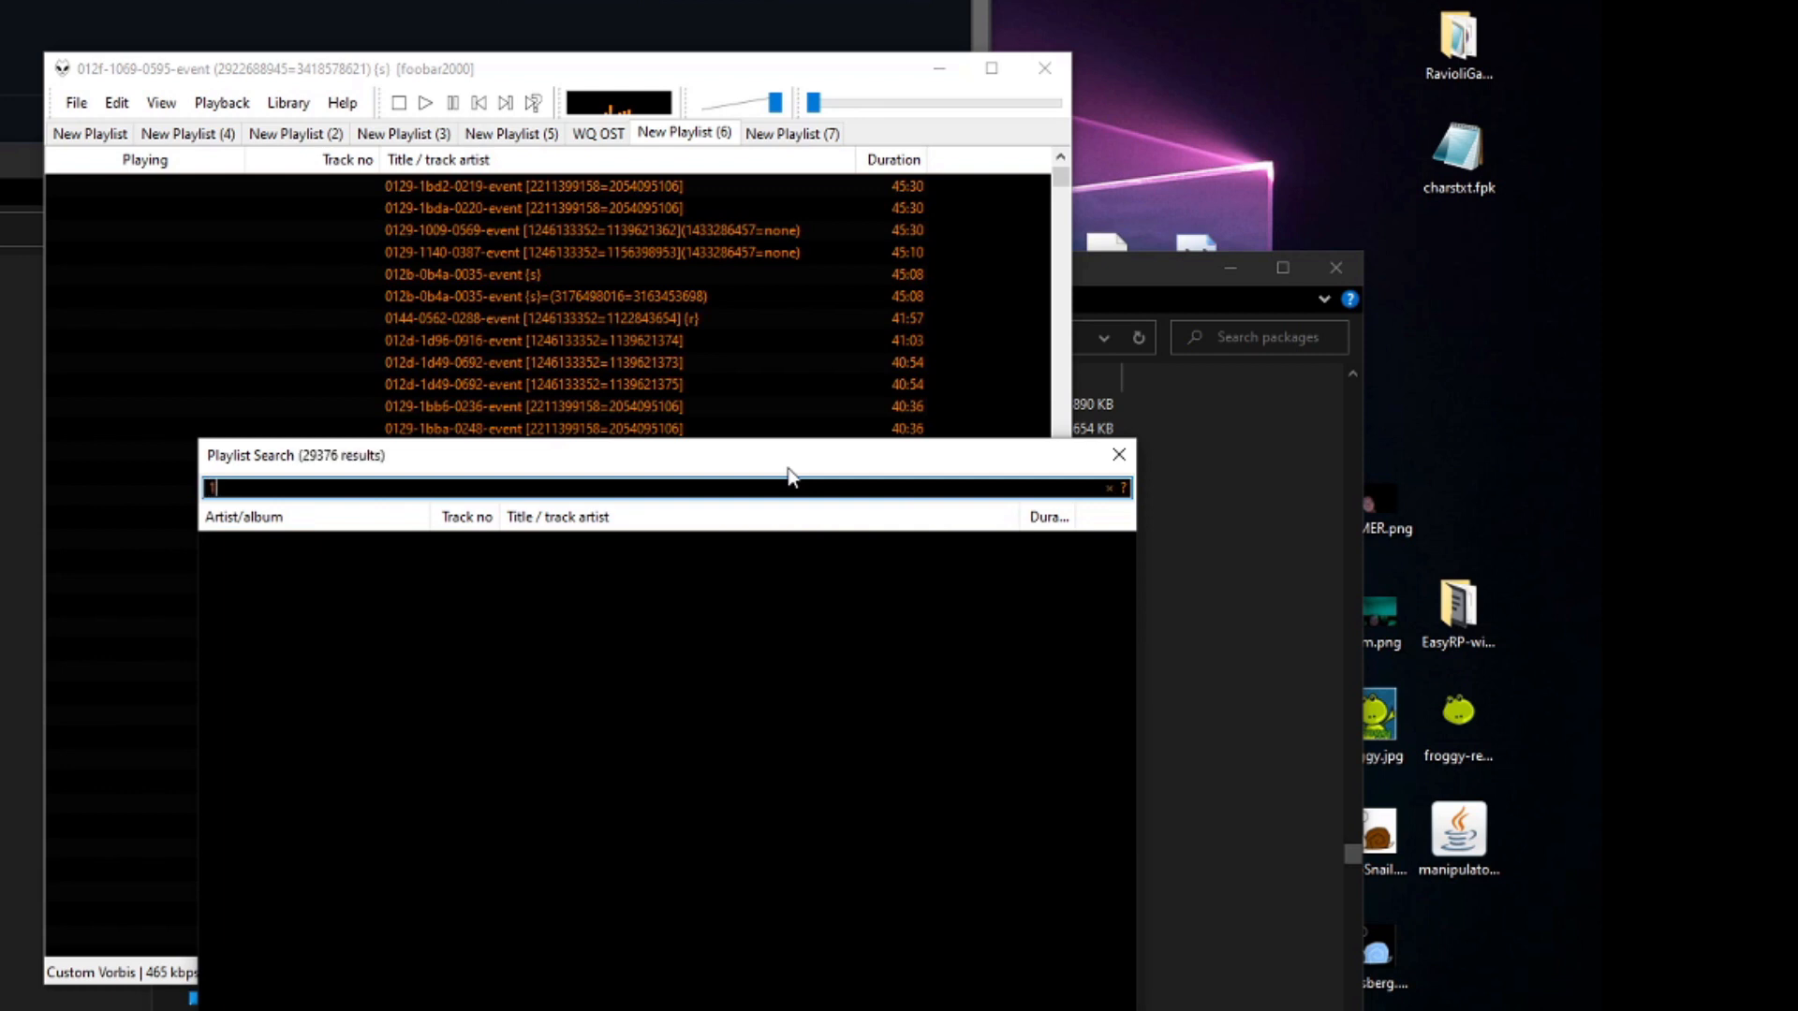
type("1cfd")
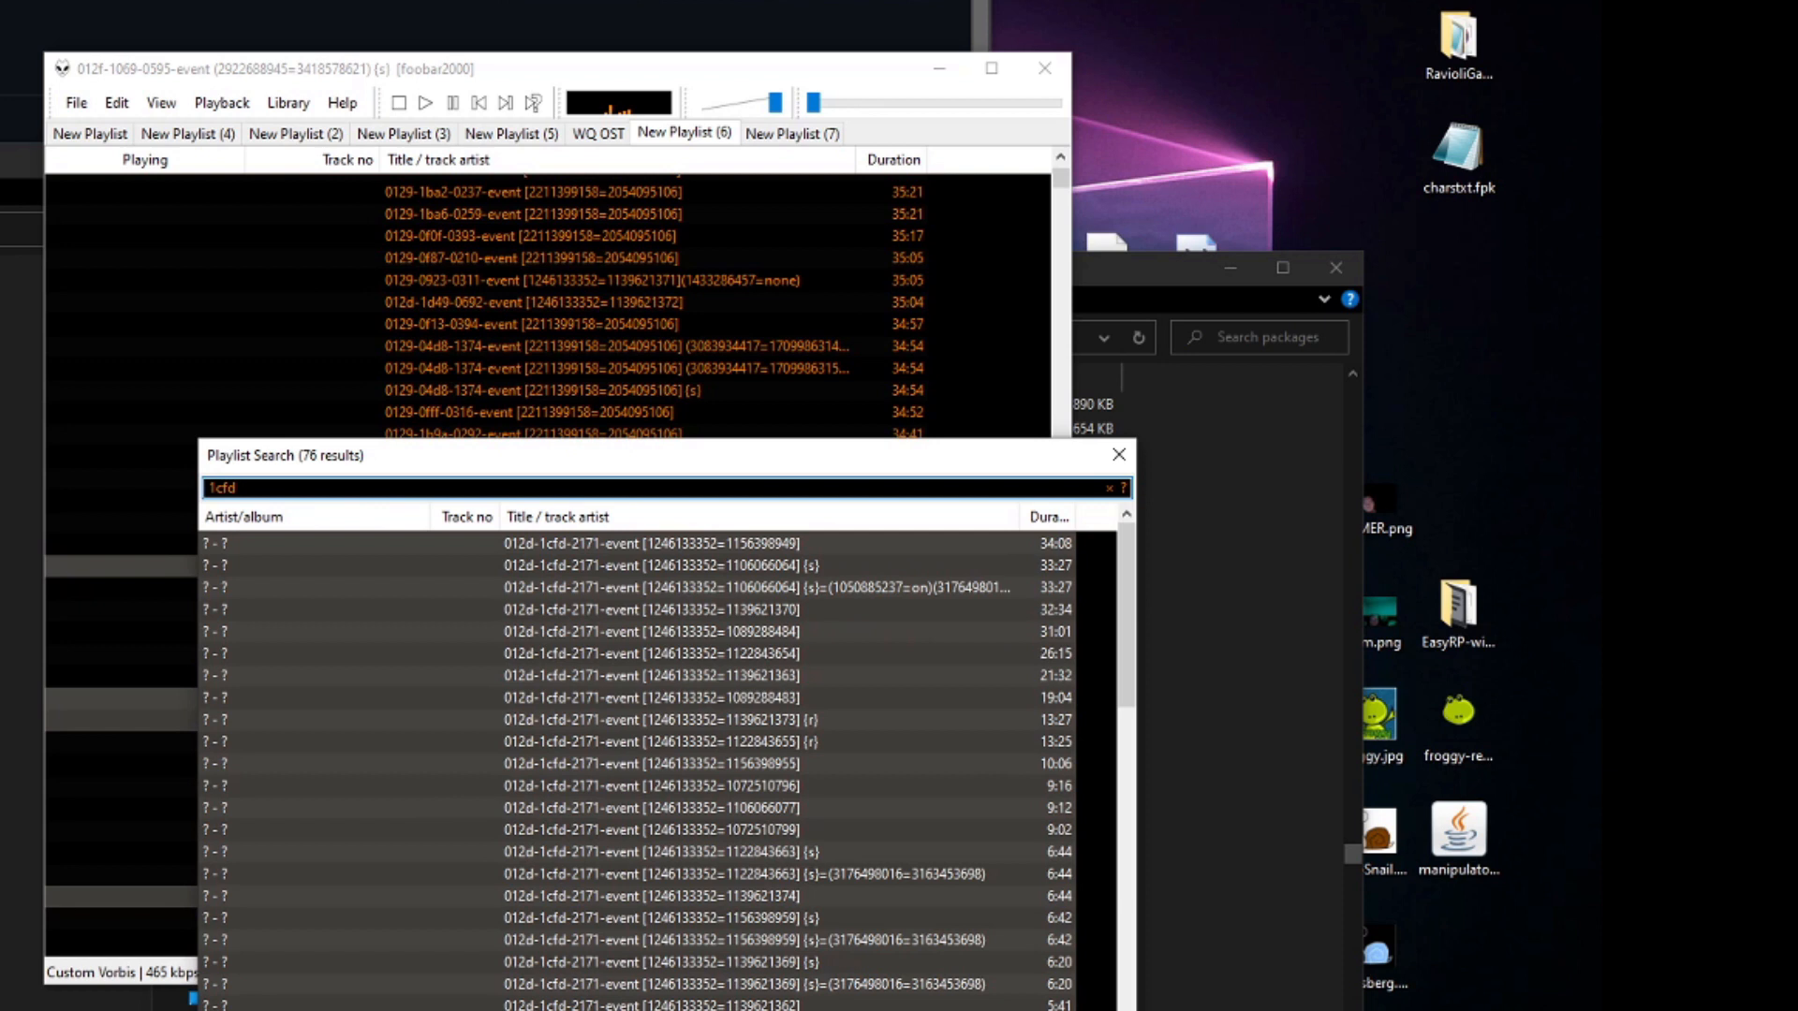
scroll("down", 3)
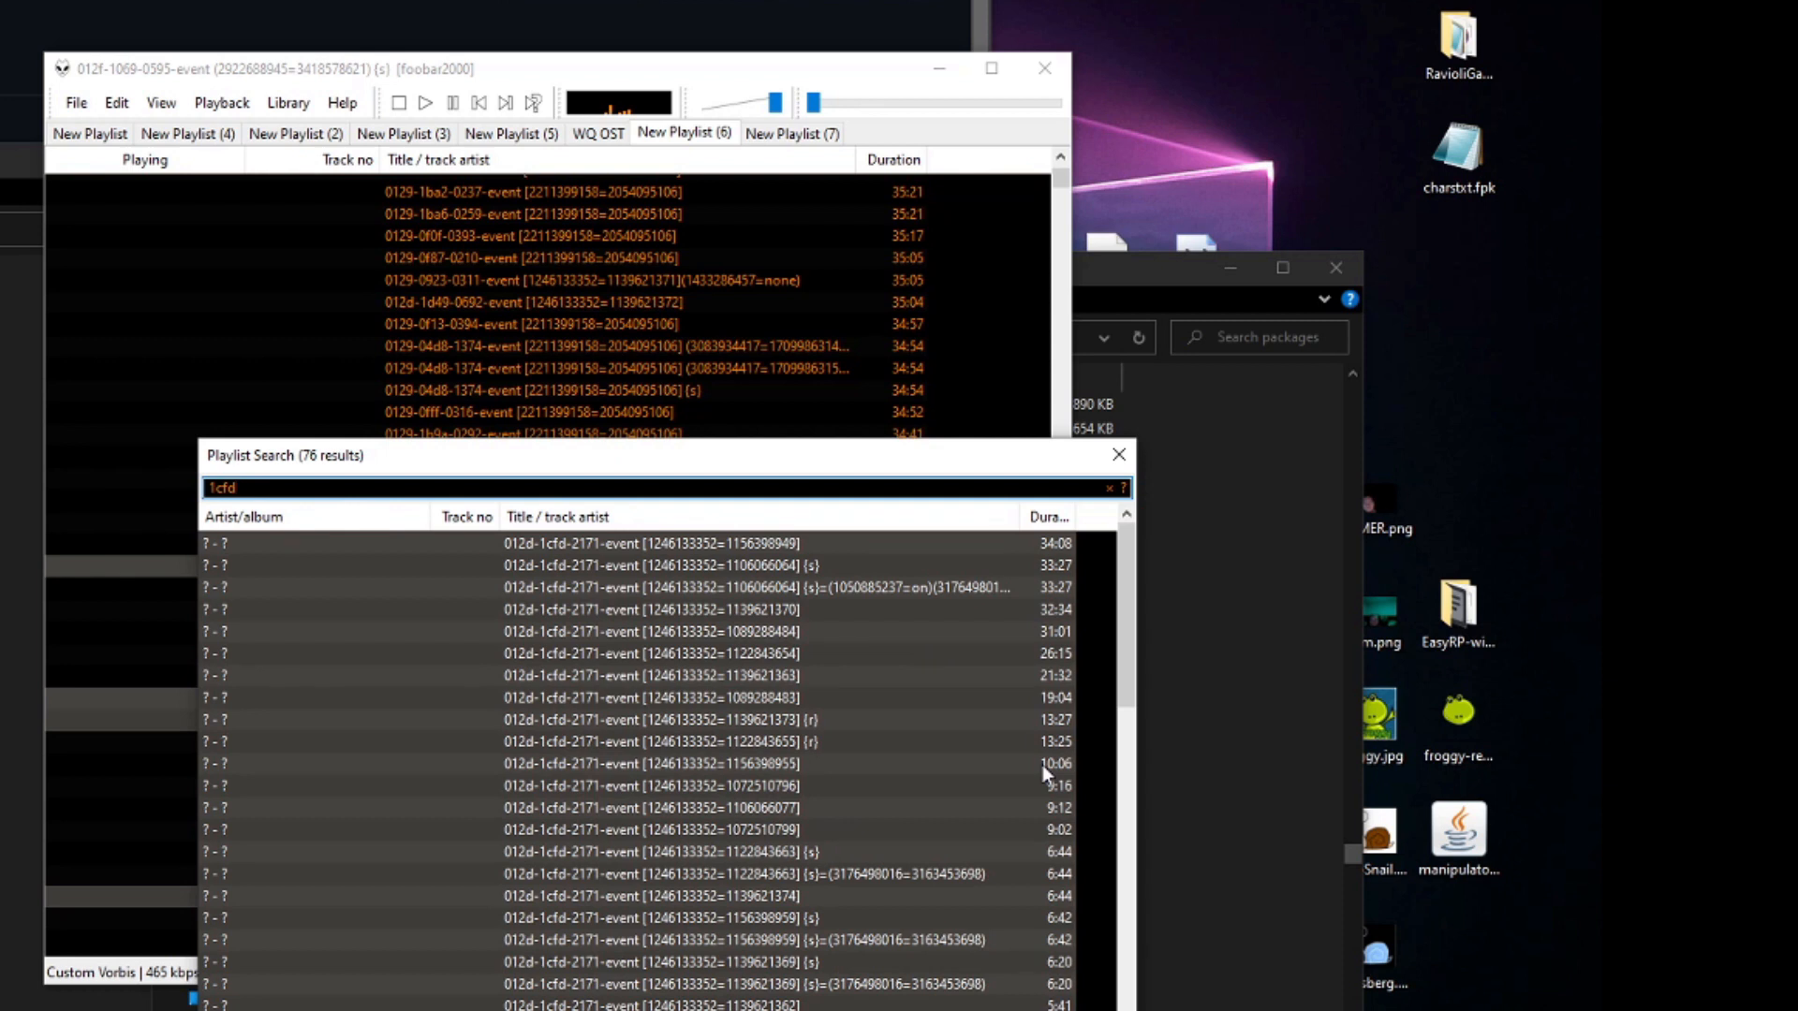
double_click(652, 764)
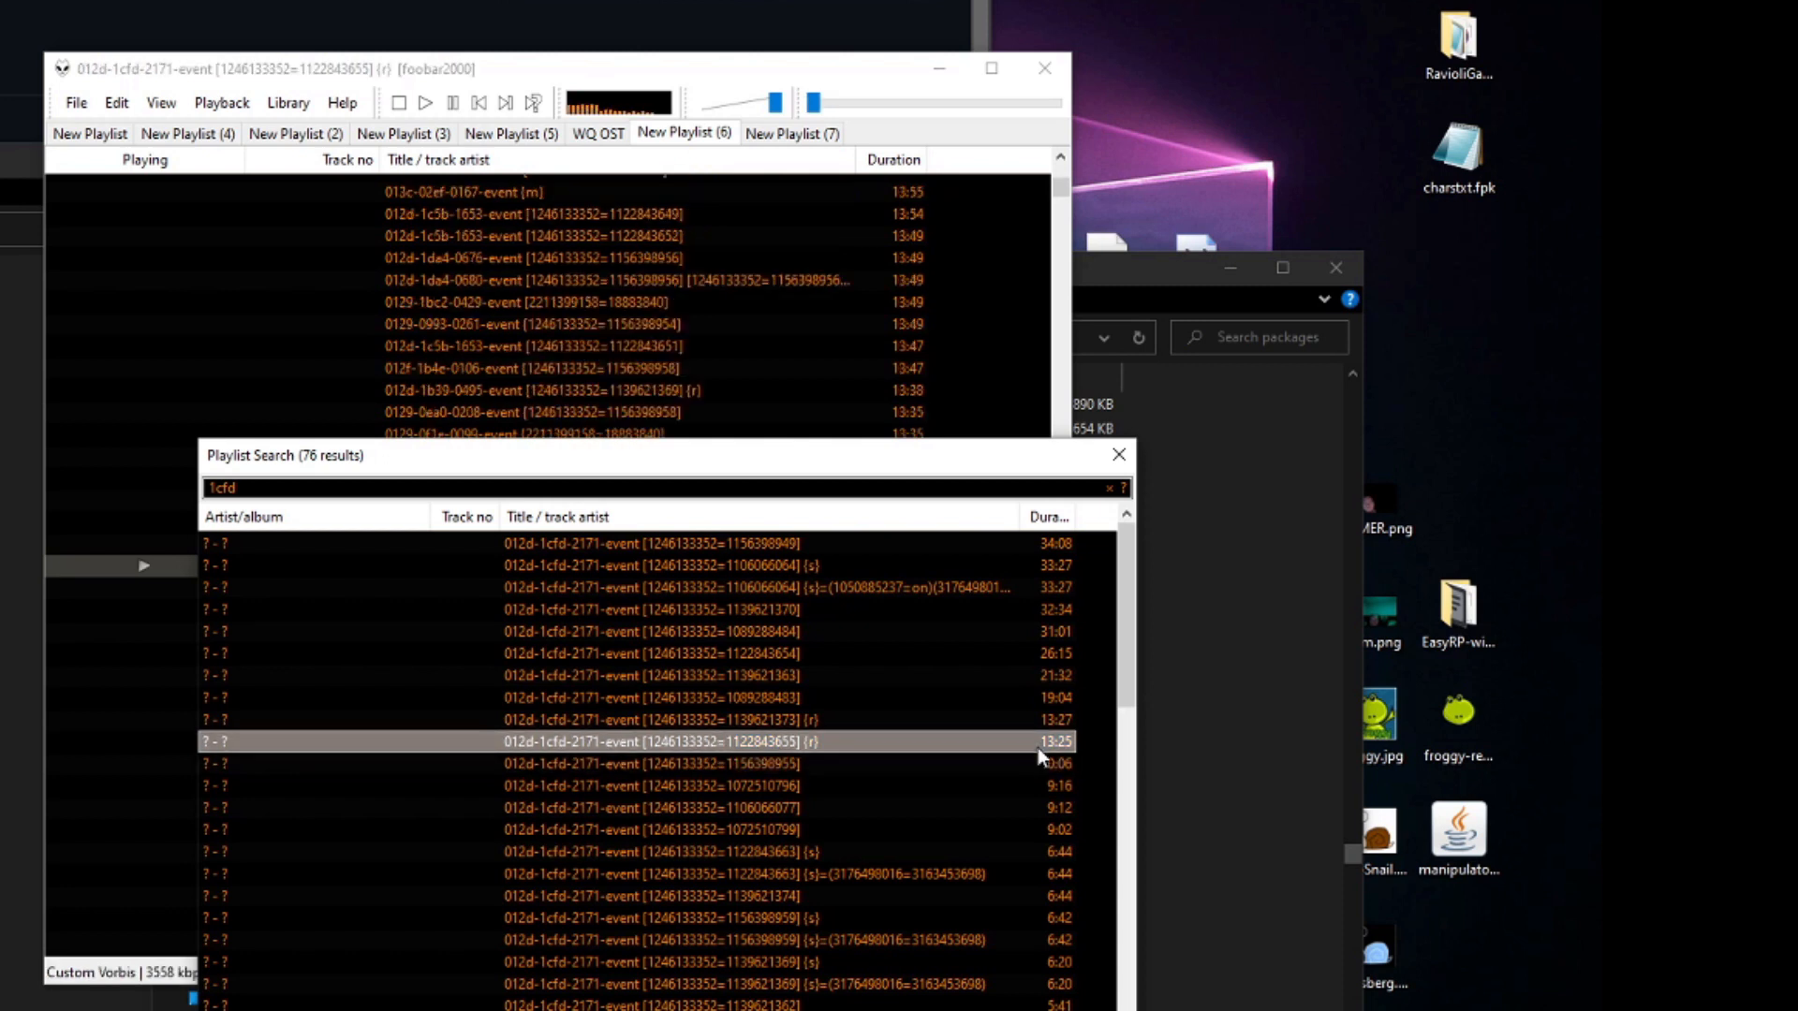
left_click(451, 103)
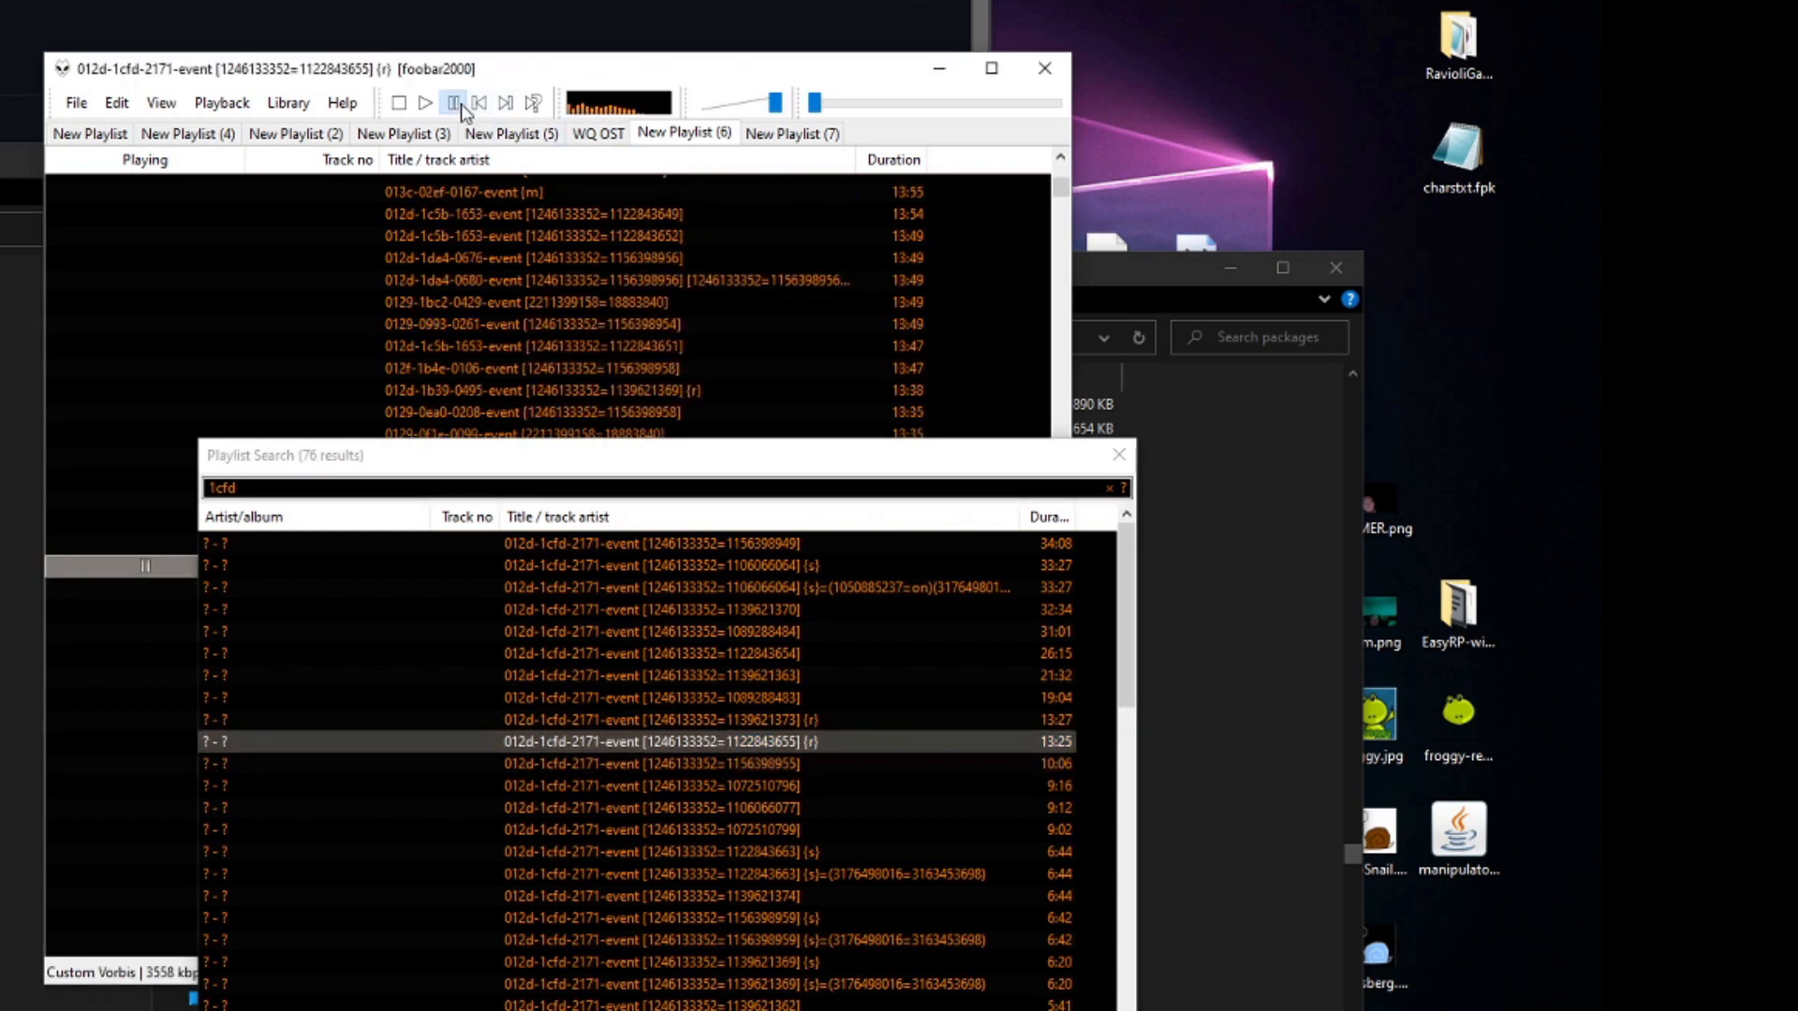
Step: Play the 21:32 012d-1cfd-2171-event variant and pause it
scroll("down", 3)
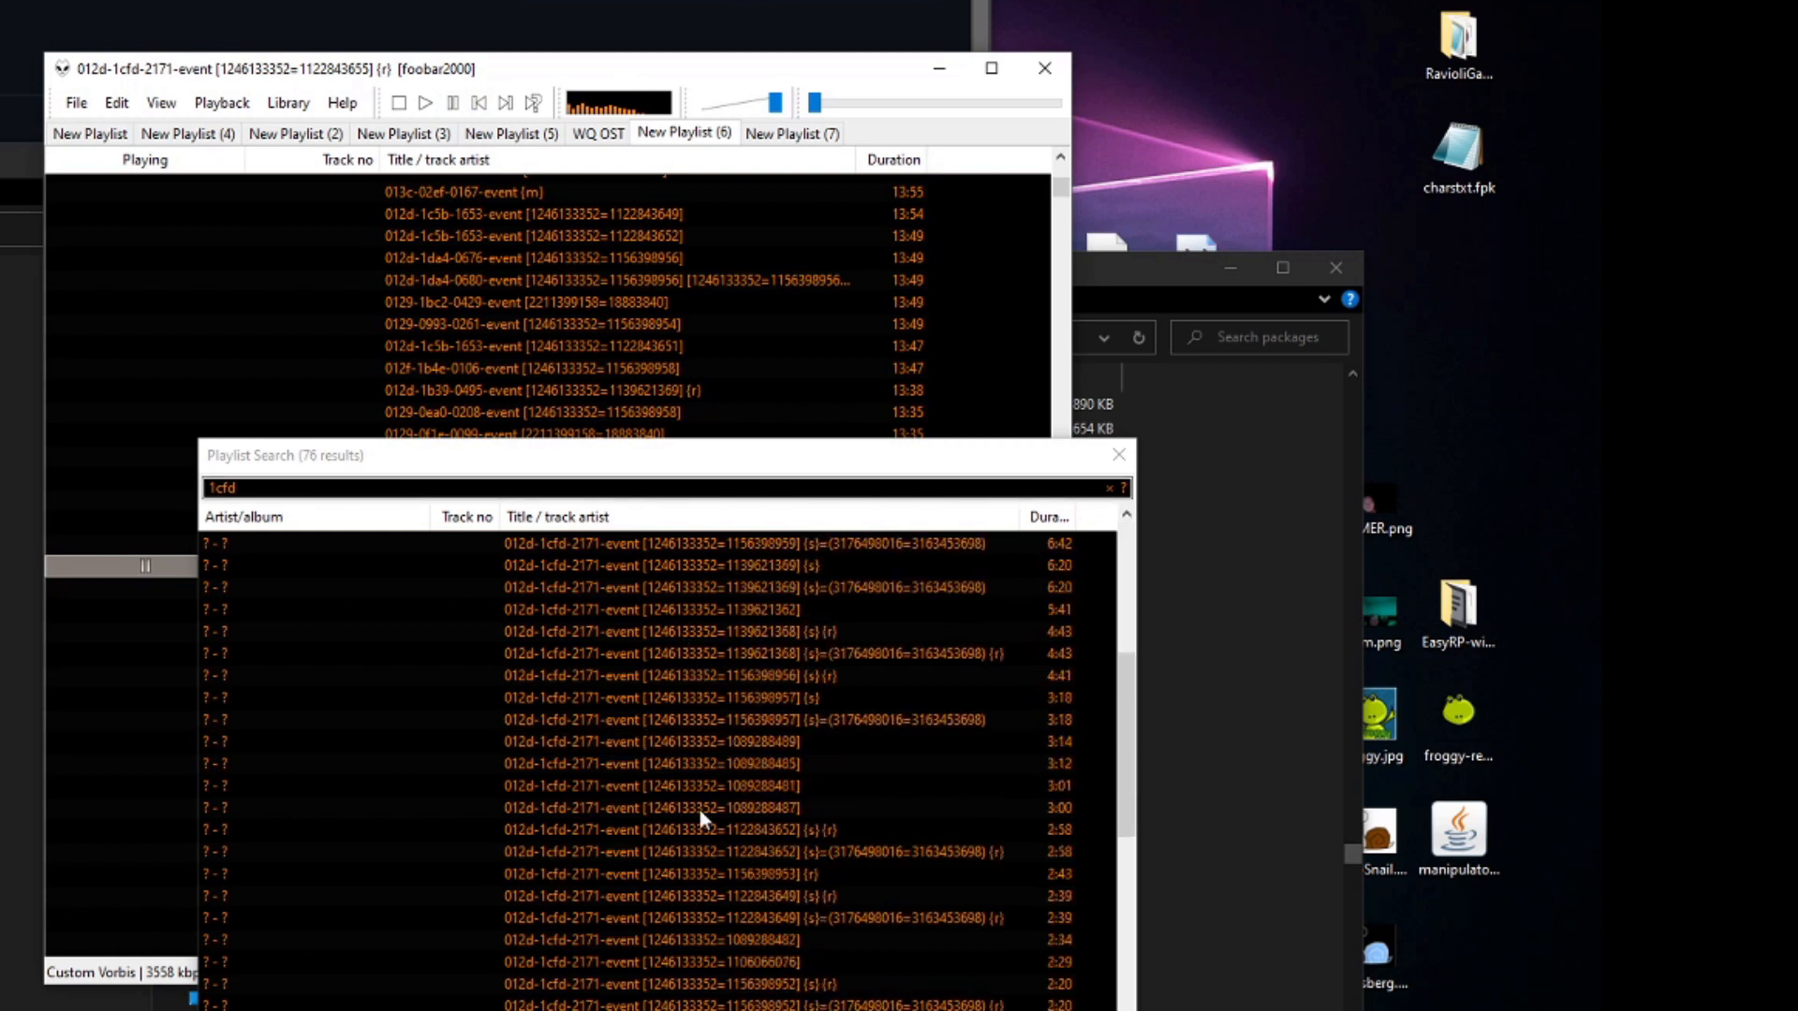
left_click(1047, 517)
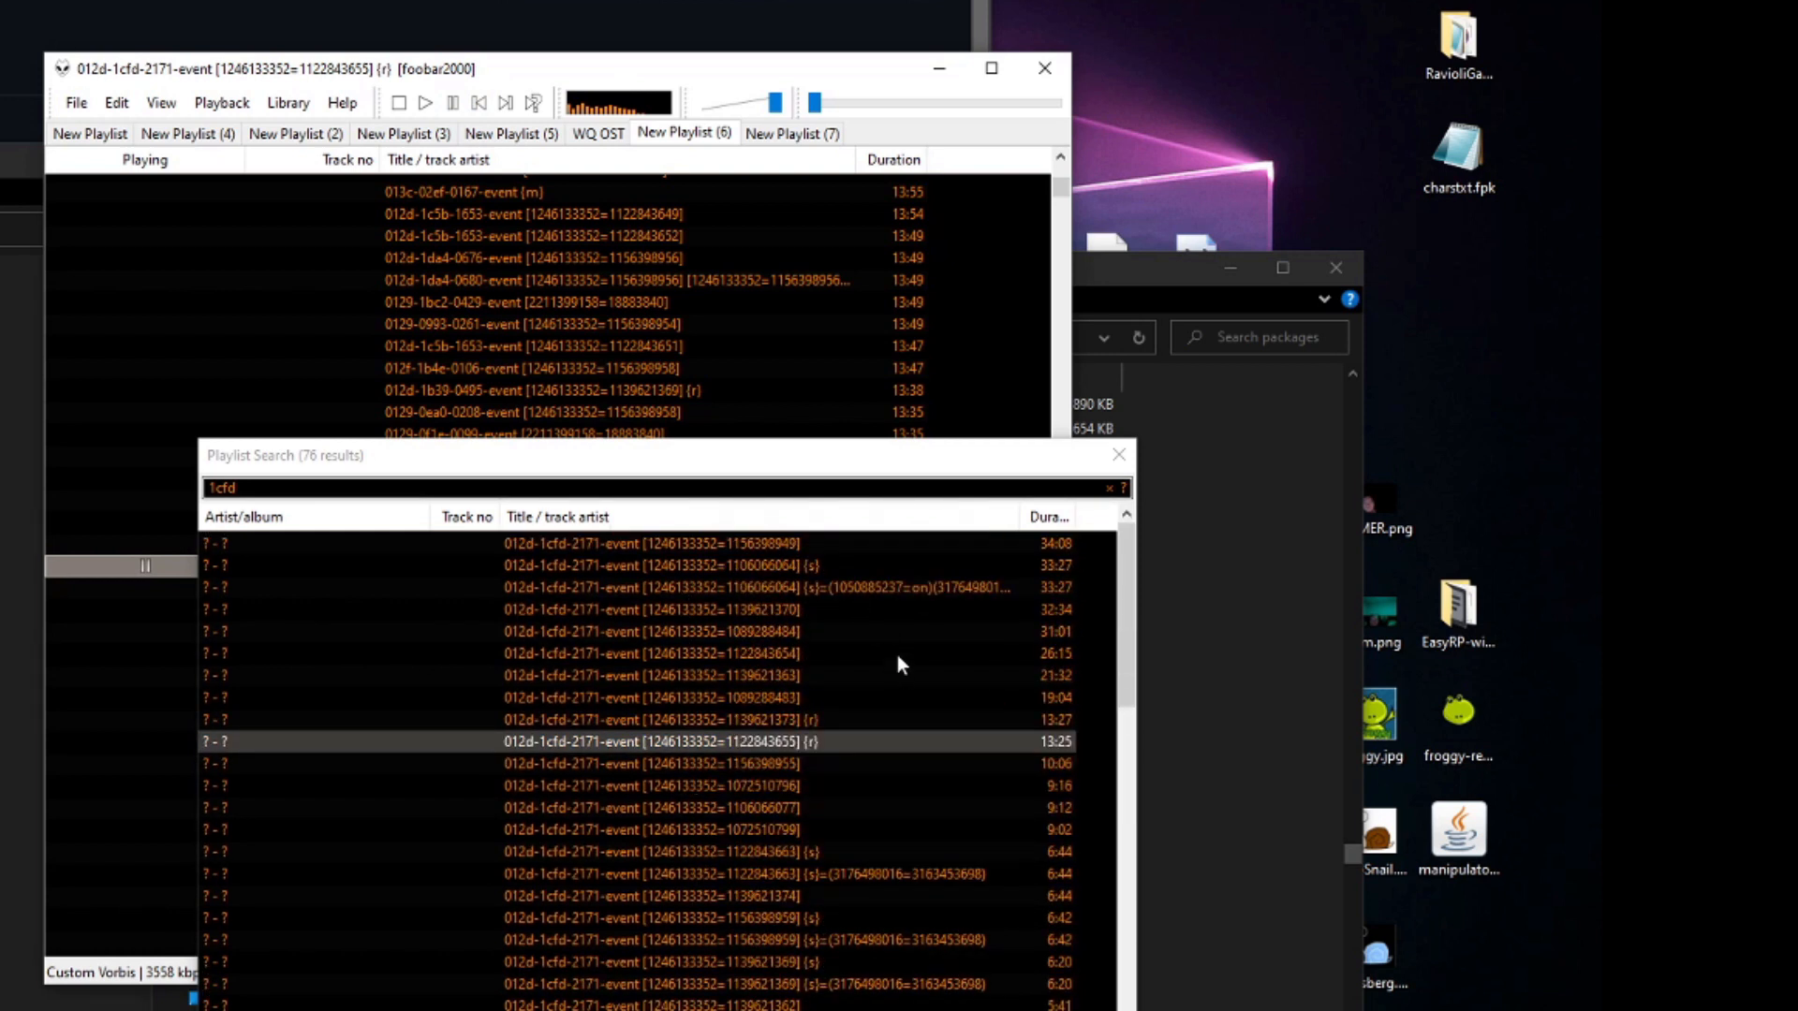
double_click(650, 675)
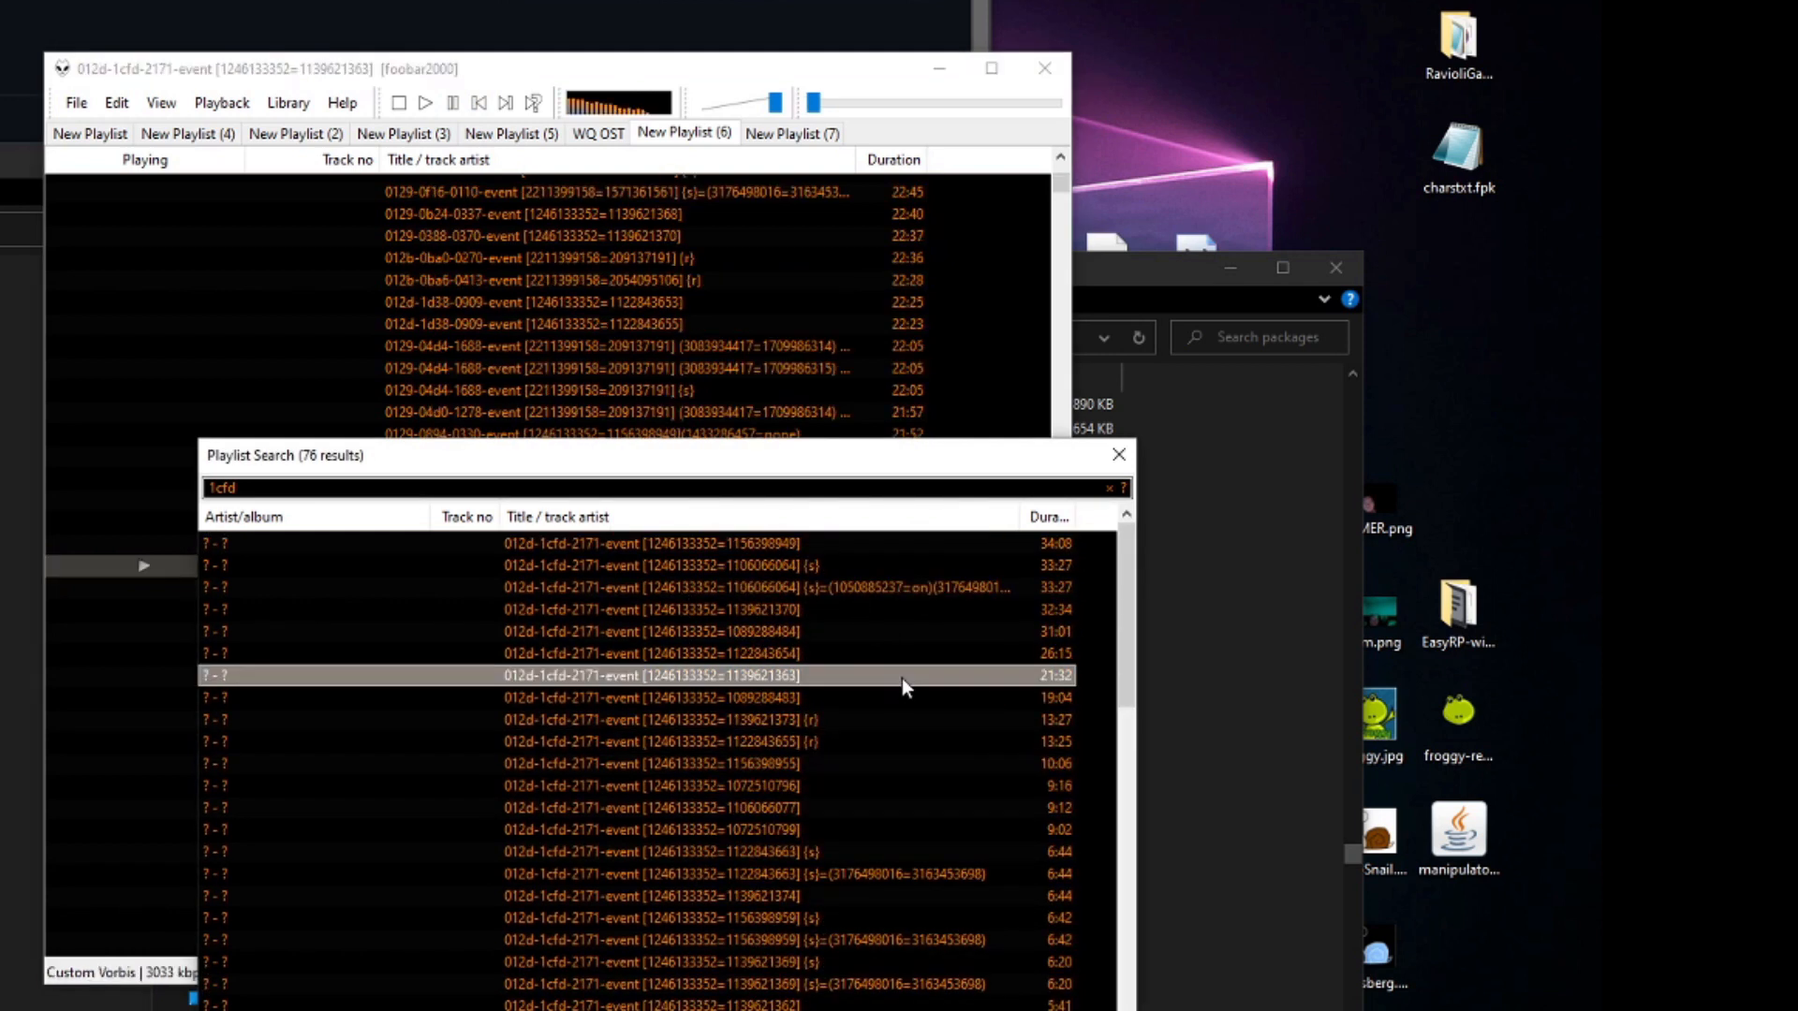
left_click(452, 101)
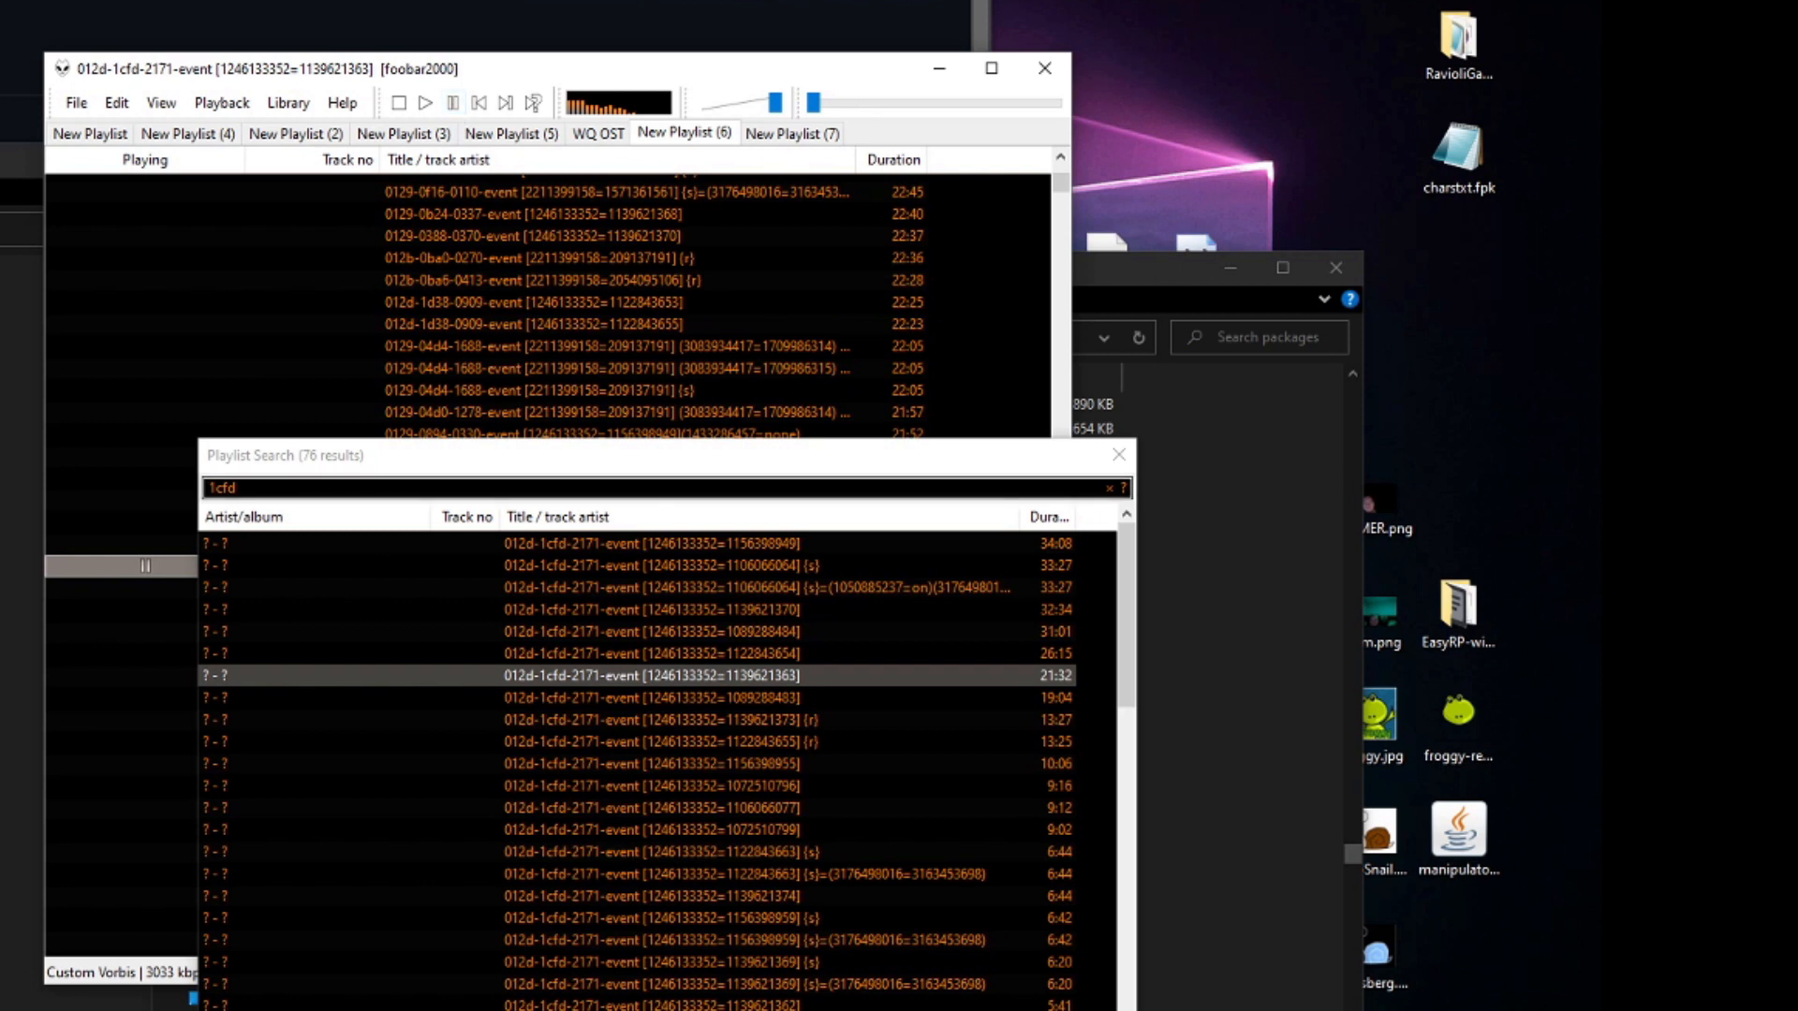
mouse_move(281, 185)
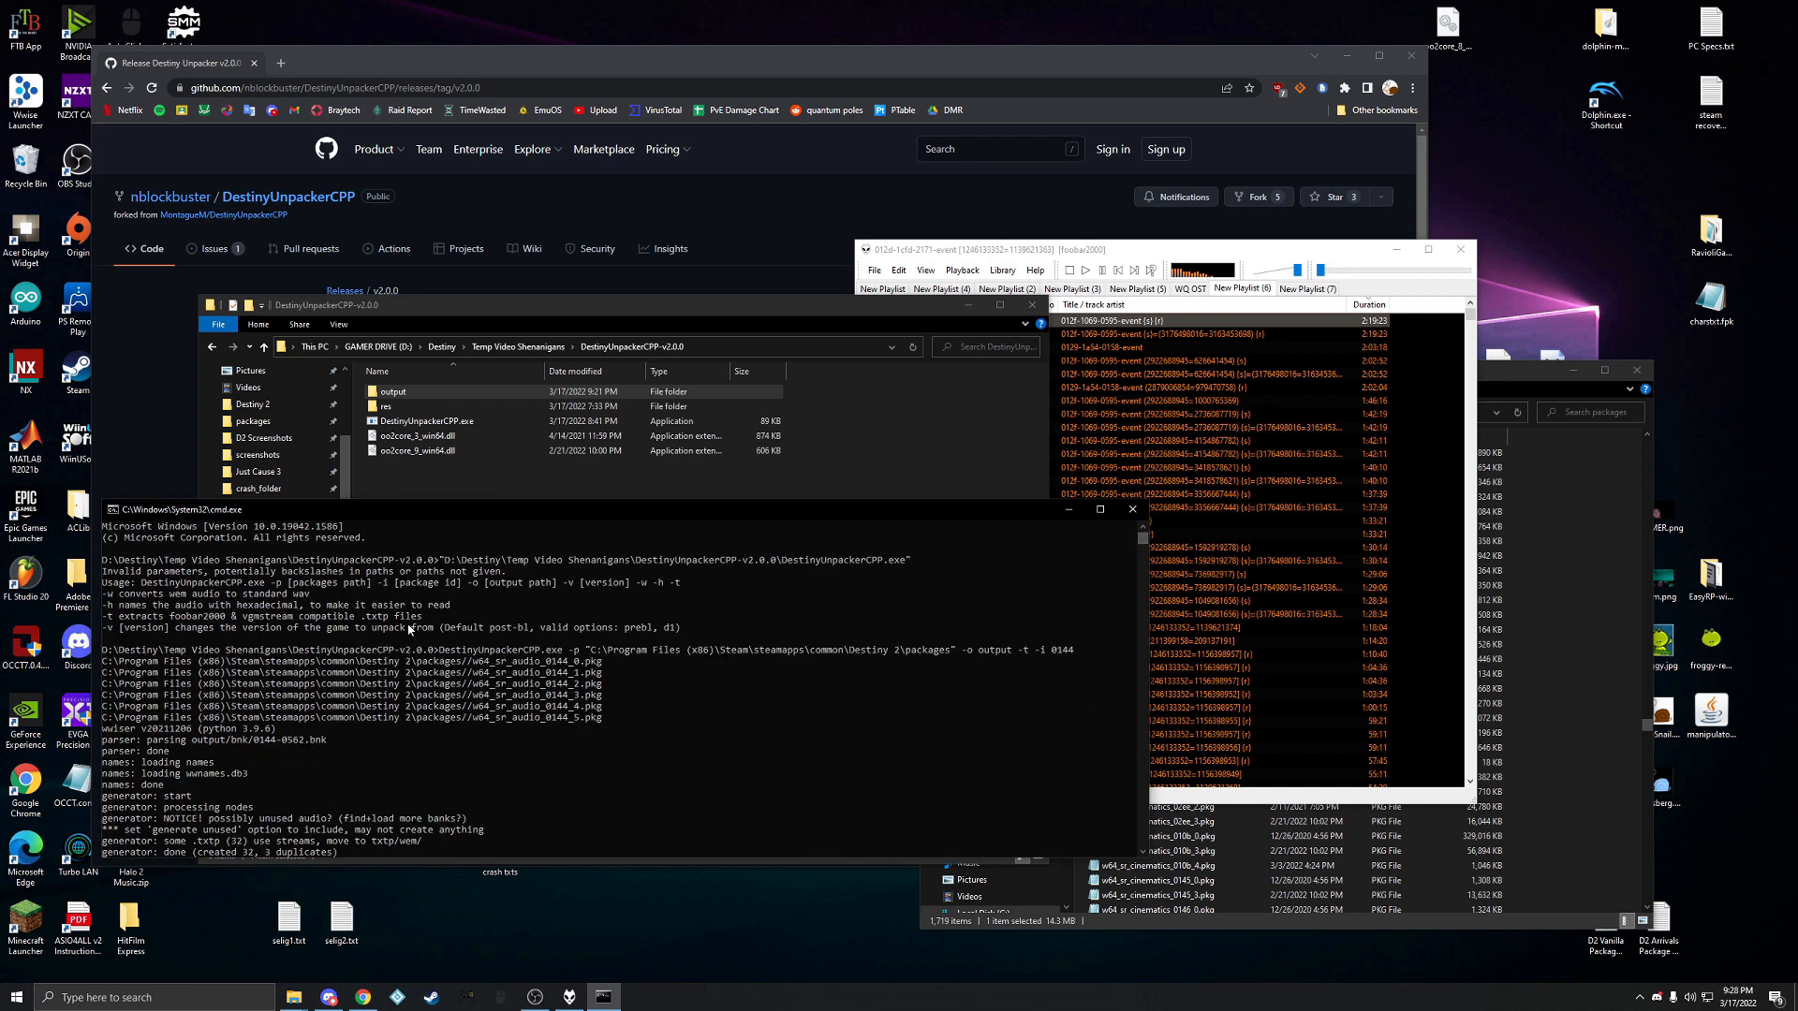
mouse_move(678, 629)
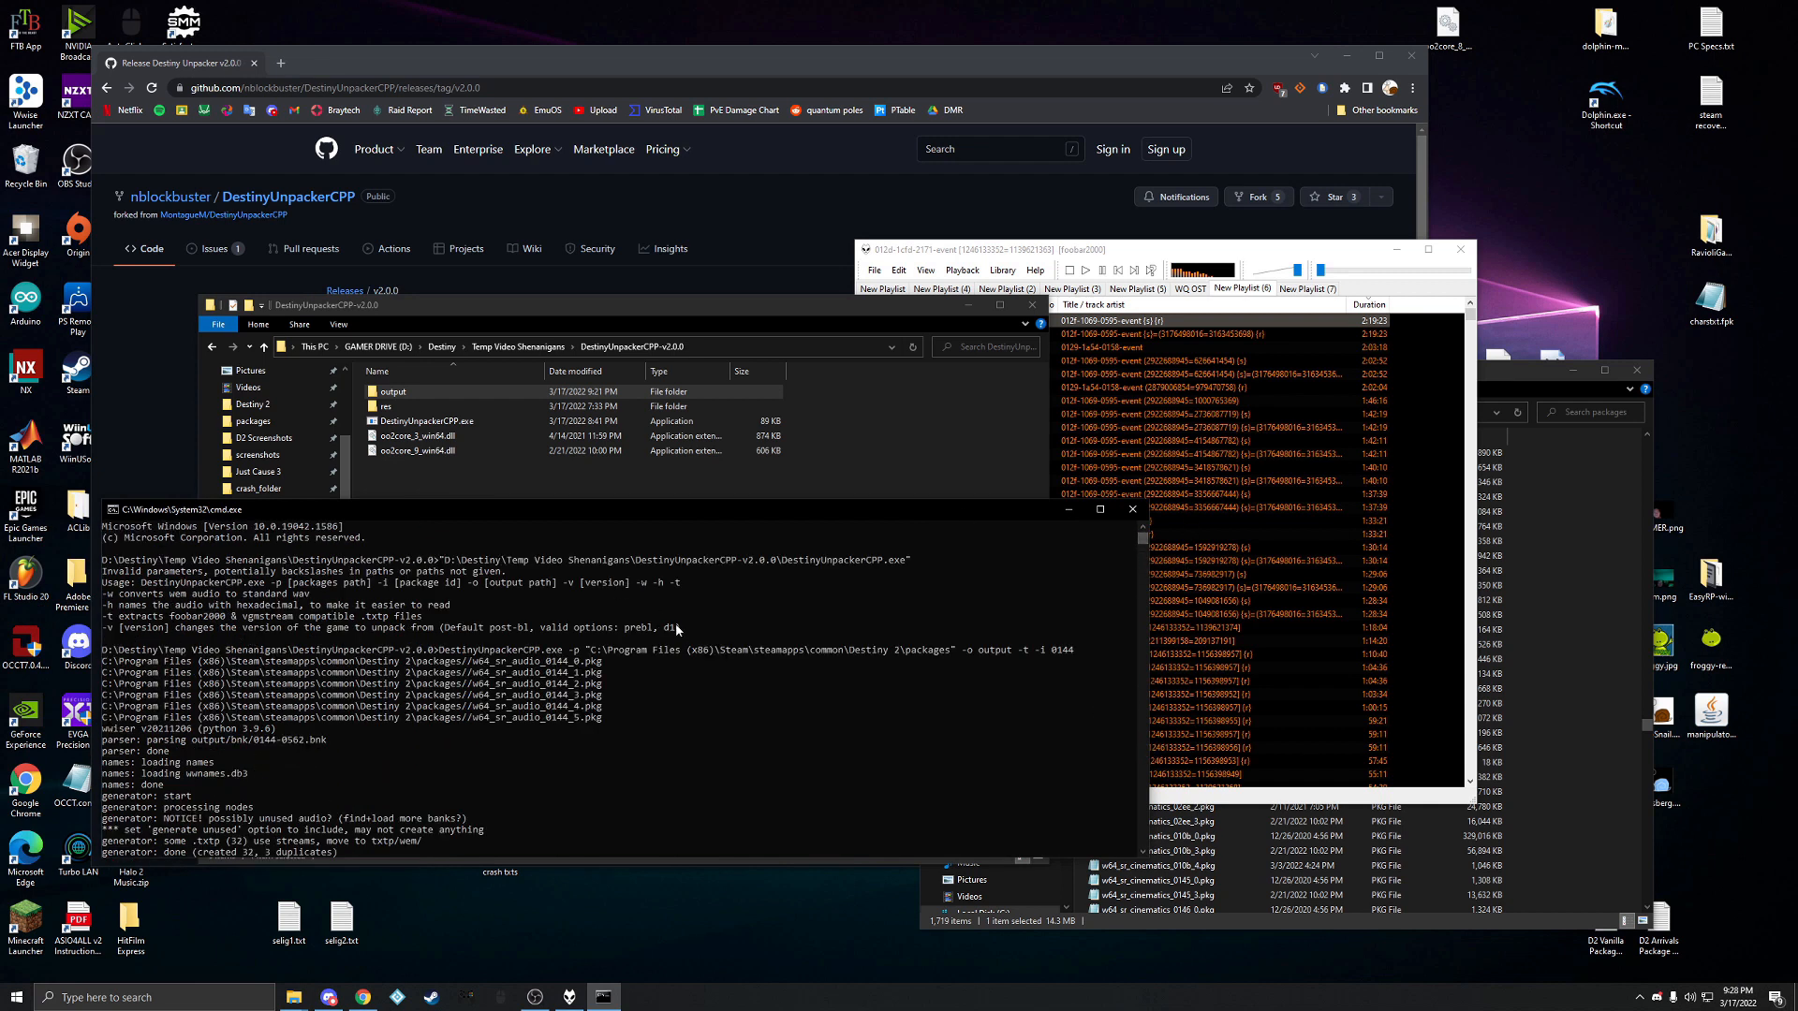